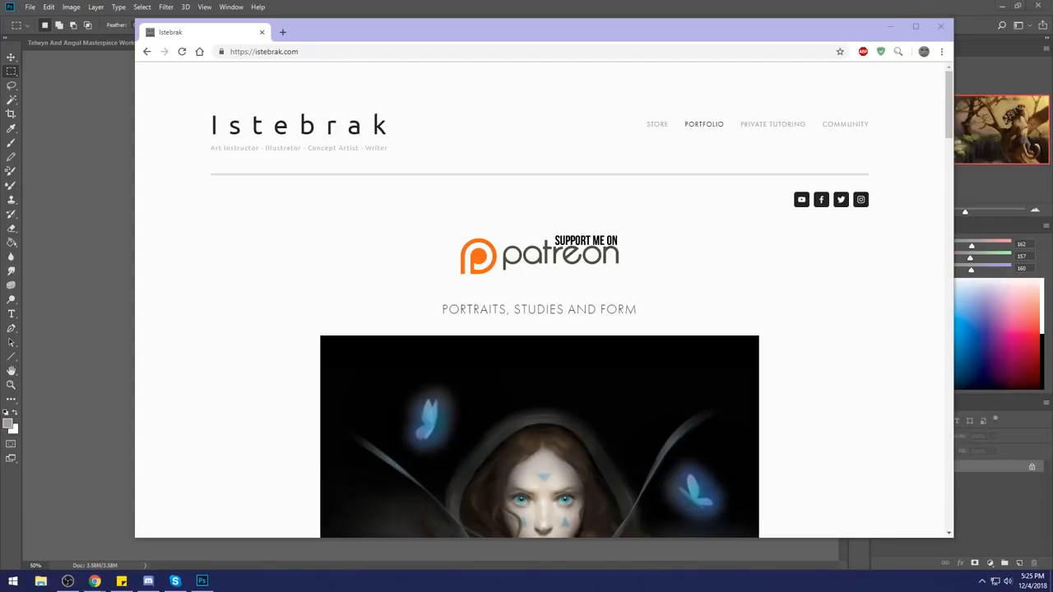
Step: Open Istebrak's Art Class community and expand the monthly holiday challenge announcement
click(1034, 581)
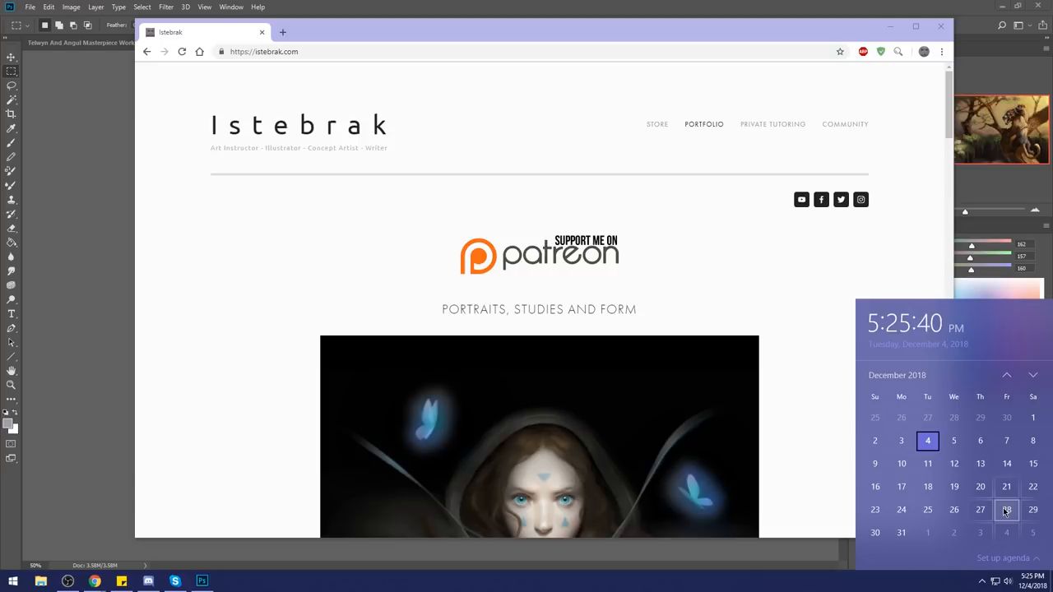
mouse_move(902, 533)
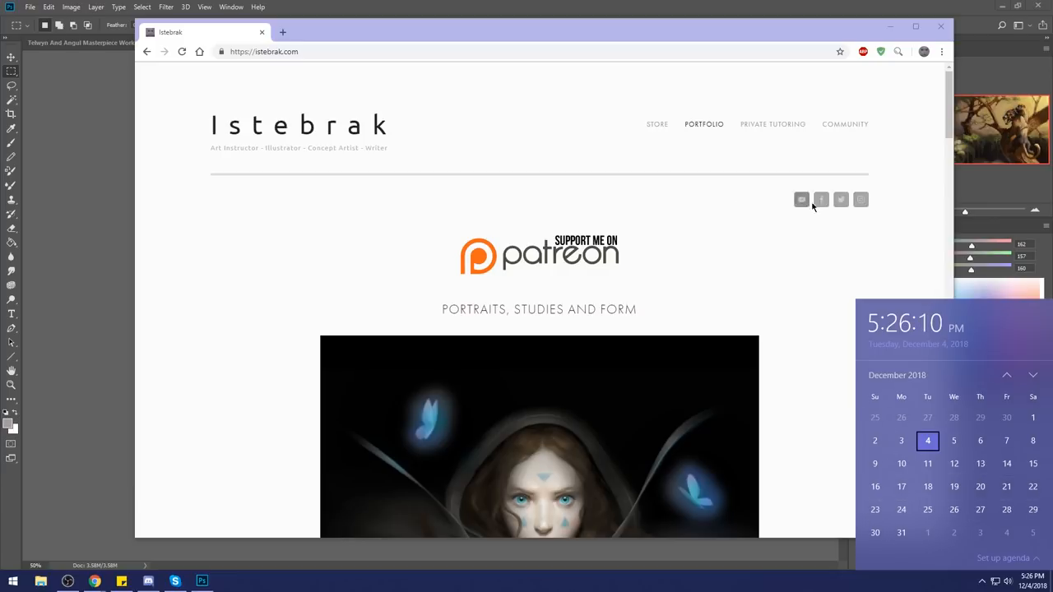
click(846, 125)
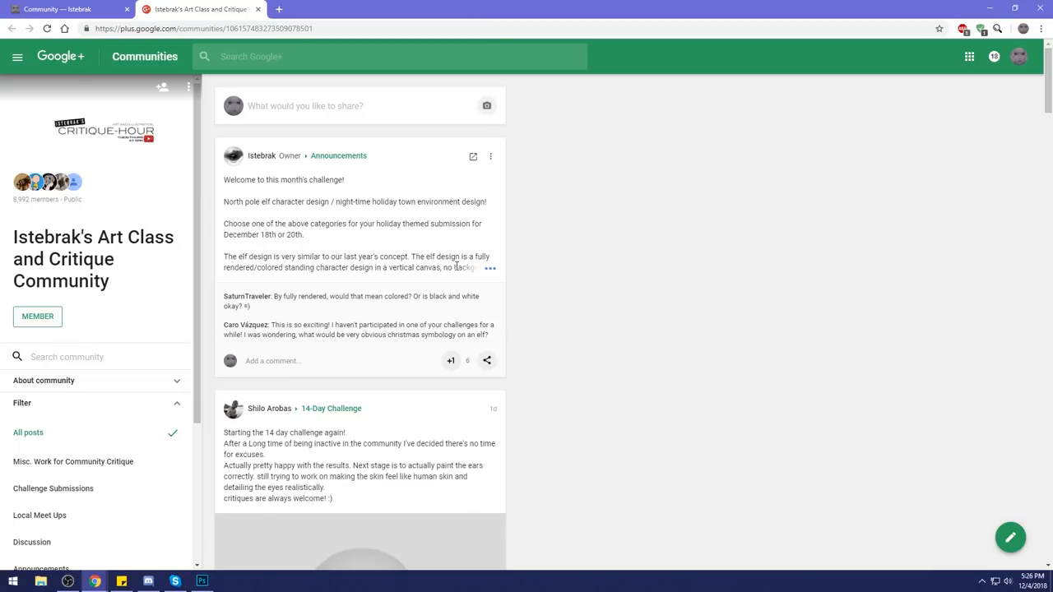
mouse_move(464, 270)
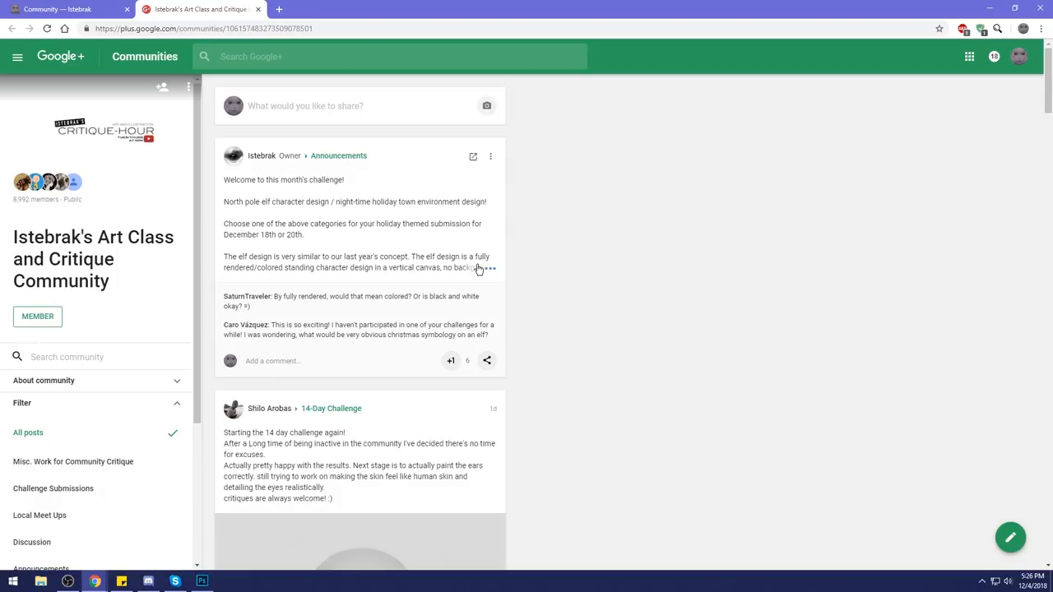
mouse_move(469, 271)
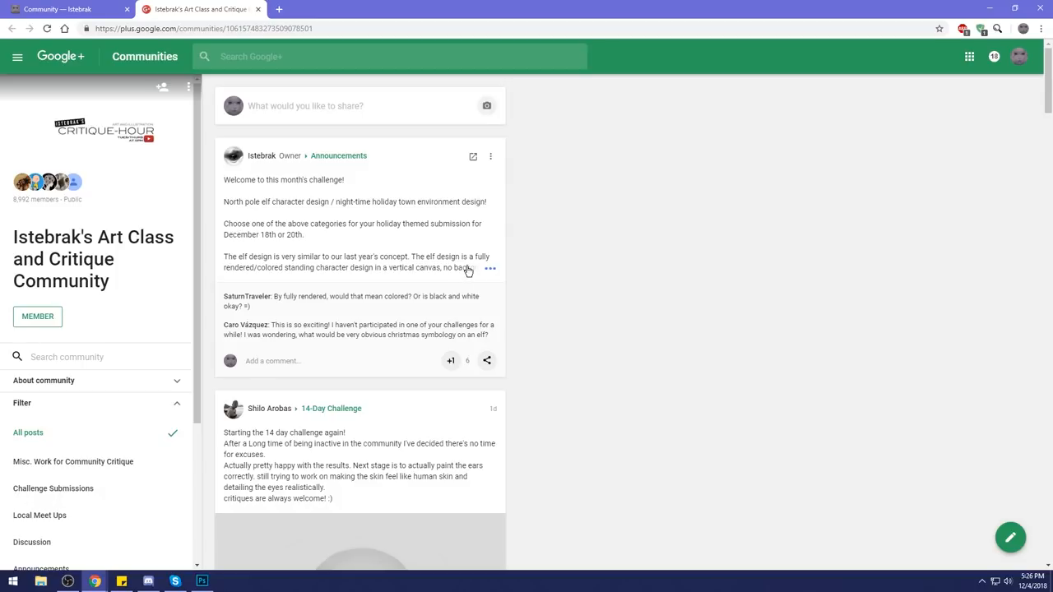
scroll(down, 3)
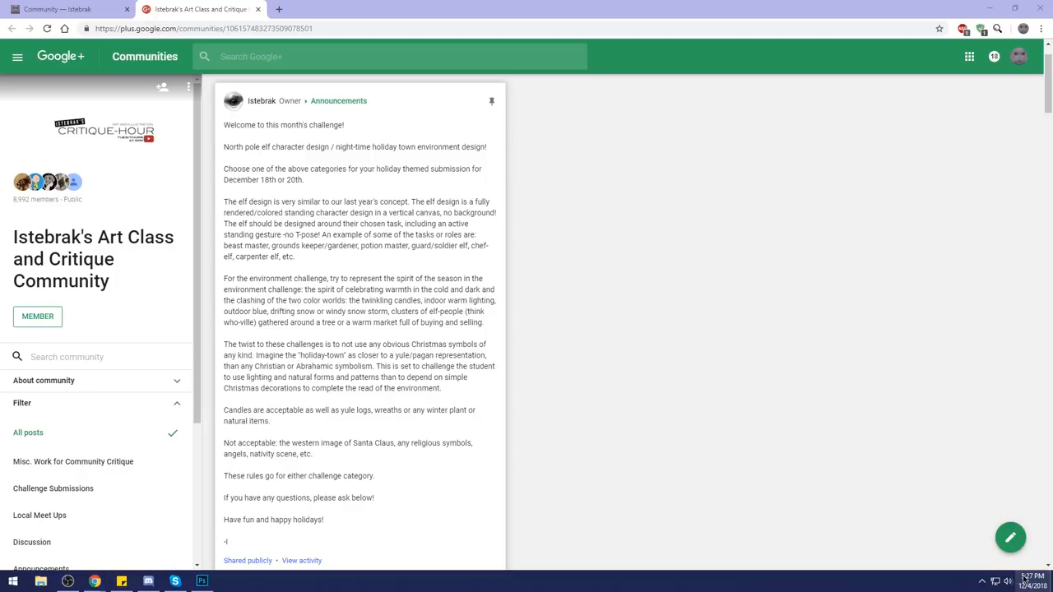
click(1023, 581)
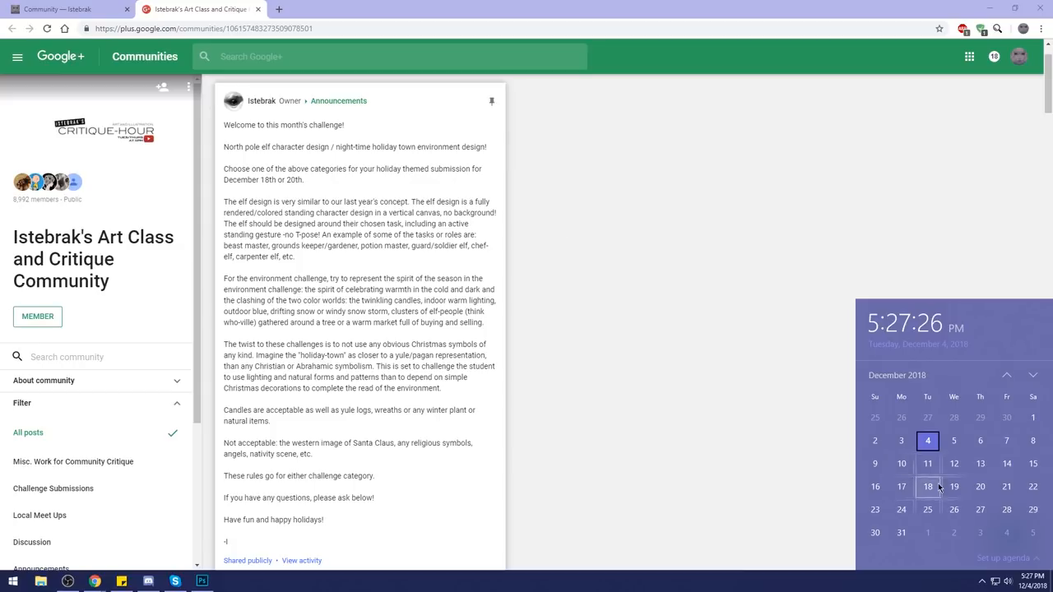
mouse_move(981, 487)
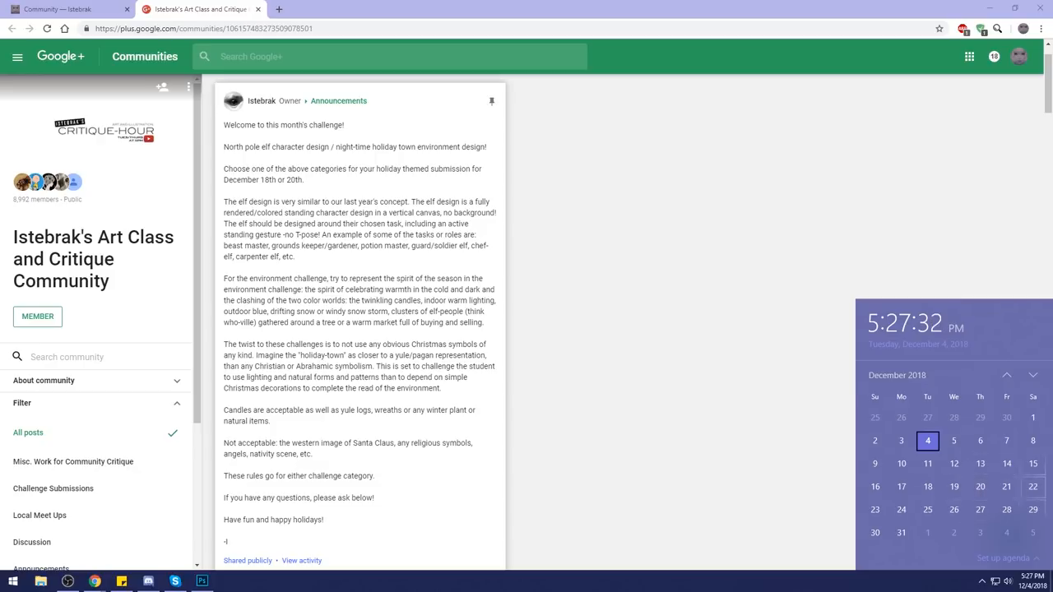
mouse_move(637, 347)
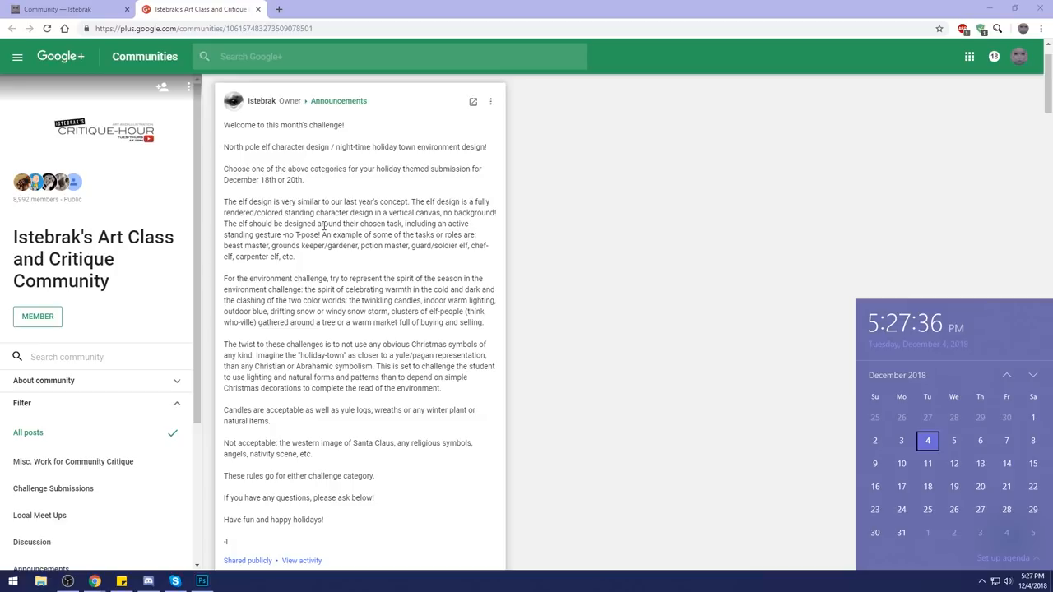
mouse_move(322, 227)
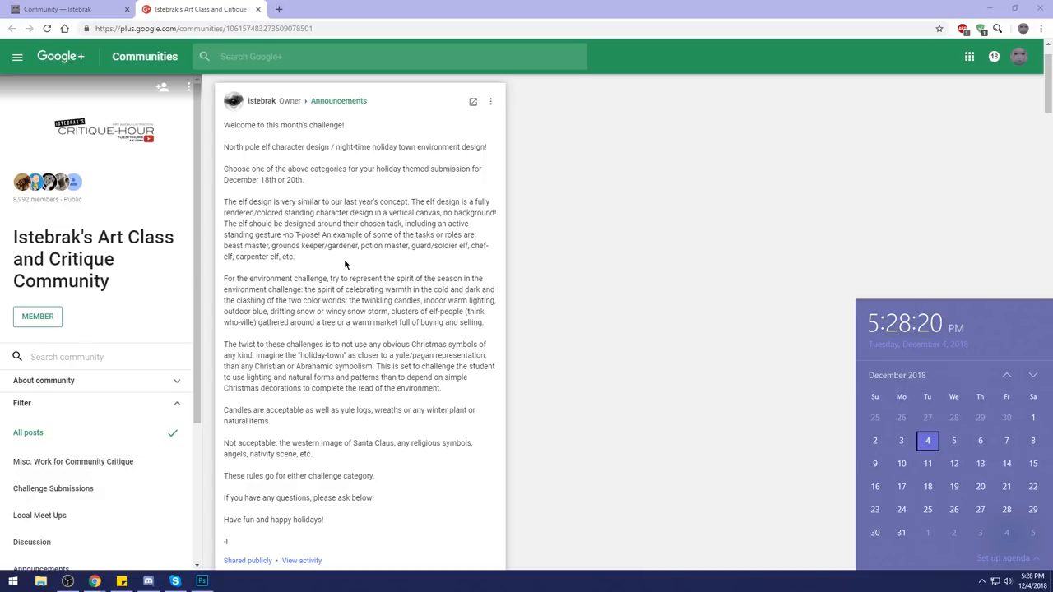
mouse_move(296, 387)
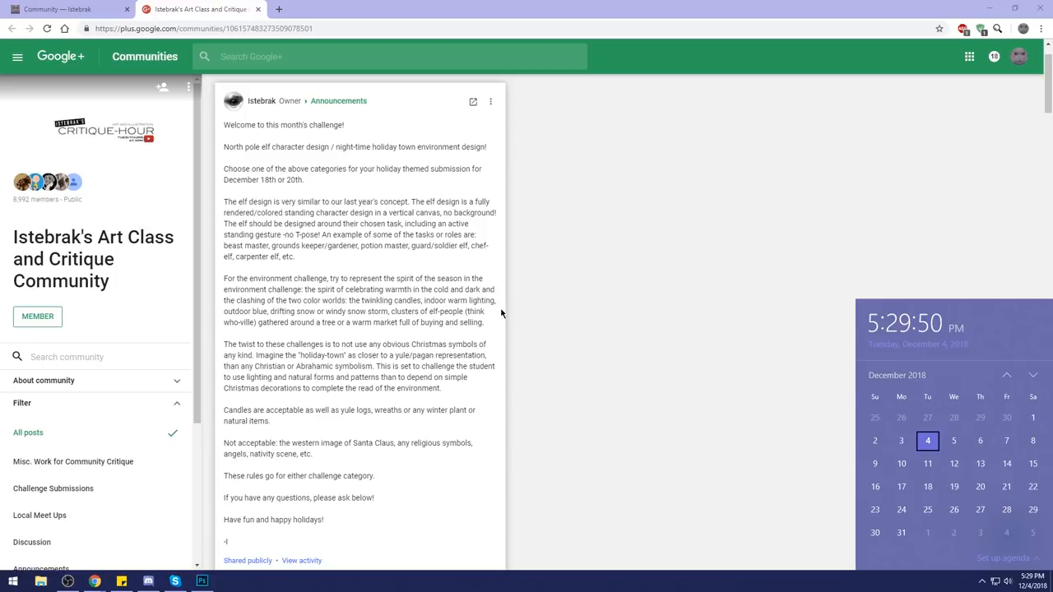
Step: Scroll down to the member questions about rendering and Christmas symbols
scroll(down, 3)
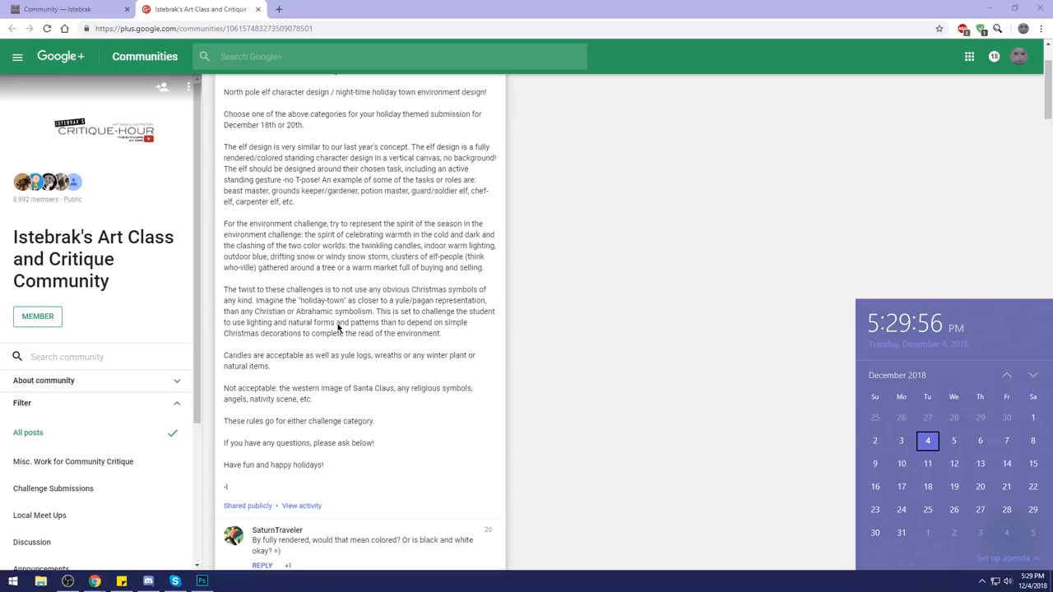
mouse_move(368, 453)
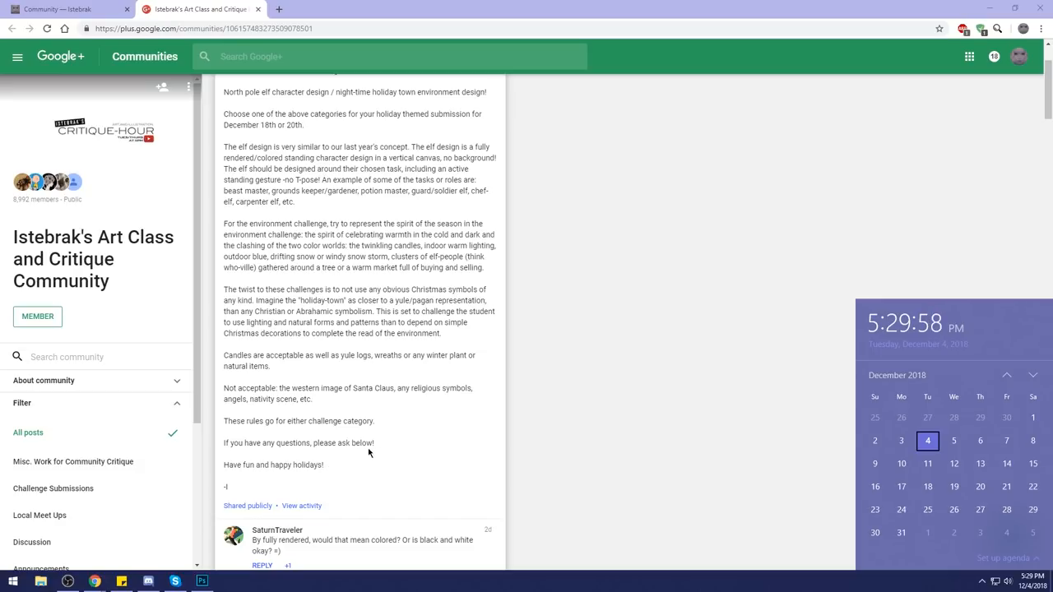
scroll(down, 3)
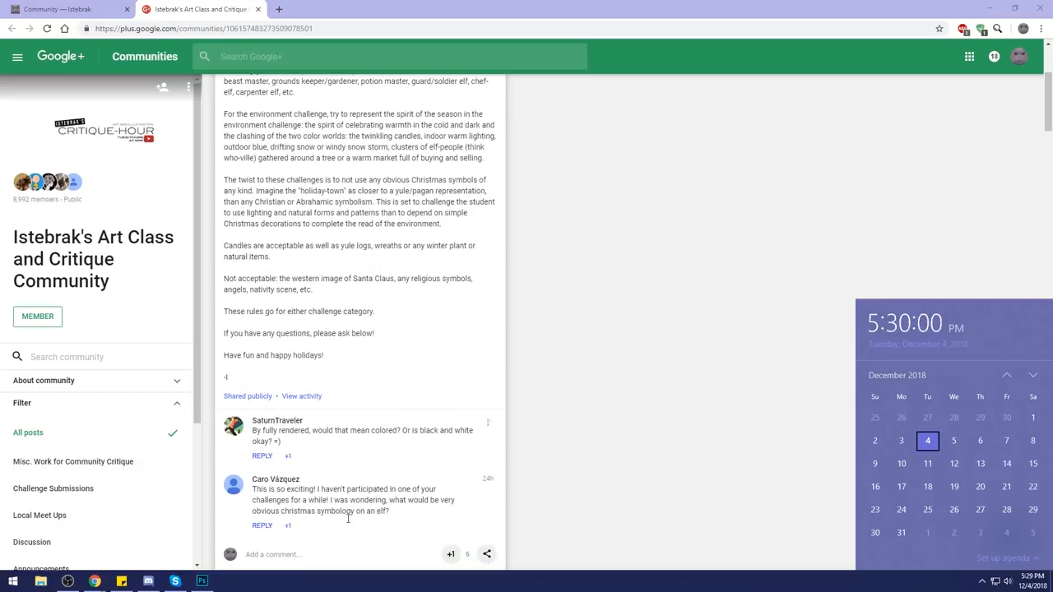
mouse_move(388, 303)
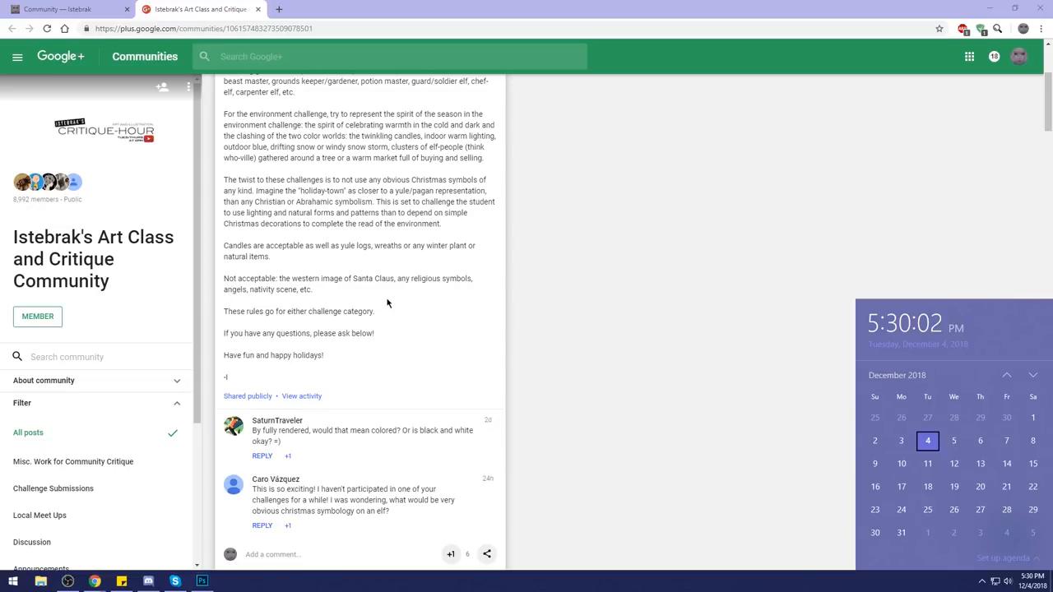
mouse_move(408, 18)
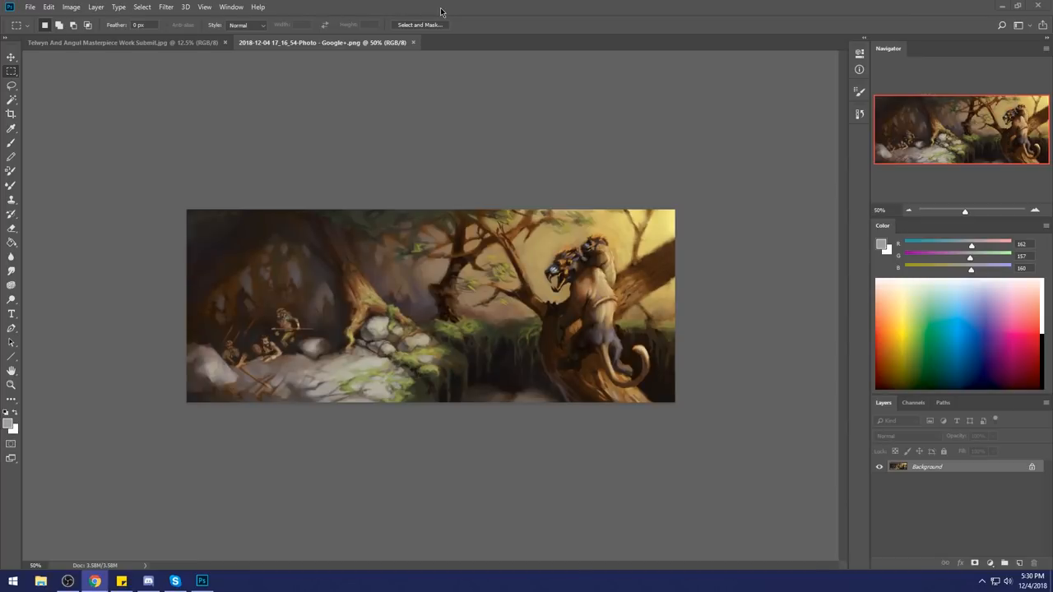
mouse_move(526, 222)
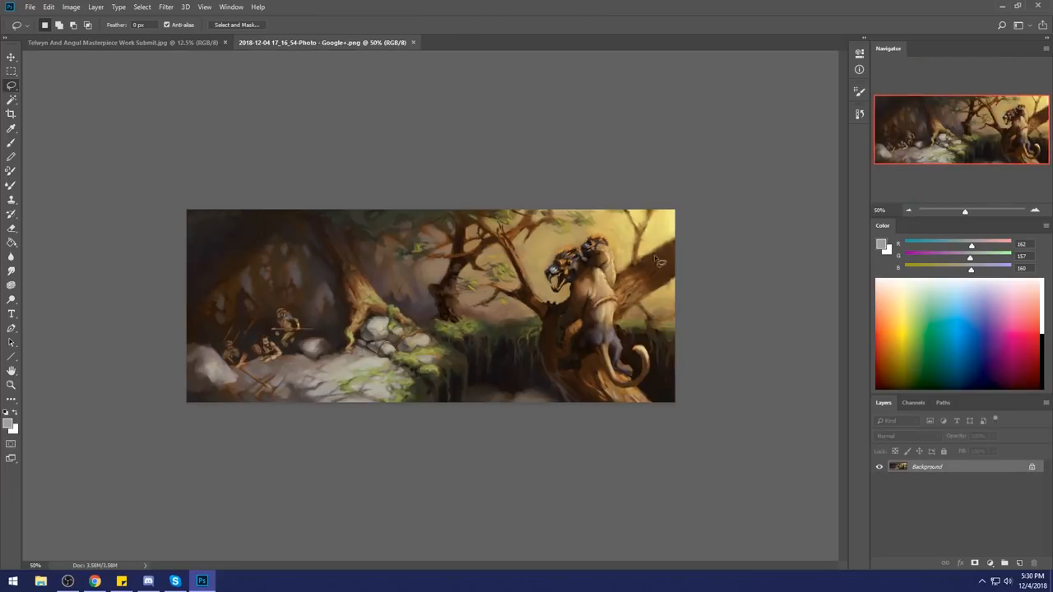
mouse_move(599, 464)
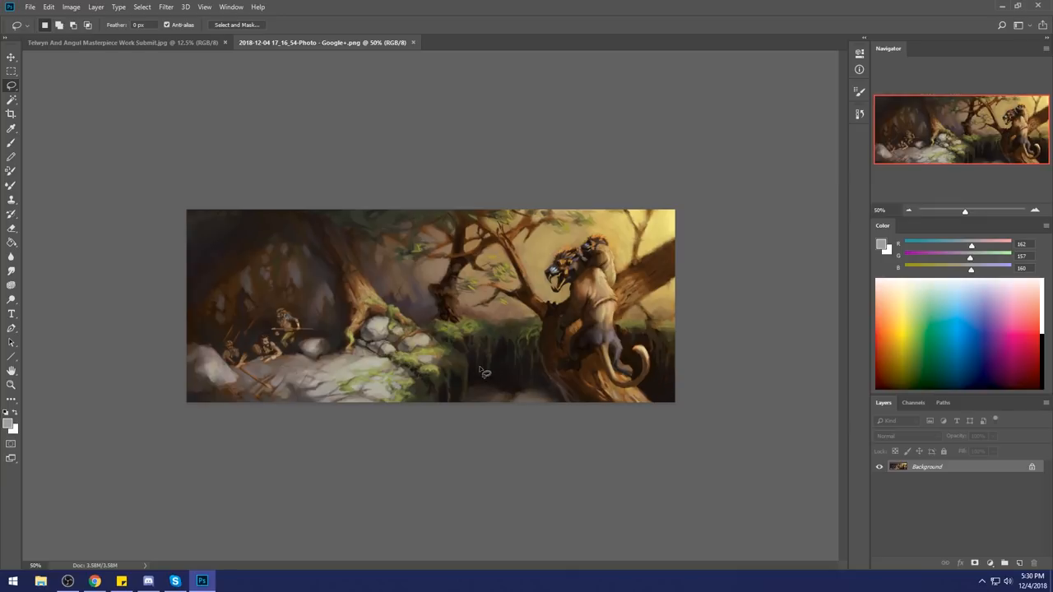
mouse_move(464, 255)
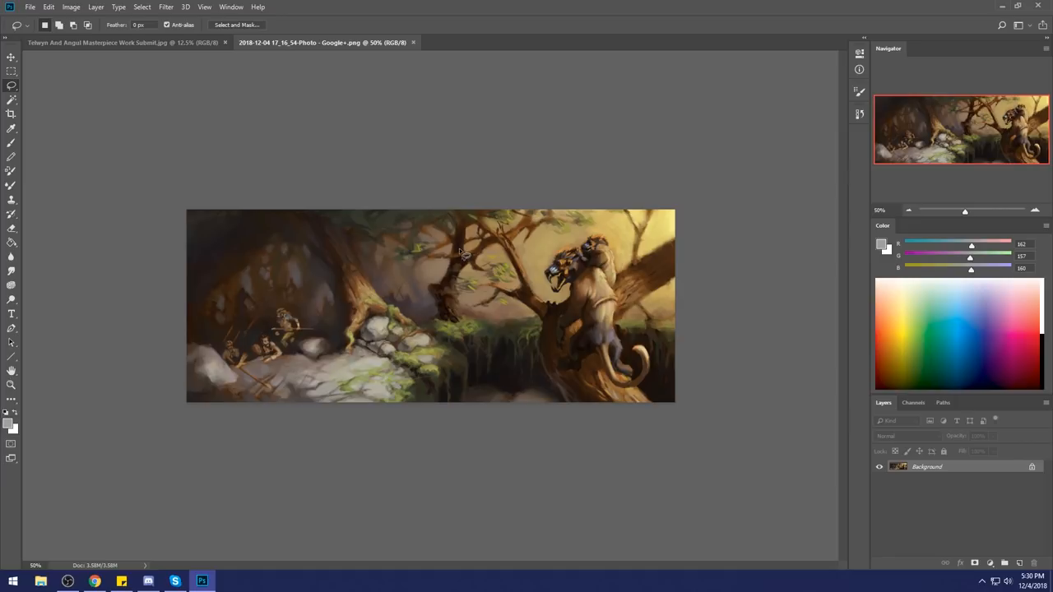
mouse_move(483, 321)
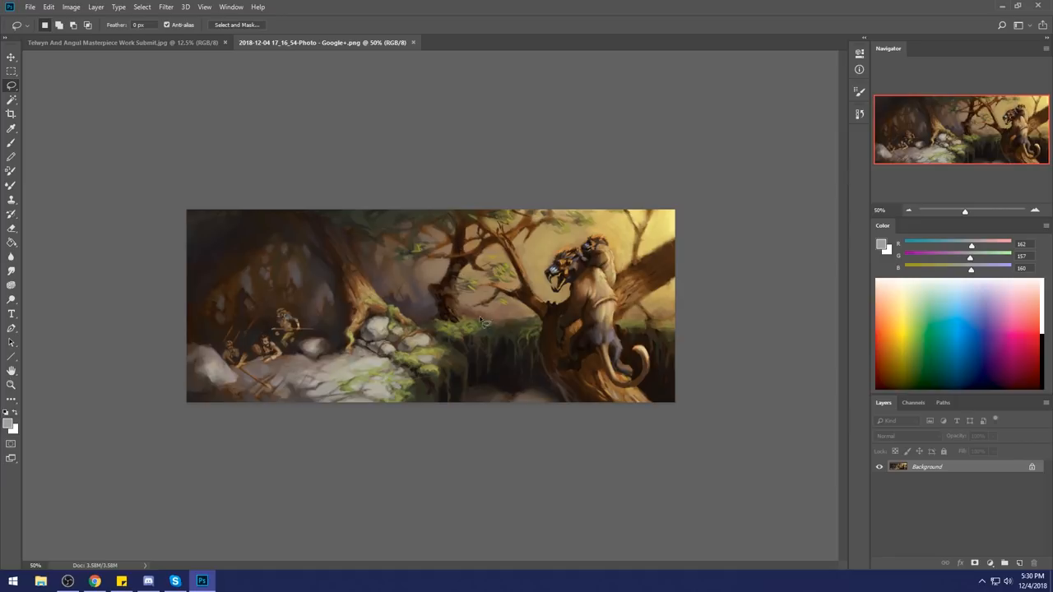
mouse_move(562, 316)
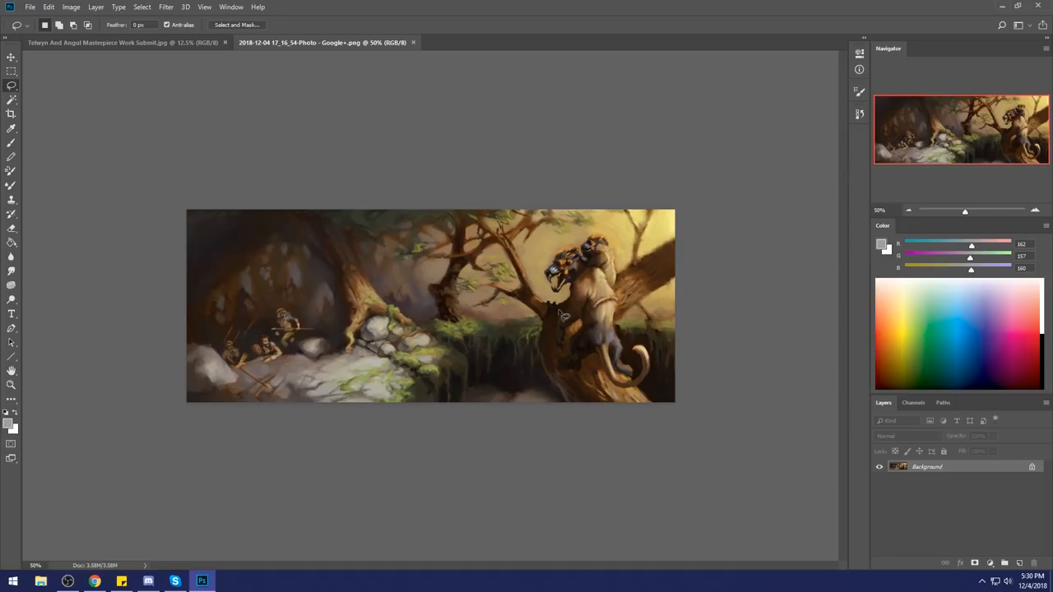
mouse_move(476, 261)
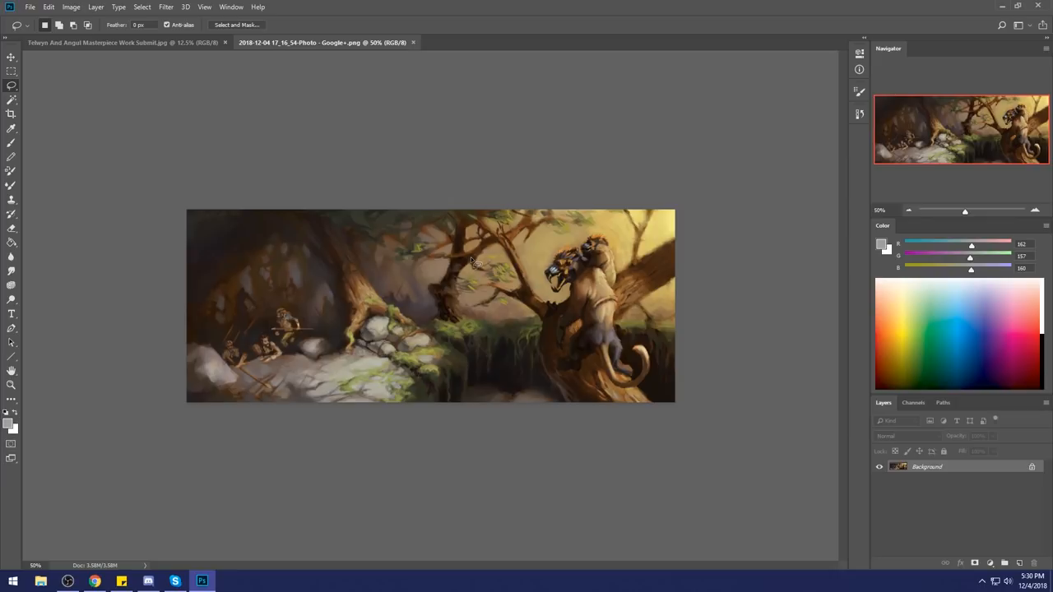
mouse_move(691, 210)
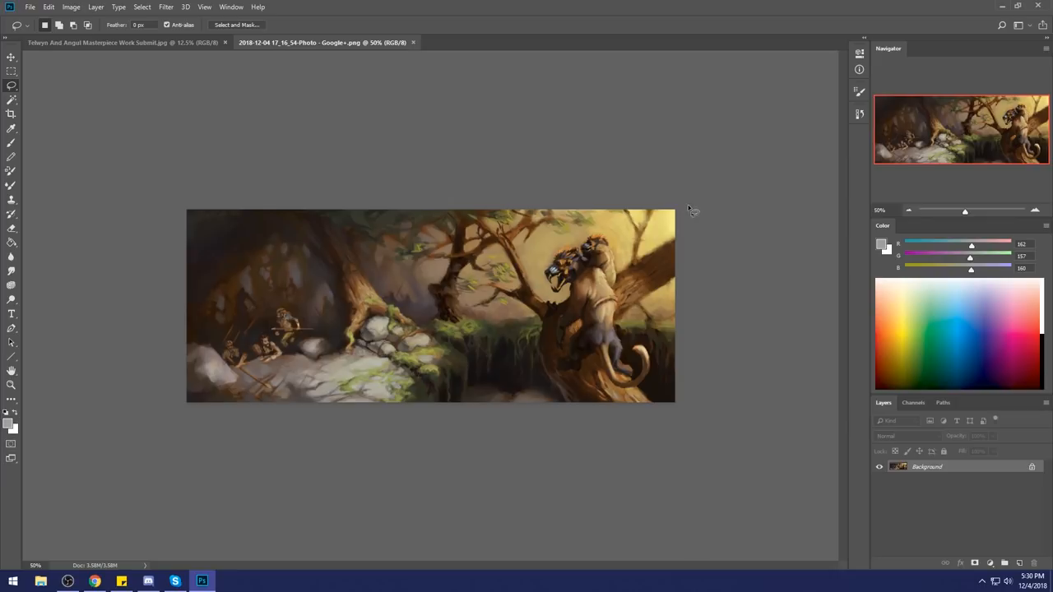
mouse_move(457, 337)
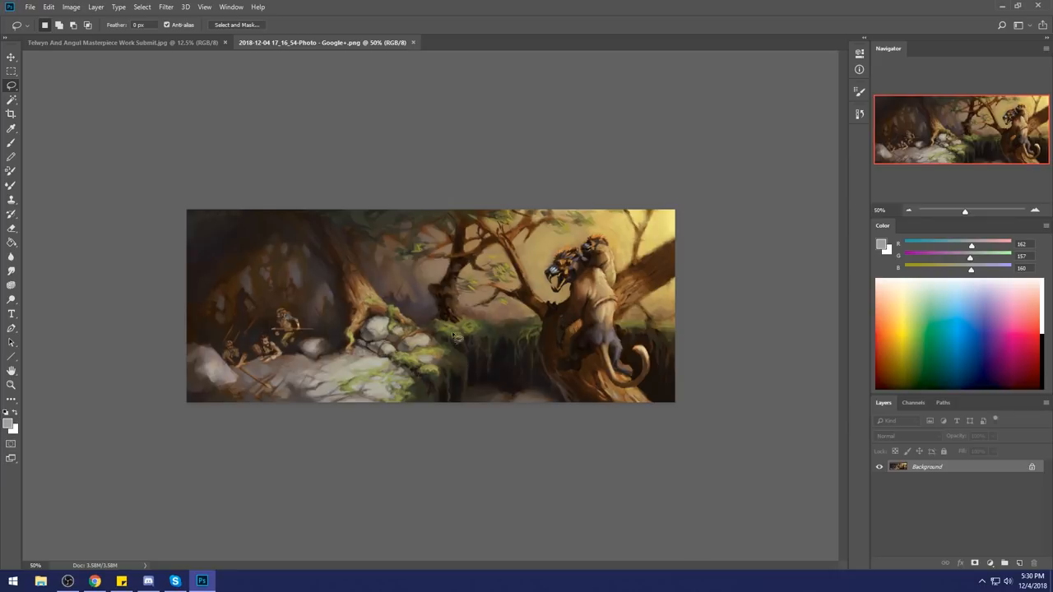
mouse_move(530, 316)
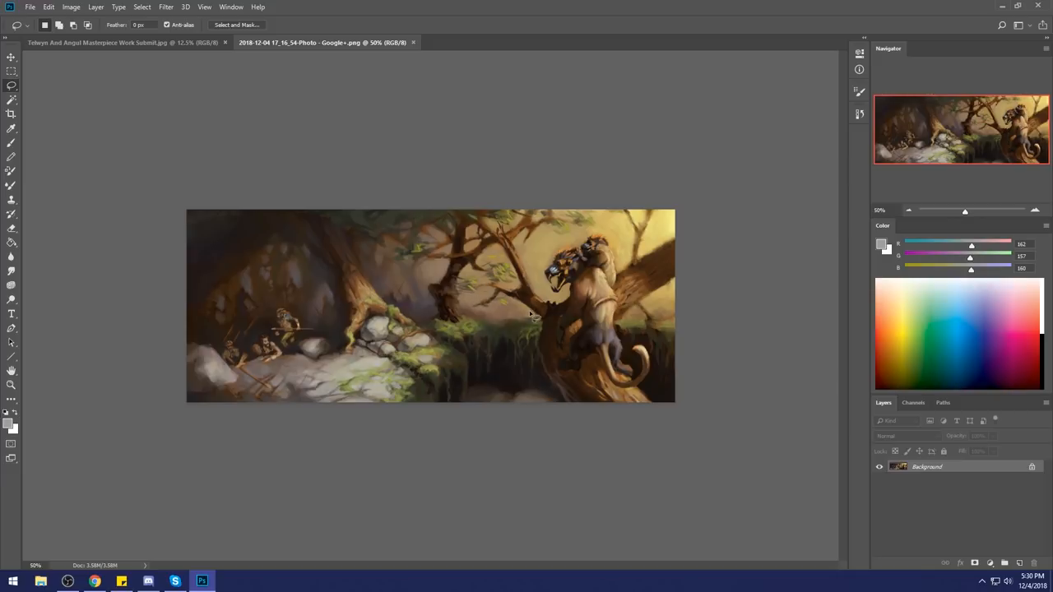
mouse_move(507, 352)
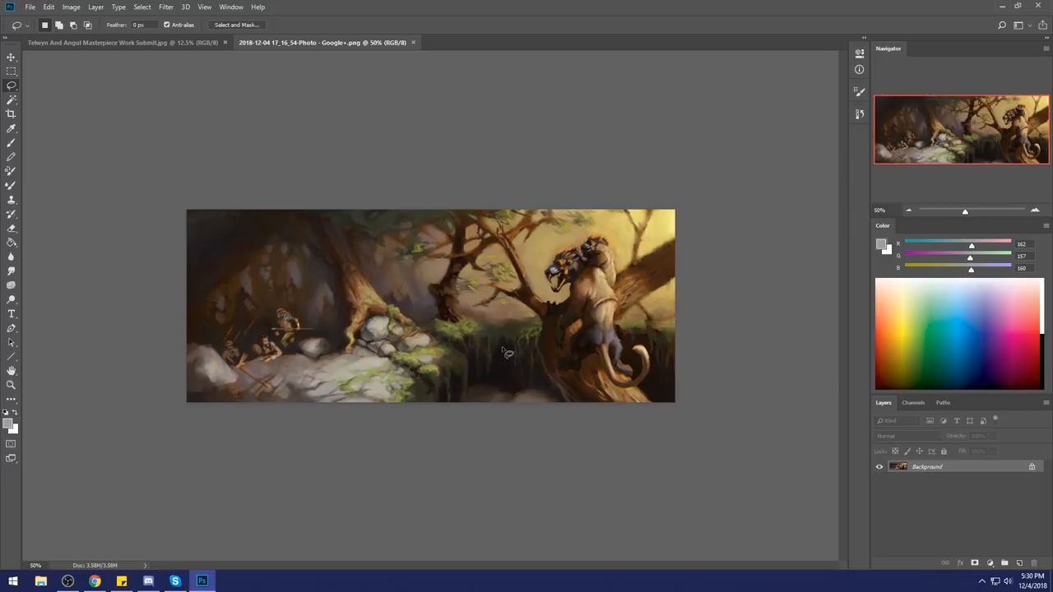
mouse_move(464, 369)
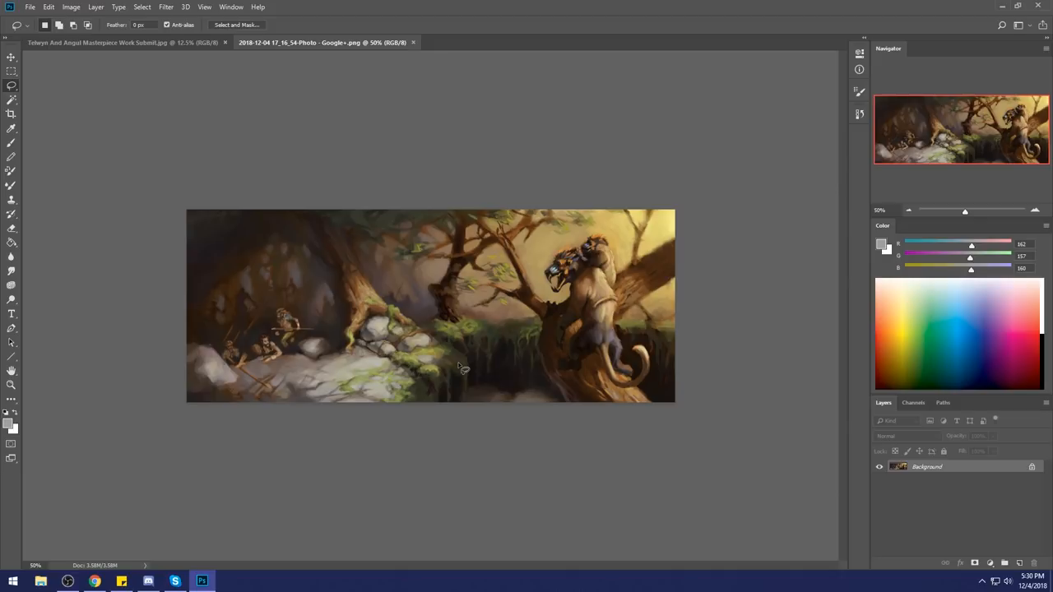
mouse_move(537, 329)
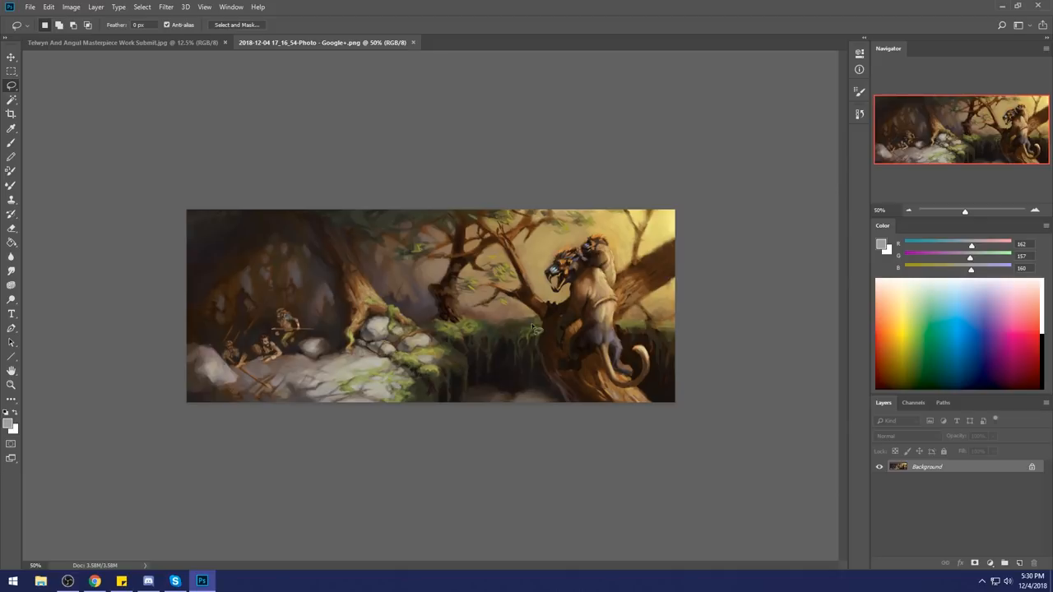
mouse_move(579, 355)
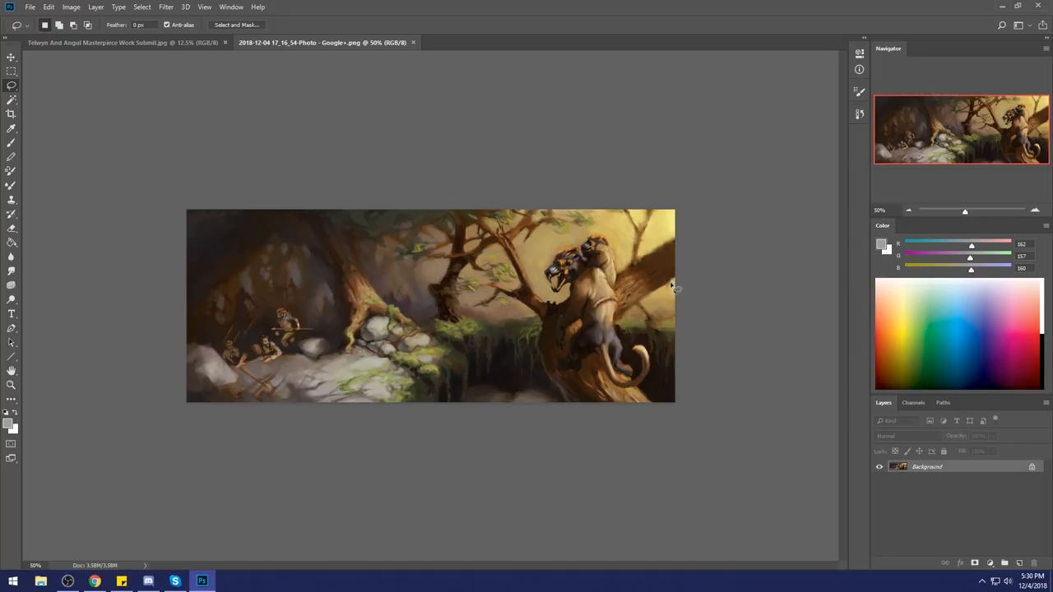
mouse_move(247, 298)
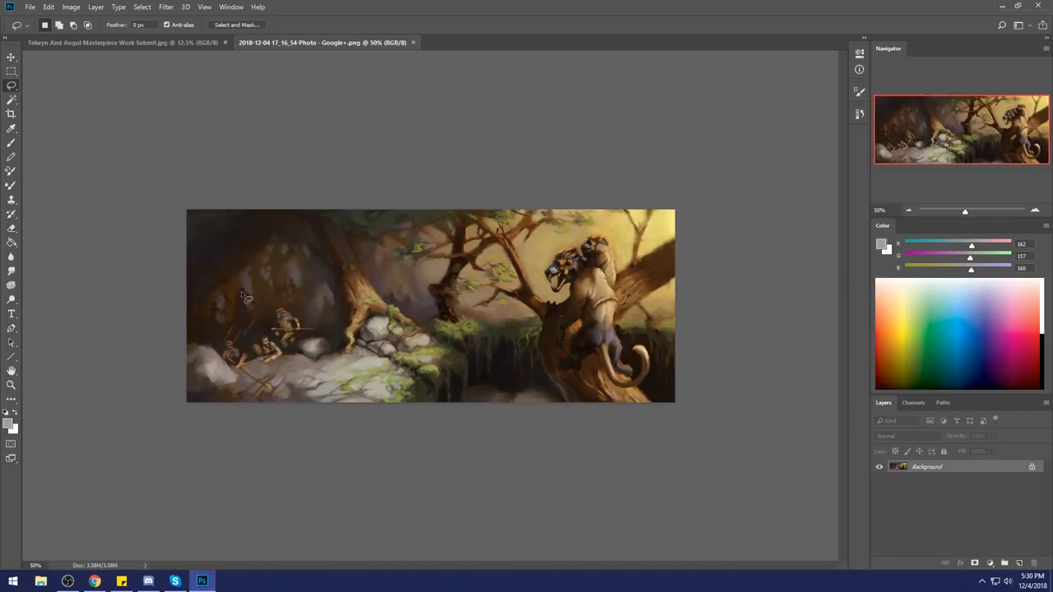
mouse_move(553, 315)
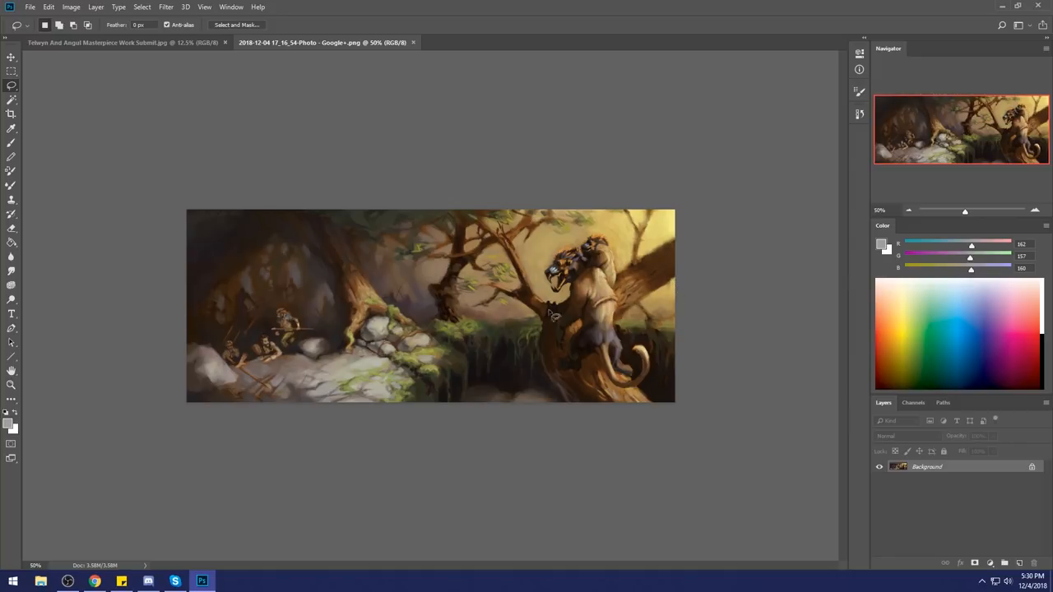
mouse_move(447, 216)
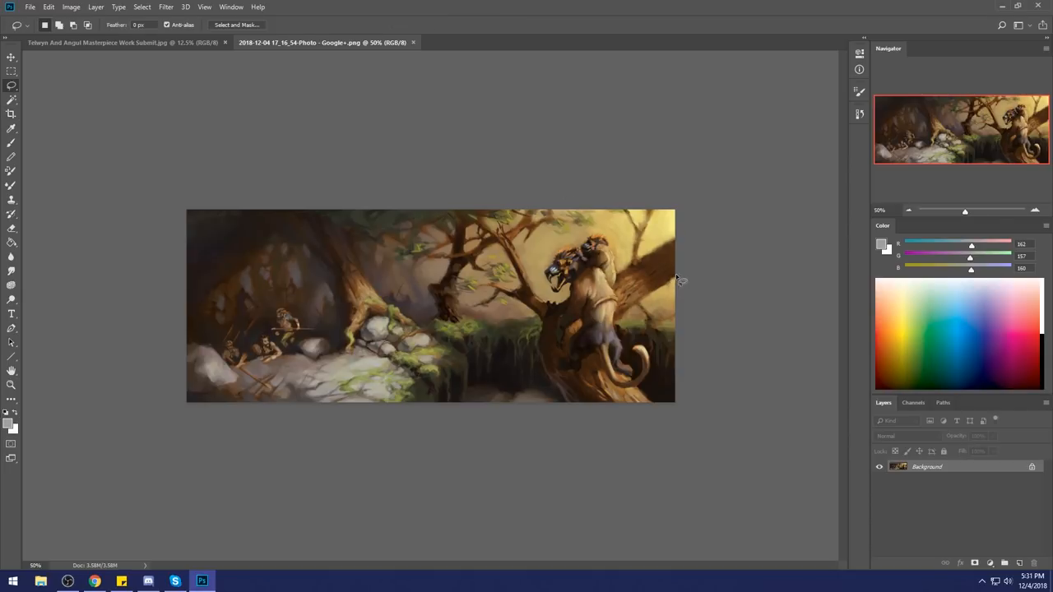
mouse_move(658, 321)
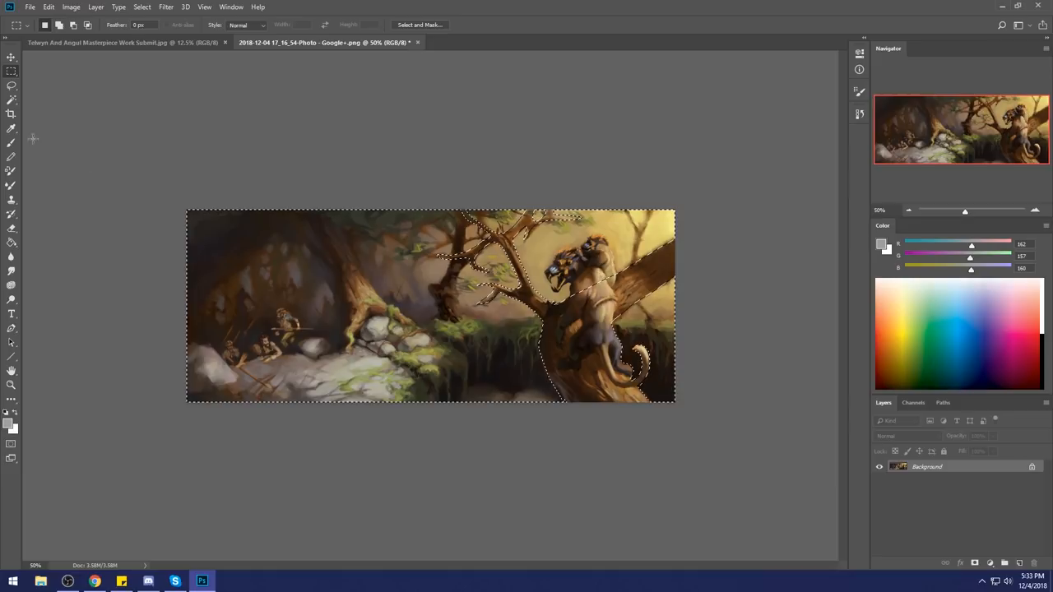
Step: Block in the tree and creature as a flat grey silhouette on Layer 1
click(11, 101)
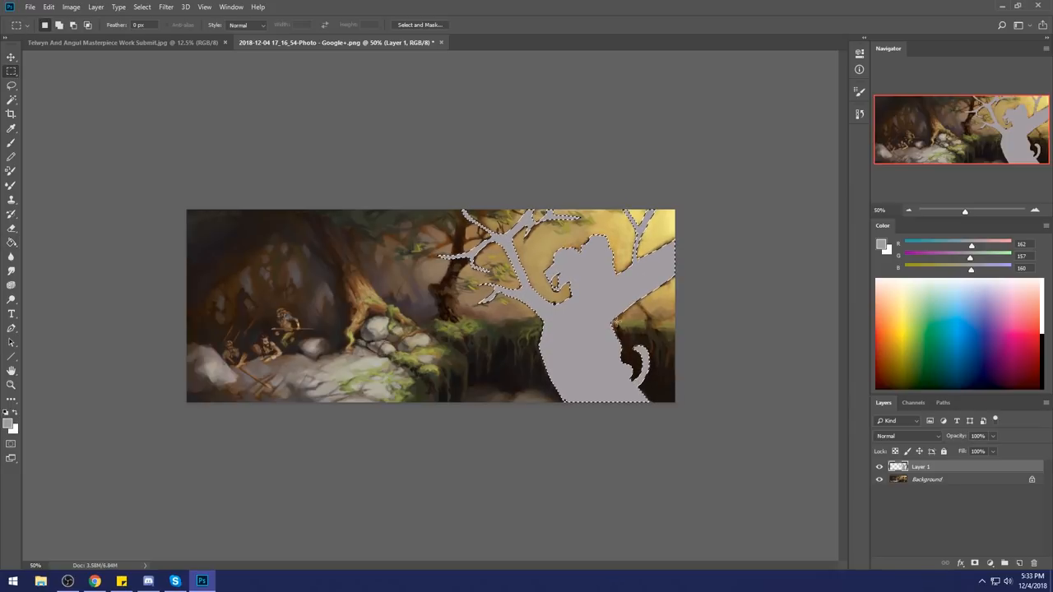
Step: Hide Layer 1 and brush a light haze onto the forest in Lighten mode at 15% opacity
right_click(612, 327)
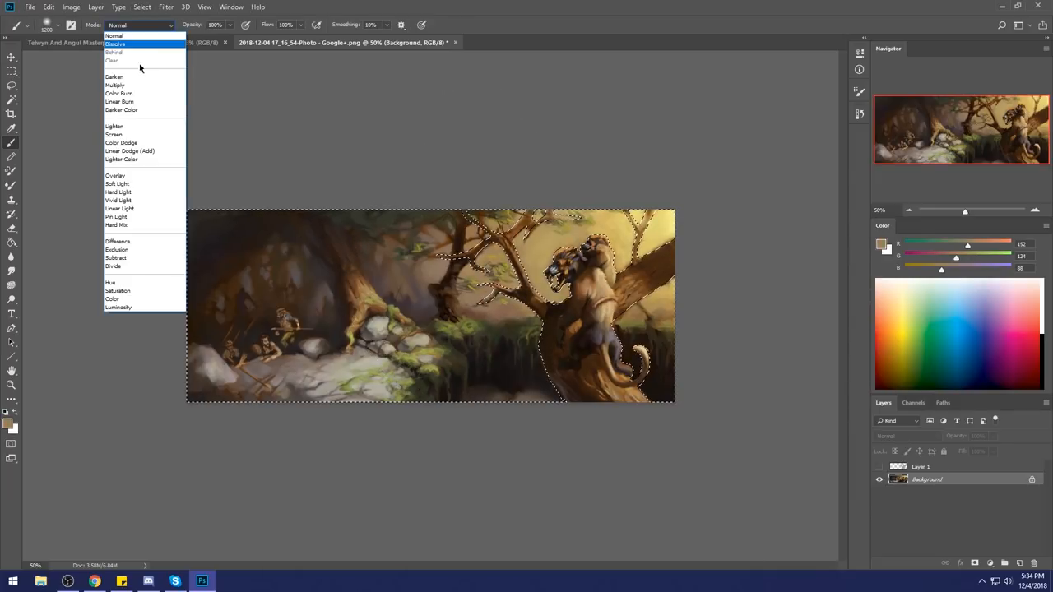
mouse_move(145, 204)
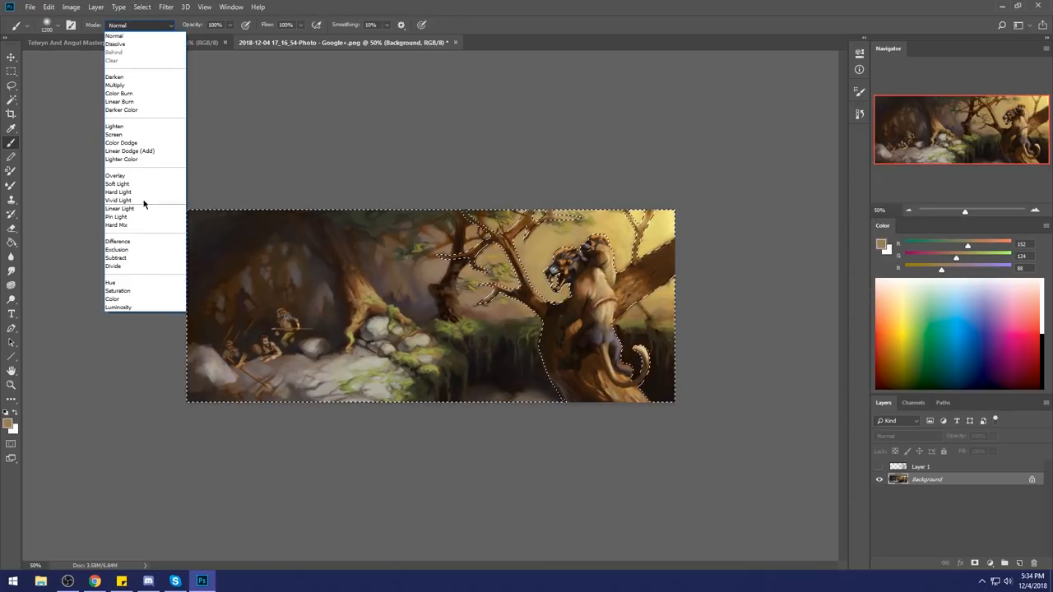
click(114, 125)
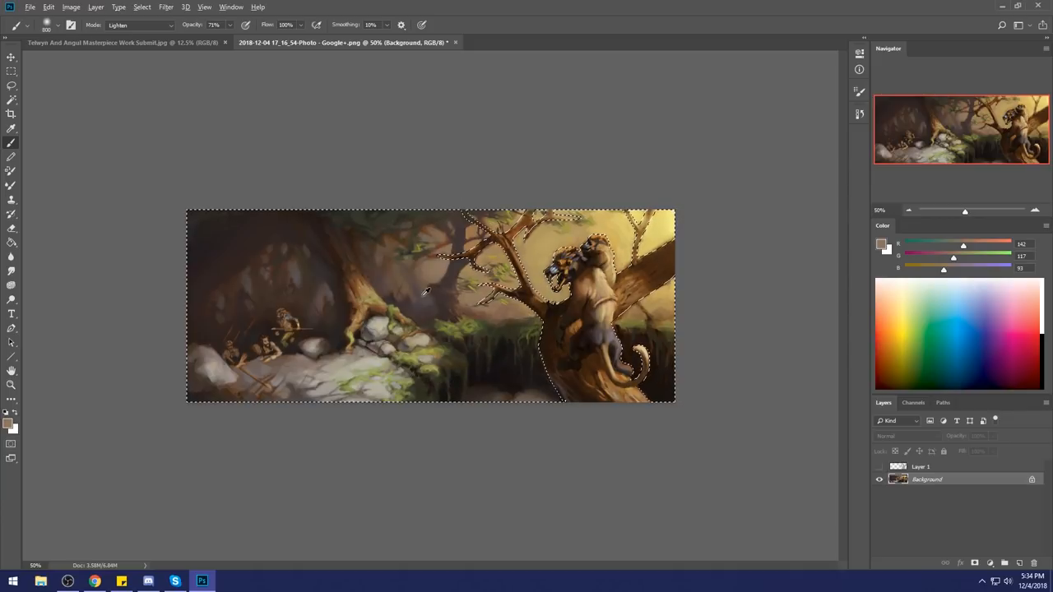
click(586, 257)
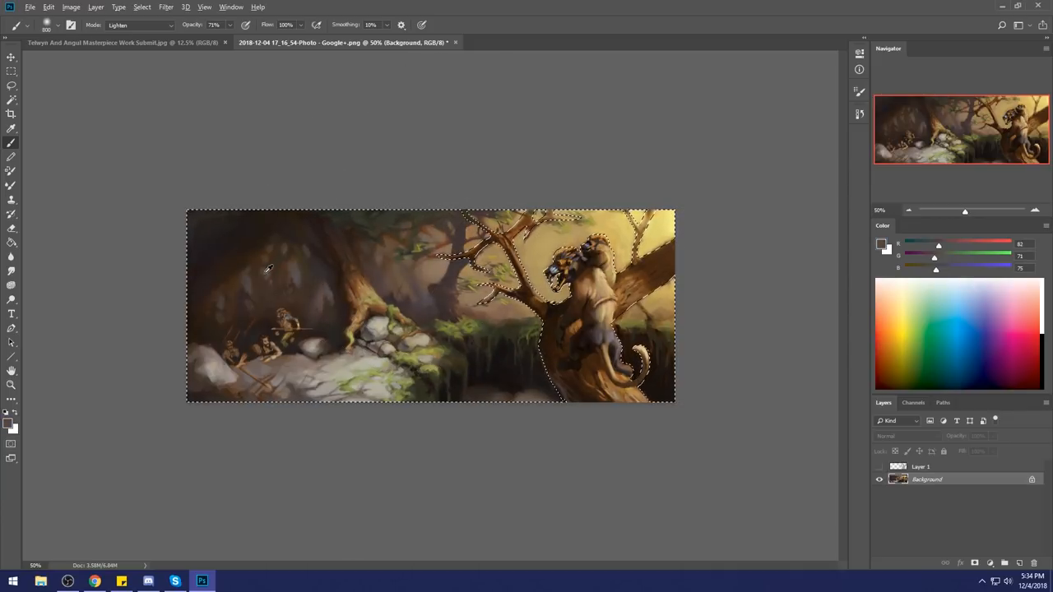
click(49, 7)
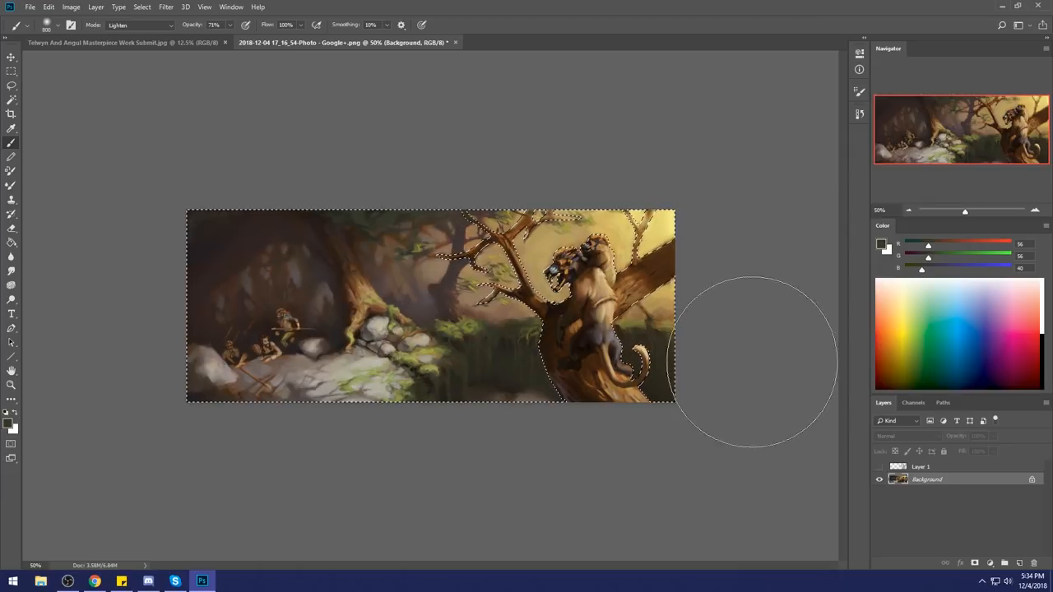
Step: Tint the scene warm yellow with a Color-mode brush
click(139, 25)
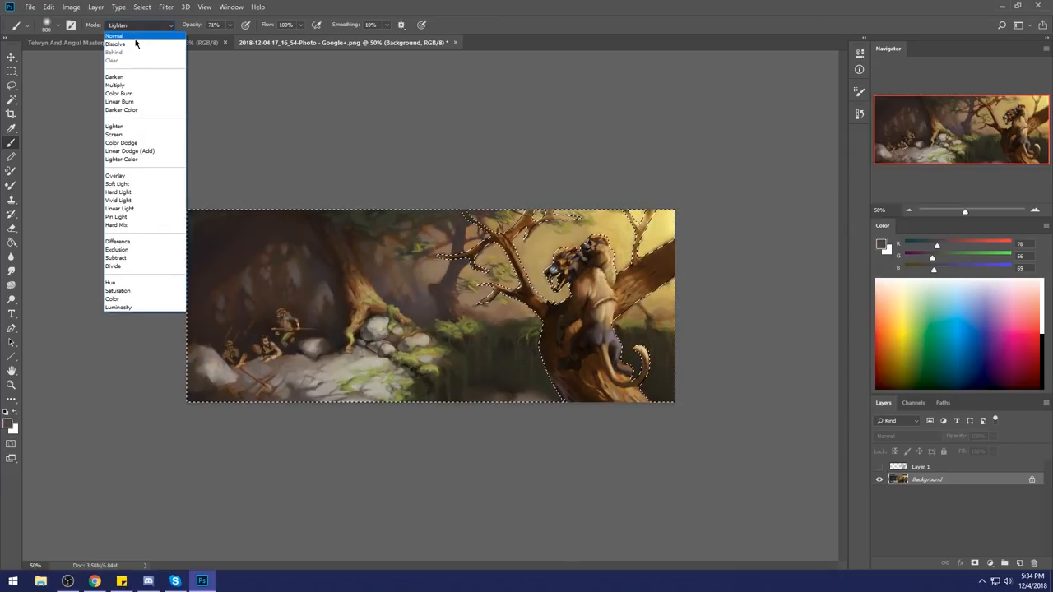
click(882, 244)
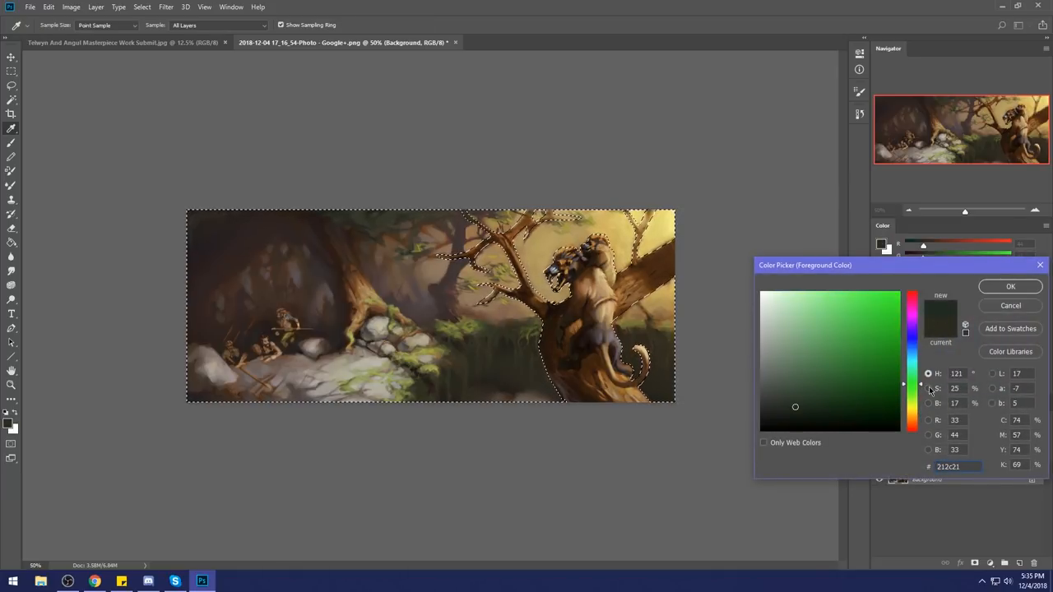
click(1010, 286)
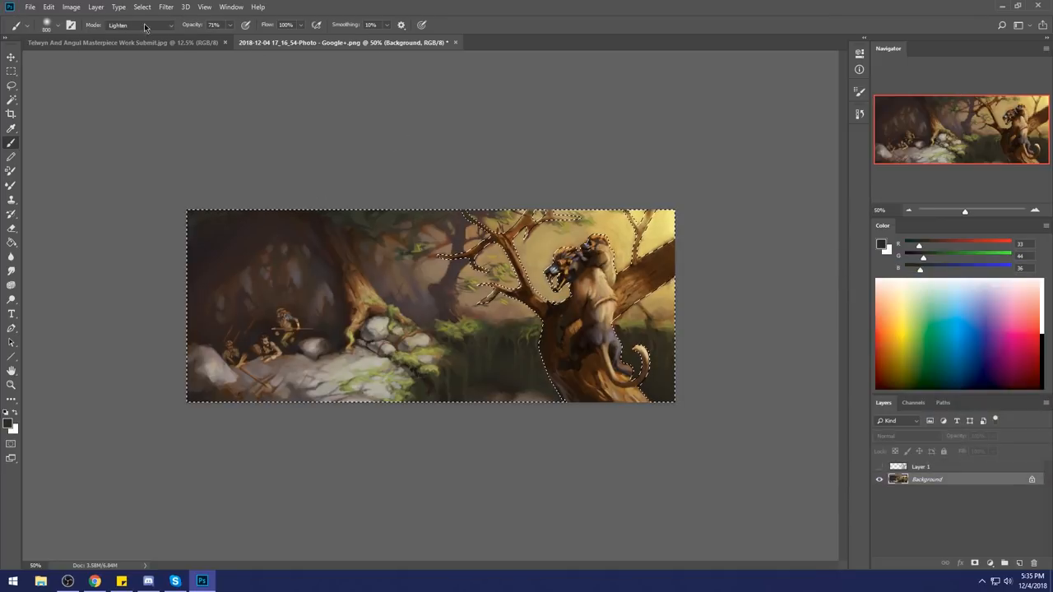
click(140, 25)
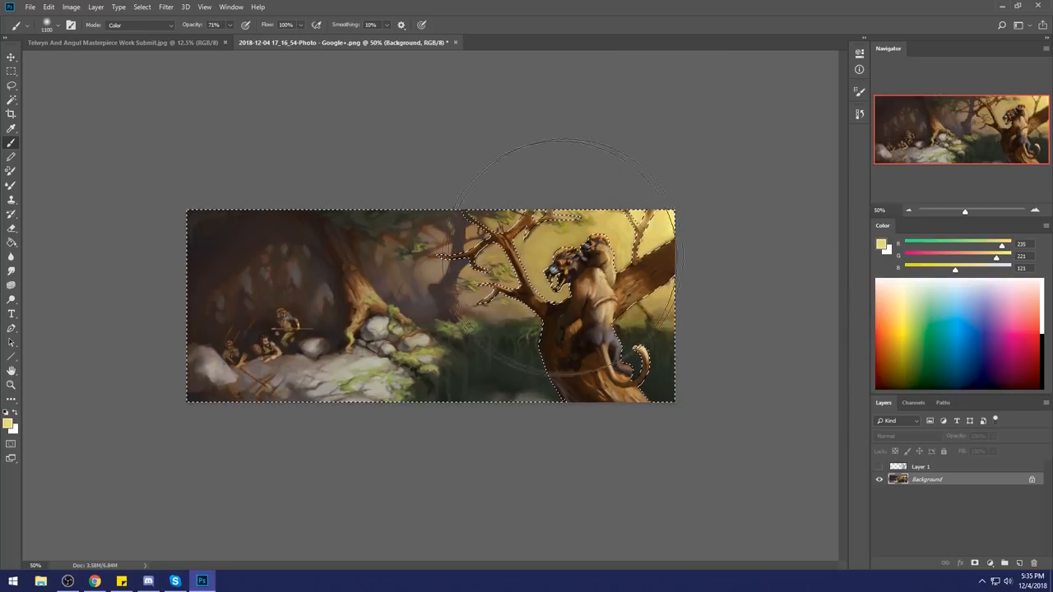
click(138, 24)
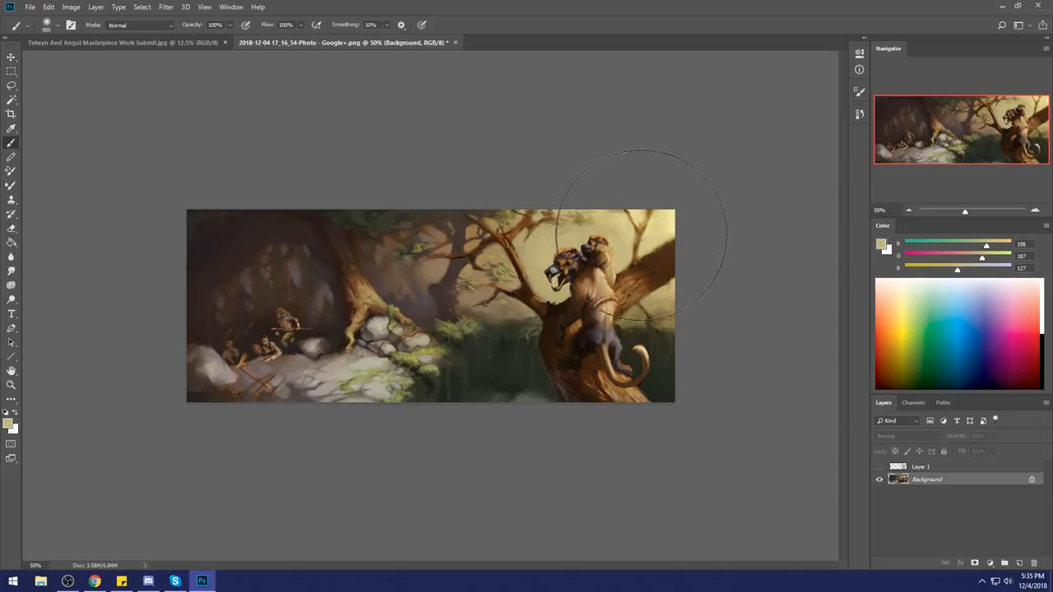
mouse_move(671, 214)
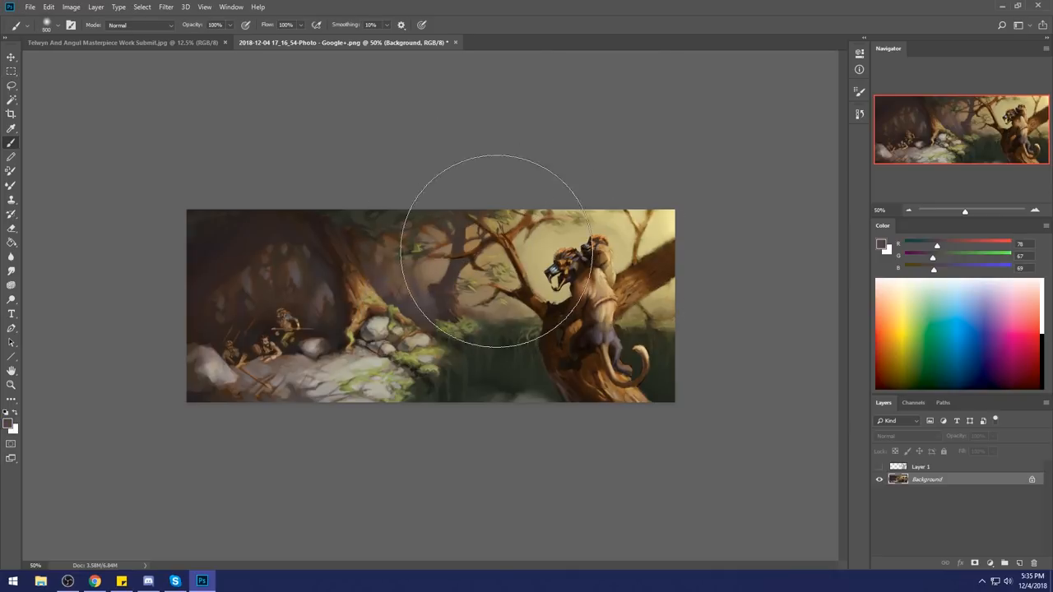
Step: Lower Lightness in Hue/Saturation to darken the whole painting
click(140, 24)
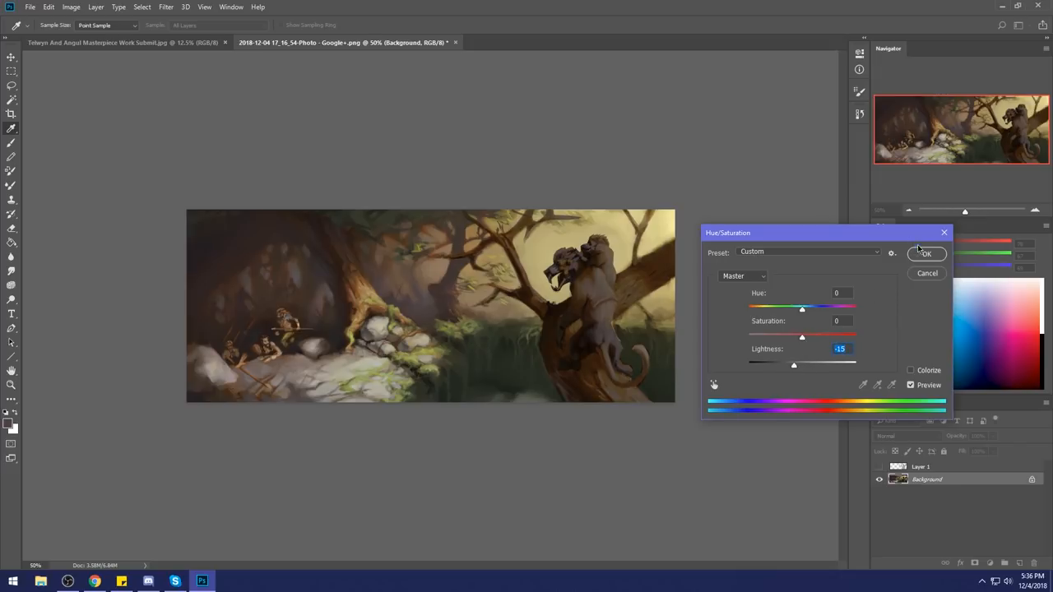
click(926, 254)
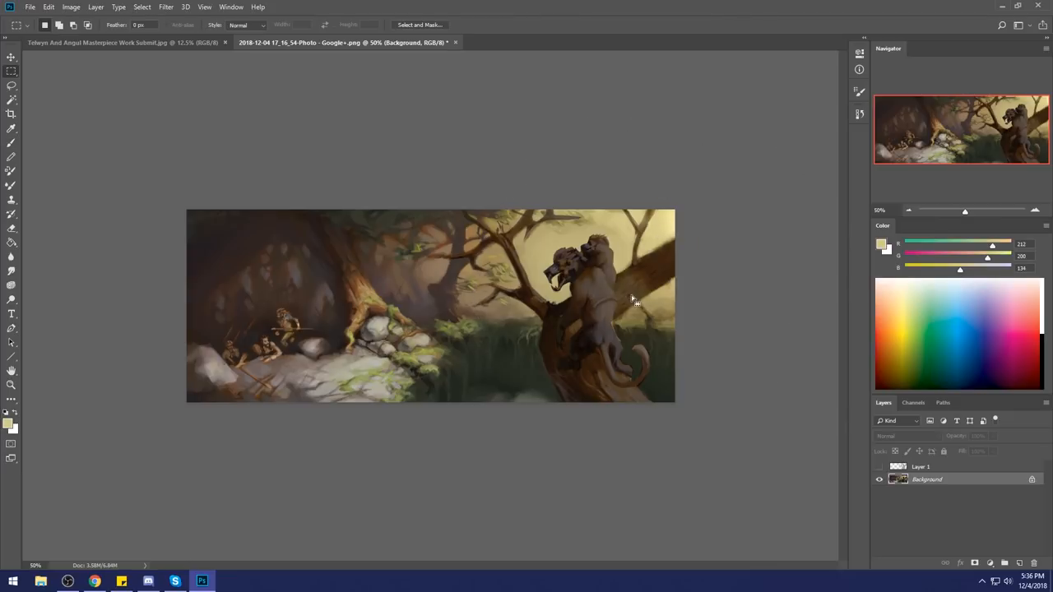
Step: Set up a large Normal-mode brush at about 9% opacity for the sky
click(10, 129)
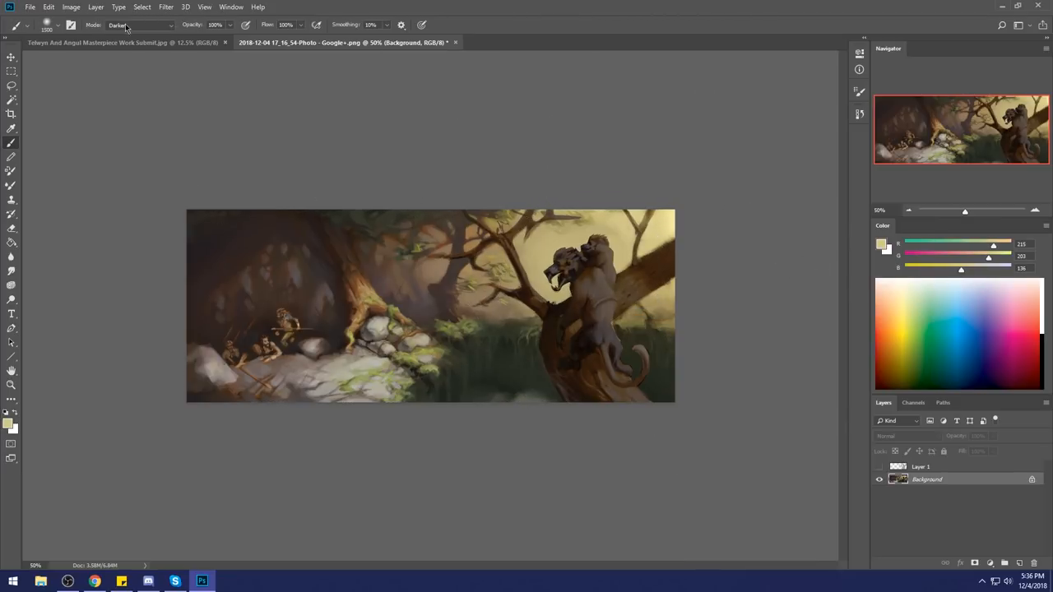
click(140, 24)
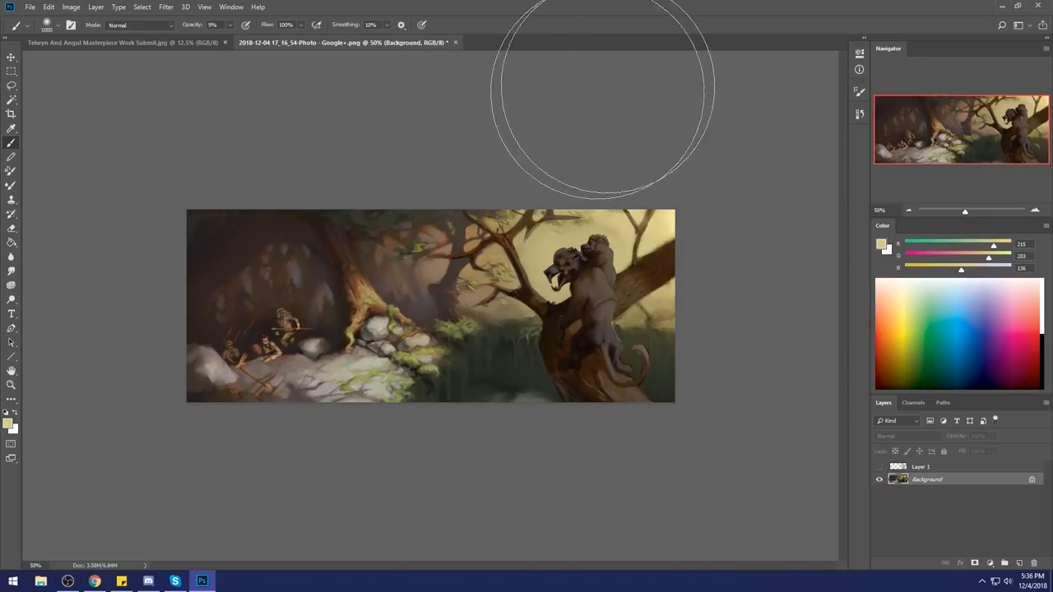
mouse_move(460, 112)
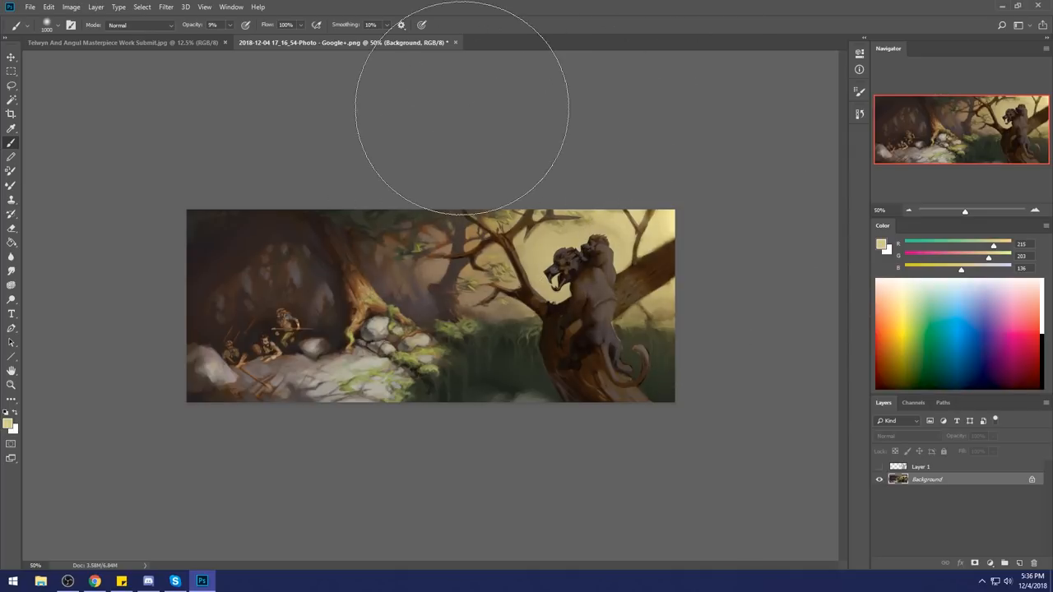
mouse_move(645, 299)
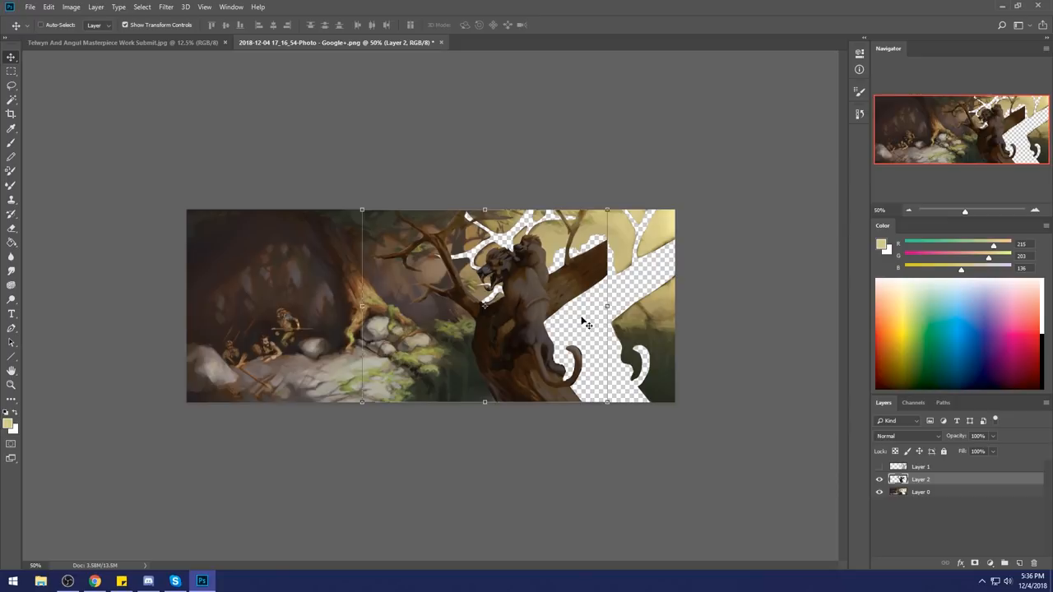
Step: Merge Layer 2 down into Layer 0
click(11, 113)
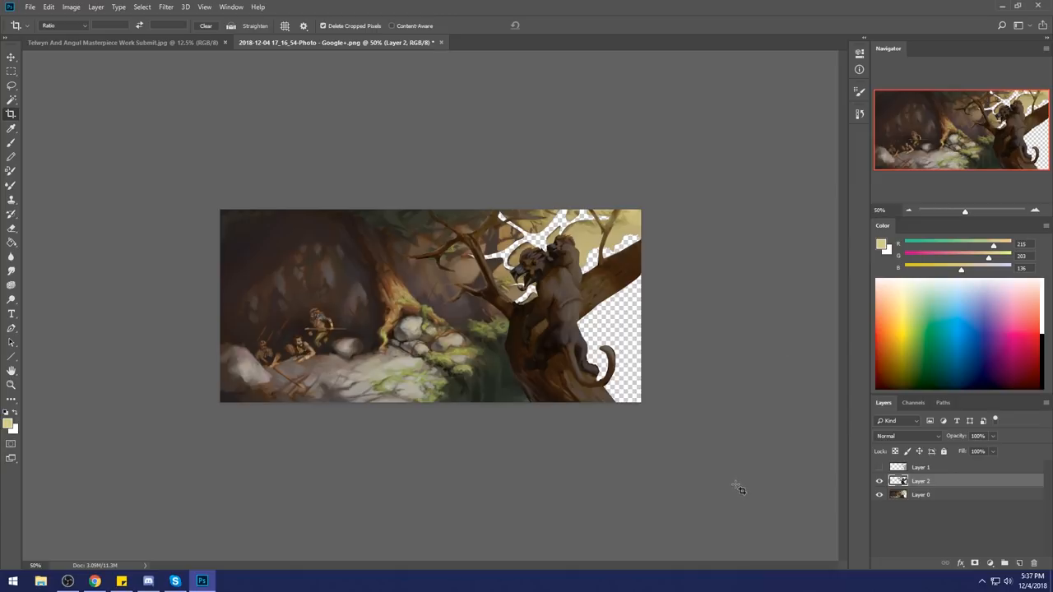
mouse_move(701, 309)
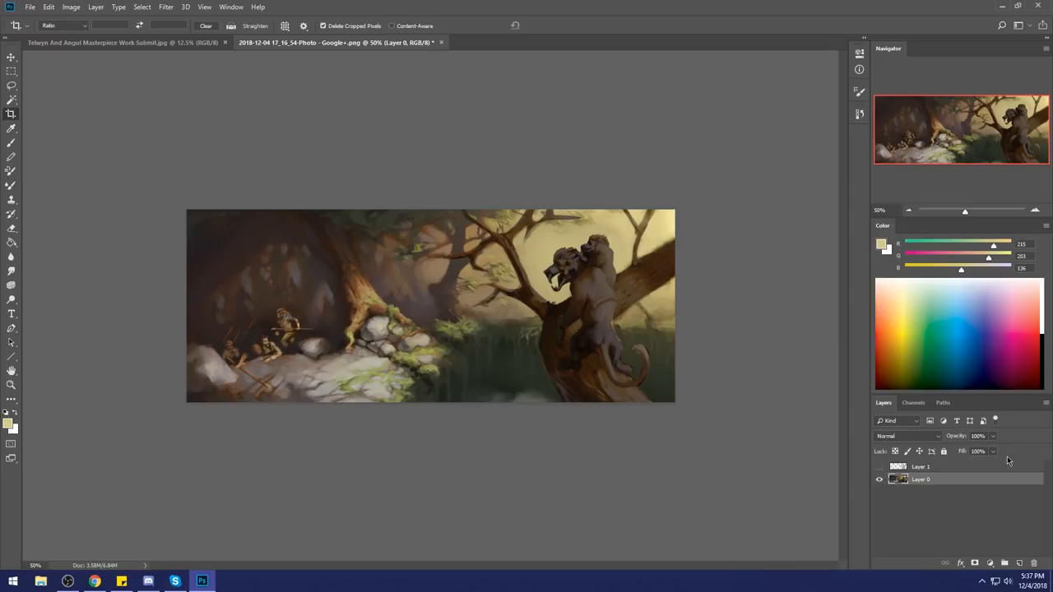
mouse_move(839, 332)
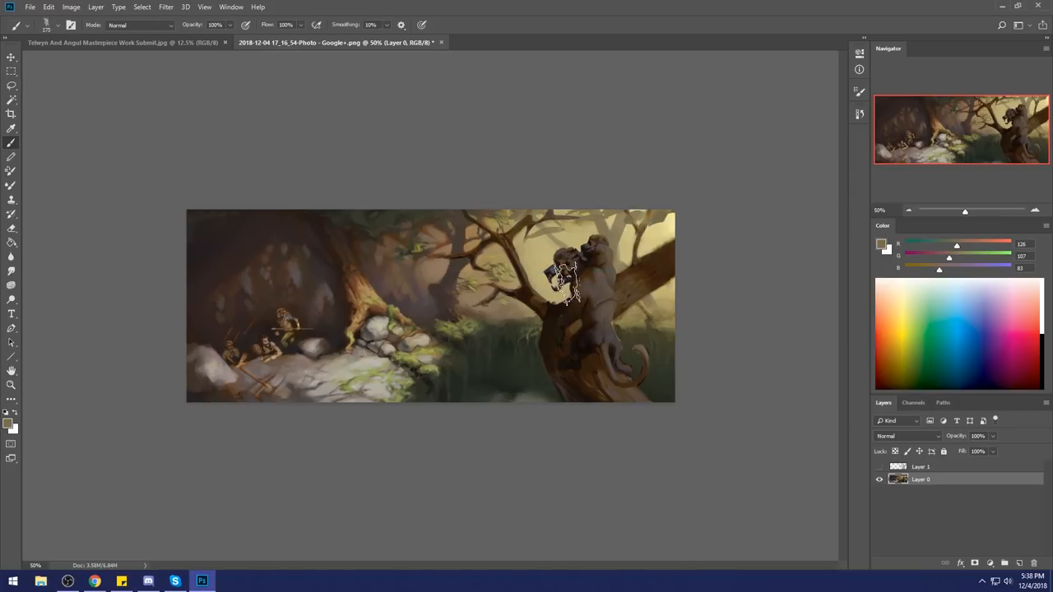
click(946, 468)
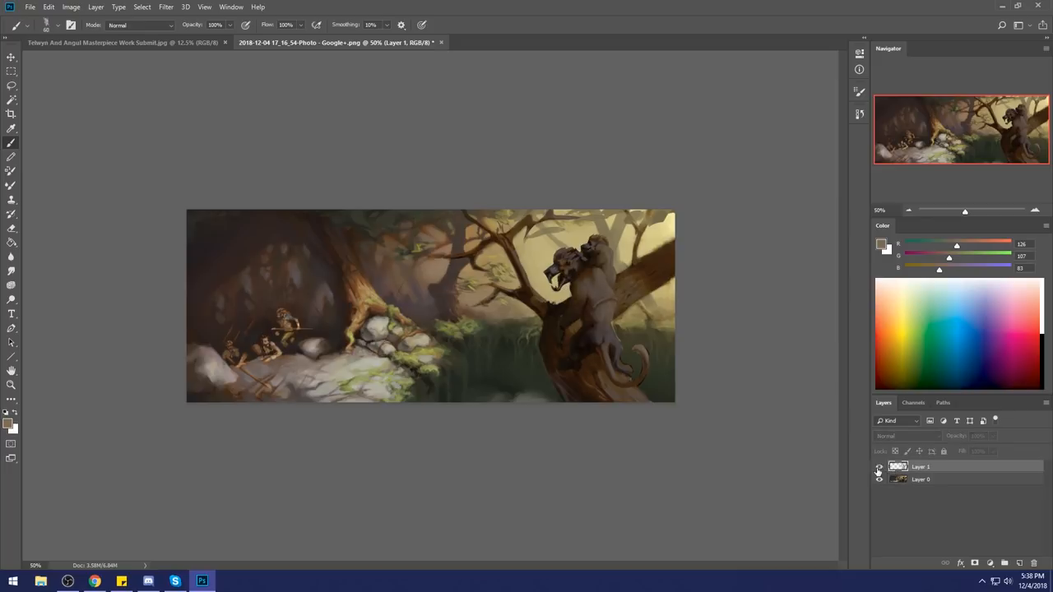
click(9, 58)
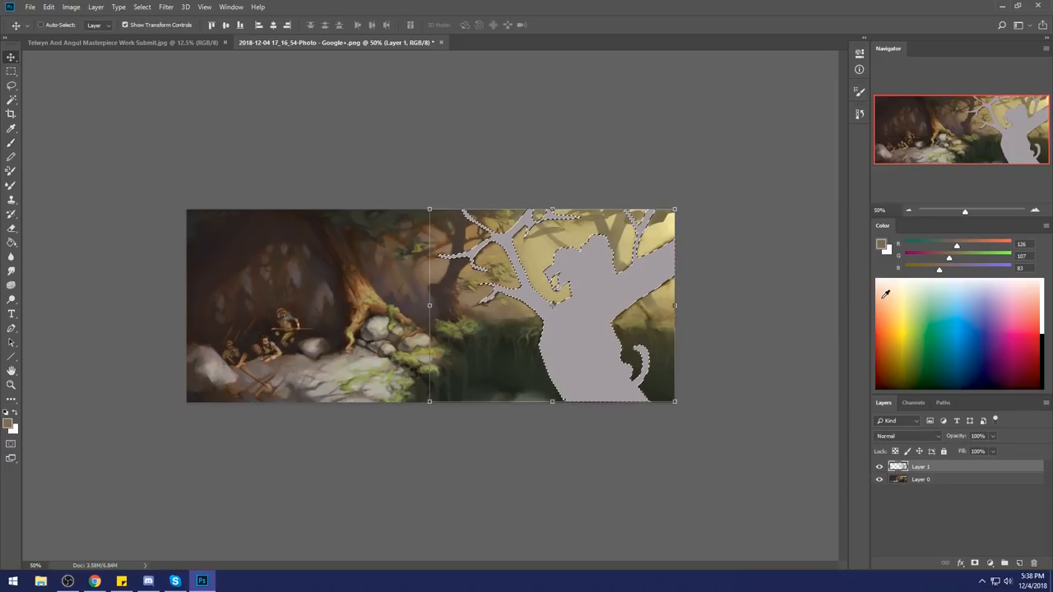
click(879, 468)
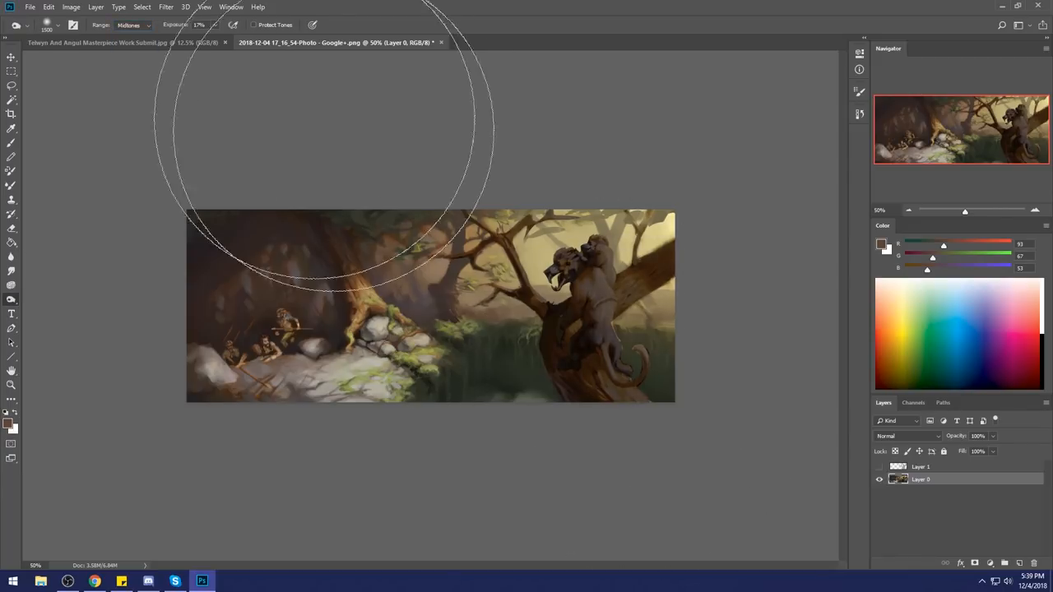
Step: Switch the Dodge tool range to Midtones to brighten the sky glow
click(131, 24)
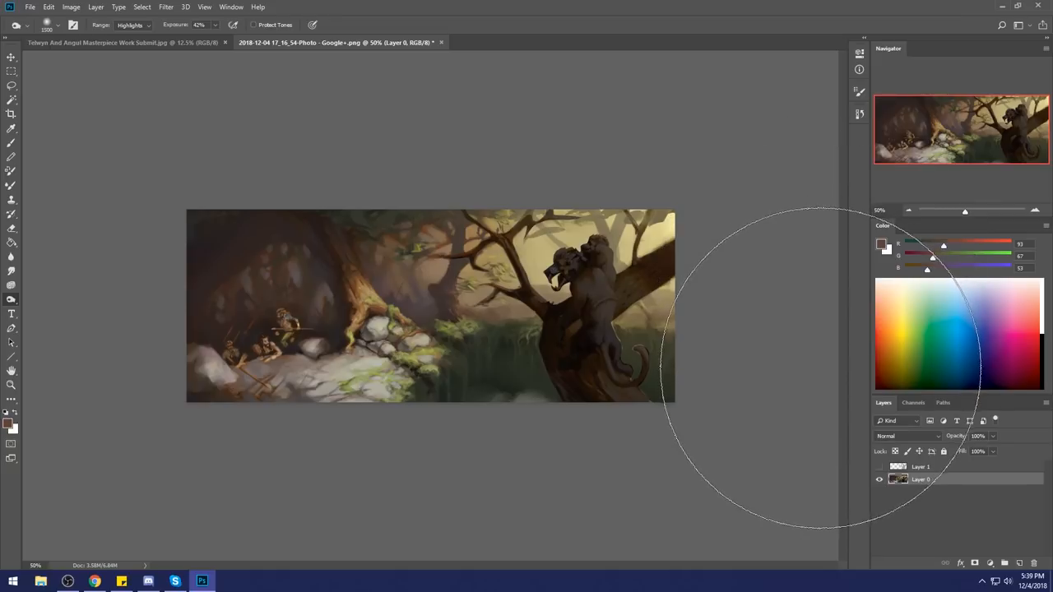
mouse_move(642, 310)
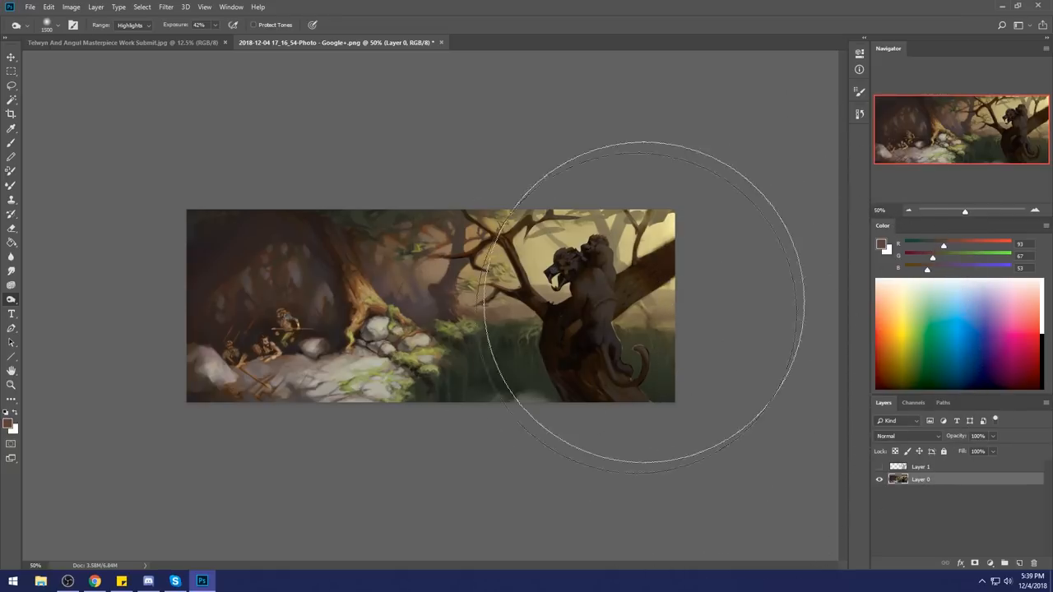
mouse_move(716, 386)
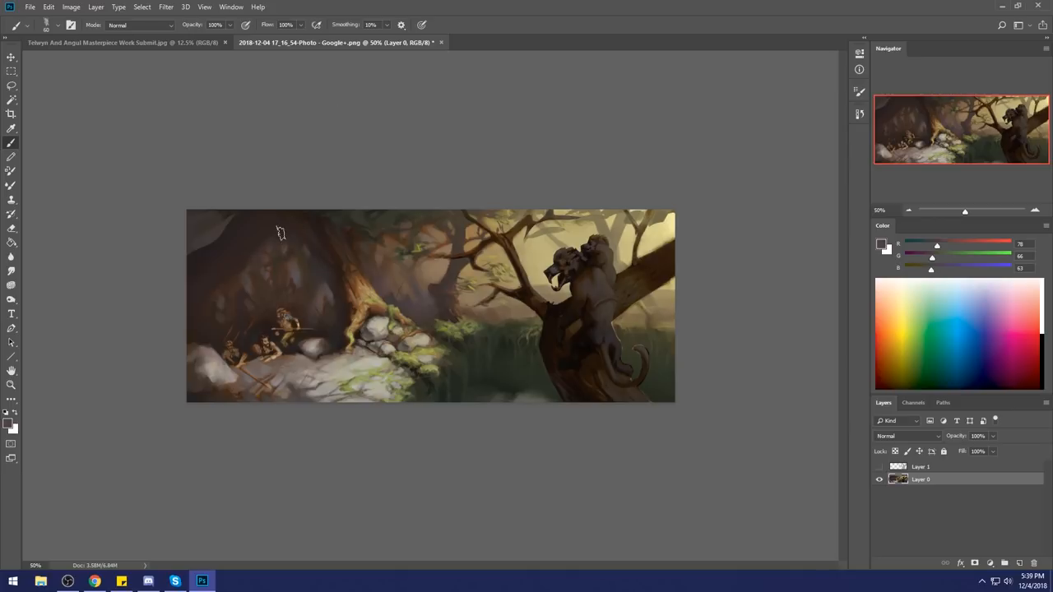
mouse_move(266, 240)
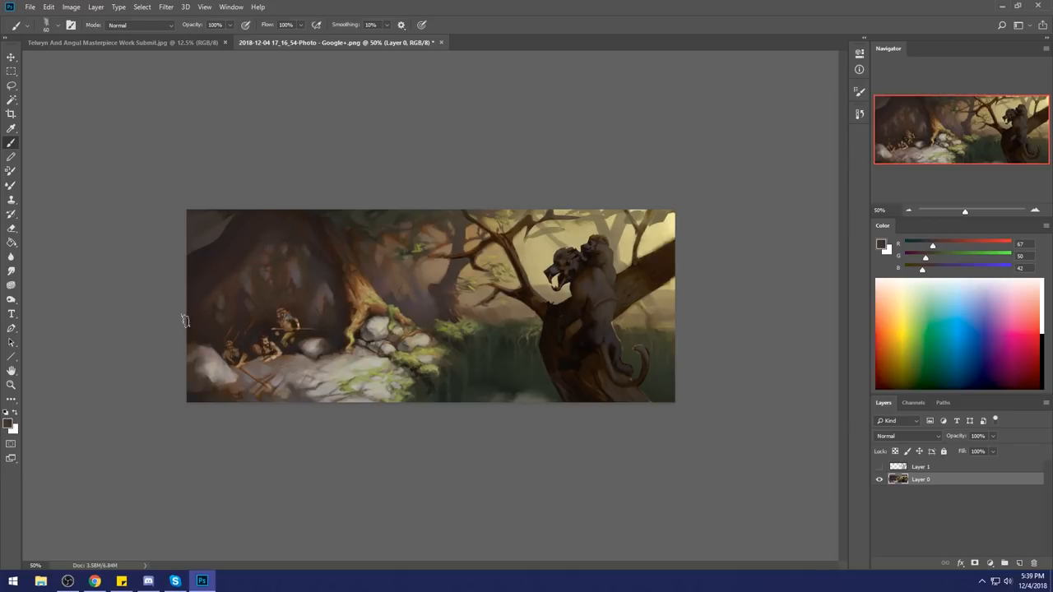
mouse_move(269, 223)
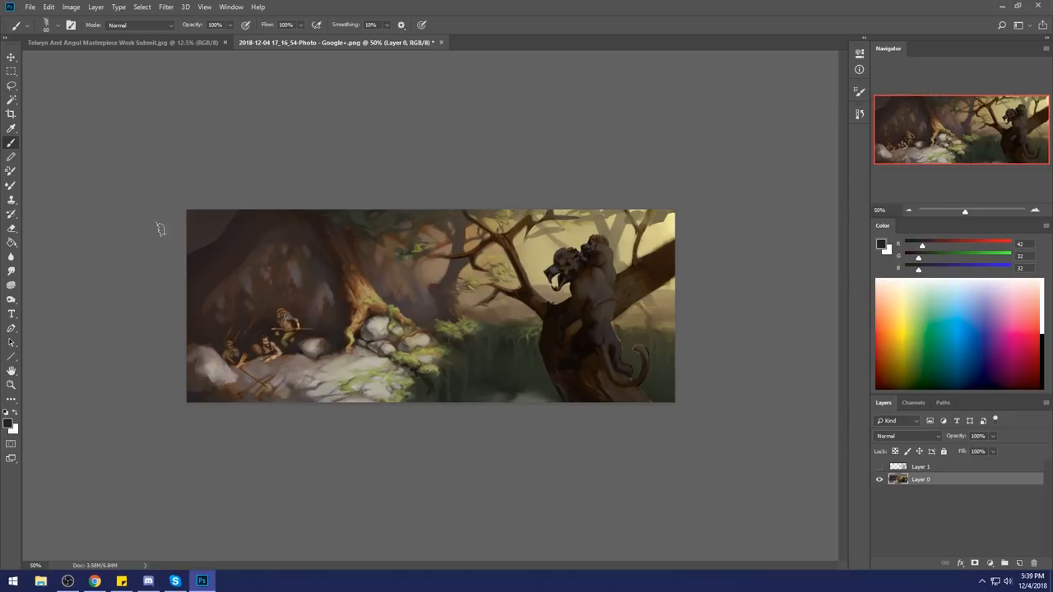
mouse_move(158, 280)
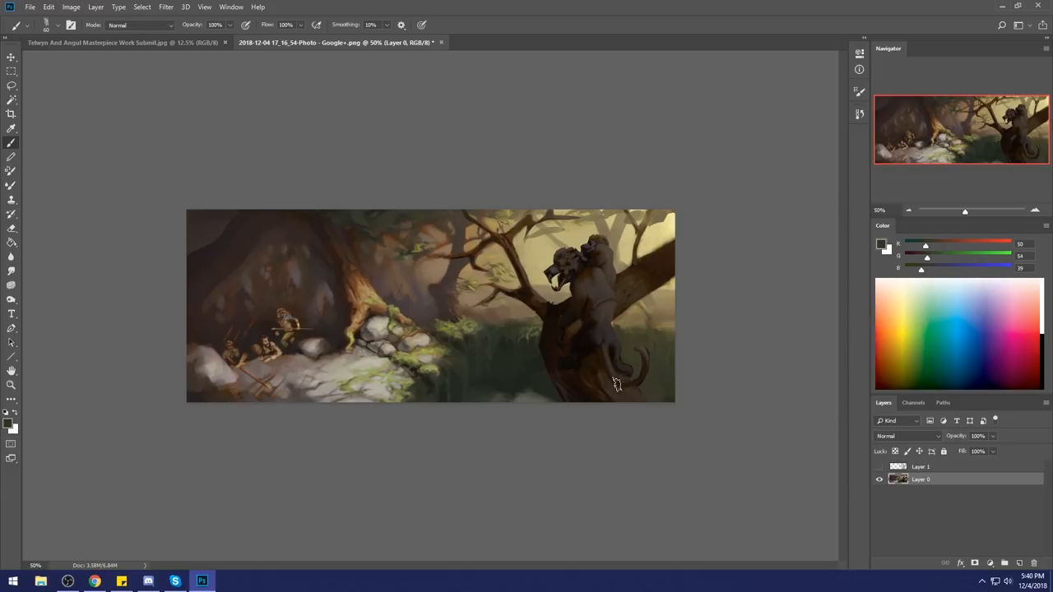
Step: Deselect the current selection via the canvas context menu
right_click(617, 381)
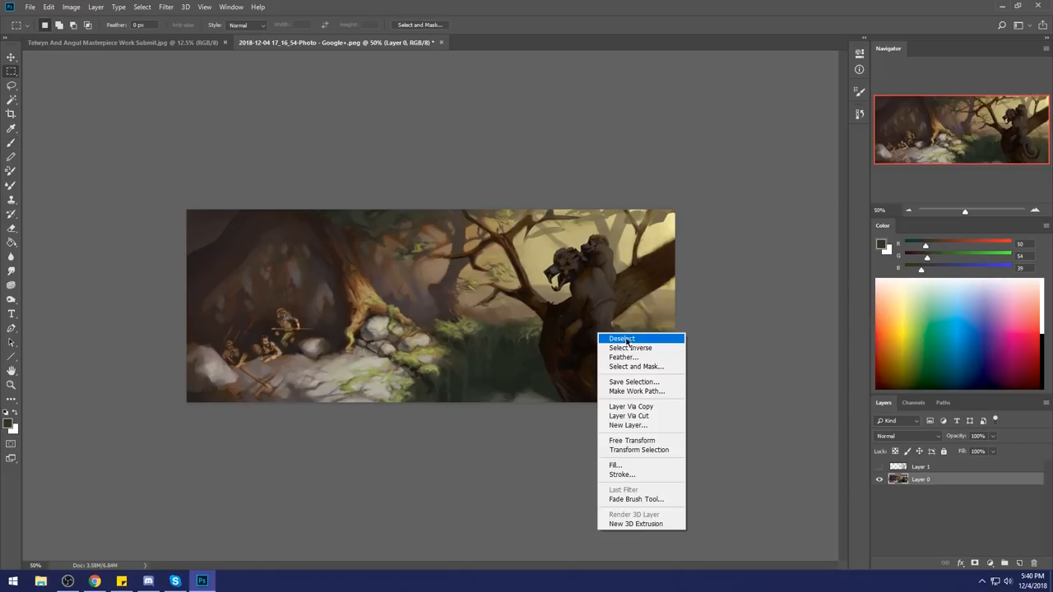
click(632, 407)
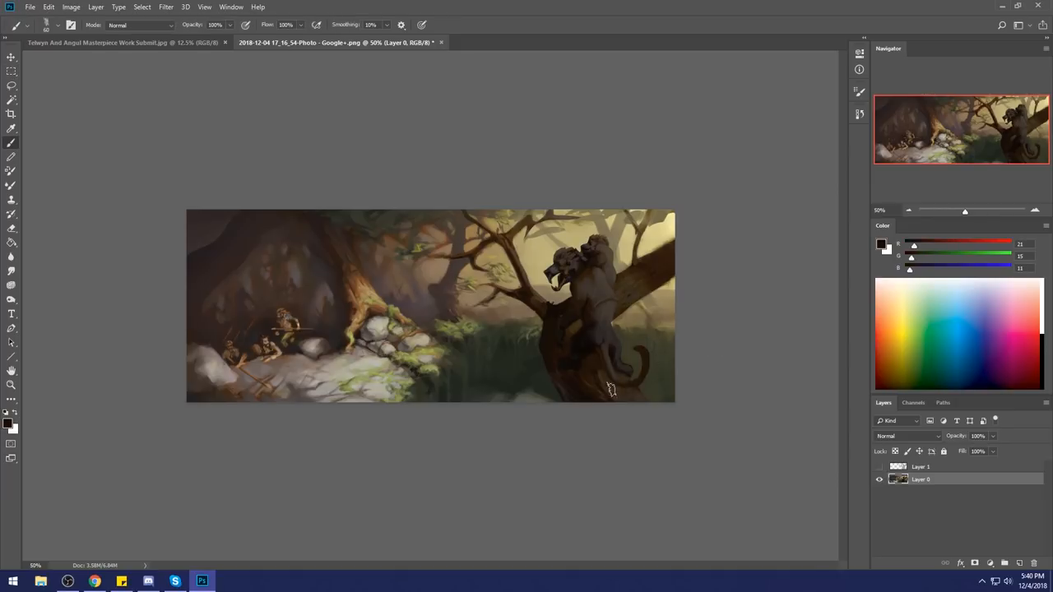
mouse_move(675, 272)
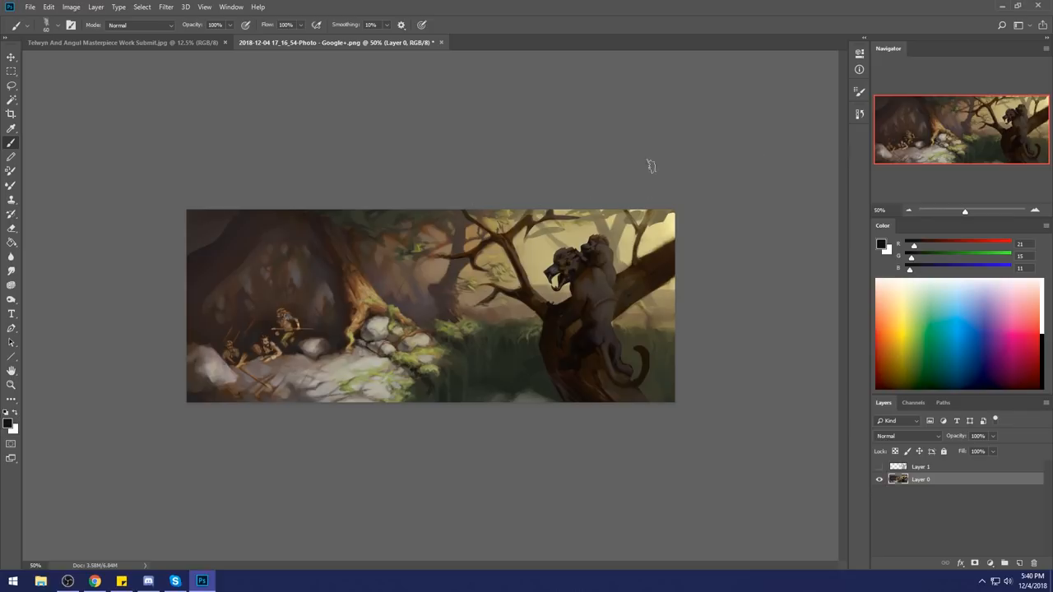
mouse_move(551, 222)
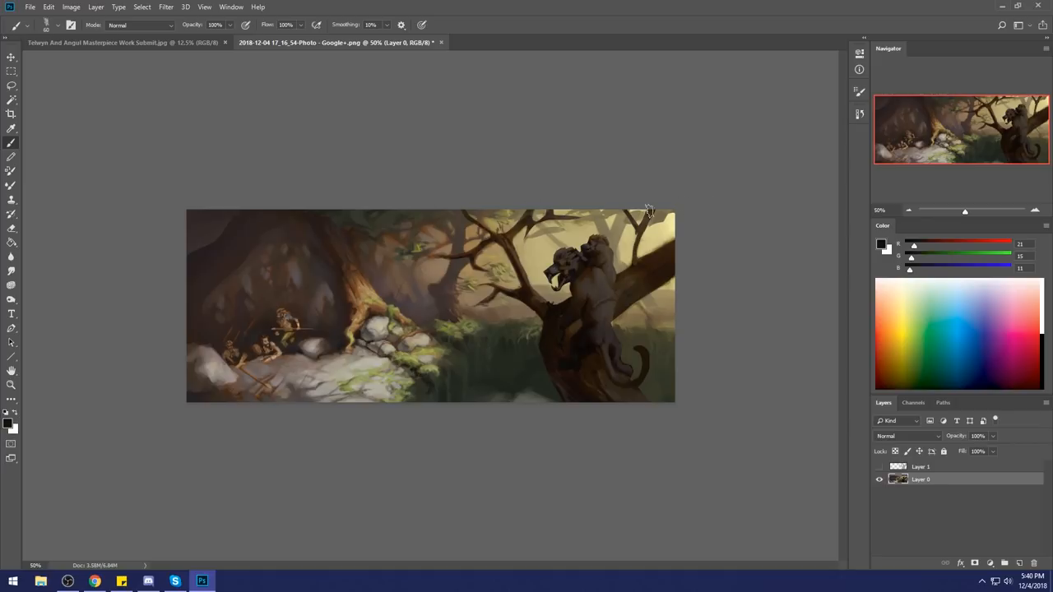
mouse_move(819, 425)
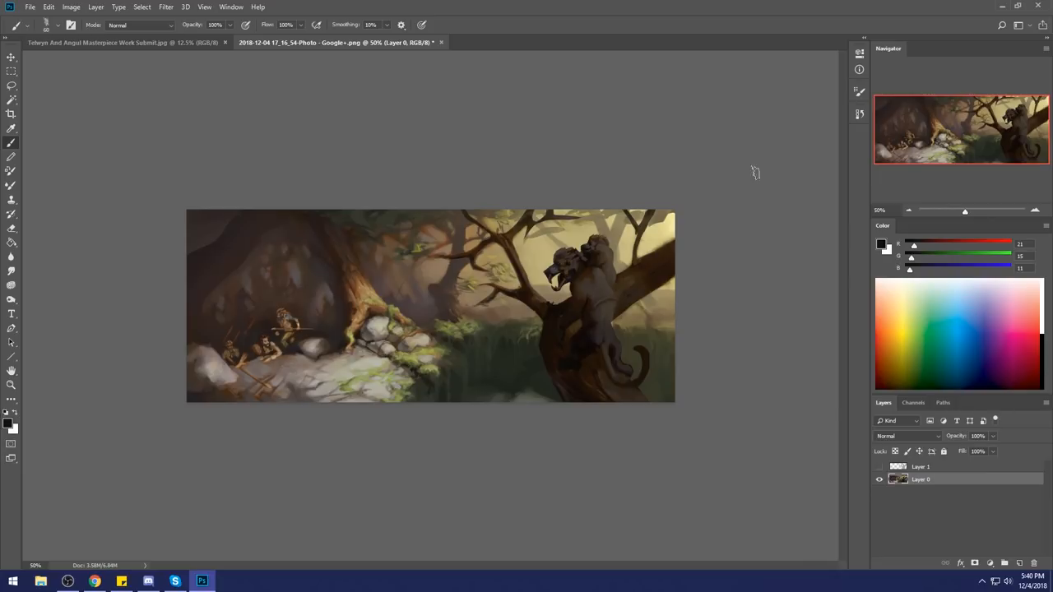
mouse_move(714, 294)
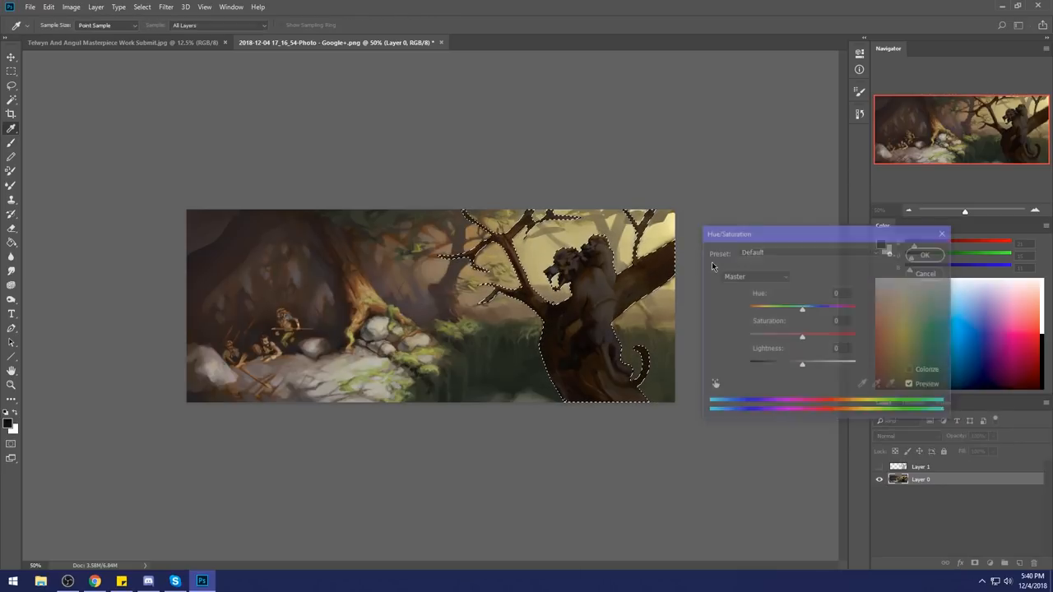
Step: Lower the selected tree area's saturation to -13 in Hue/Saturation and confirm
drag(802, 309, 812, 309)
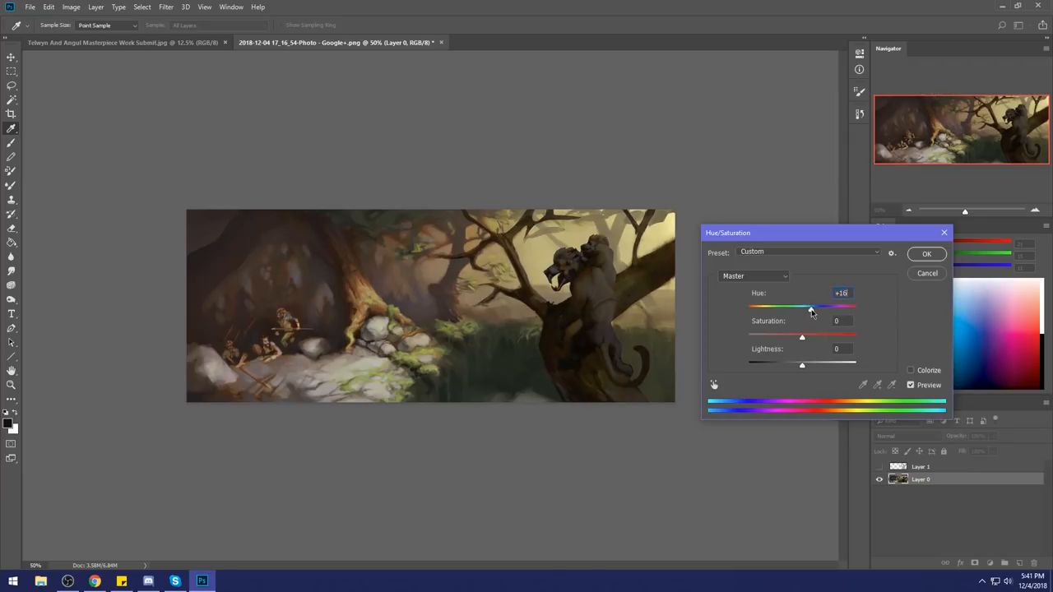
drag(813, 308, 803, 308)
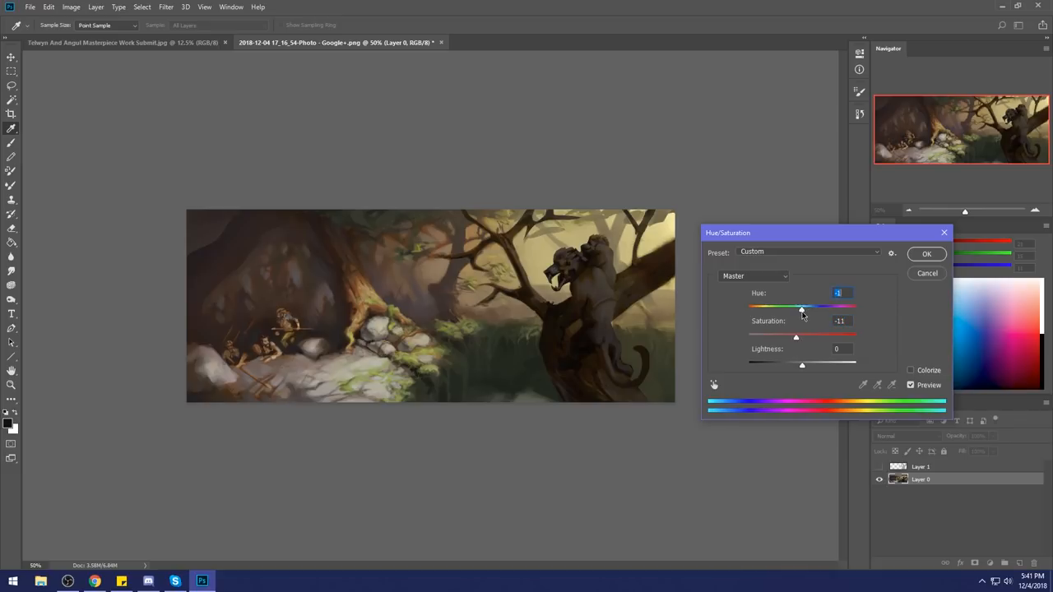
click(926, 254)
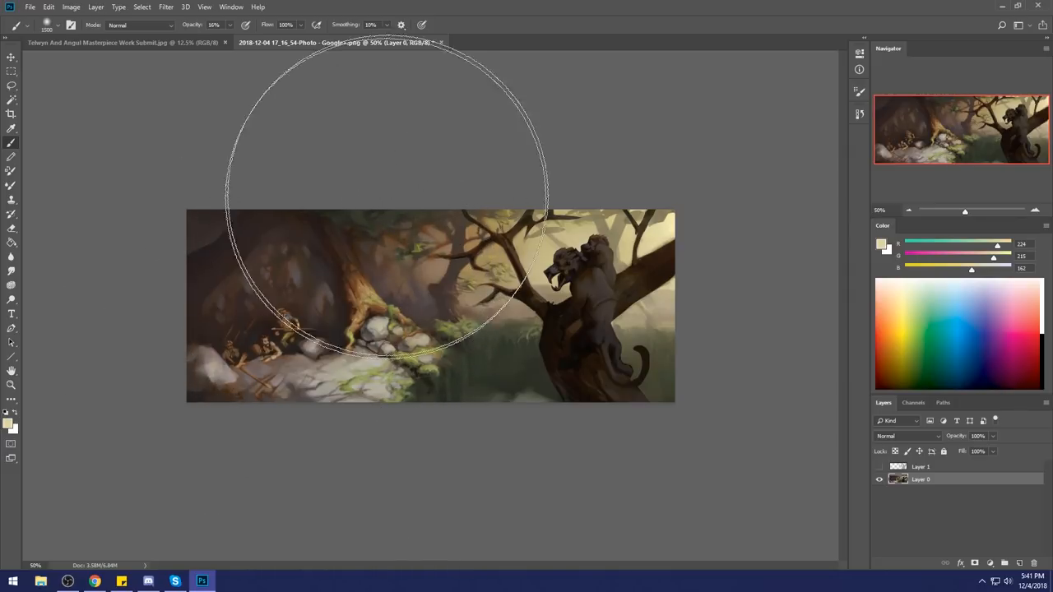
Step: Brush a soft pale cream glow over the upper left of the forest scene
click(11, 86)
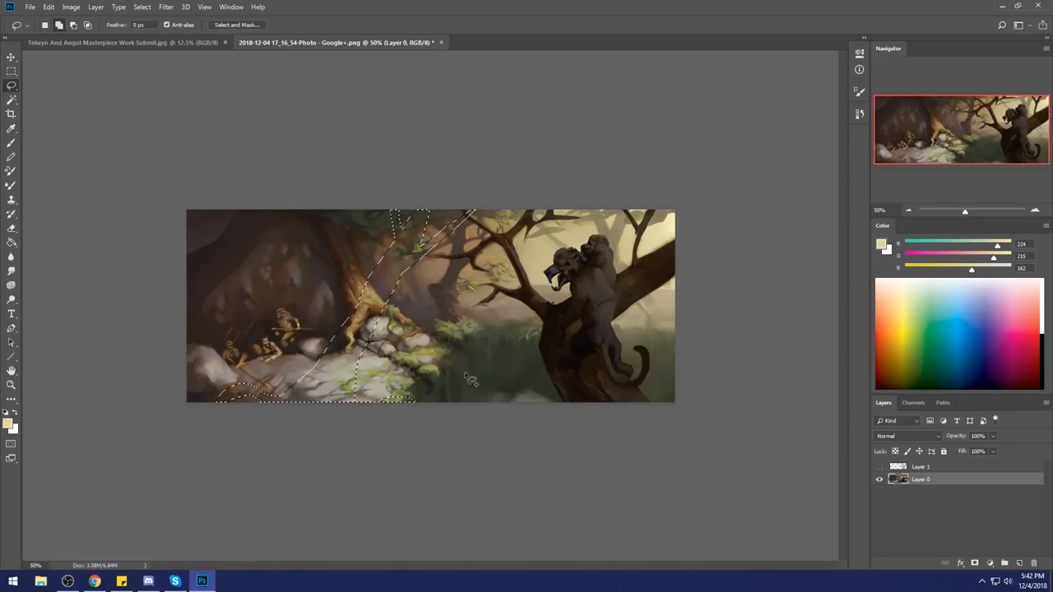
Step: Outline the left trunk shape, fill it dark on Layer 2, then deselect
click(11, 240)
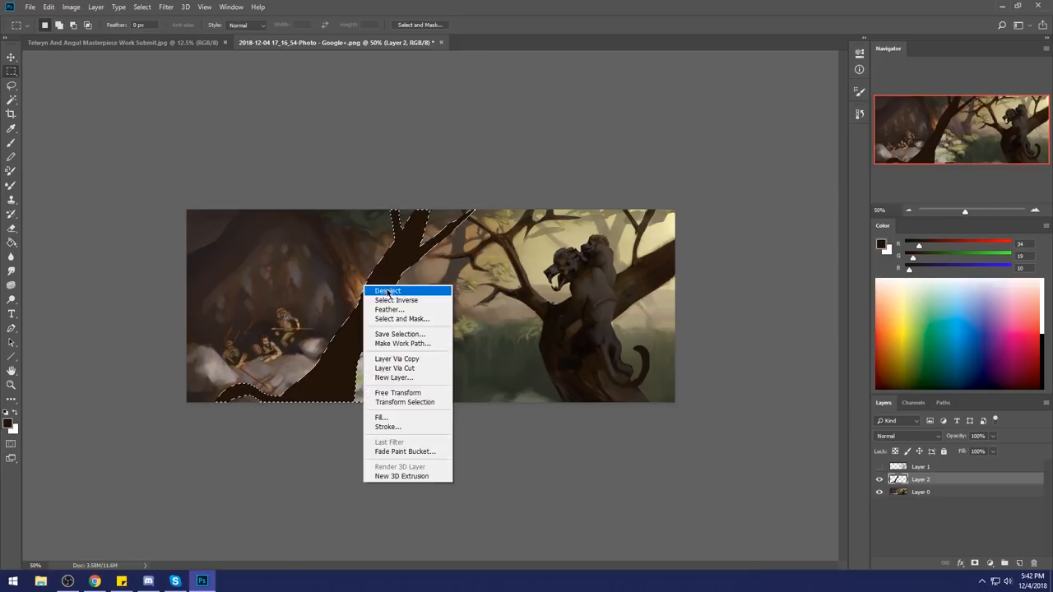
click(388, 290)
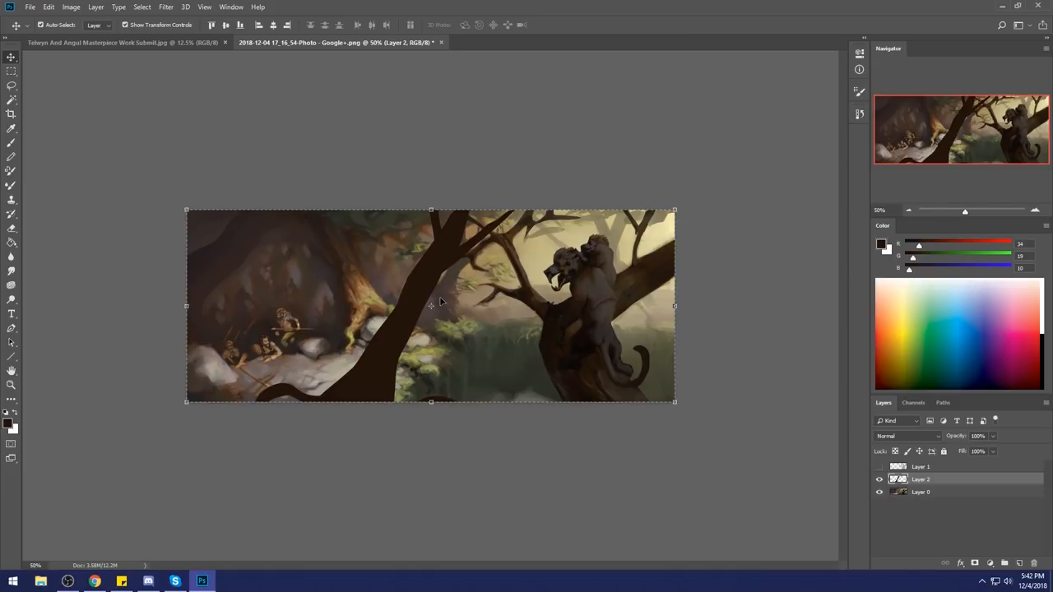
right_click(431, 306)
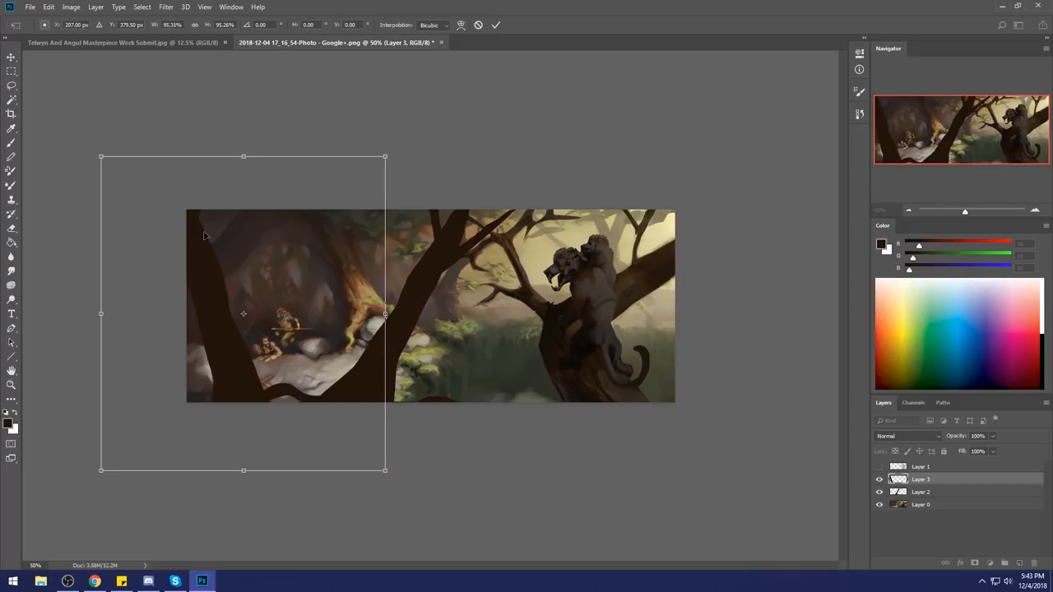
mouse_move(243, 369)
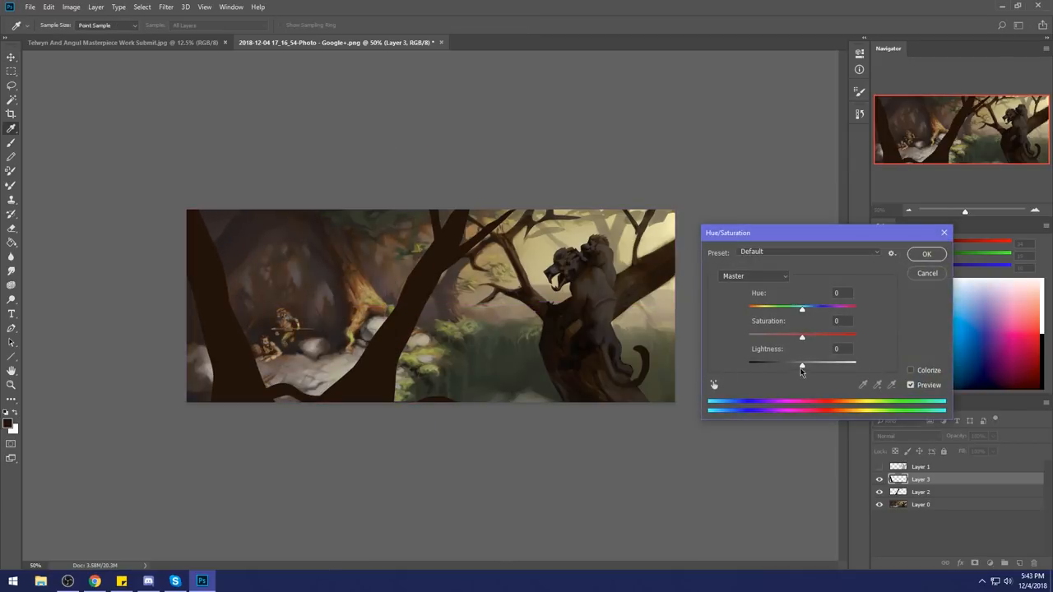
Step: Lower the trunk layer's lightness in Hue/Saturation, then soften it with a Gaussian Blur
drag(803, 362, 780, 362)
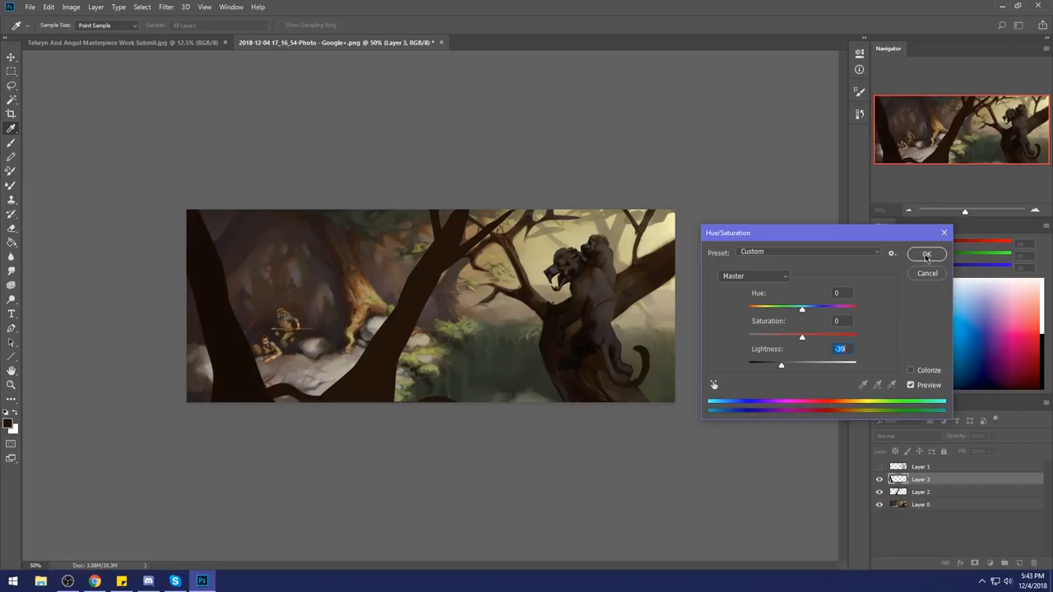
click(927, 253)
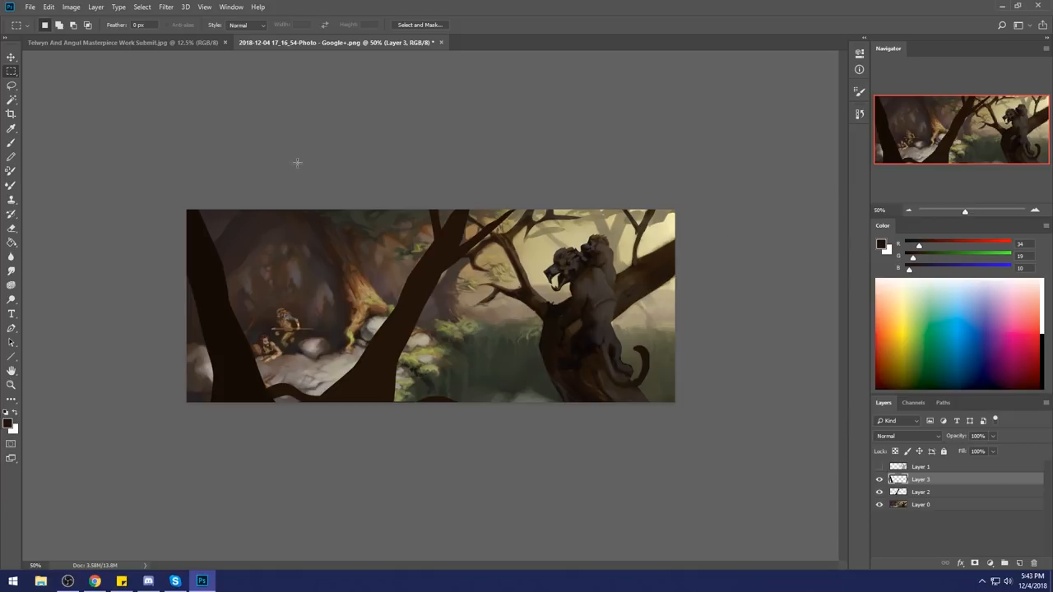
click(165, 7)
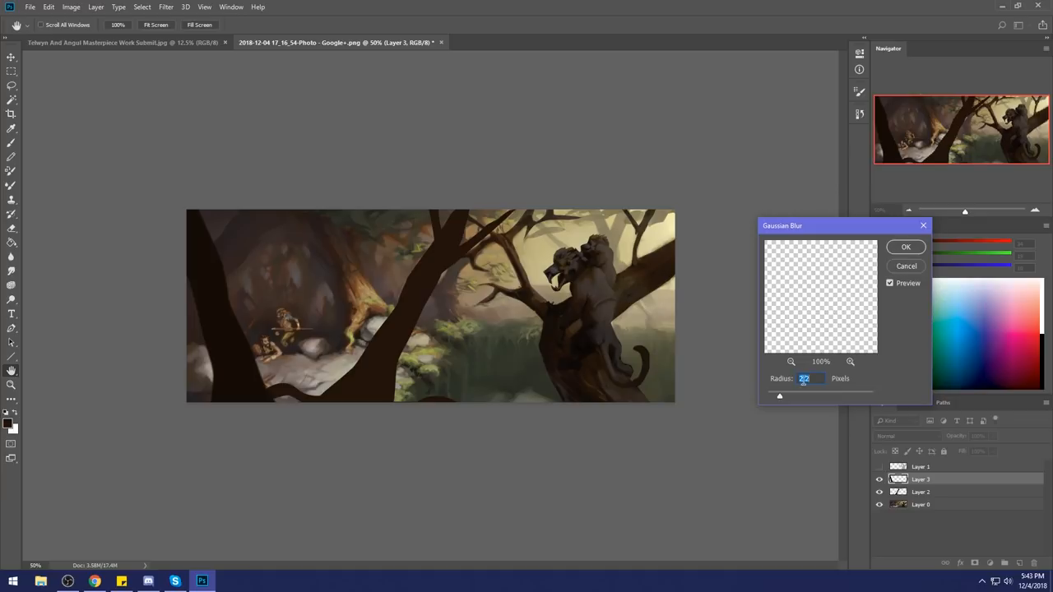
click(905, 247)
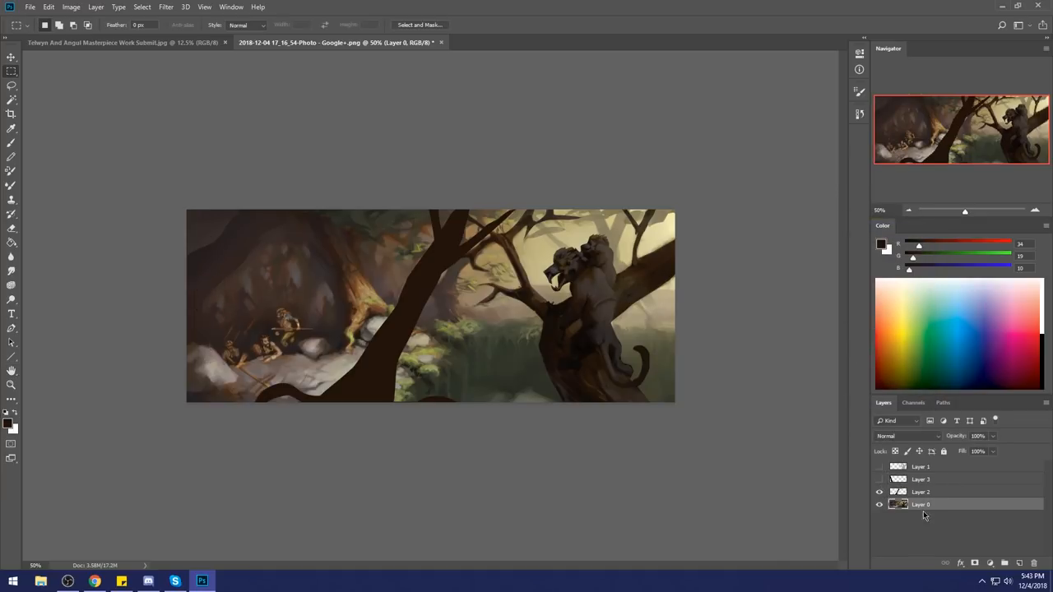
Step: Duplicate Layer 0 as a copy and toggle layer visibility to compare it with the original
drag(461, 211, 414, 310)
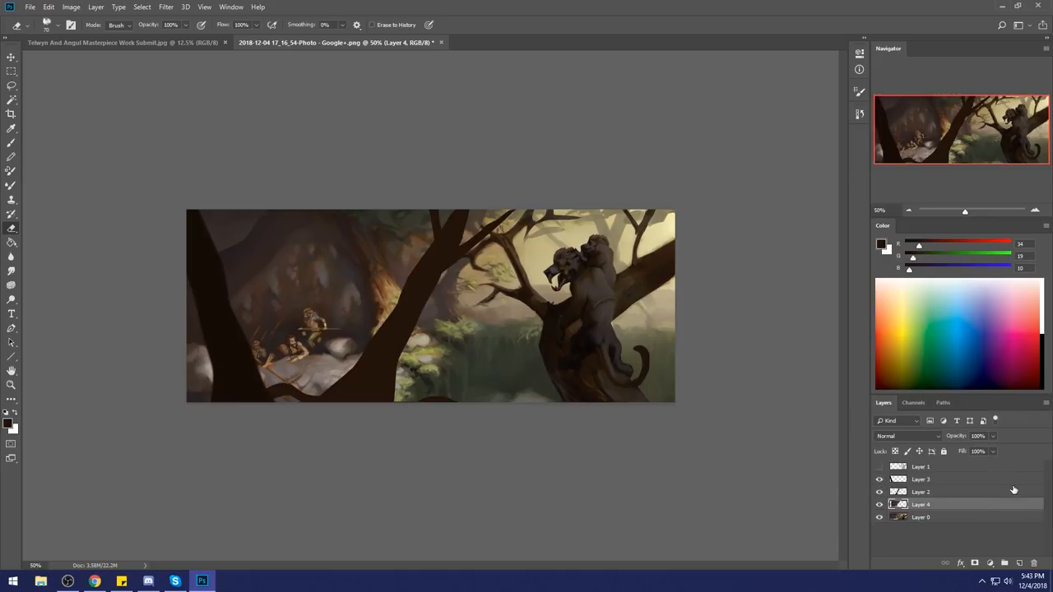
mouse_move(1000, 448)
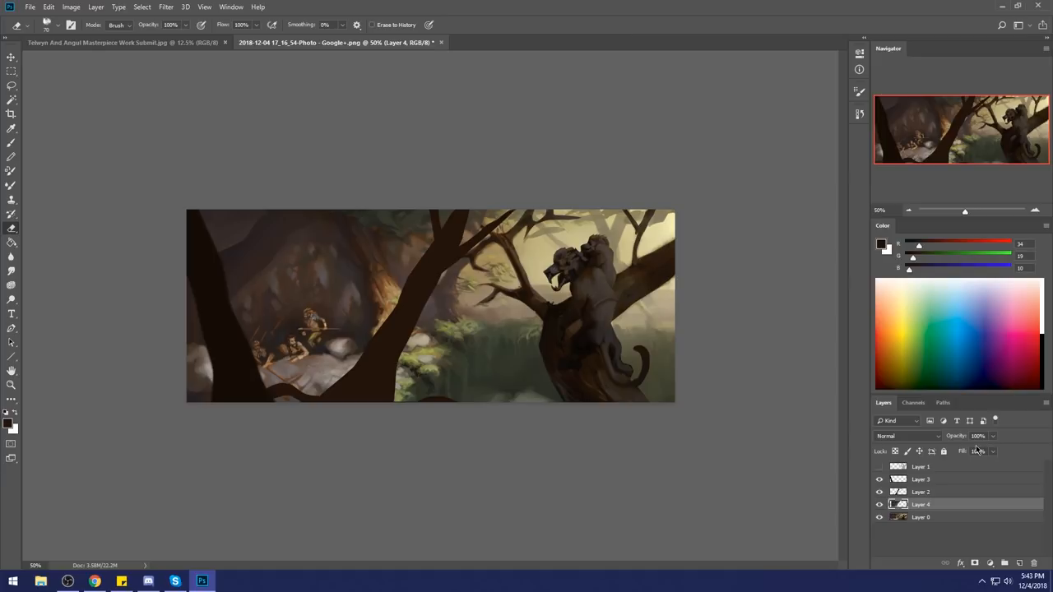
mouse_move(744, 227)
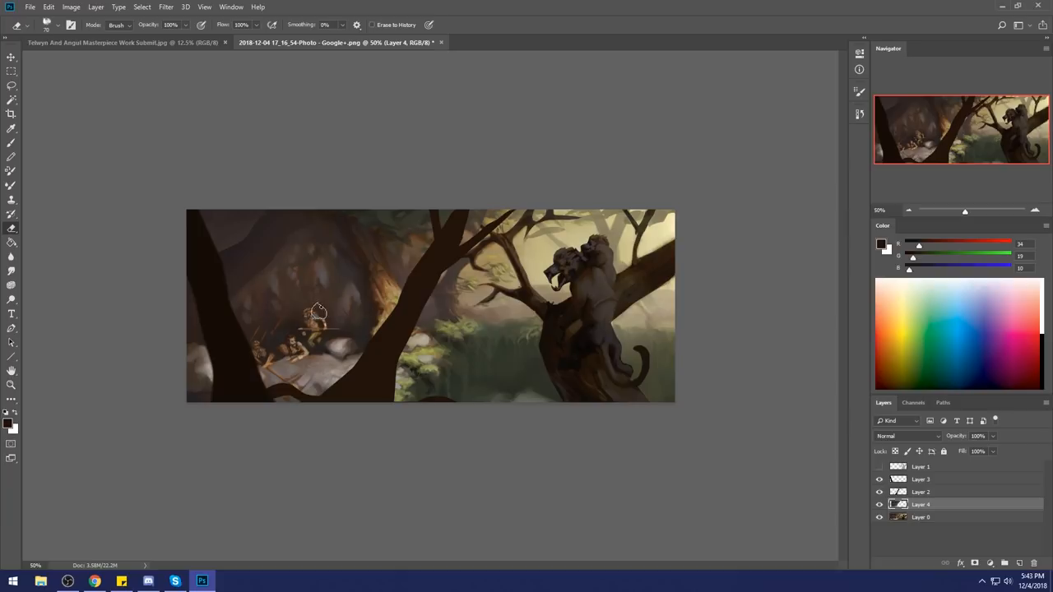
mouse_move(540, 345)
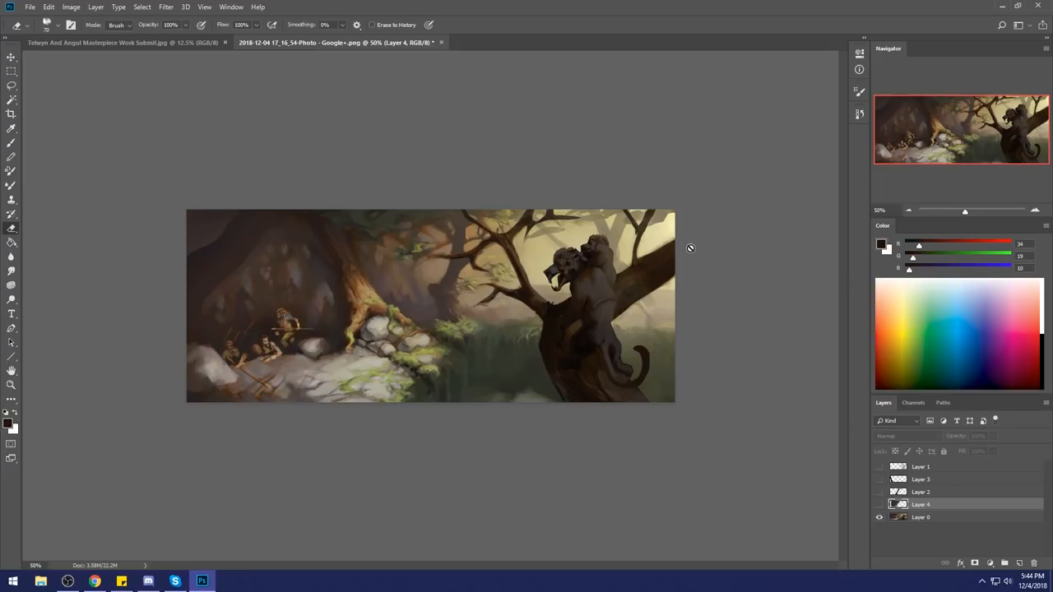
mouse_move(551, 326)
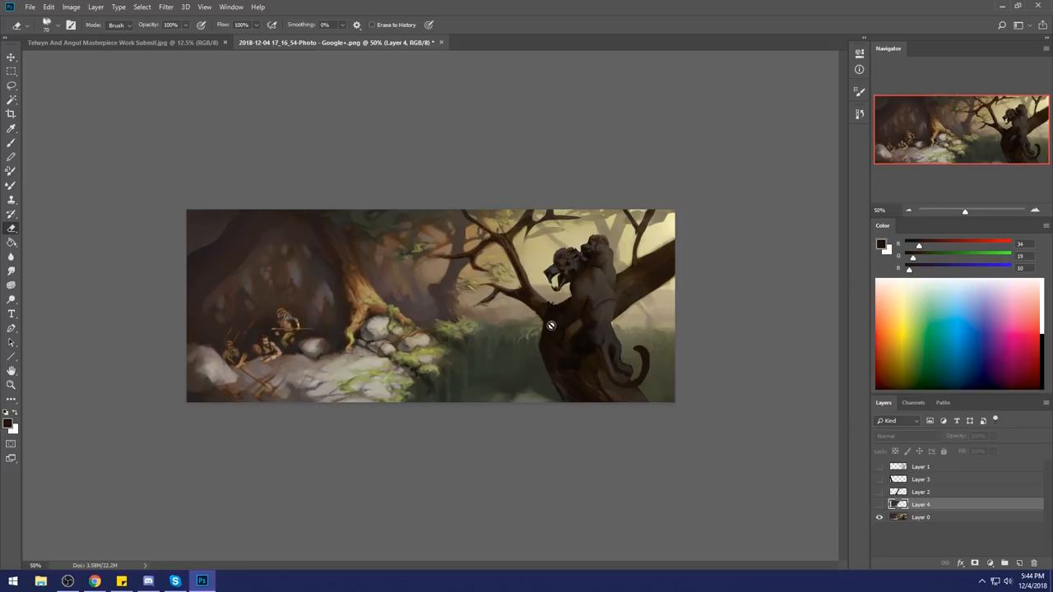
mouse_move(644, 193)
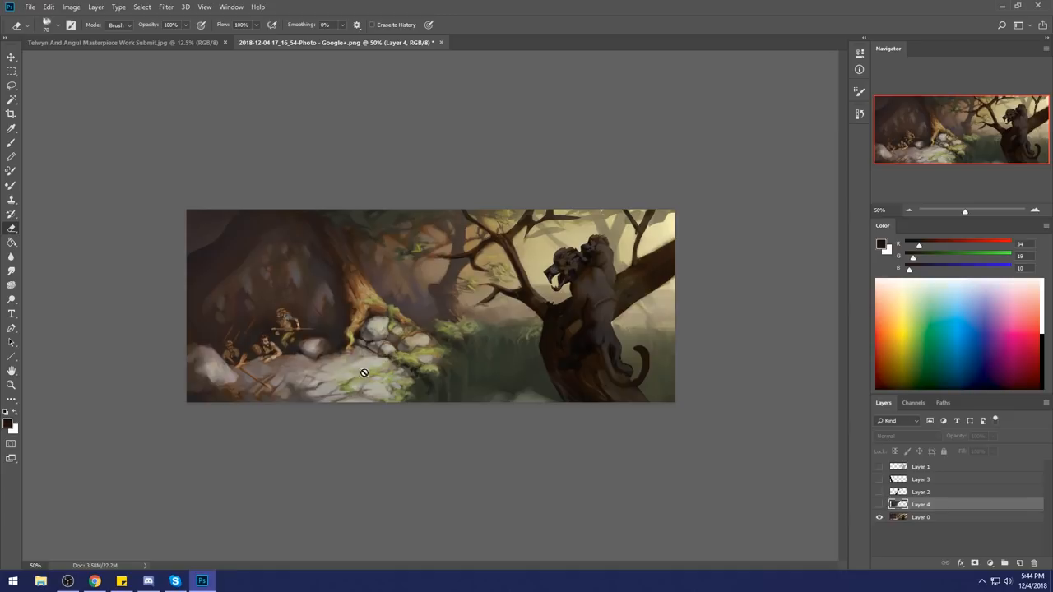
mouse_move(755, 497)
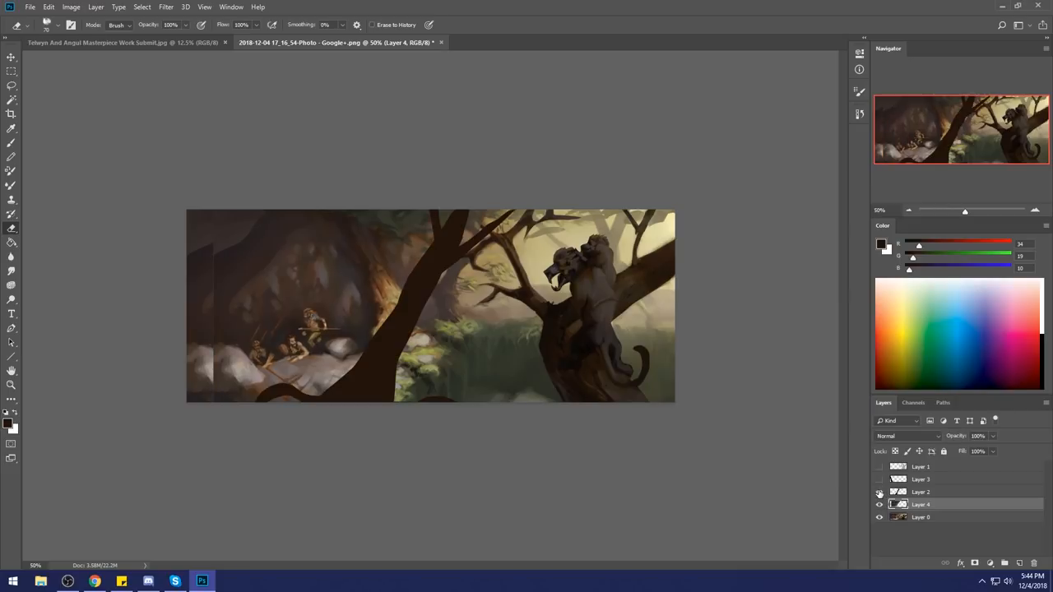
click(879, 481)
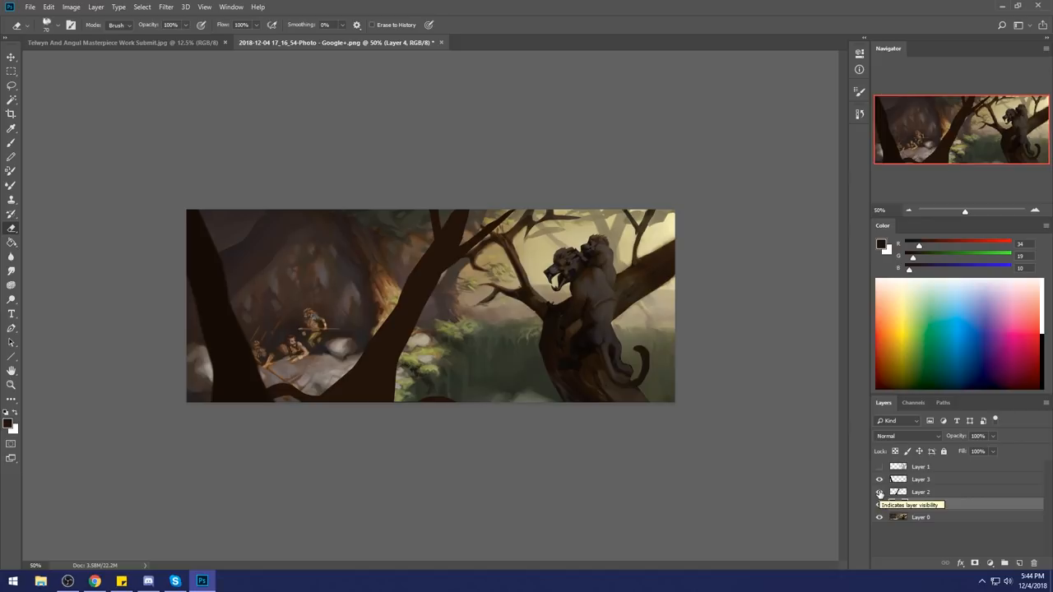
click(879, 492)
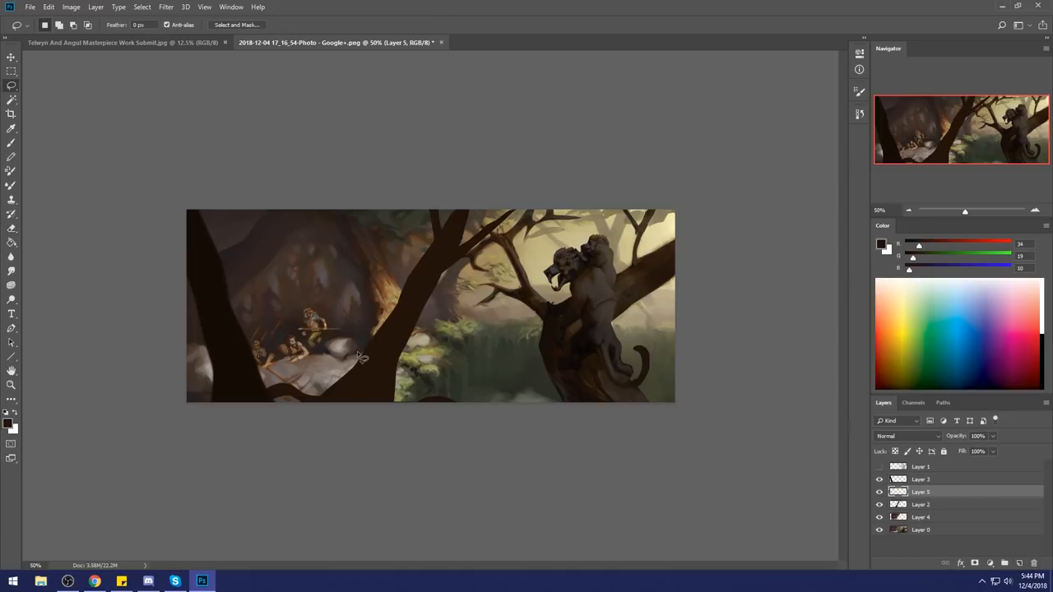
Step: Lasso a tall standing figure shape left of the trunk for the dark silhouette fill
drag(358, 359, 332, 403)
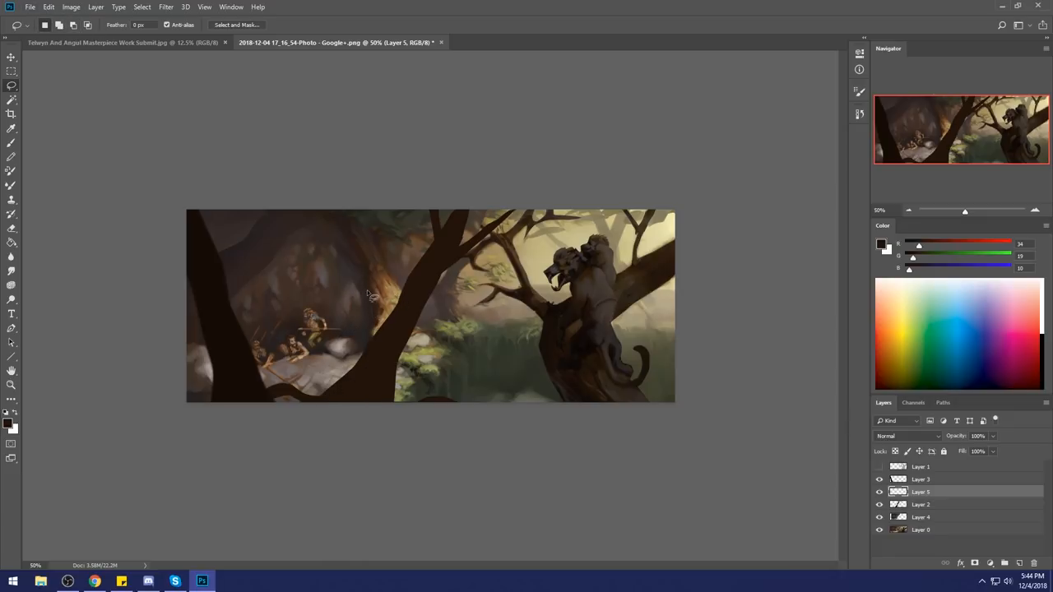
drag(365, 293, 362, 378)
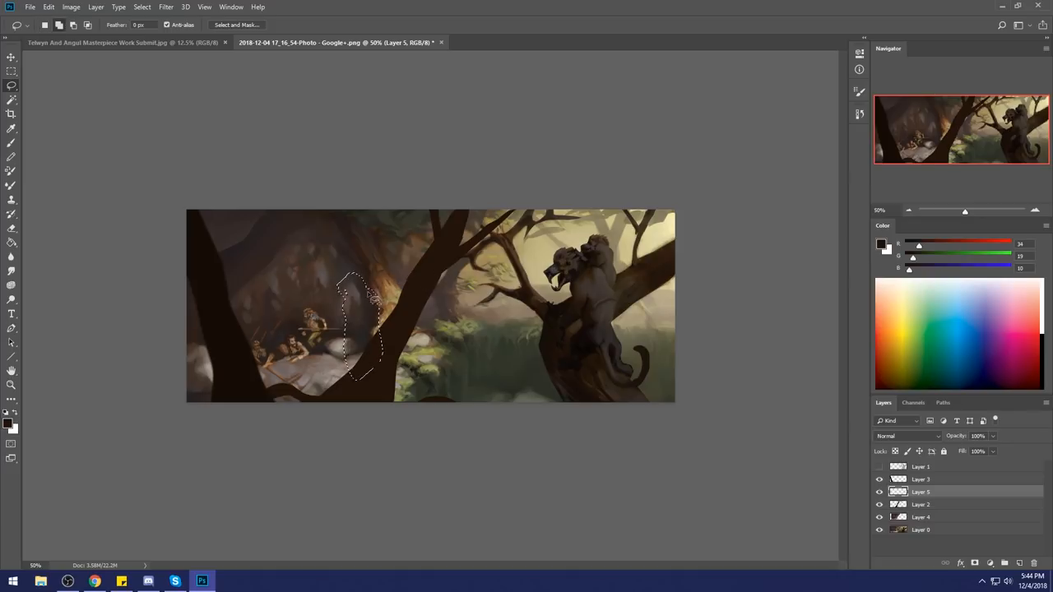
drag(370, 296, 428, 271)
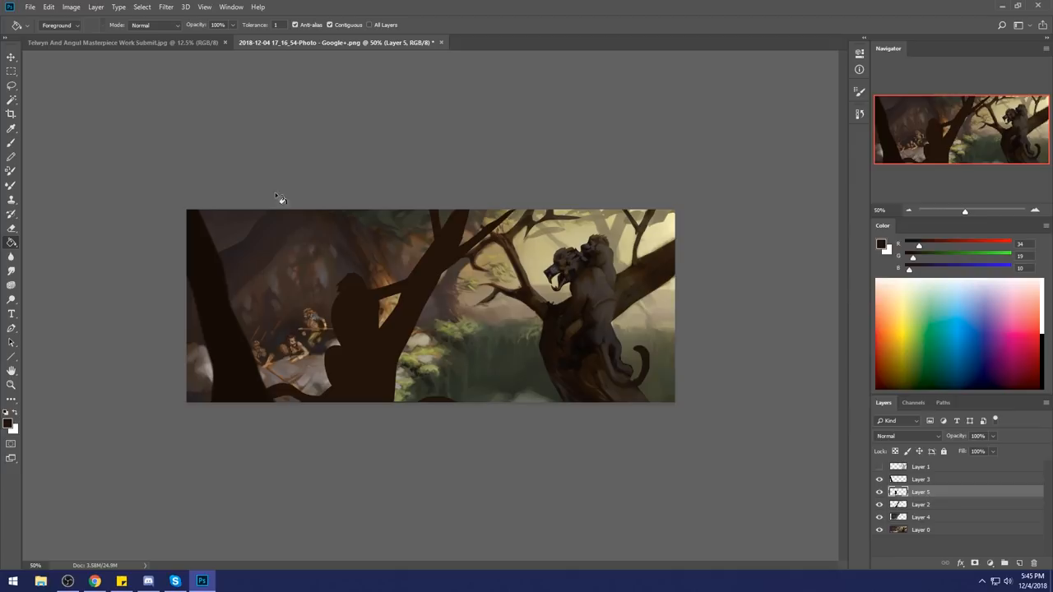
mouse_move(387, 198)
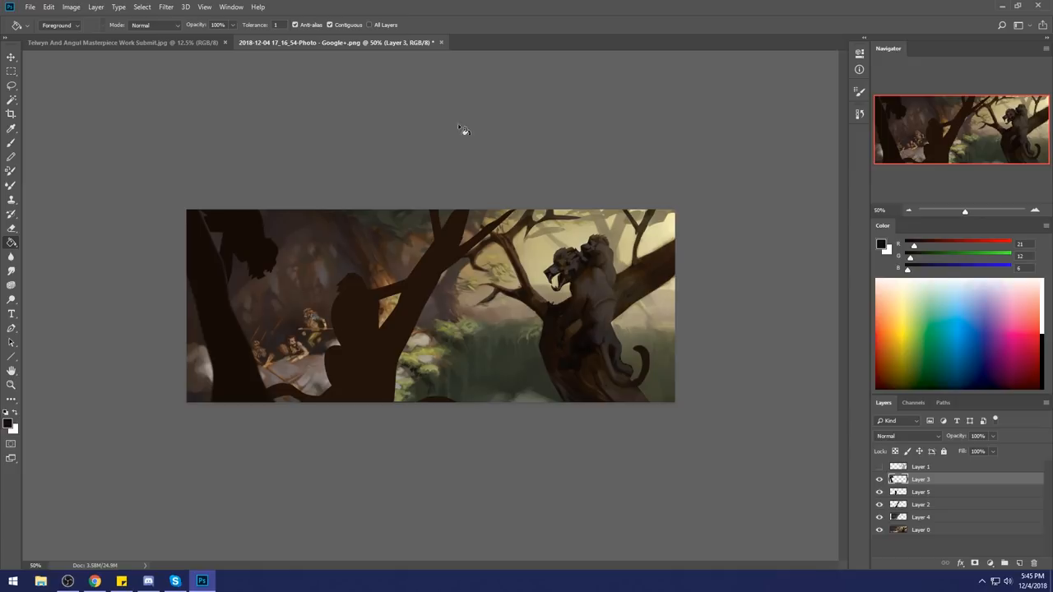
mouse_move(256, 230)
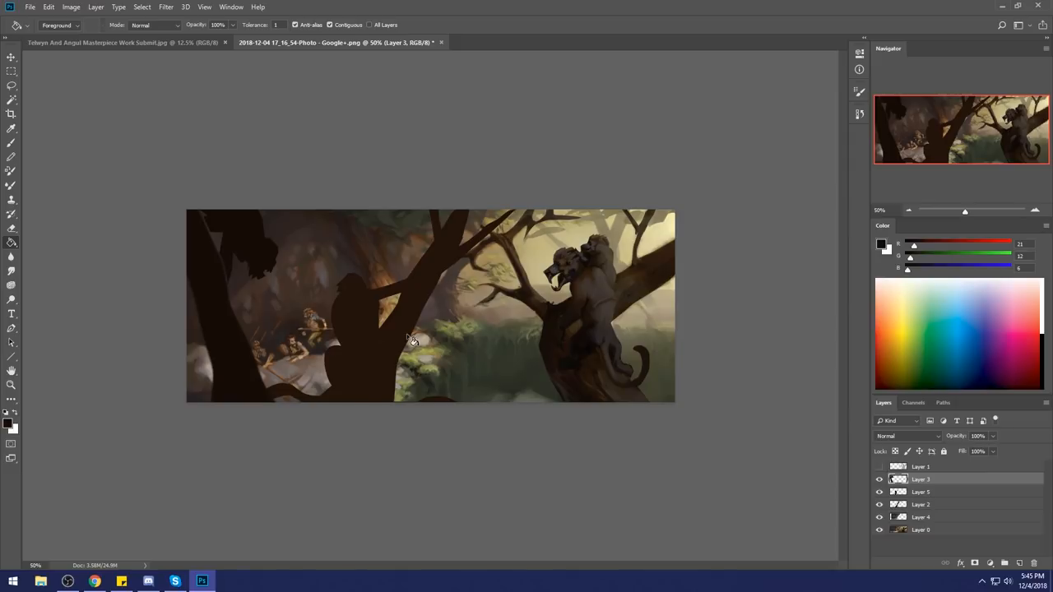
mouse_move(343, 339)
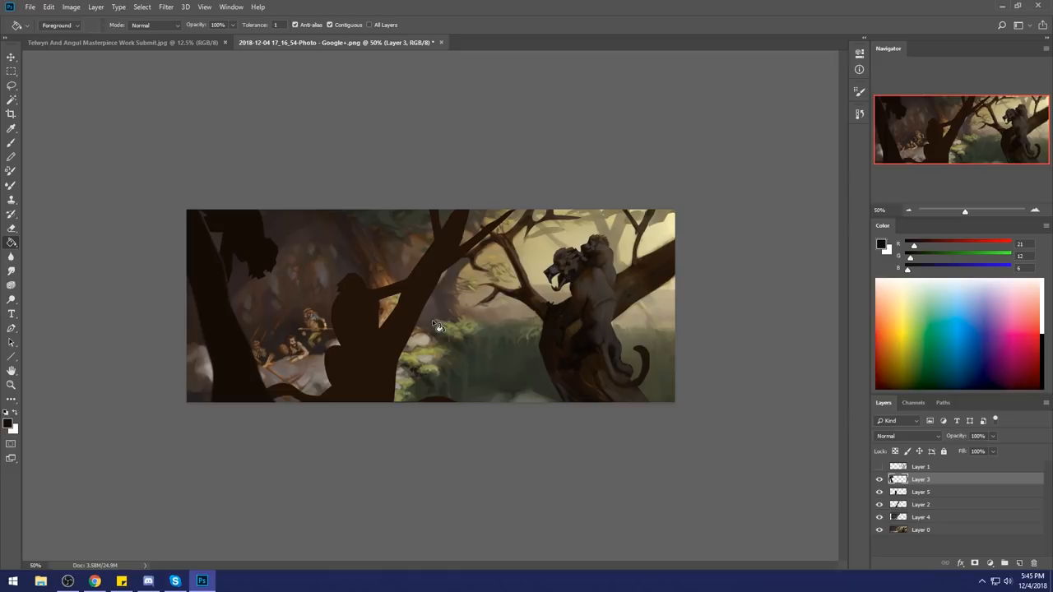
mouse_move(414, 336)
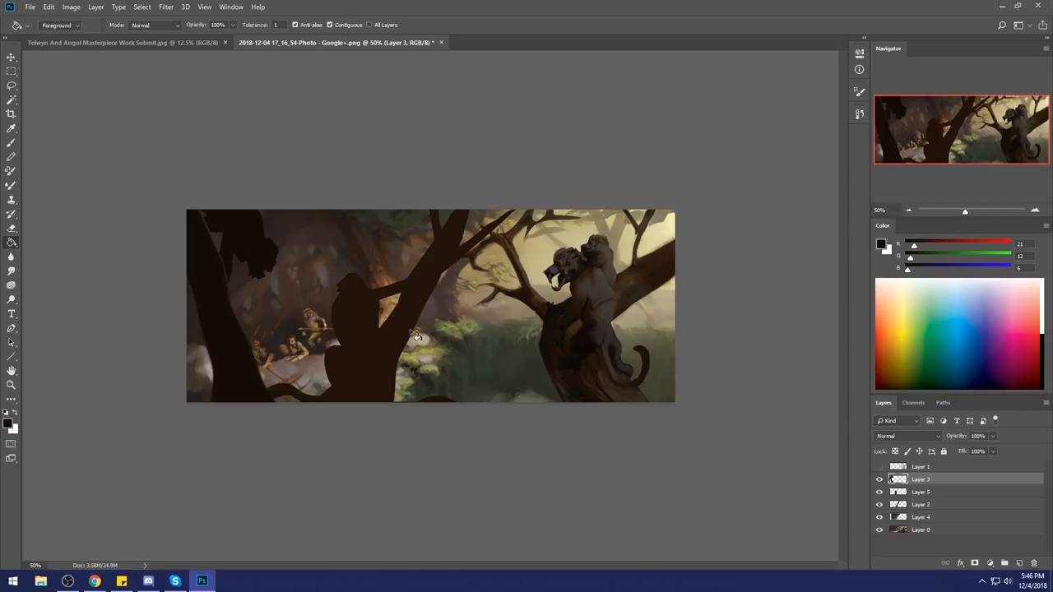
mouse_move(250, 329)
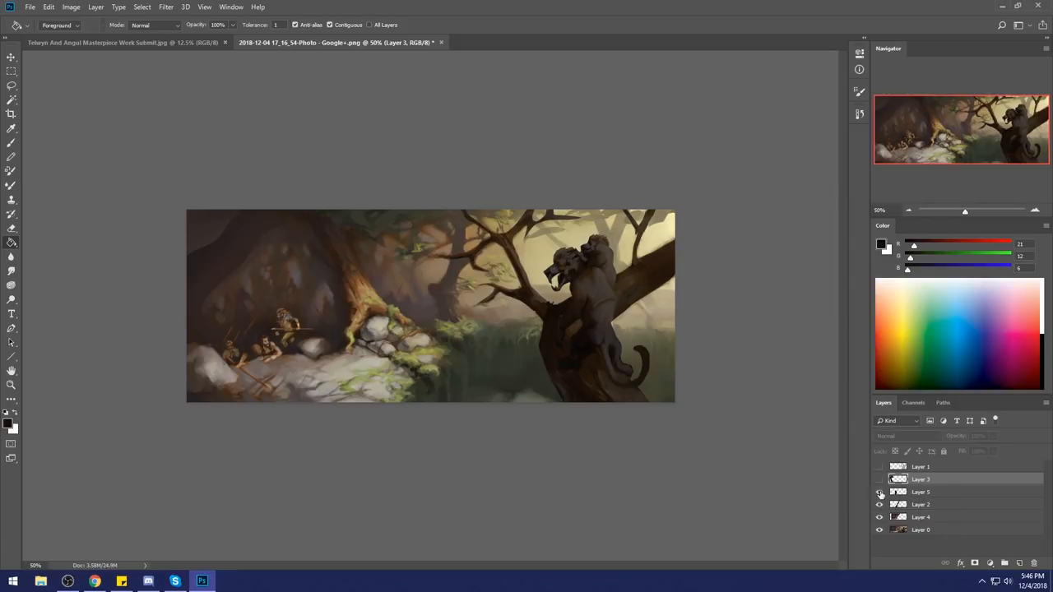
click(878, 480)
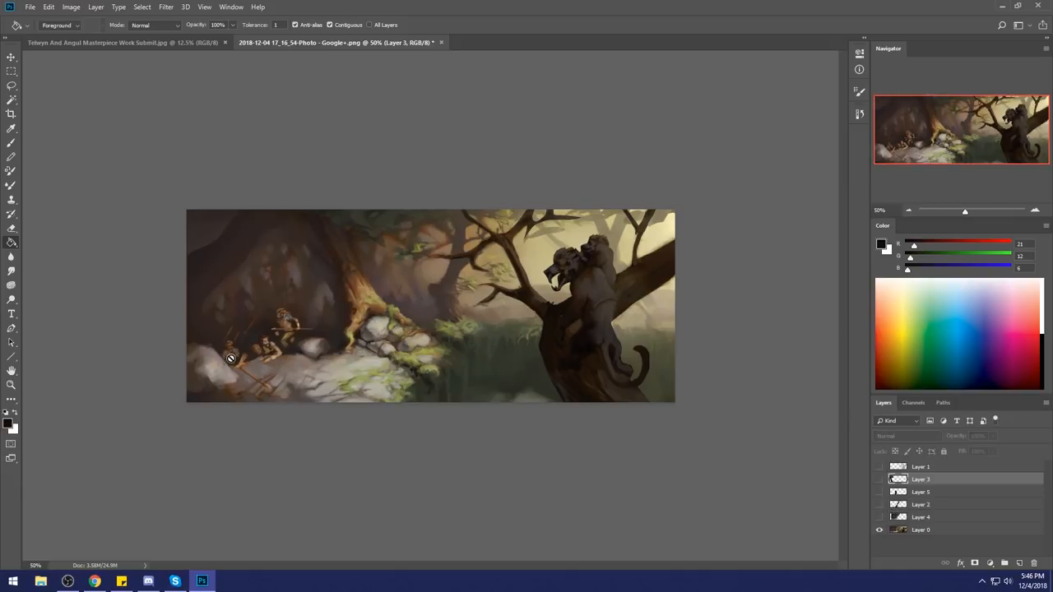
mouse_move(500, 308)
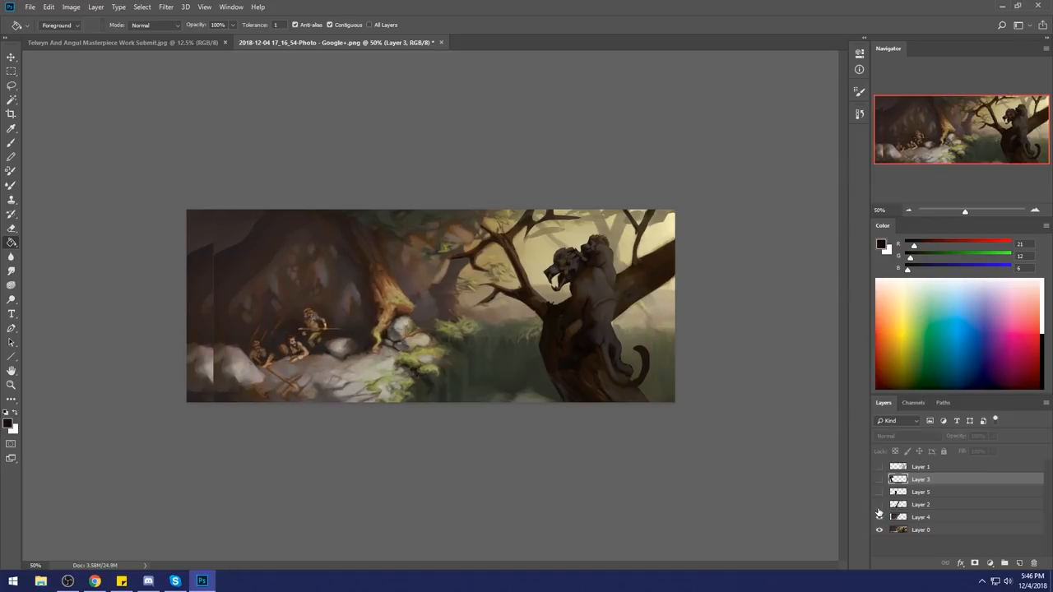
click(878, 480)
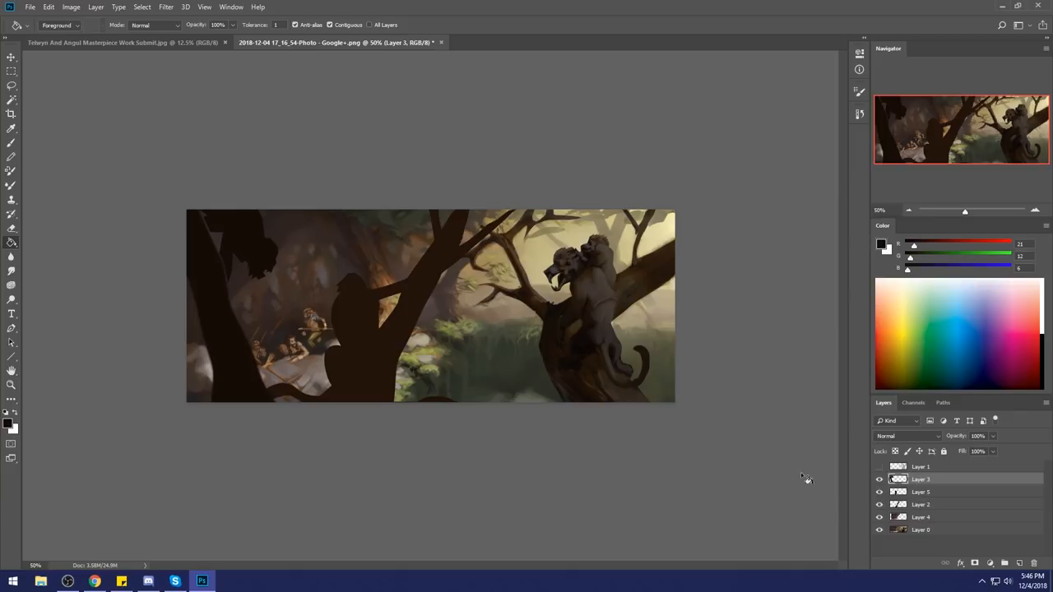
mouse_move(593, 250)
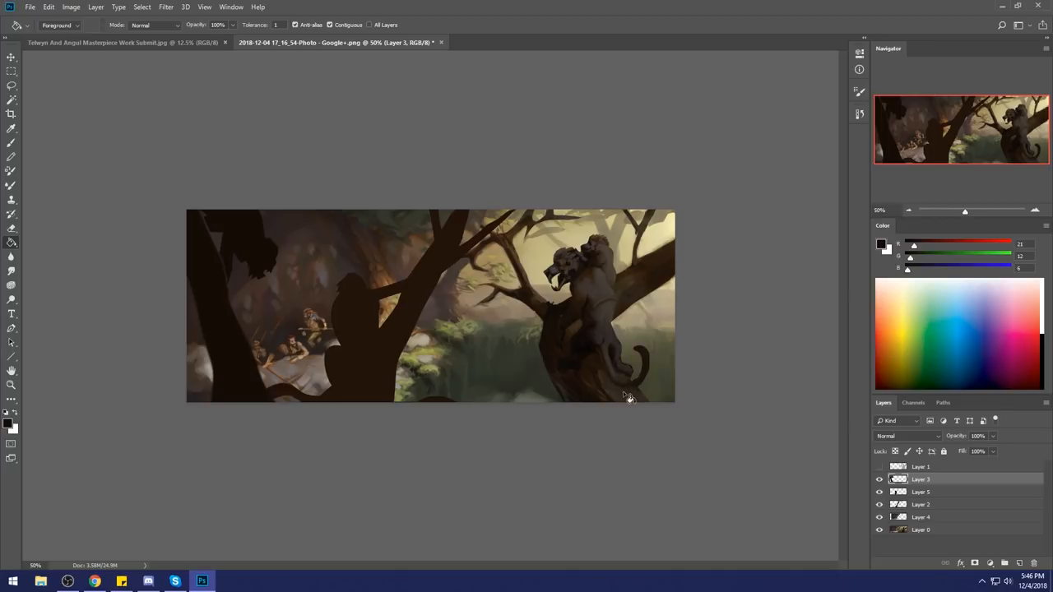
mouse_move(640, 414)
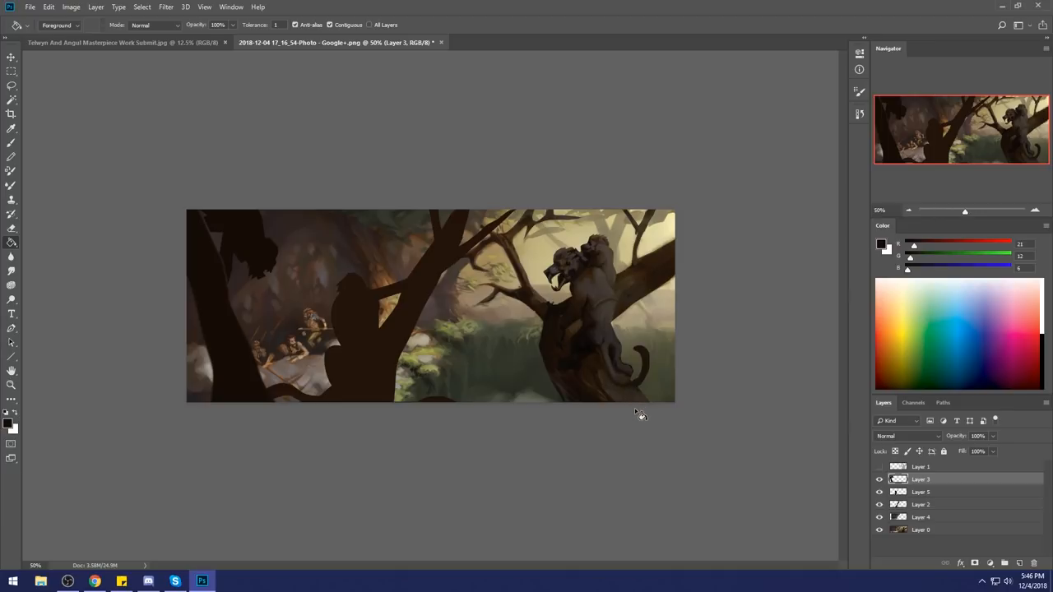
mouse_move(469, 392)
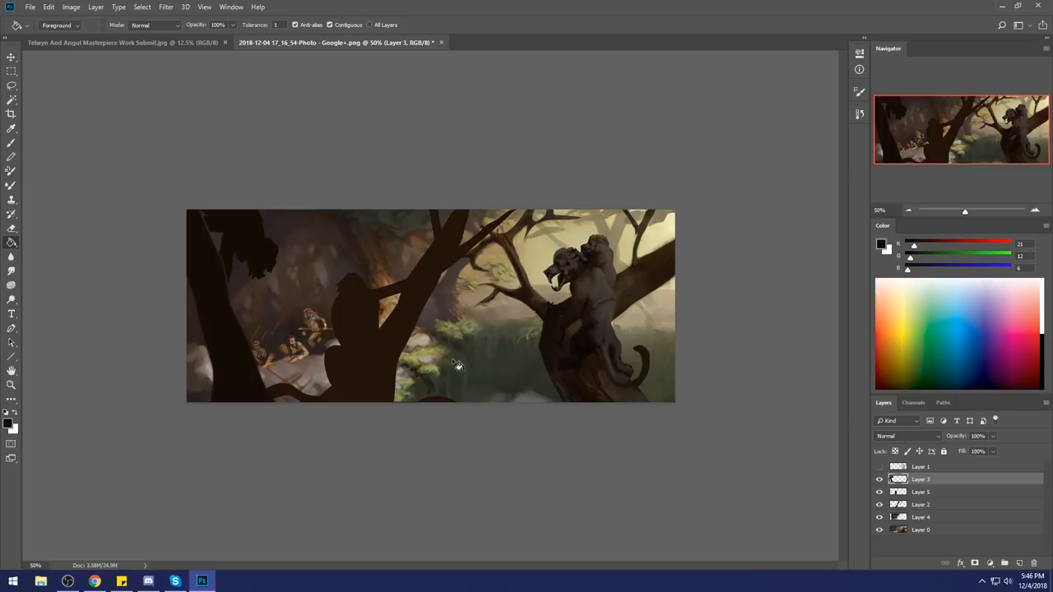
mouse_move(276, 346)
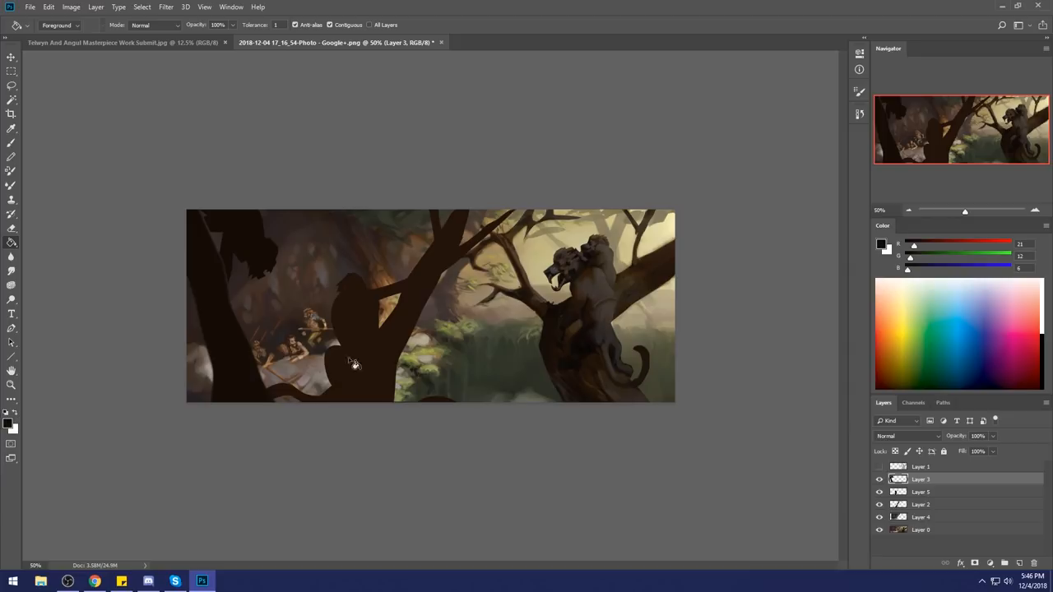
mouse_move(576, 305)
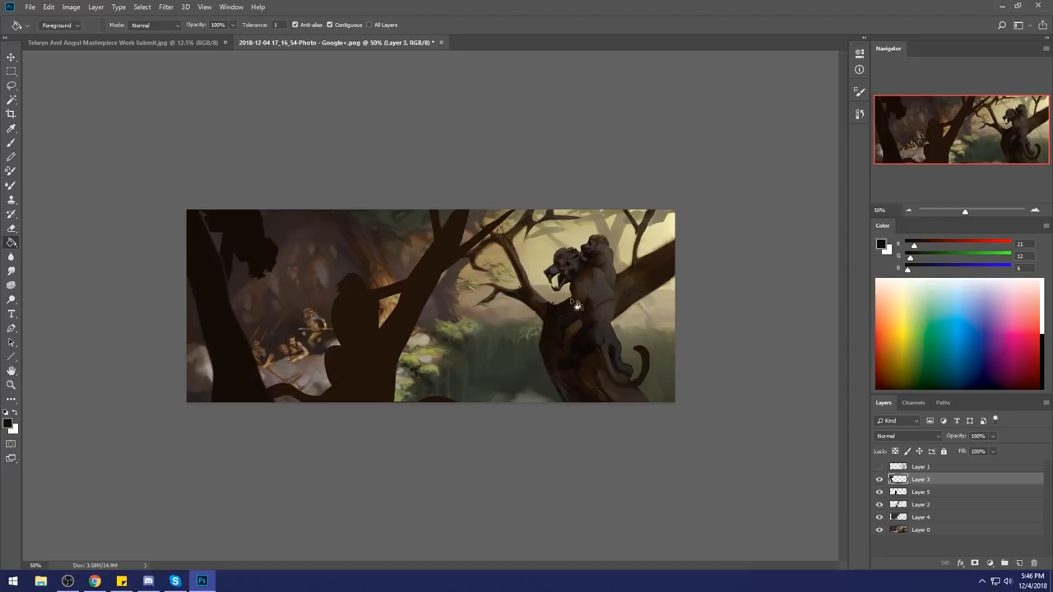
mouse_move(459, 263)
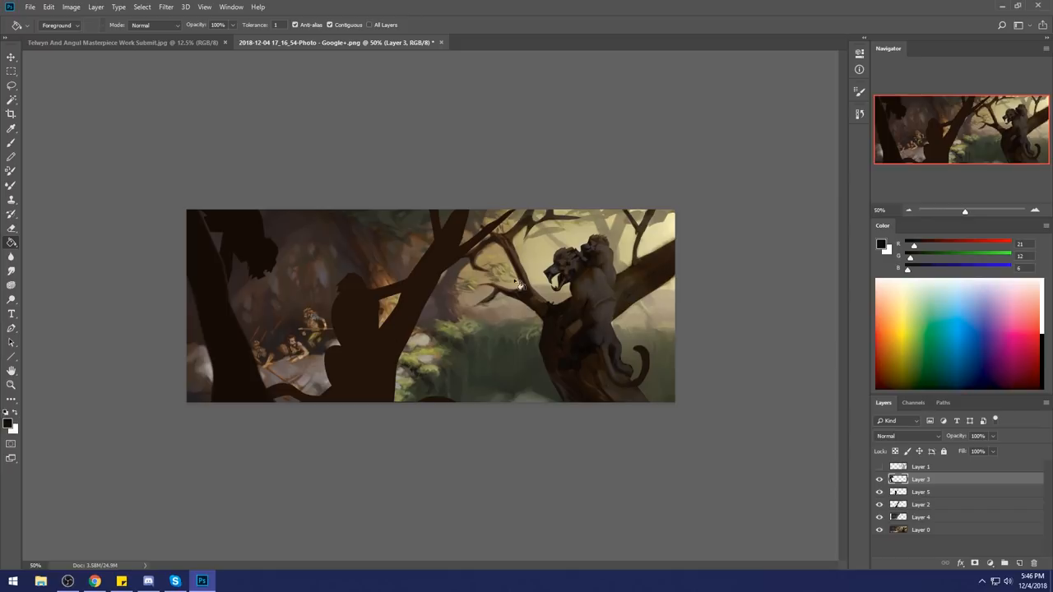
mouse_move(624, 335)
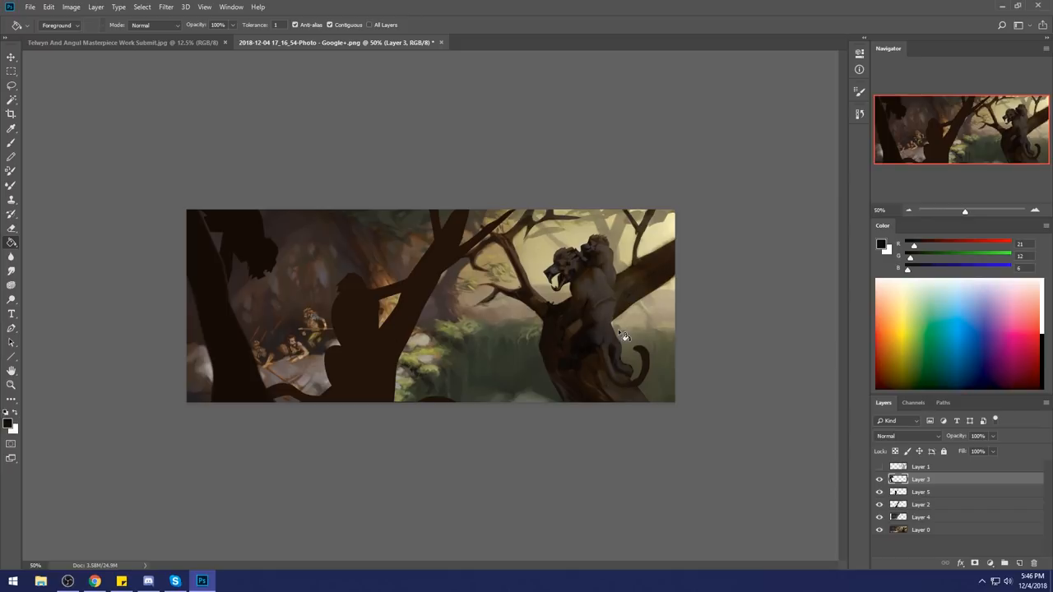
mouse_move(601, 352)
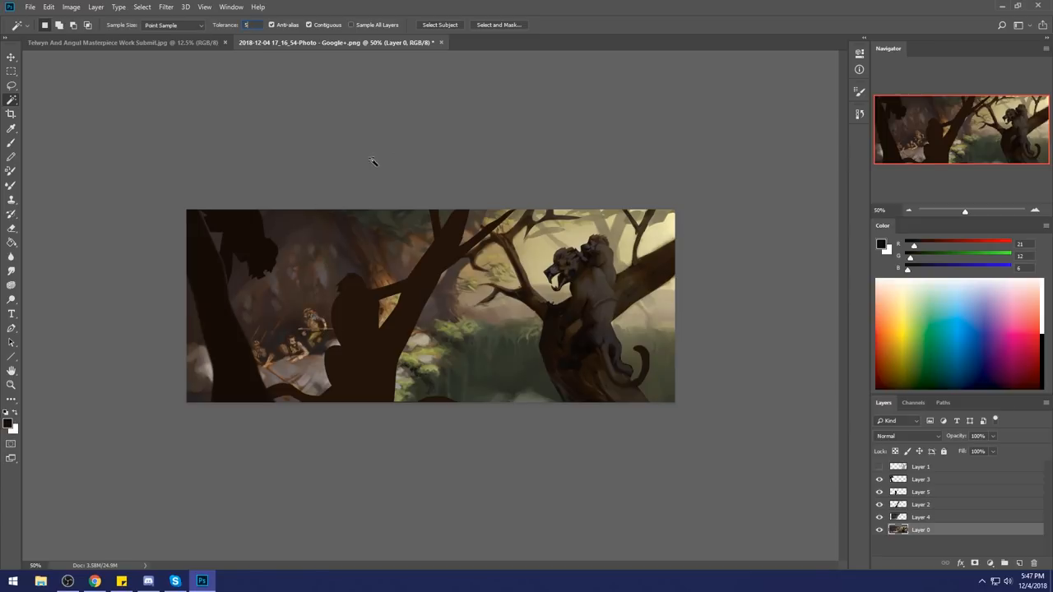
Step: Boost Layer 0's saturation and lightness in Hue/Saturation and confirm
click(288, 277)
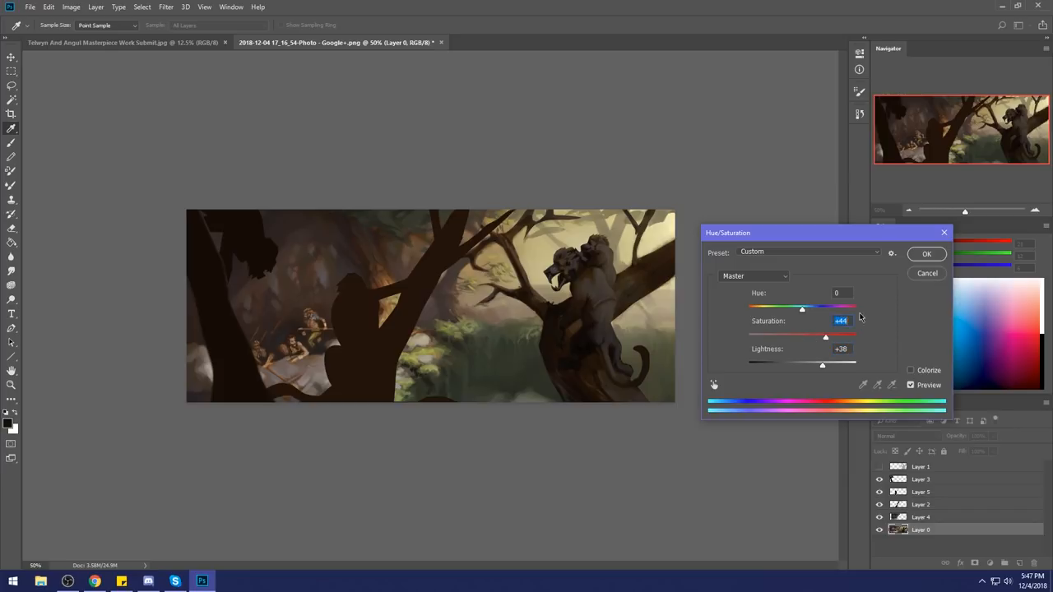
click(926, 253)
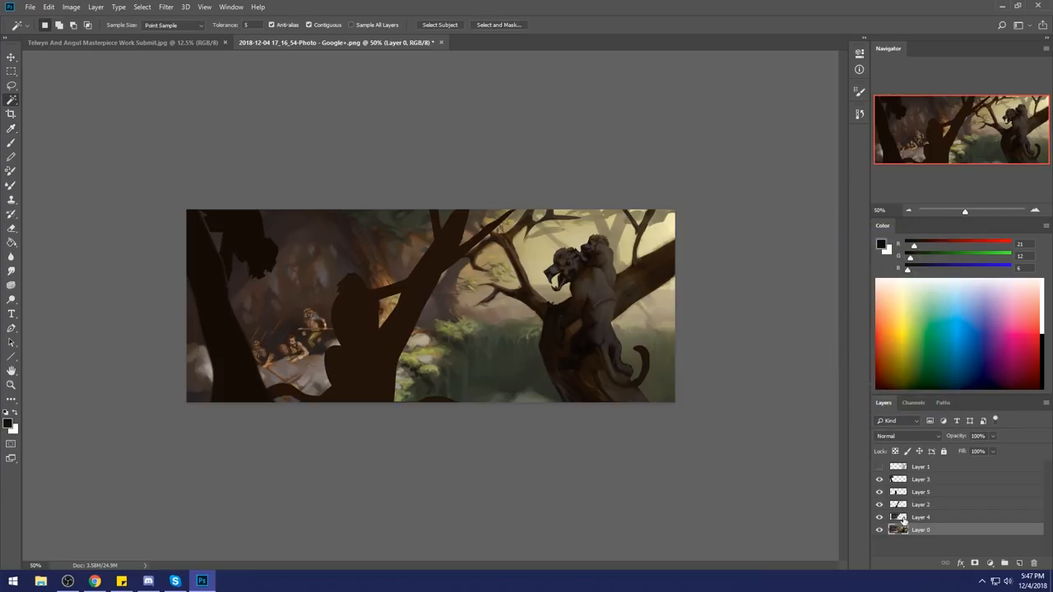
Step: Select Layer 4 and raise its lightness by about 10
click(930, 517)
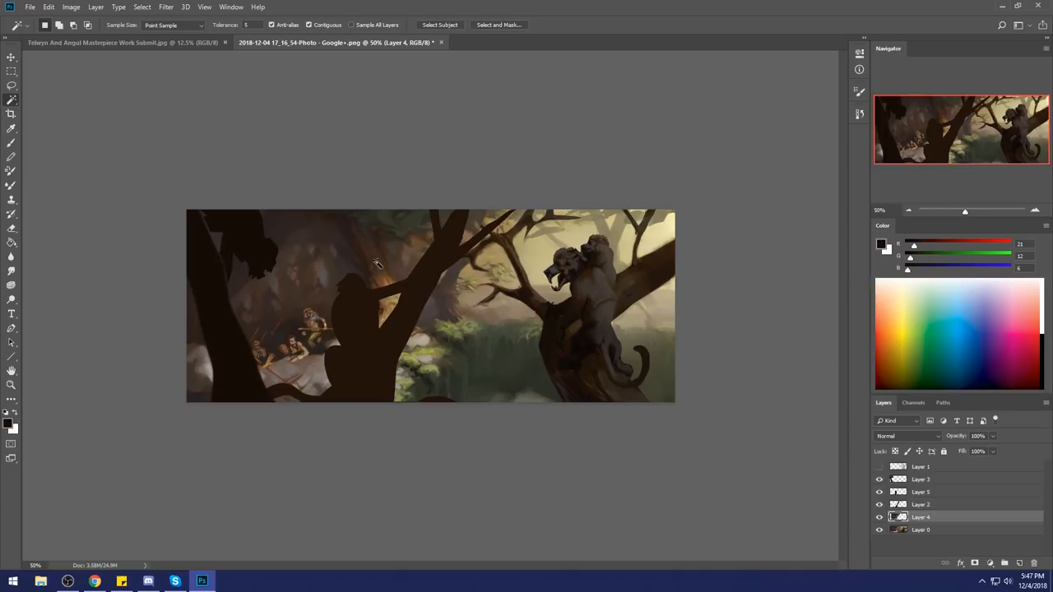
mouse_move(294, 278)
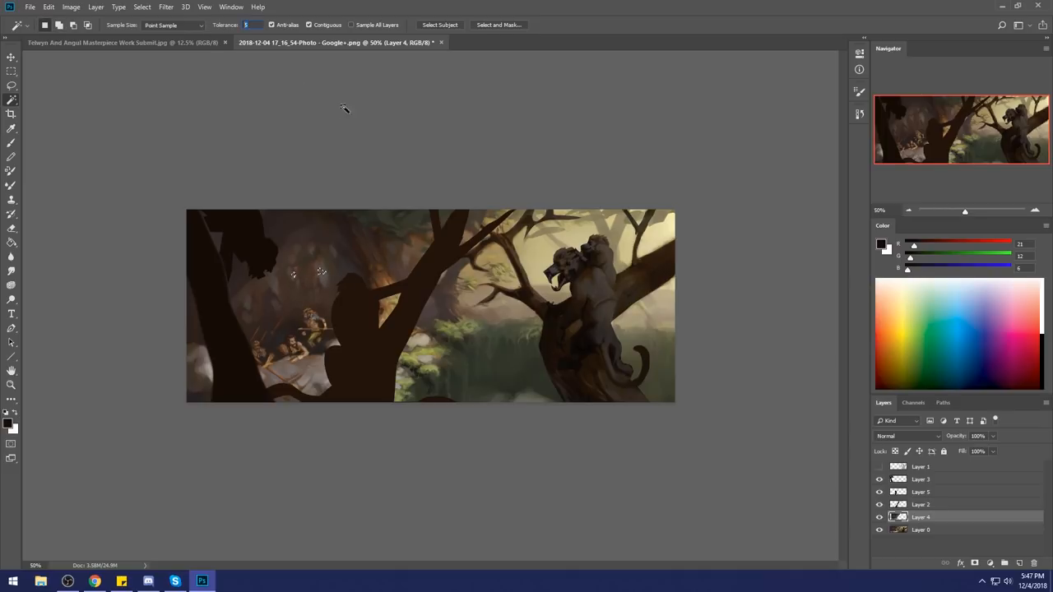
text(10)
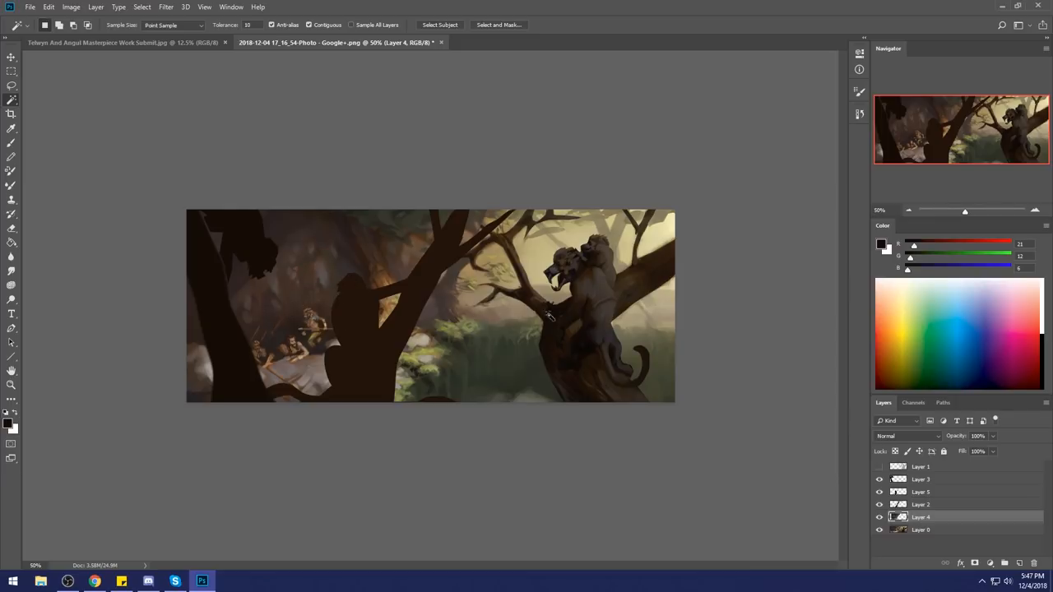
drag(801, 362, 811, 362)
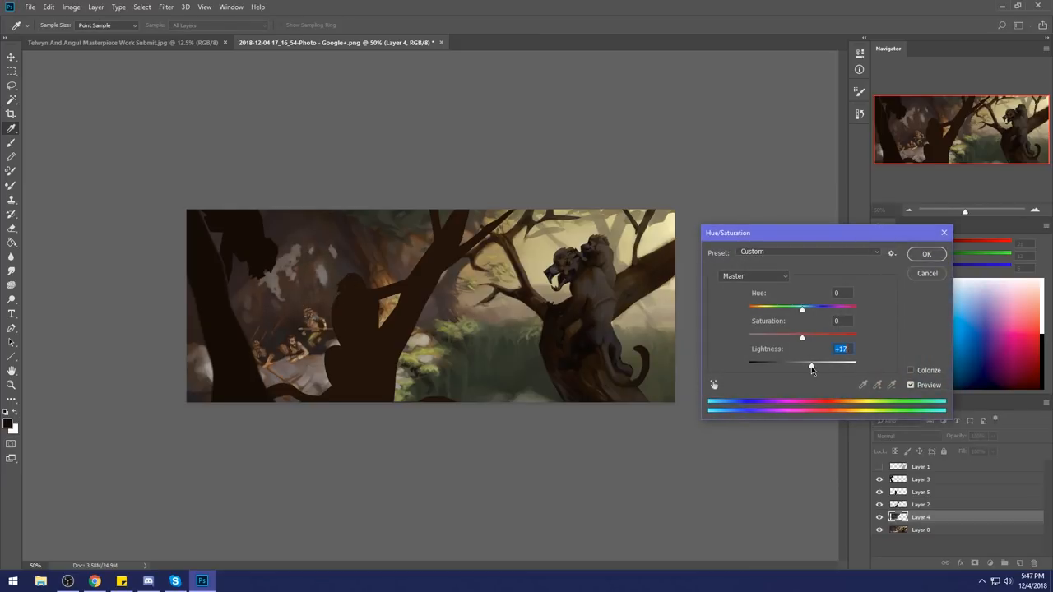
drag(812, 366, 806, 365)
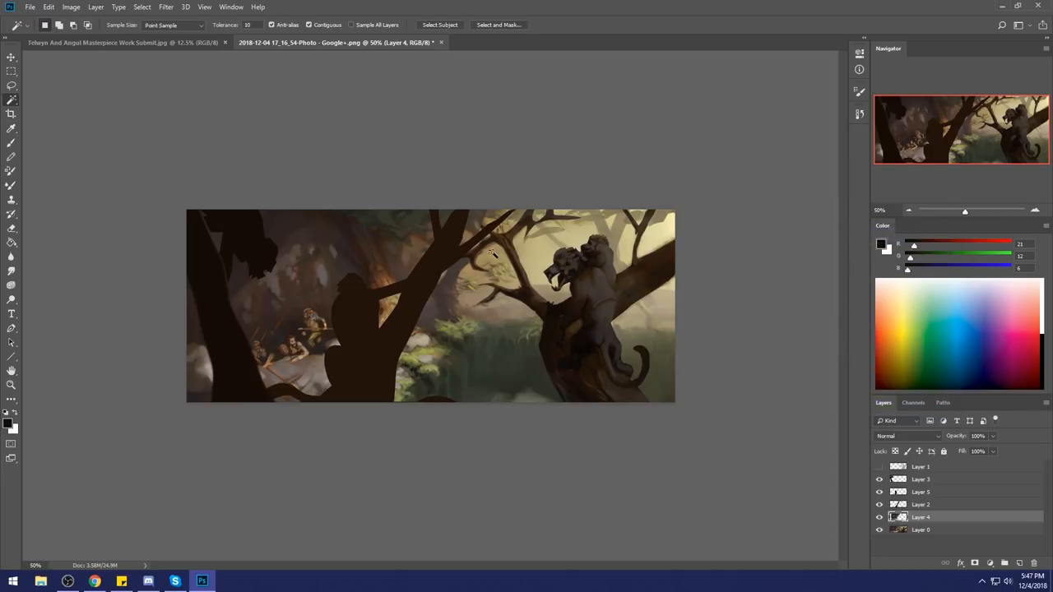
mouse_move(448, 444)
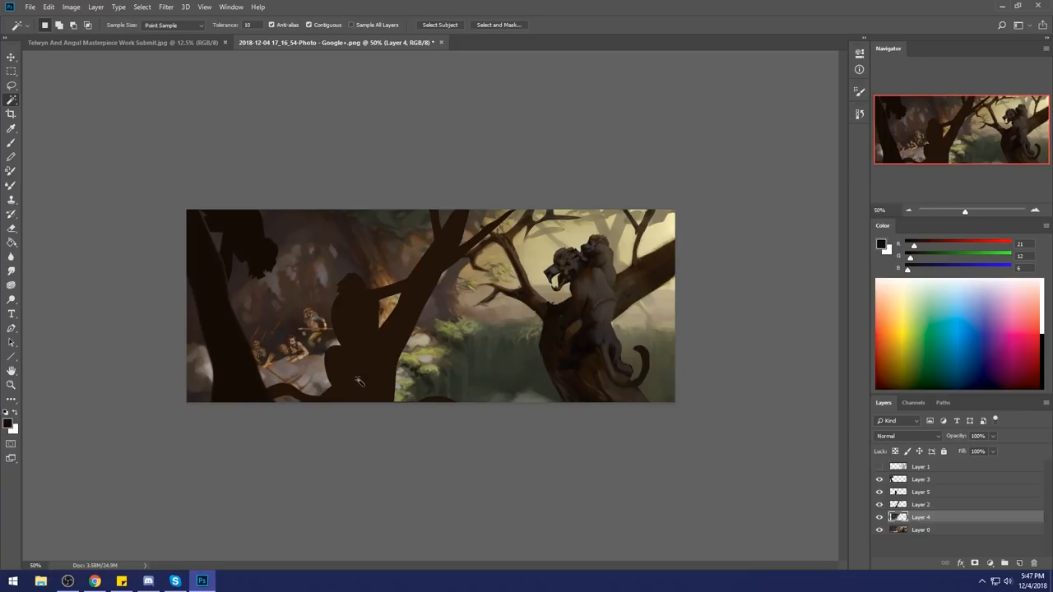
mouse_move(304, 362)
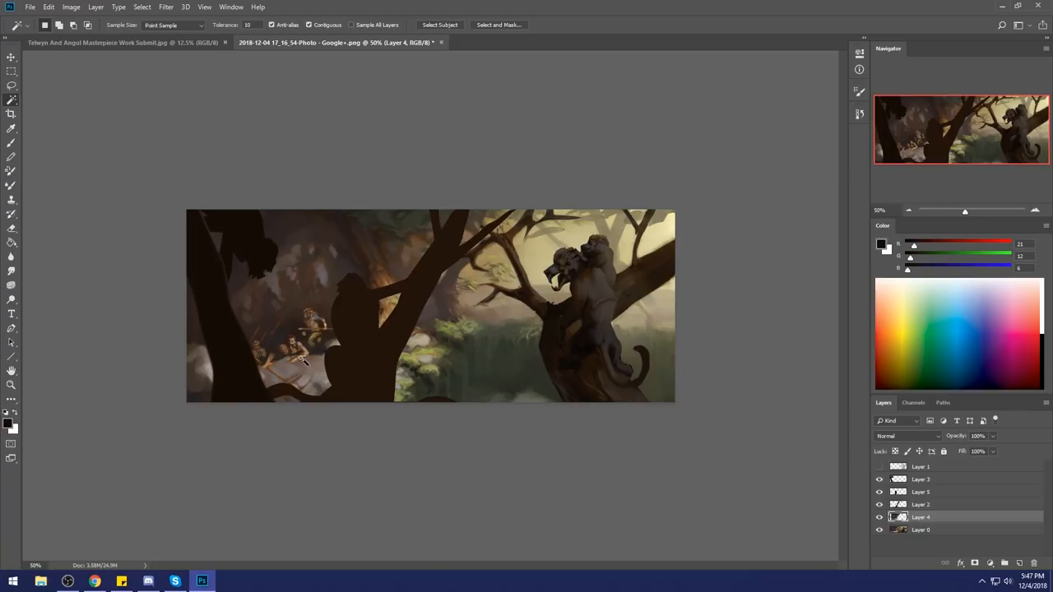
mouse_move(323, 320)
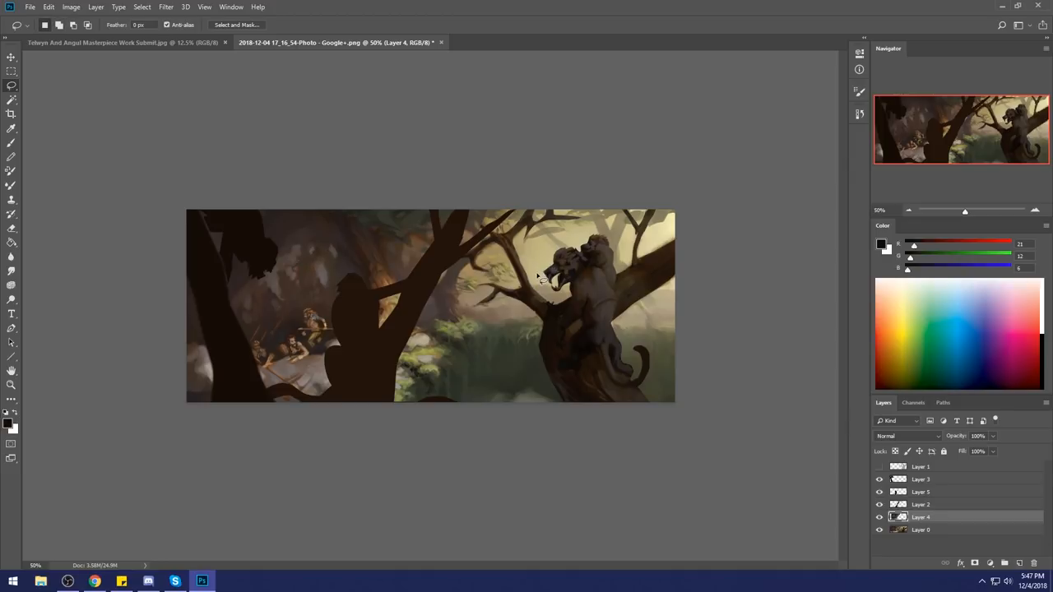
mouse_move(510, 286)
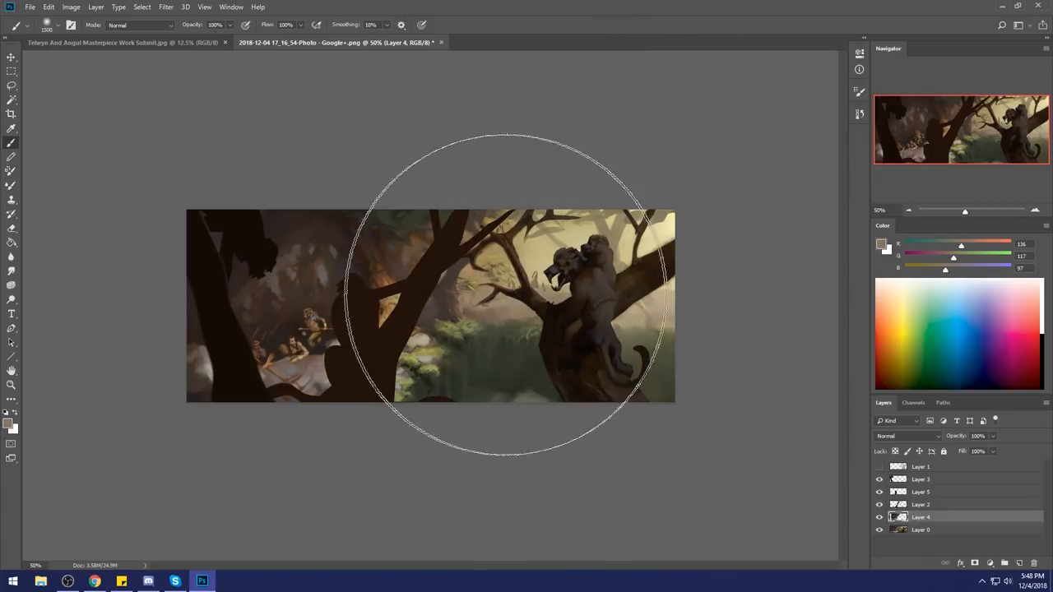
mouse_move(584, 316)
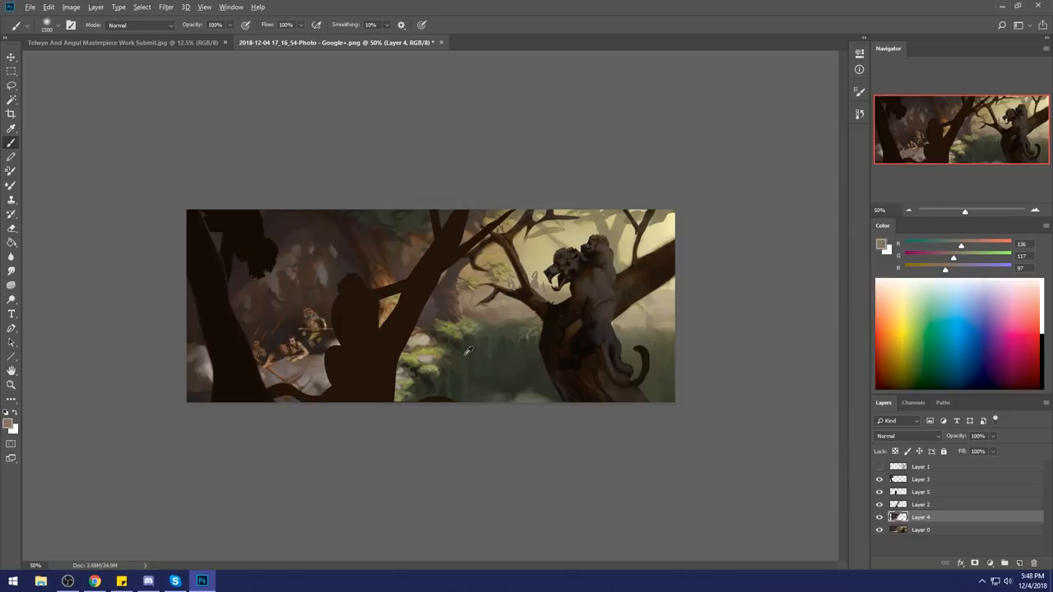
mouse_move(479, 364)
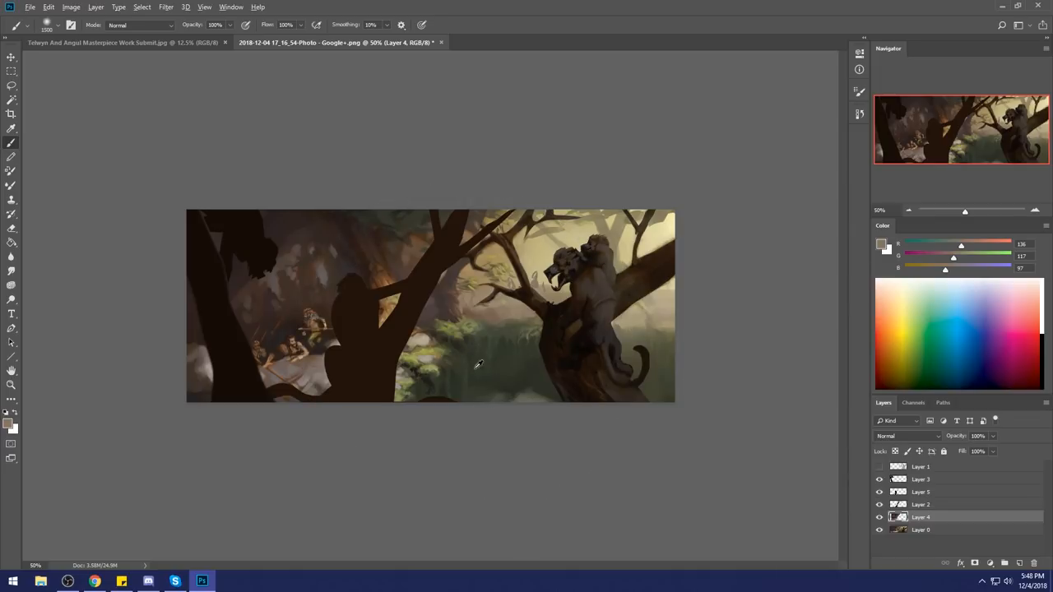
mouse_move(584, 392)
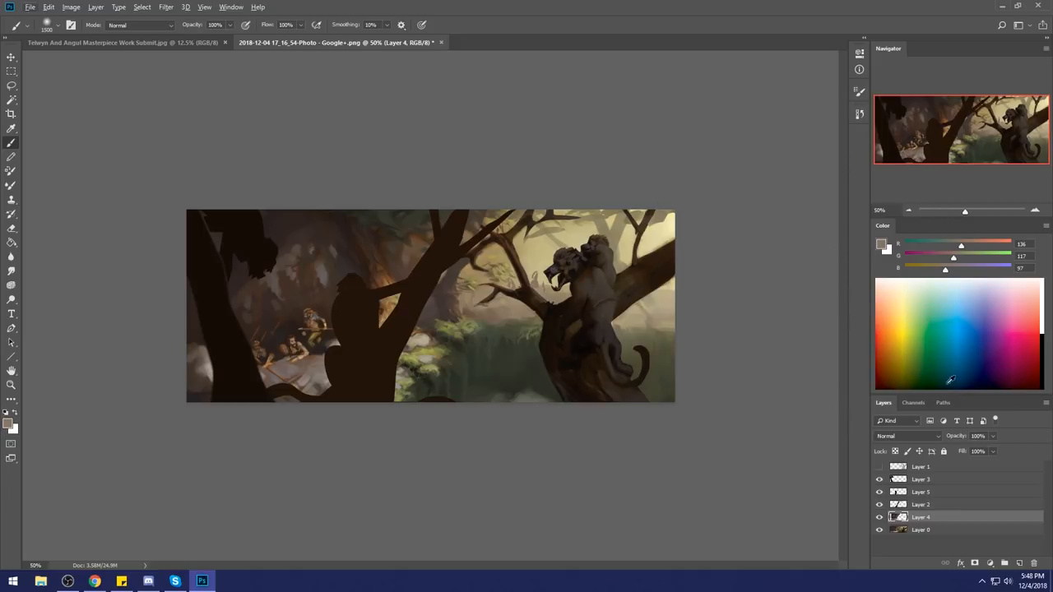
Step: Pick a lighter colour and lasso a foliage area on Layer 3 to paint into
click(922, 479)
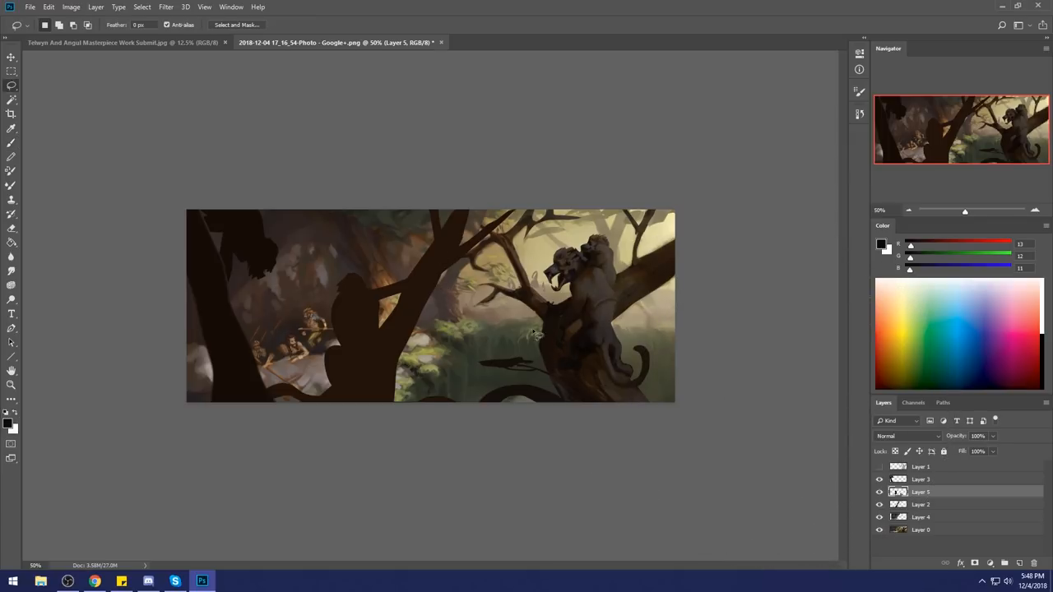
mouse_move(436, 293)
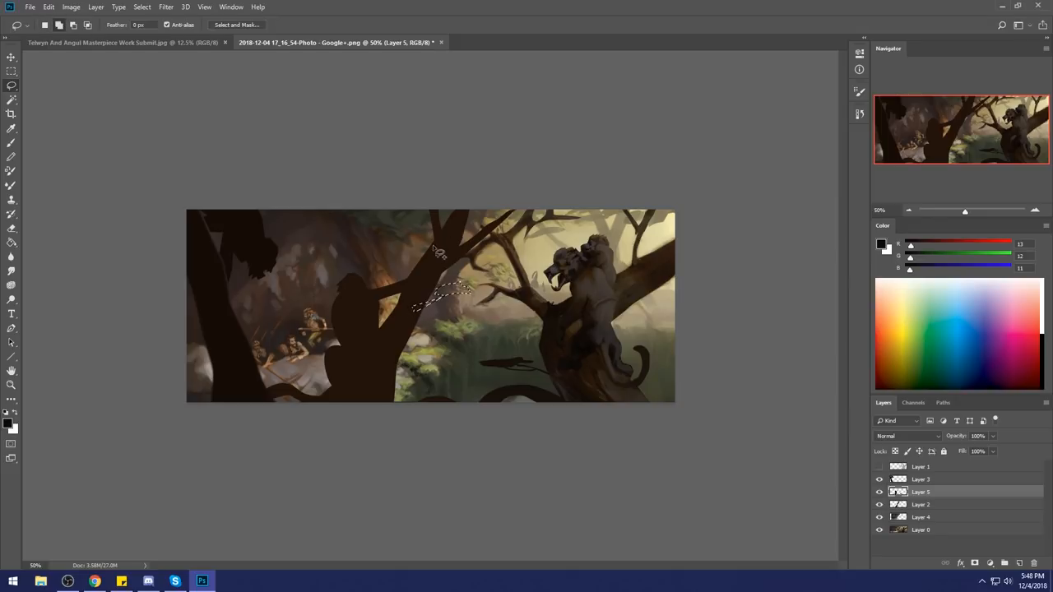
drag(441, 247, 411, 234)
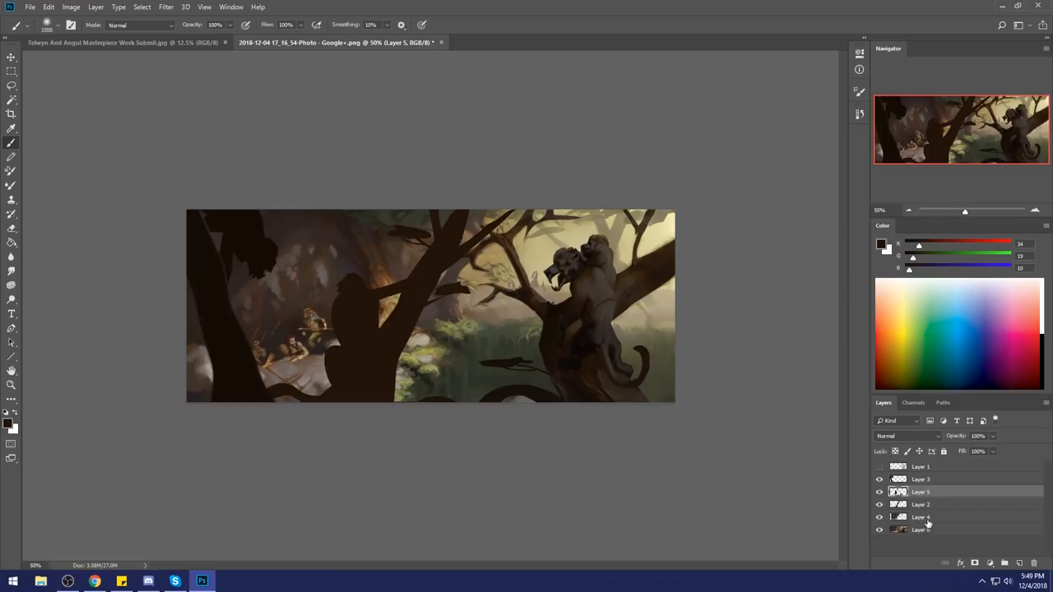
Step: Raise the background layer's lightness in Hue/Saturation
right_click(921, 529)
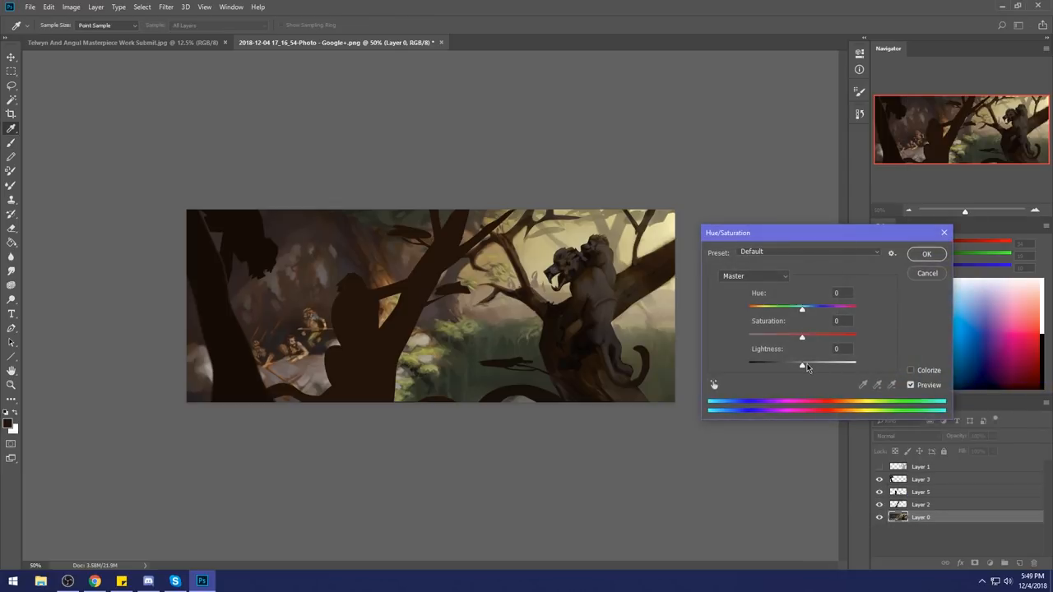
drag(803, 365, 815, 366)
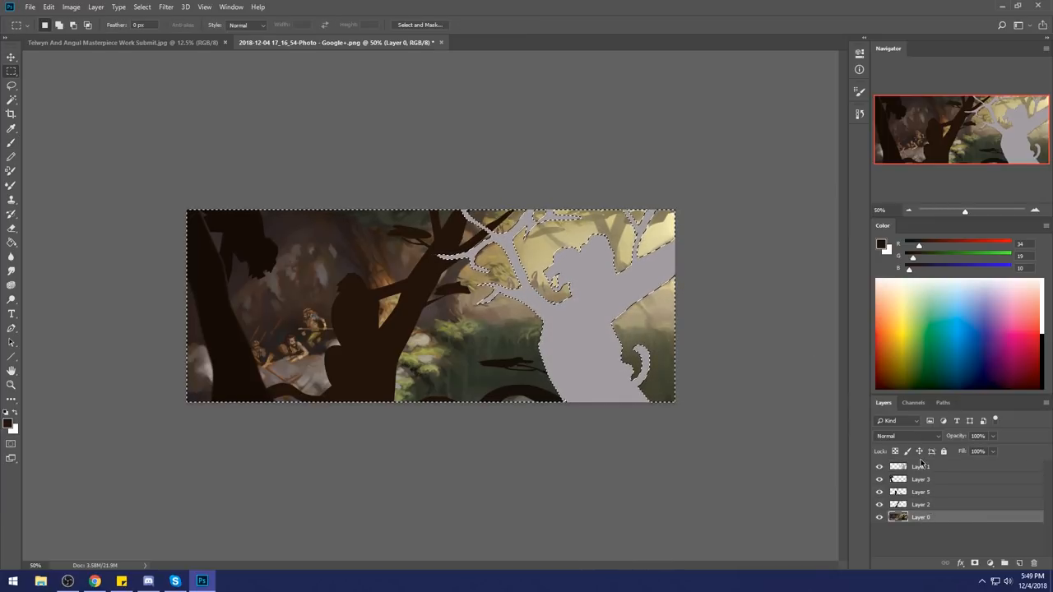
click(878, 467)
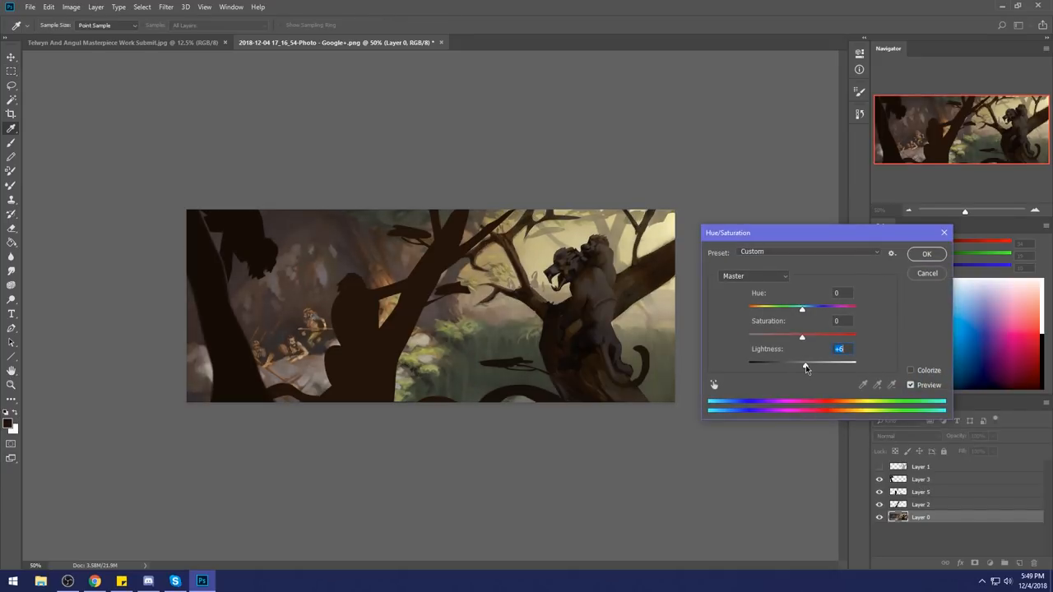
Step: Fine-tune the silhouette layer's lightness and confirm the adjustment
drag(804, 360, 806, 360)
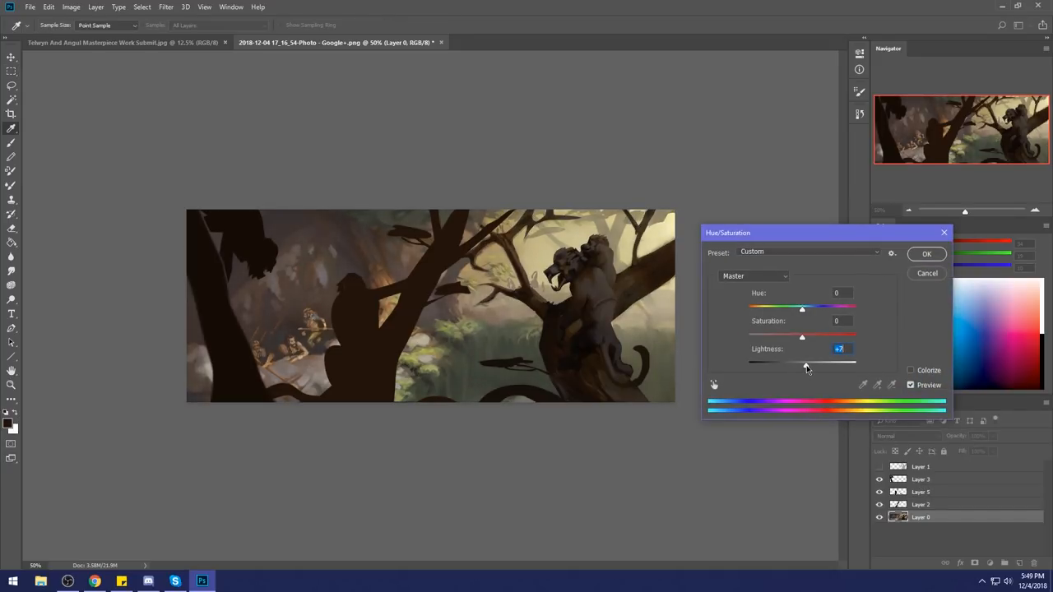
drag(806, 362, 803, 362)
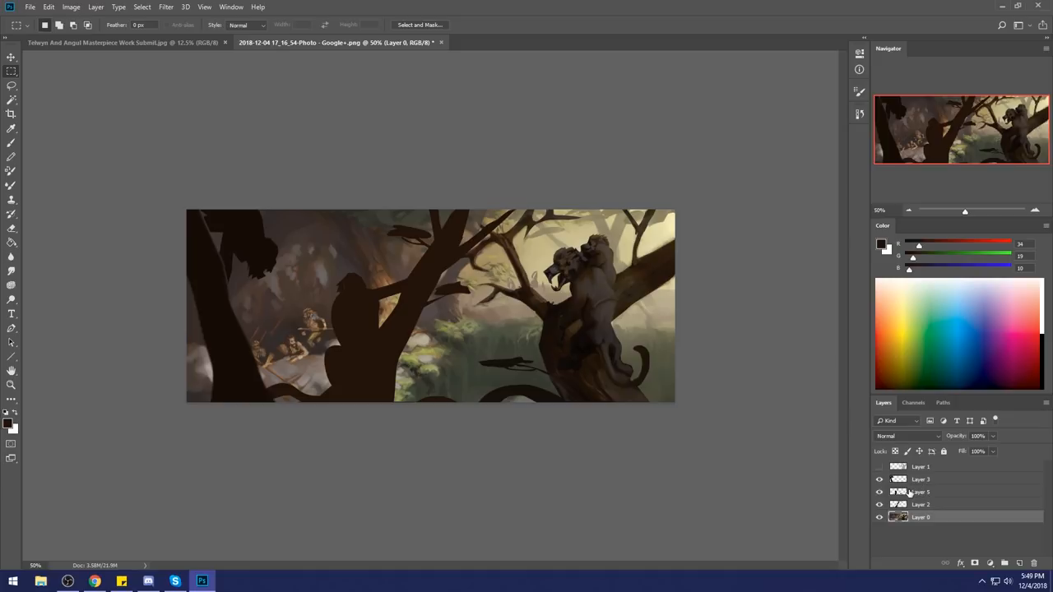
click(879, 492)
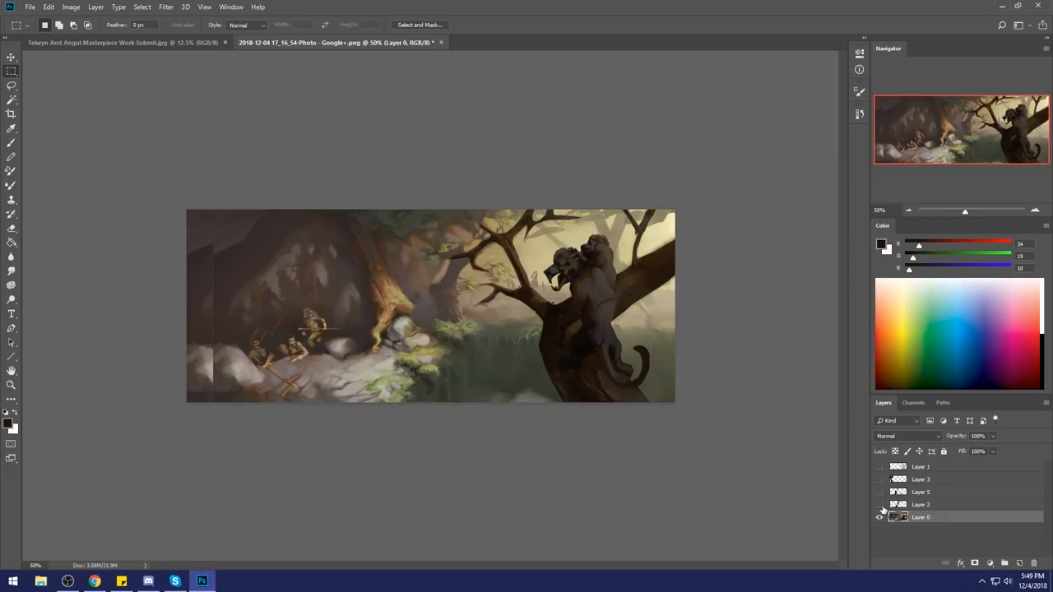
mouse_move(879, 503)
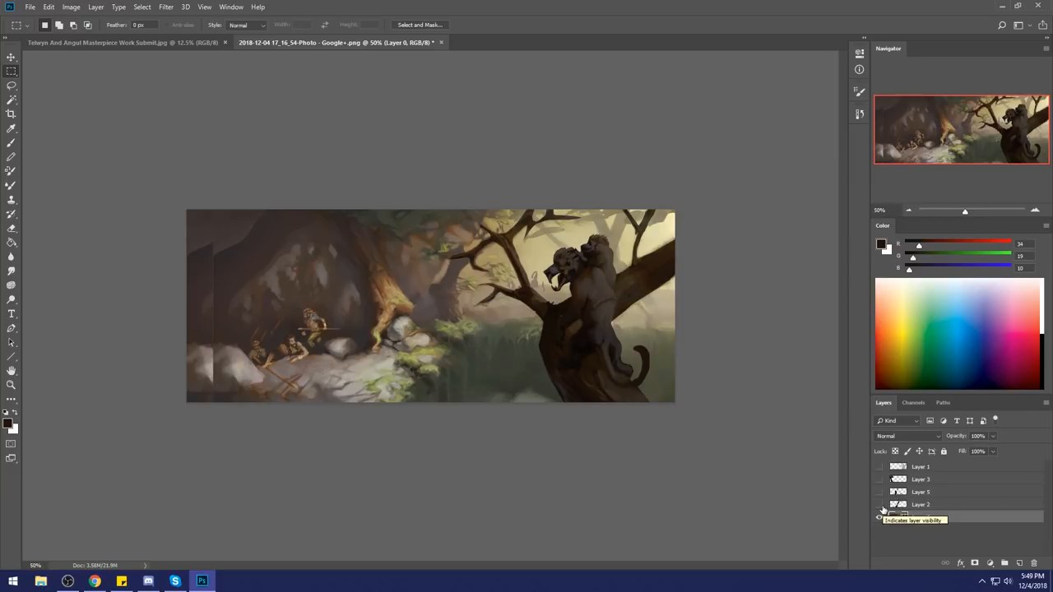
click(878, 504)
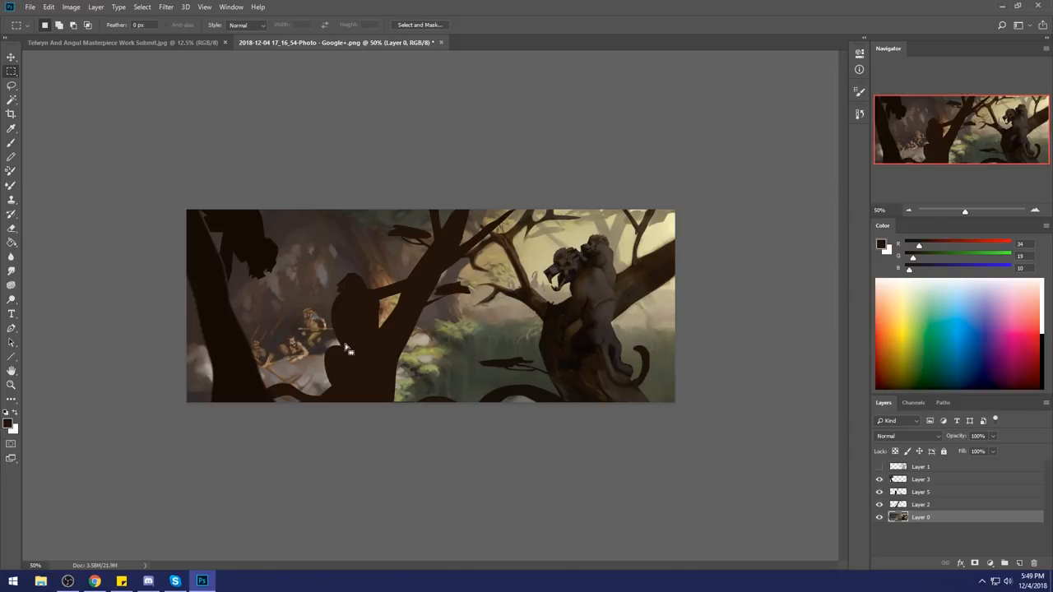
mouse_move(605, 247)
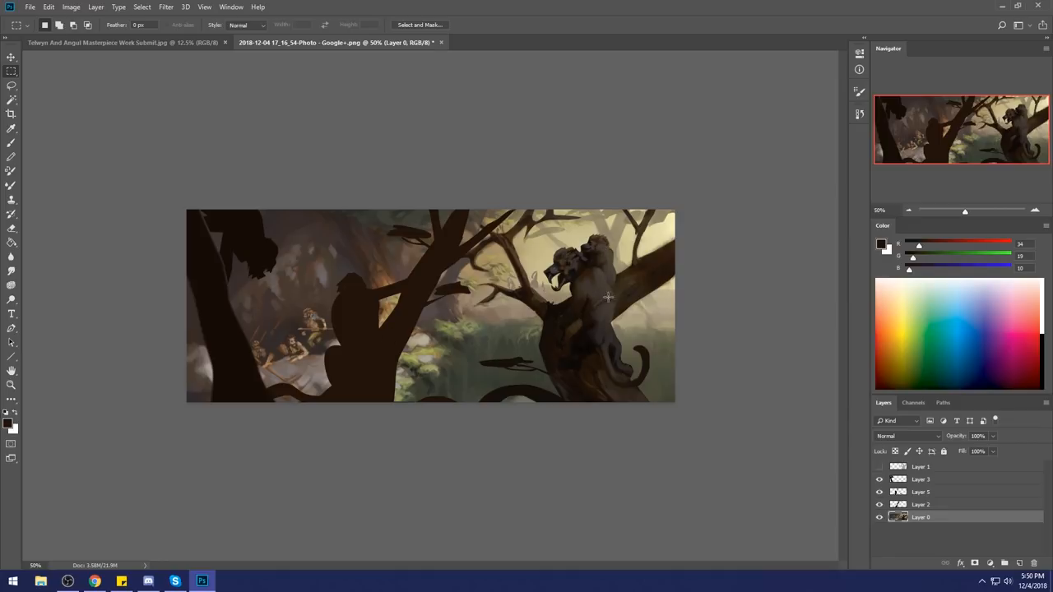
mouse_move(597, 280)
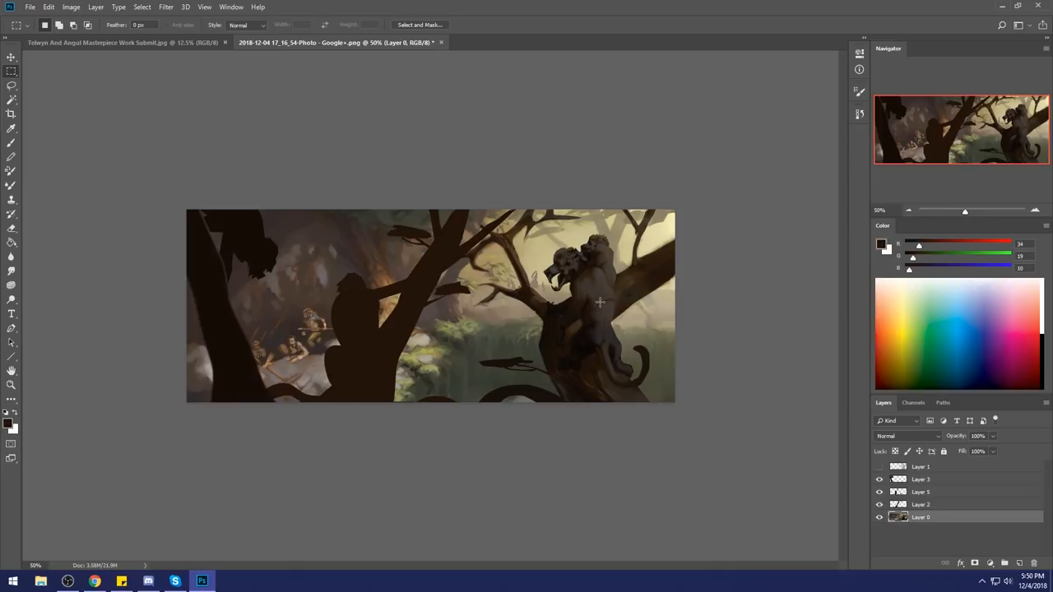
mouse_move(714, 296)
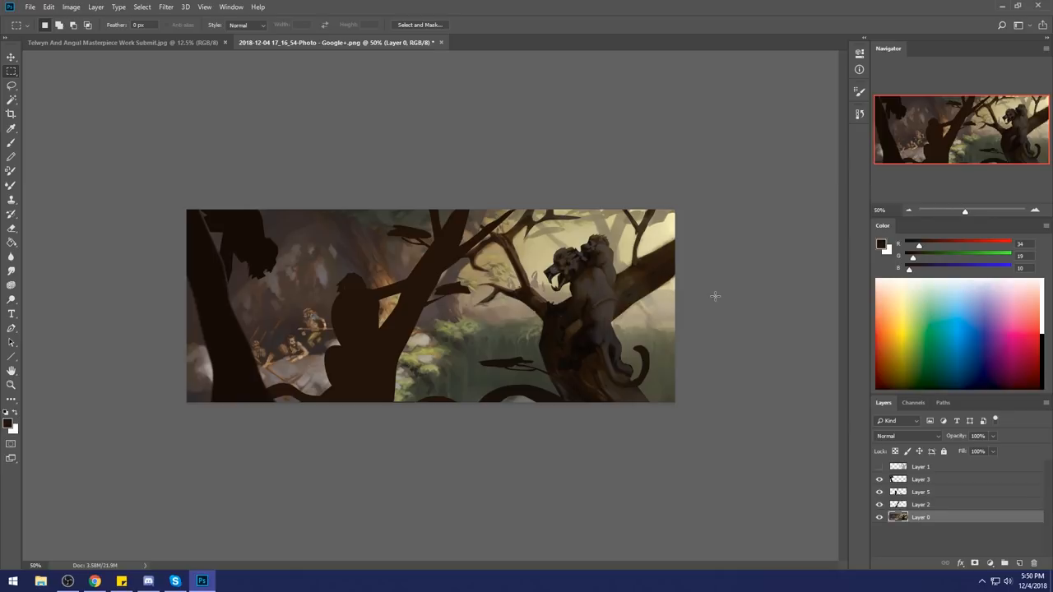
mouse_move(604, 286)
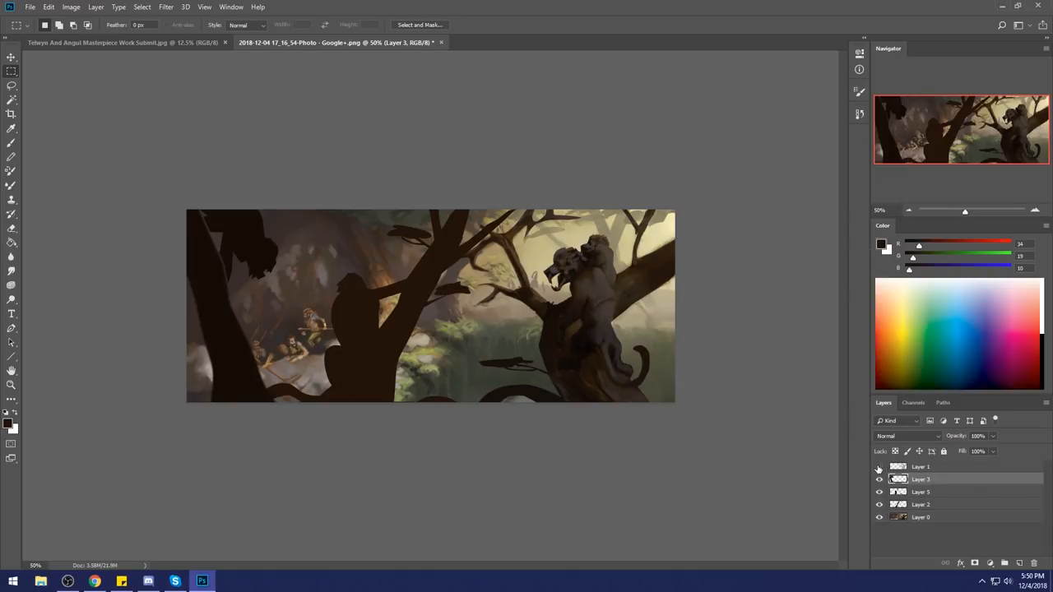
Step: Flatten the image into one layer, discarding the hidden layers
right_click(921, 467)
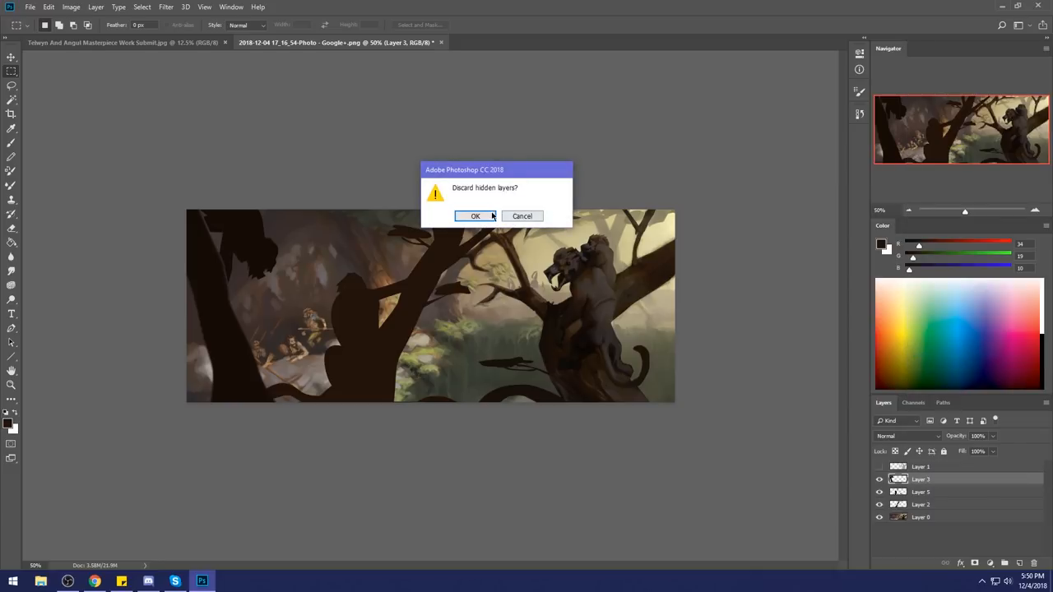
click(474, 215)
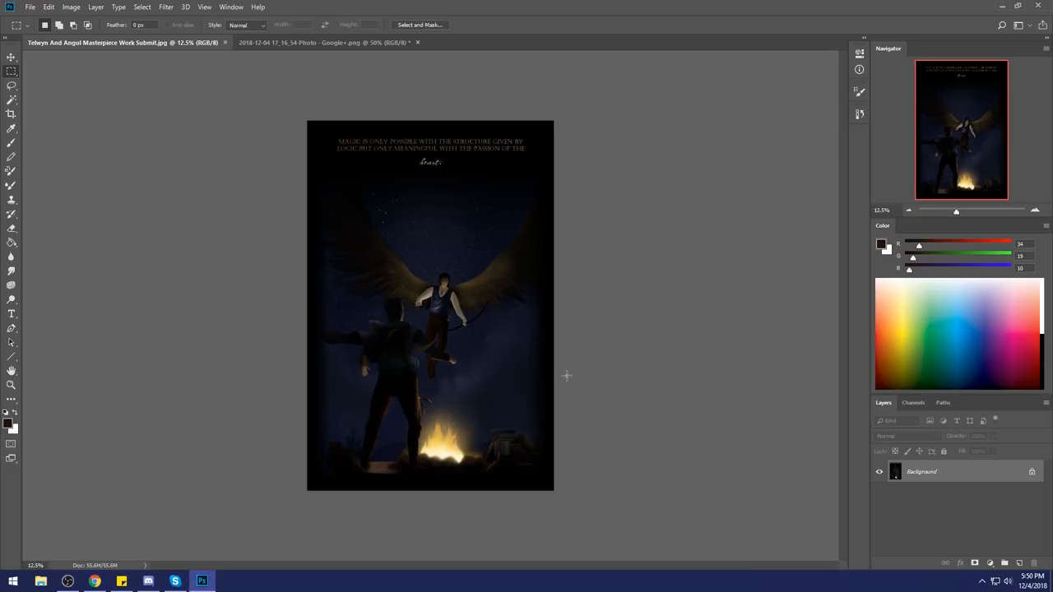
mouse_move(599, 244)
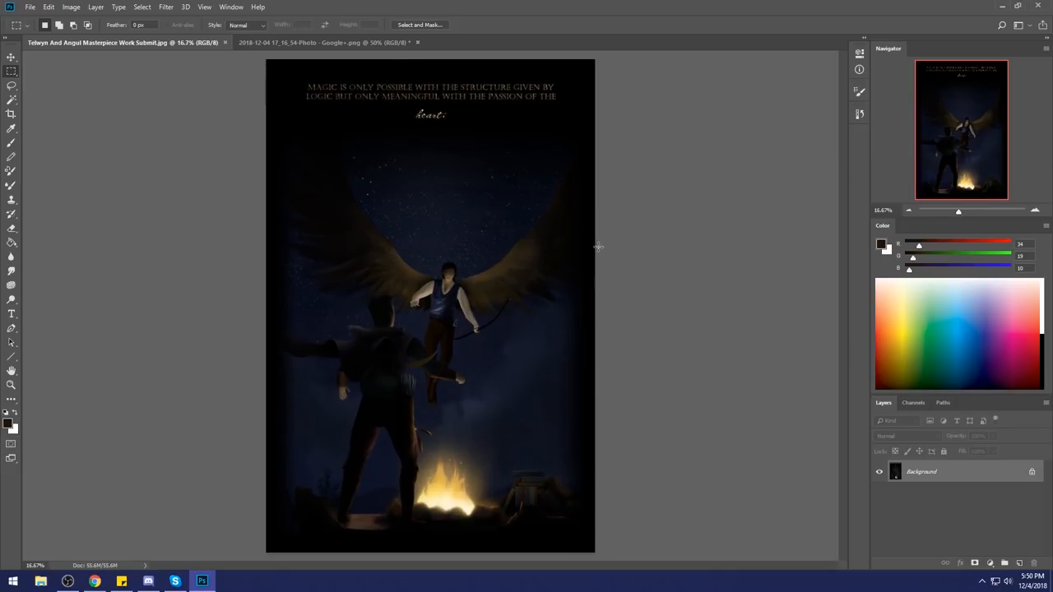
mouse_move(750, 232)
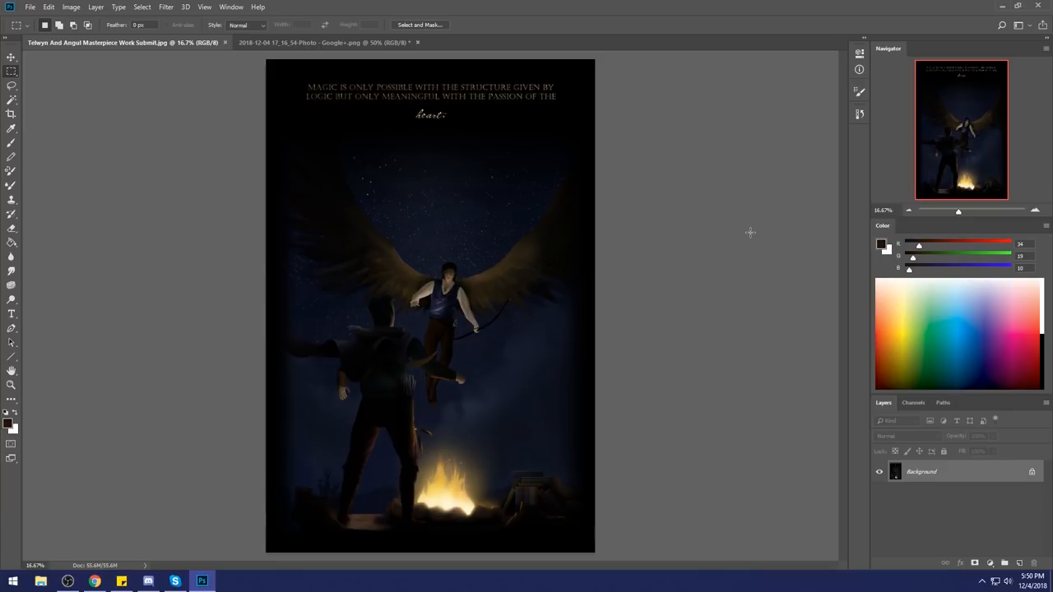
mouse_move(546, 365)
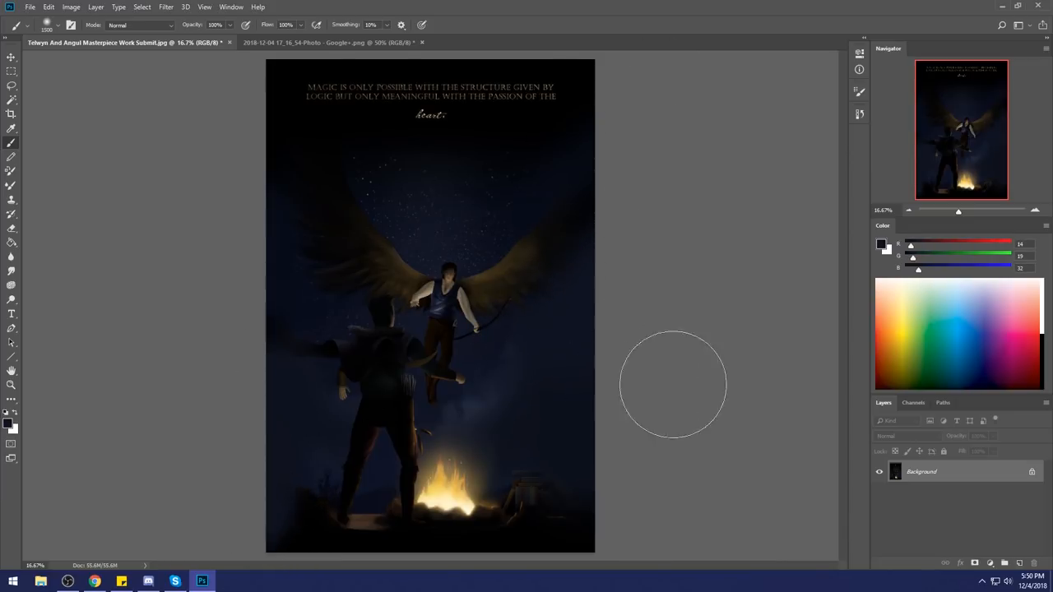
mouse_move(241, 265)
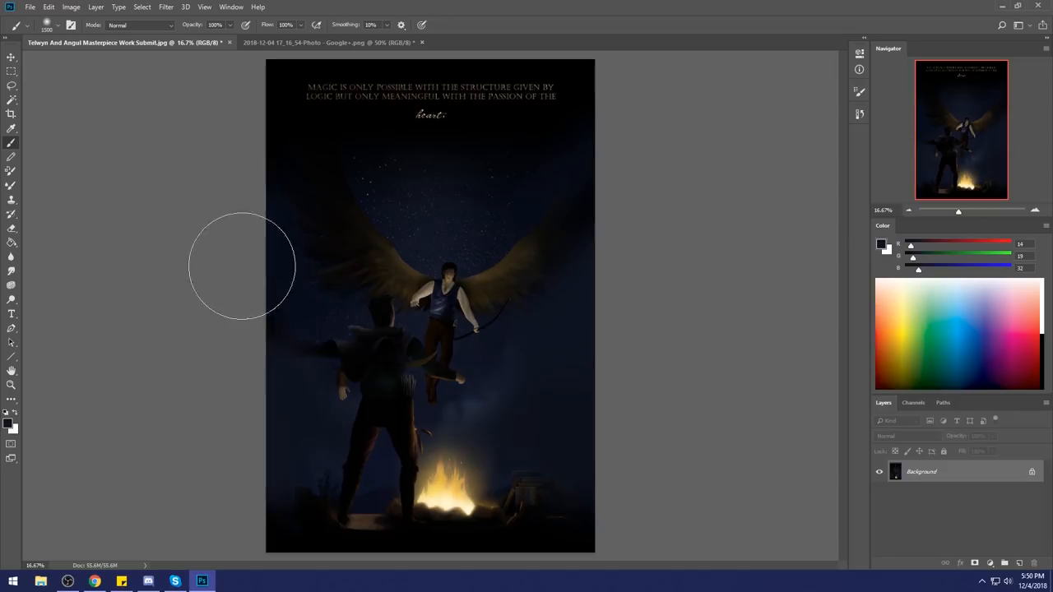
mouse_move(595, 474)
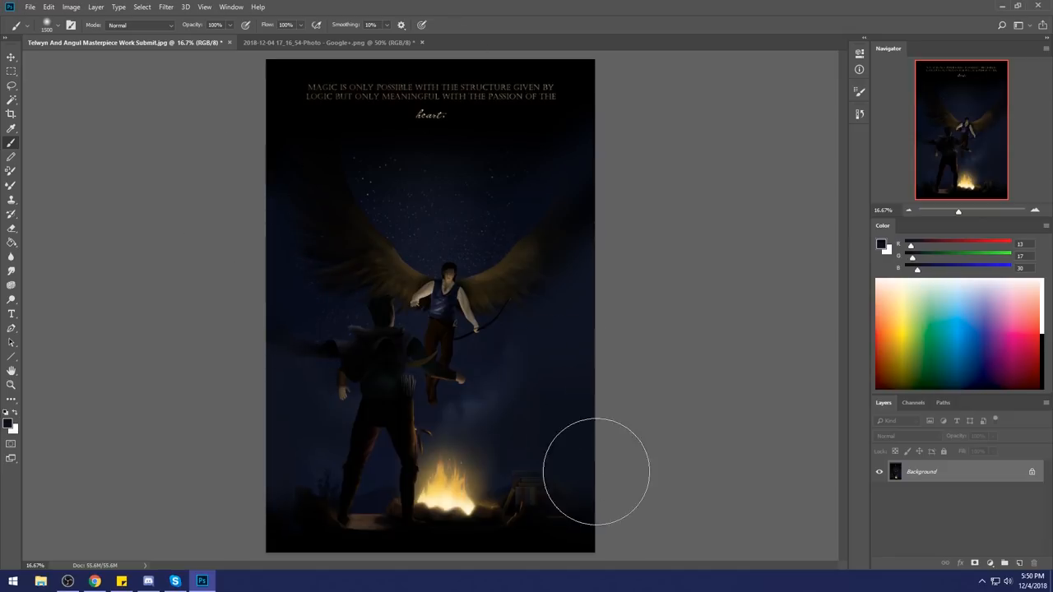
Step: Brush dark night-sky blue over the title text, lasso the angel's wings and add a new layer
drag(596, 473, 401, 181)
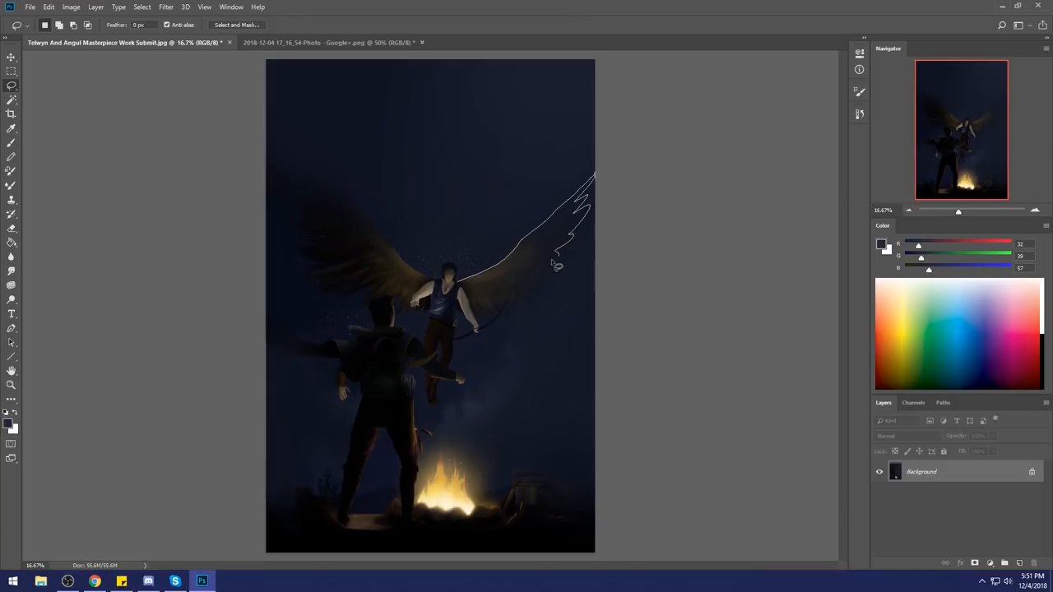
drag(477, 316, 560, 263)
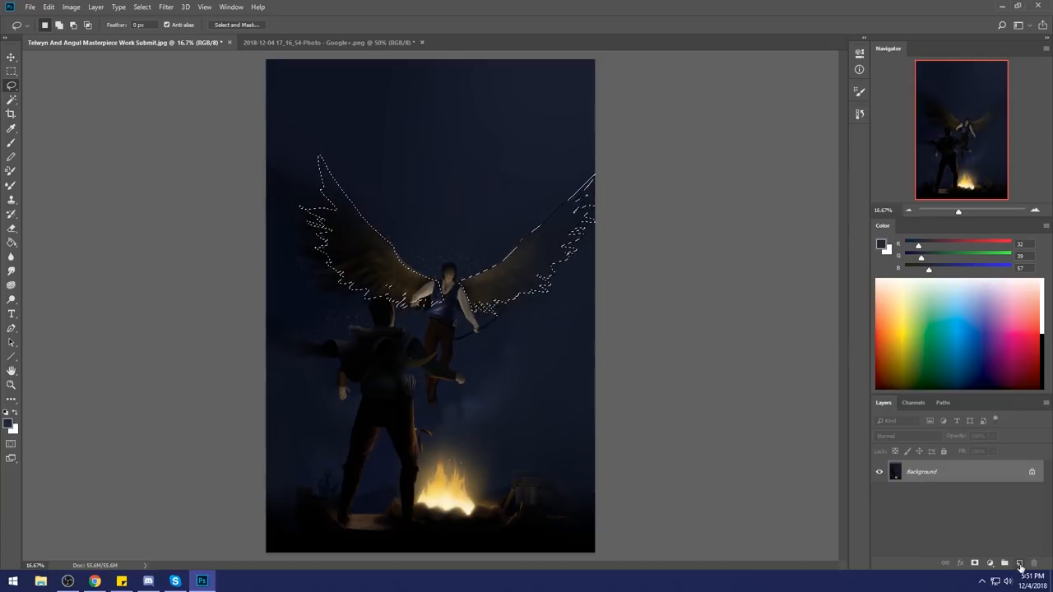
click(1018, 563)
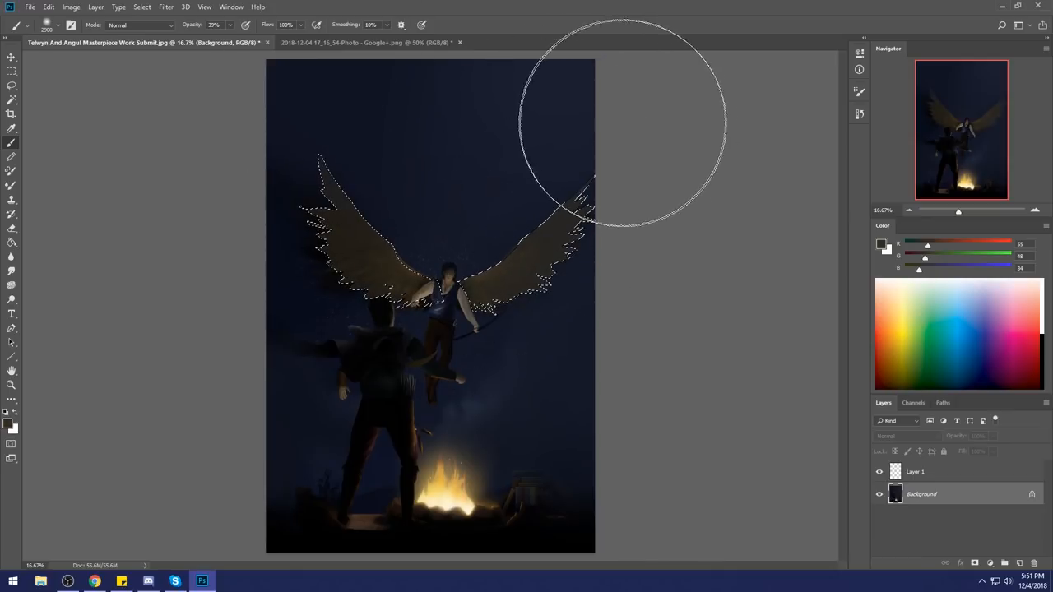
Step: Deselect the wings and take the Dodge tool in Highlights range for the fire glow
right_click(477, 332)
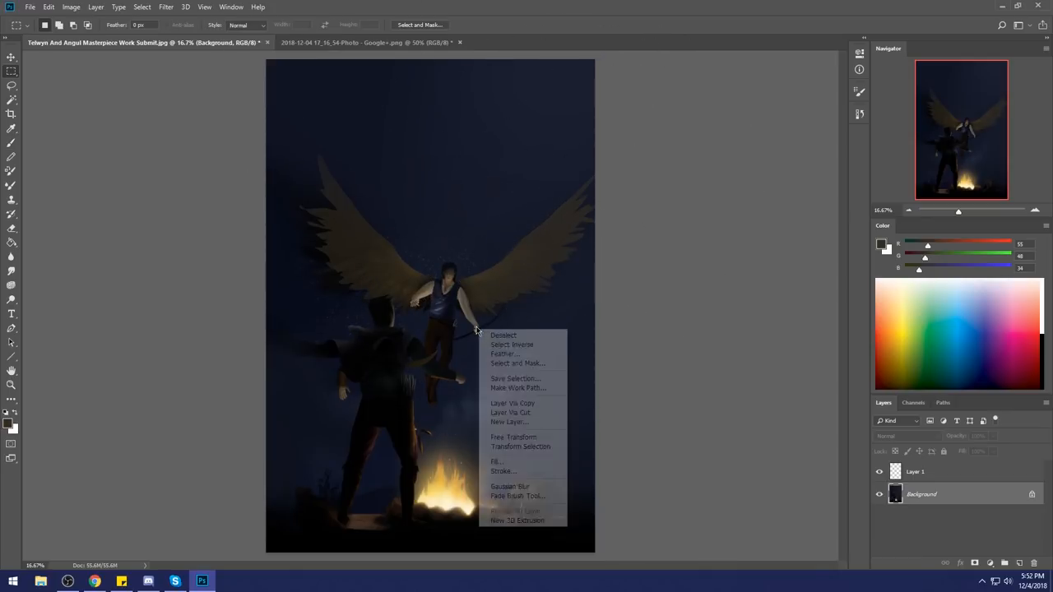
click(504, 336)
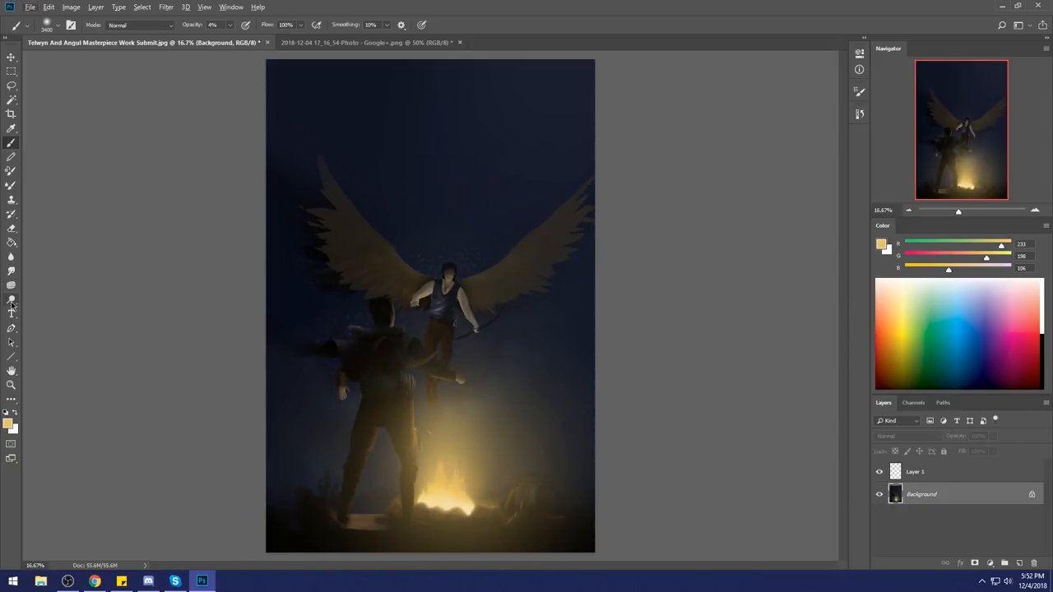
click(12, 299)
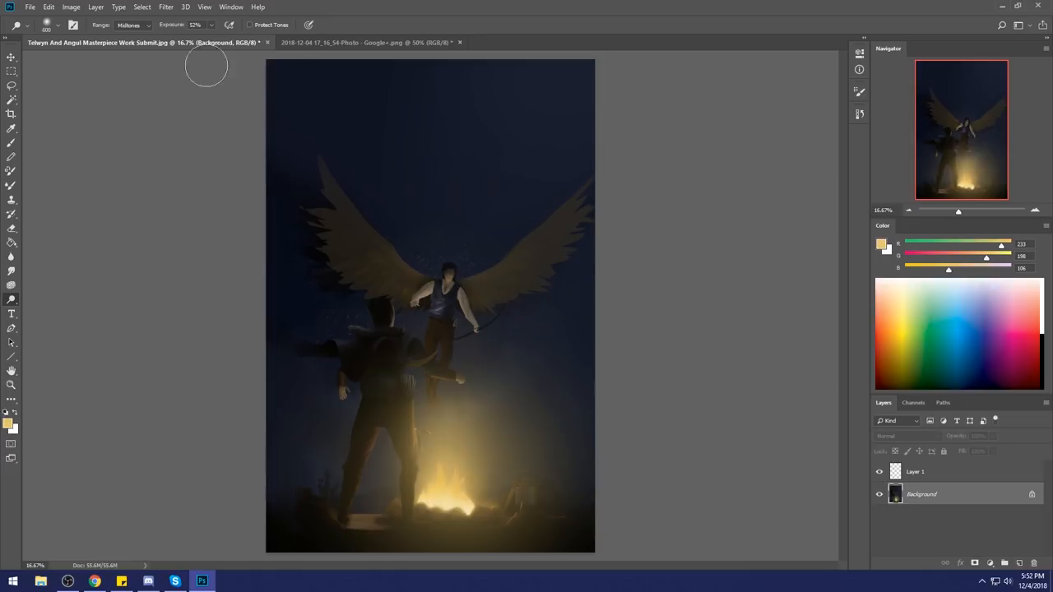
click(131, 25)
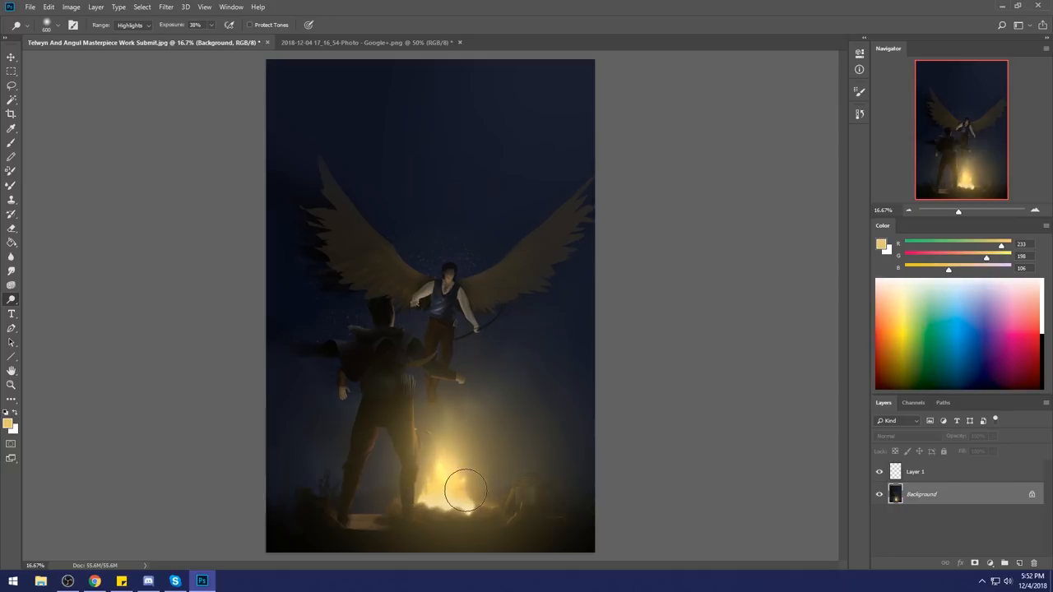
mouse_move(452, 458)
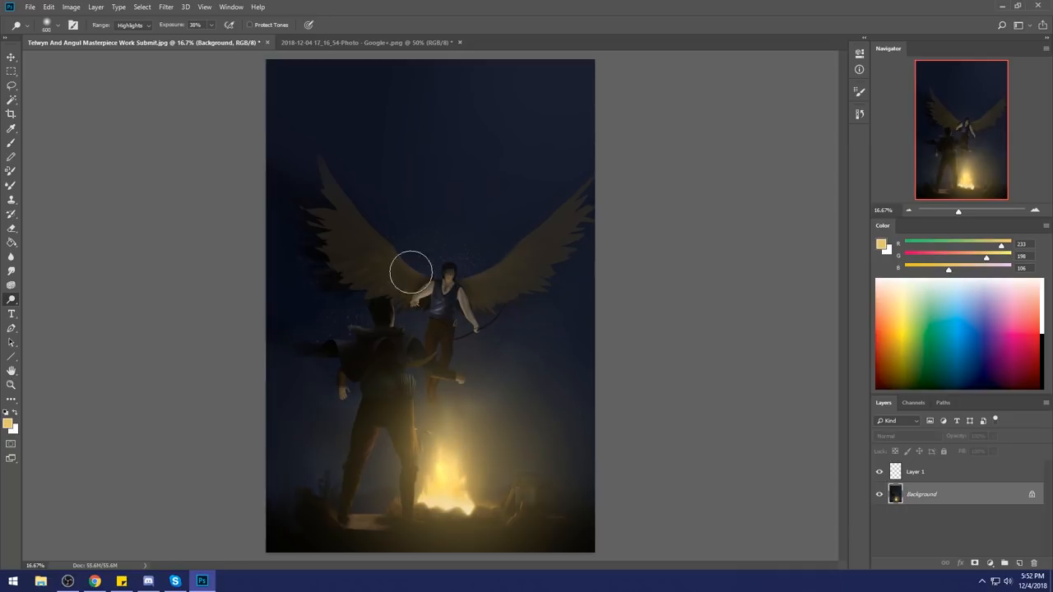
mouse_move(430, 163)
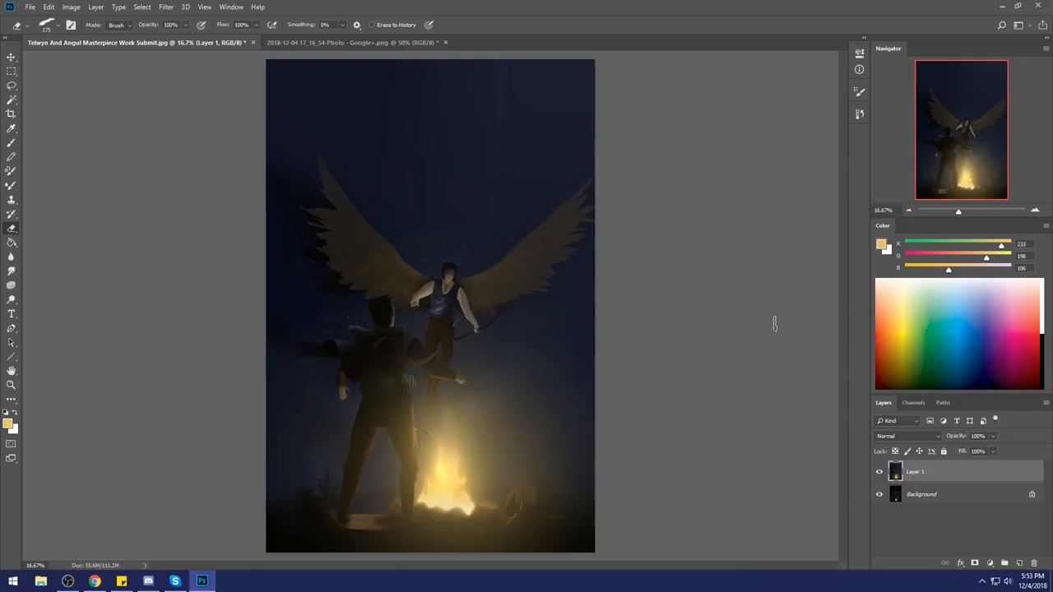
mouse_move(382, 386)
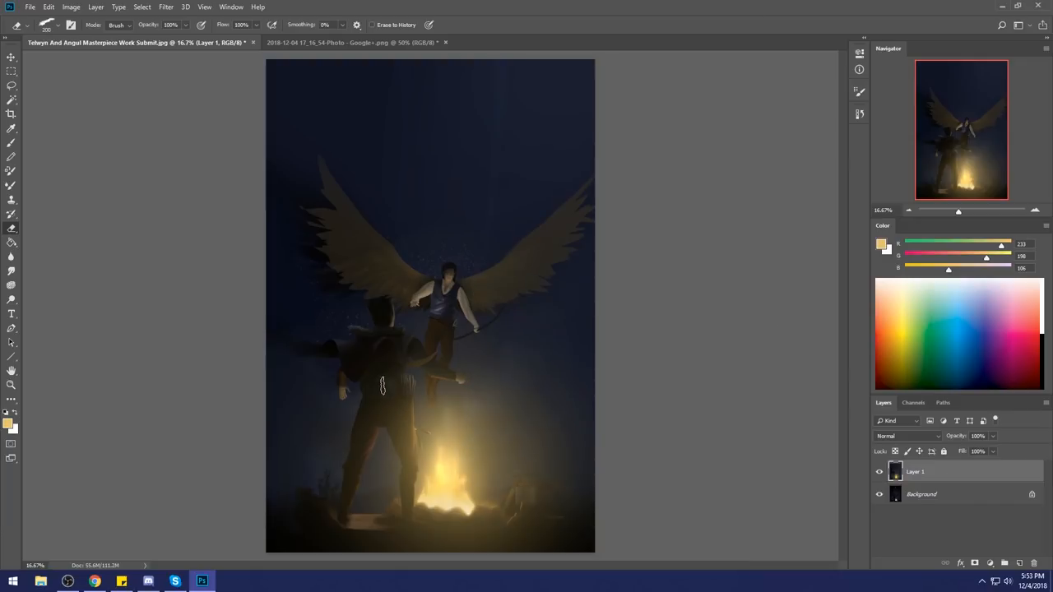
mouse_move(403, 365)
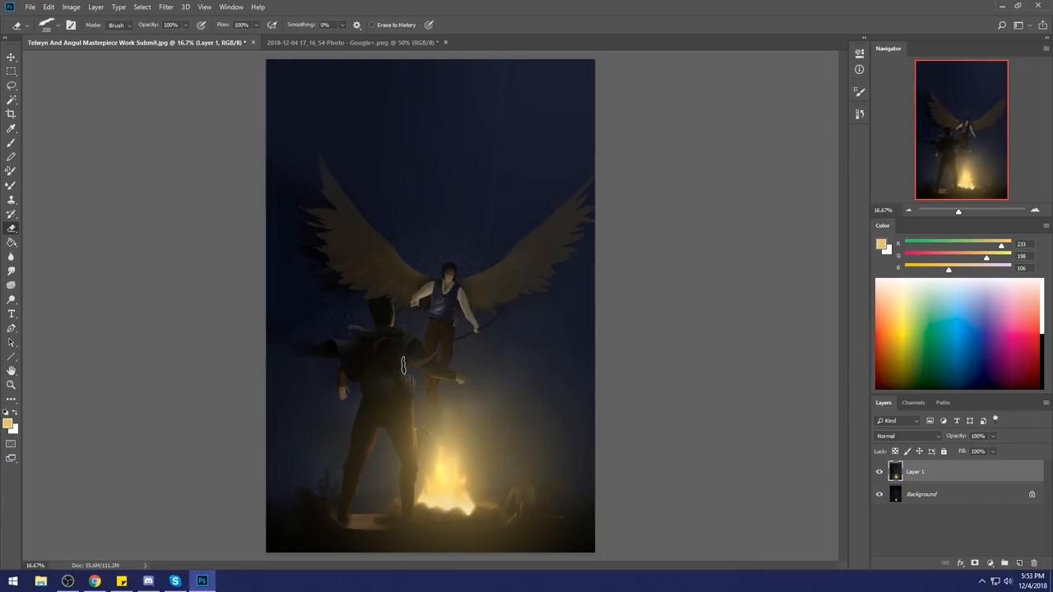
drag(403, 365, 391, 414)
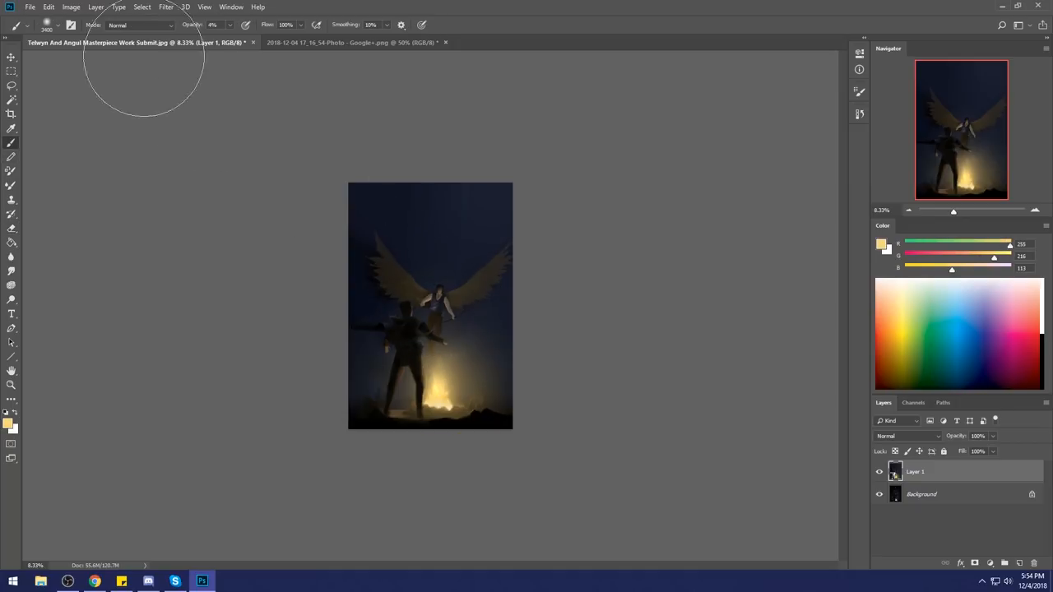
Step: On new Layer 2 with a Lighten brush, paint golden light over the angel's head, body and wings
click(140, 24)
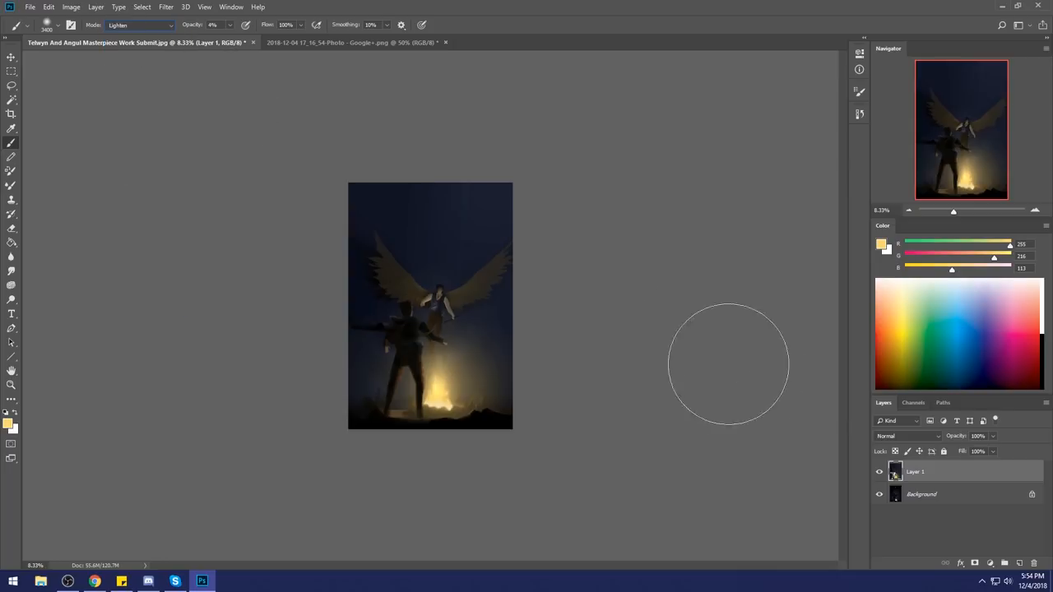
mouse_move(429, 295)
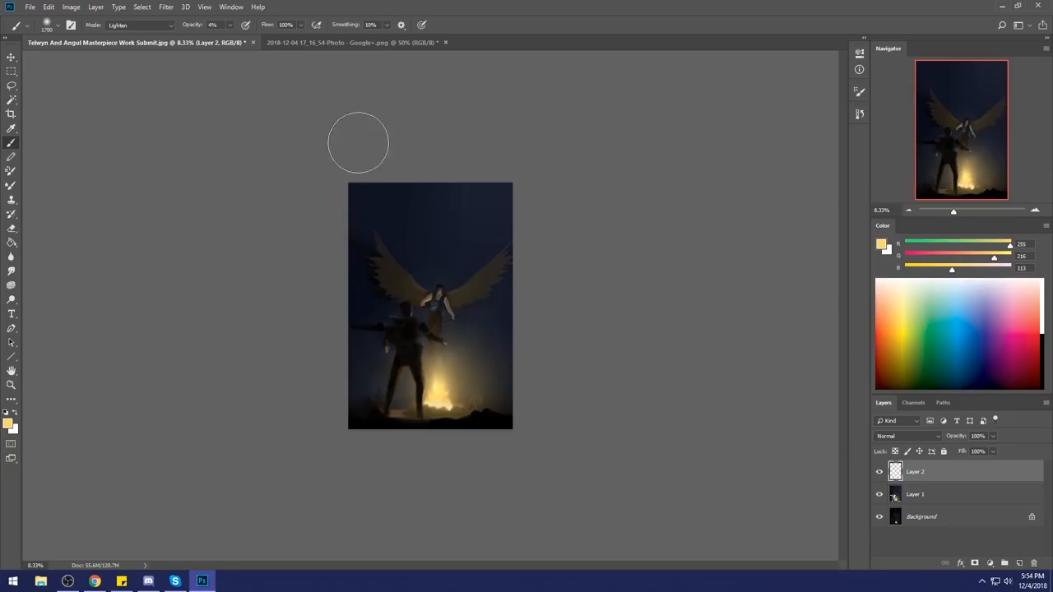
click(905, 436)
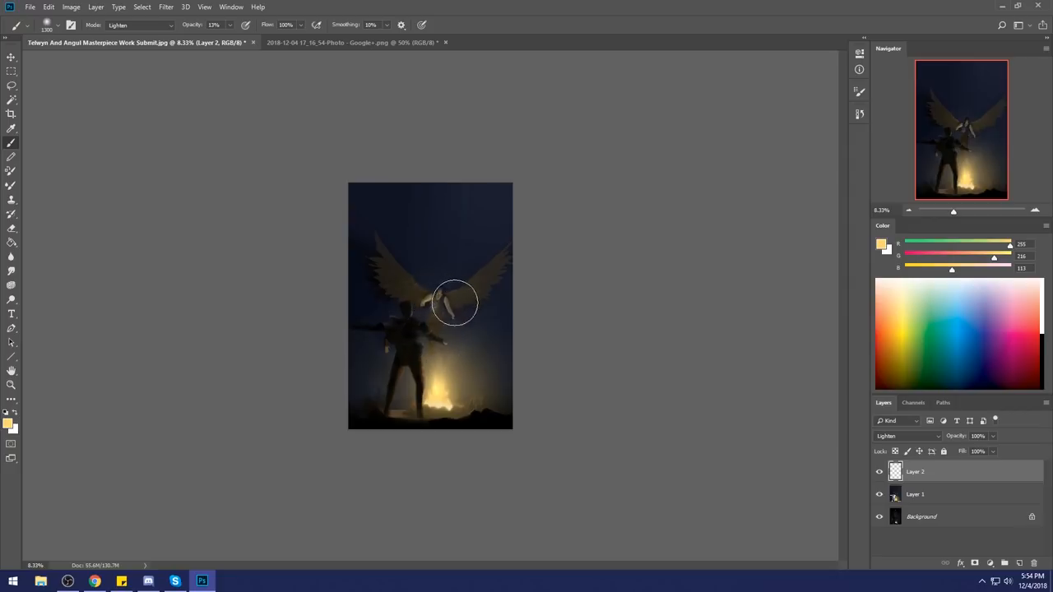
drag(454, 302, 438, 295)
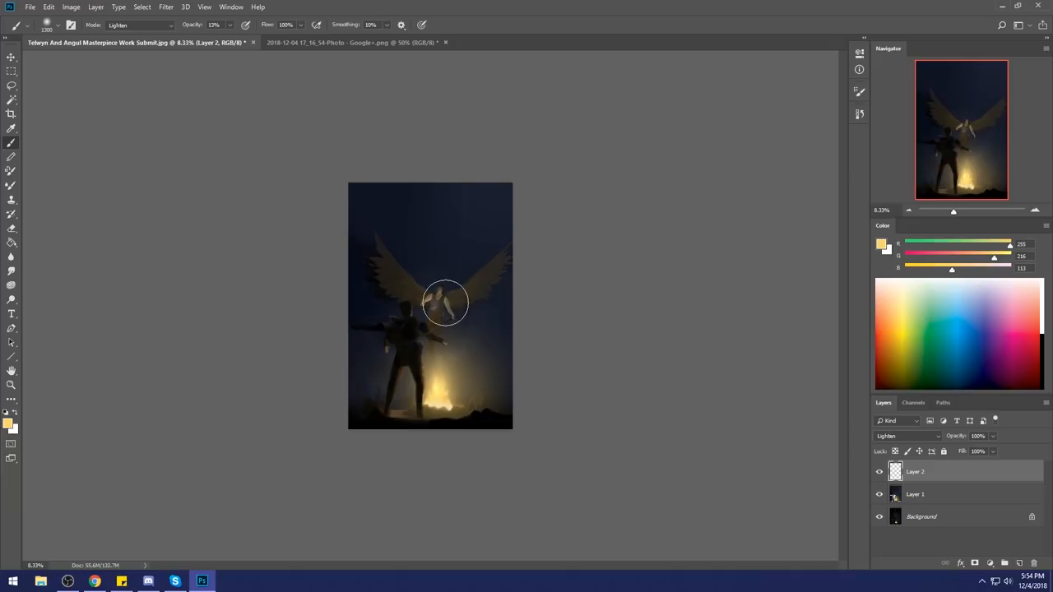
drag(446, 302, 424, 297)
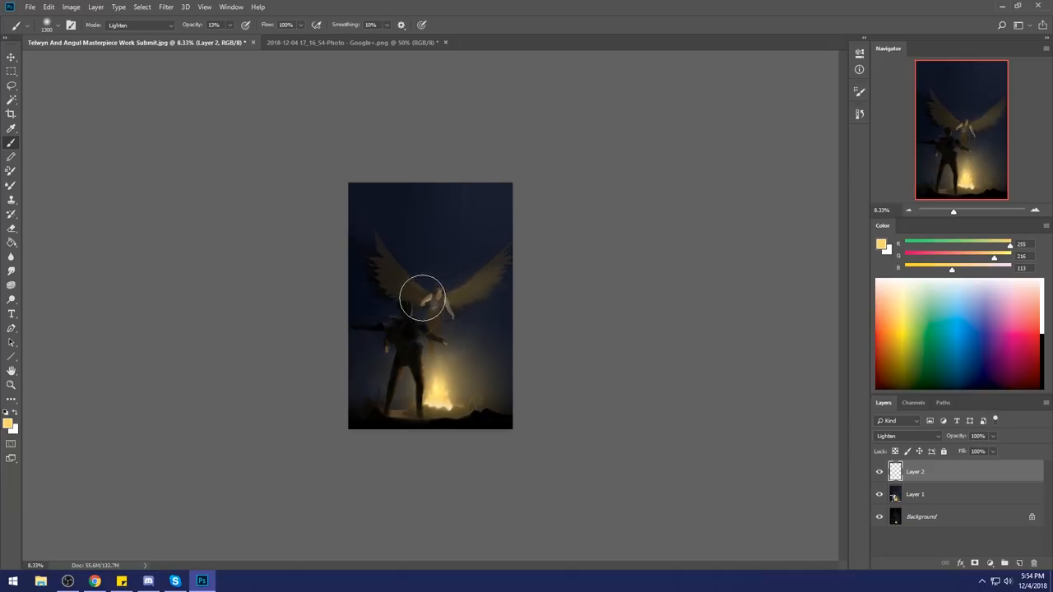
drag(424, 296, 395, 247)
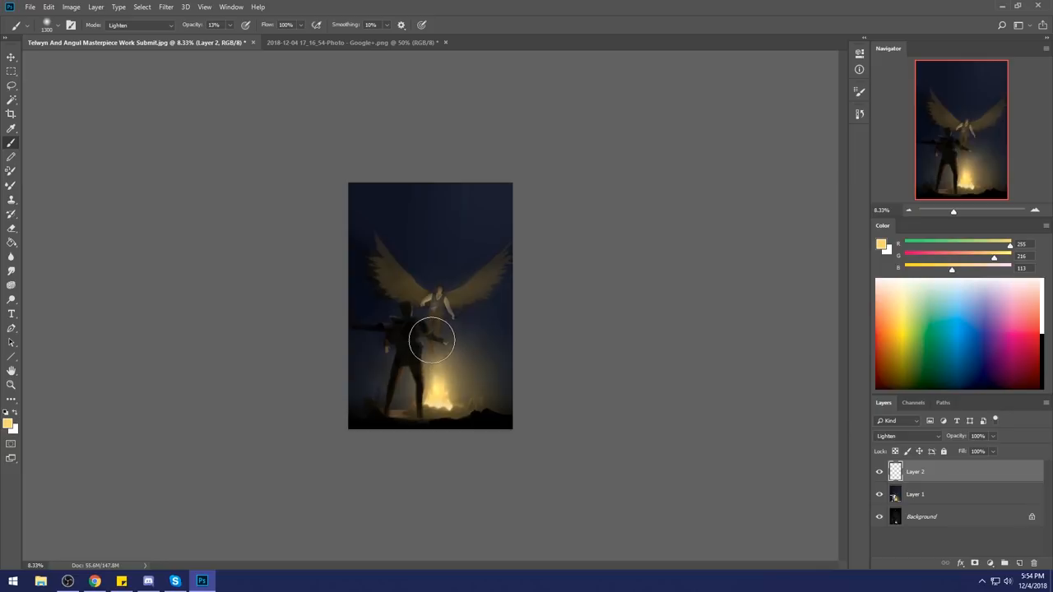
drag(431, 339, 452, 316)
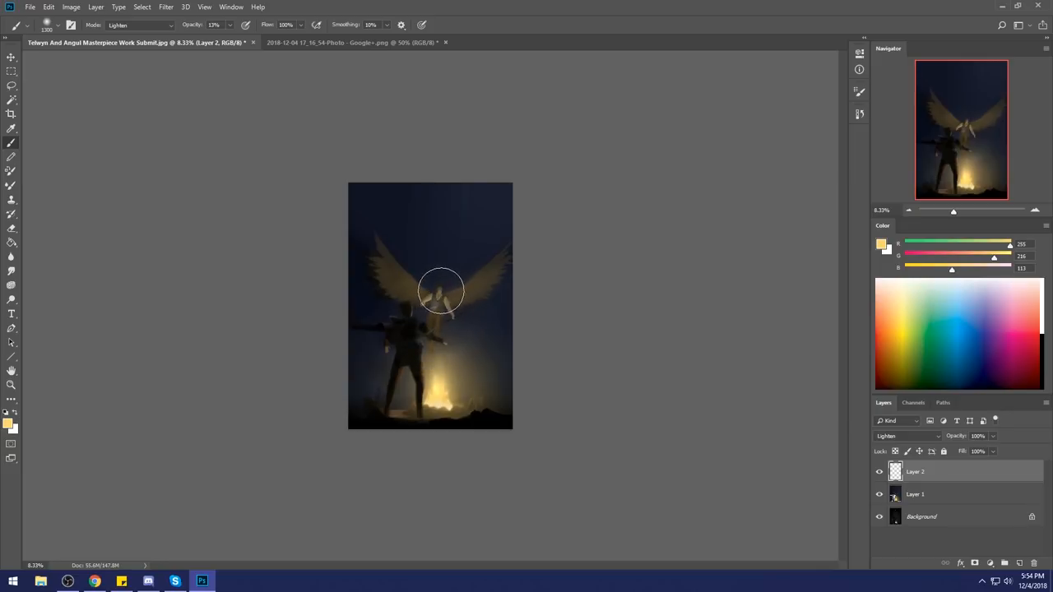
drag(440, 289, 428, 271)
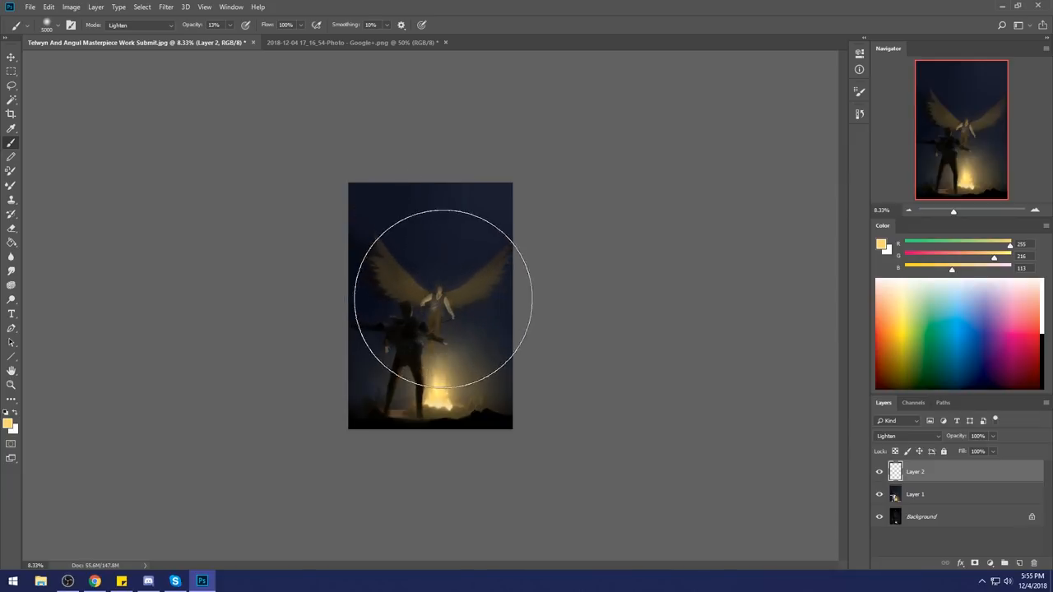
mouse_move(523, 272)
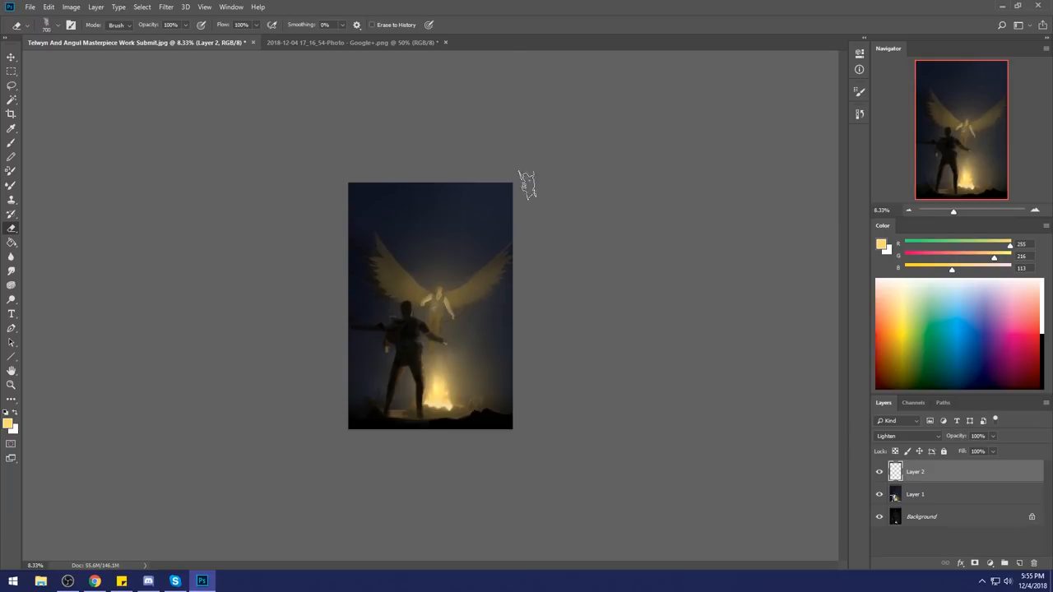
mouse_move(557, 272)
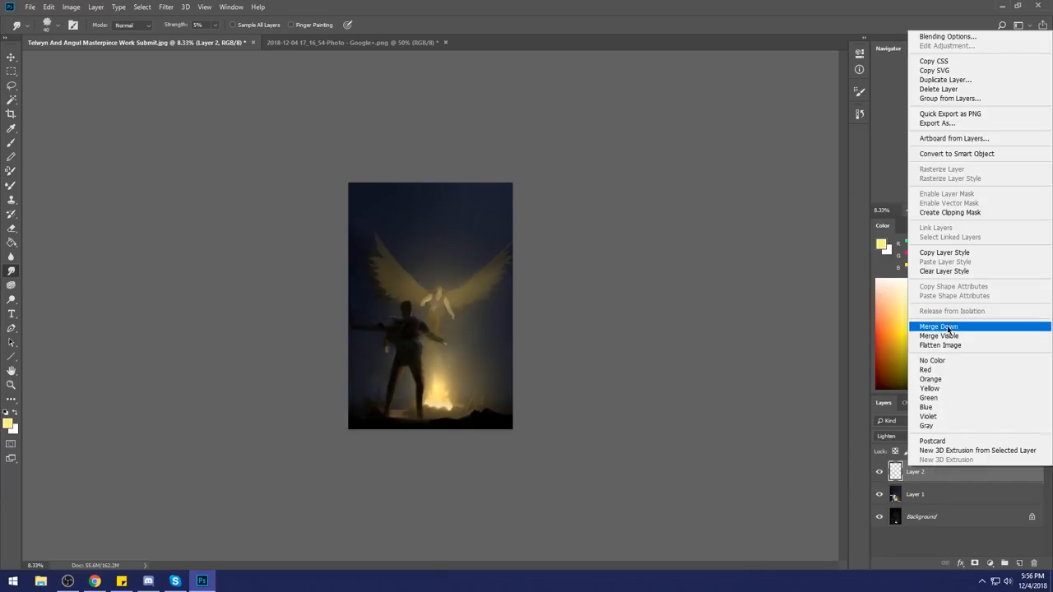
Step: Merge Layer 2 down into the painting layer, then browse the Image and Type menus
click(938, 326)
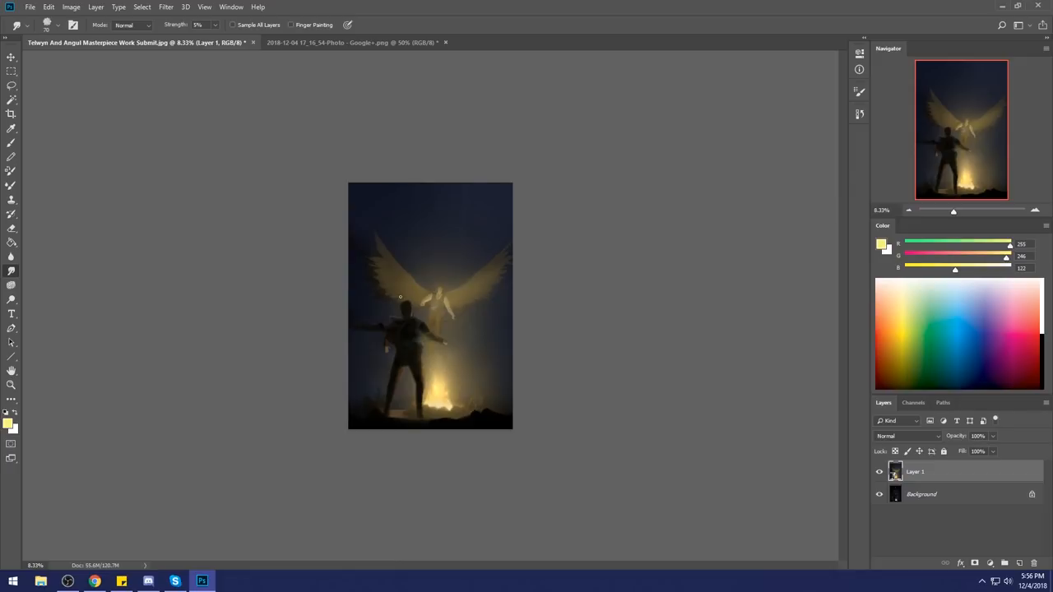
mouse_move(378, 307)
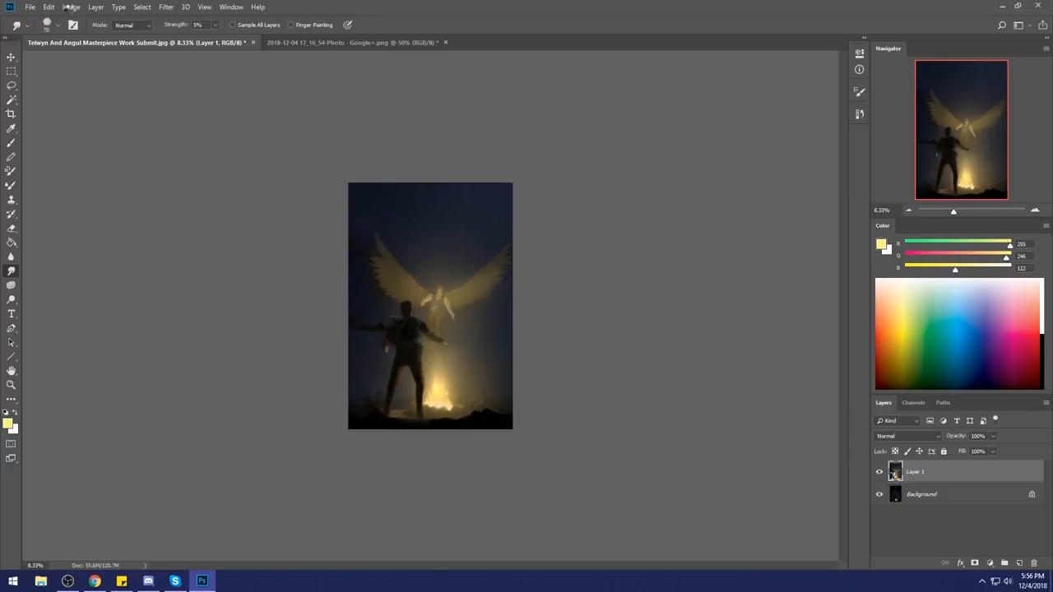
mouse_move(582, 242)
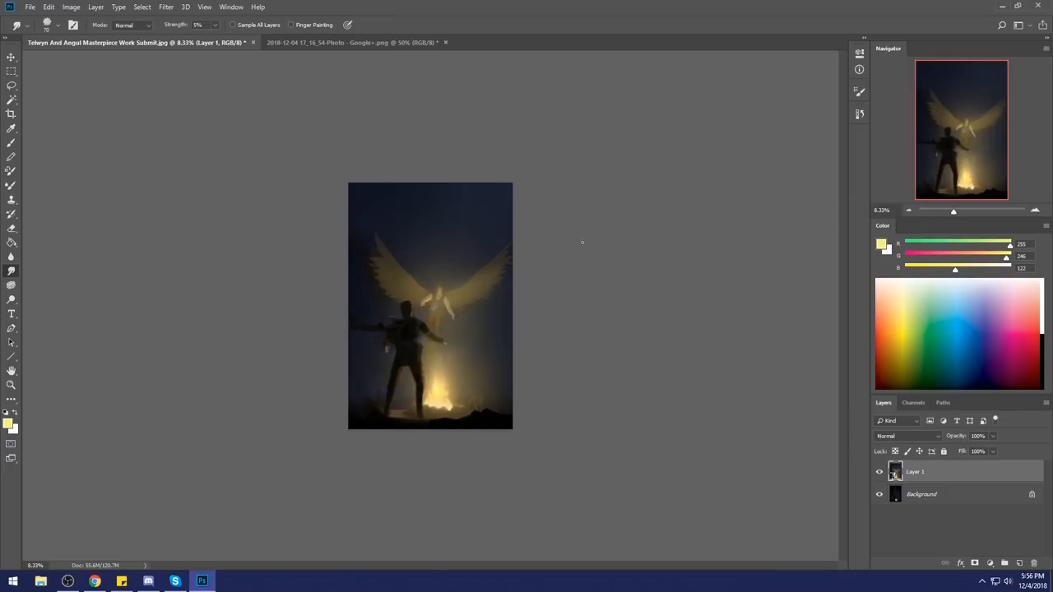
mouse_move(80, 13)
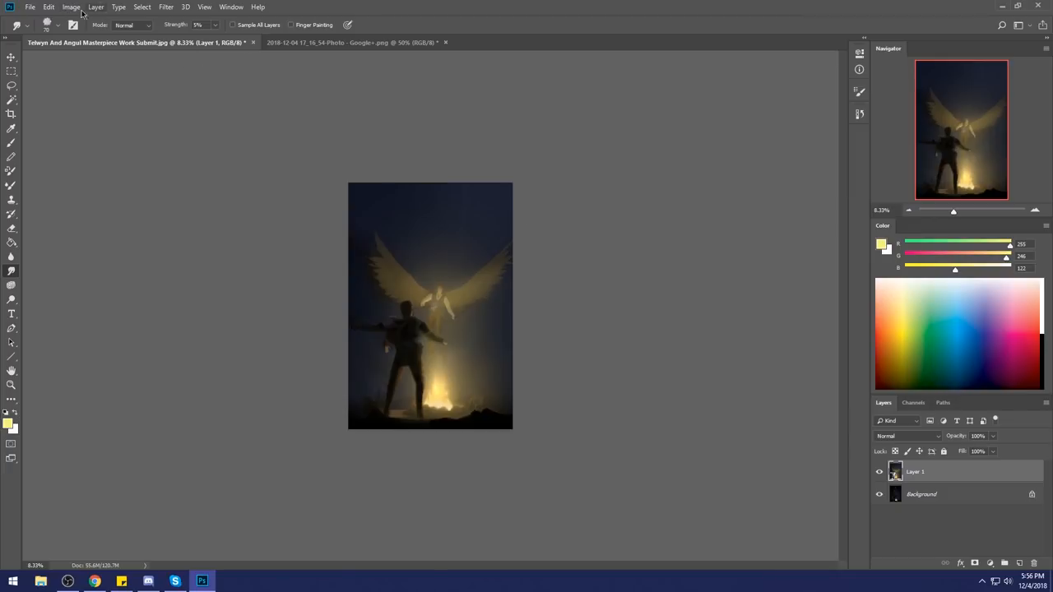
click(71, 7)
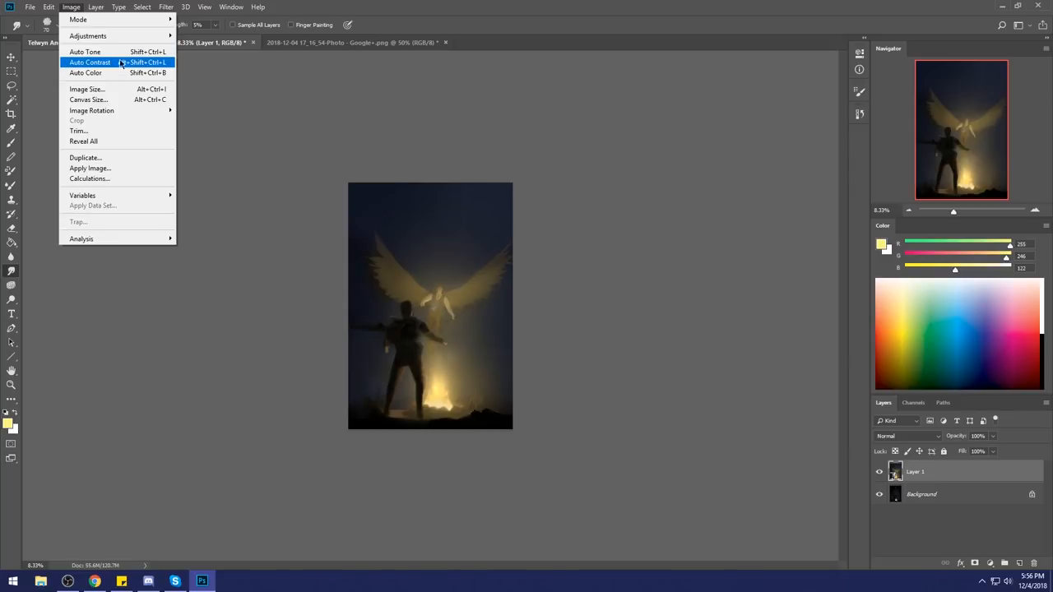
click(119, 6)
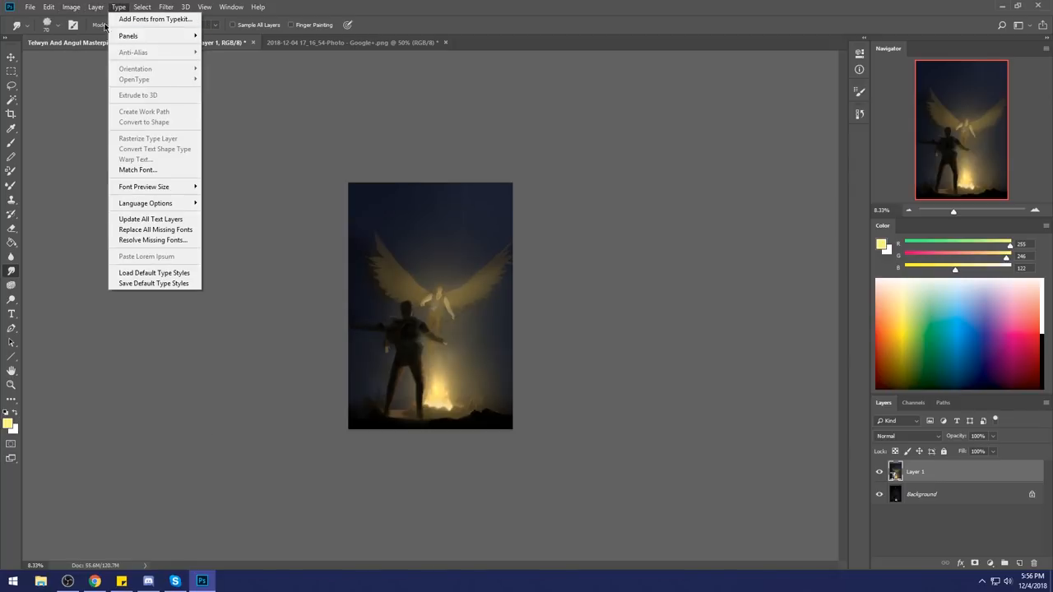
click(71, 6)
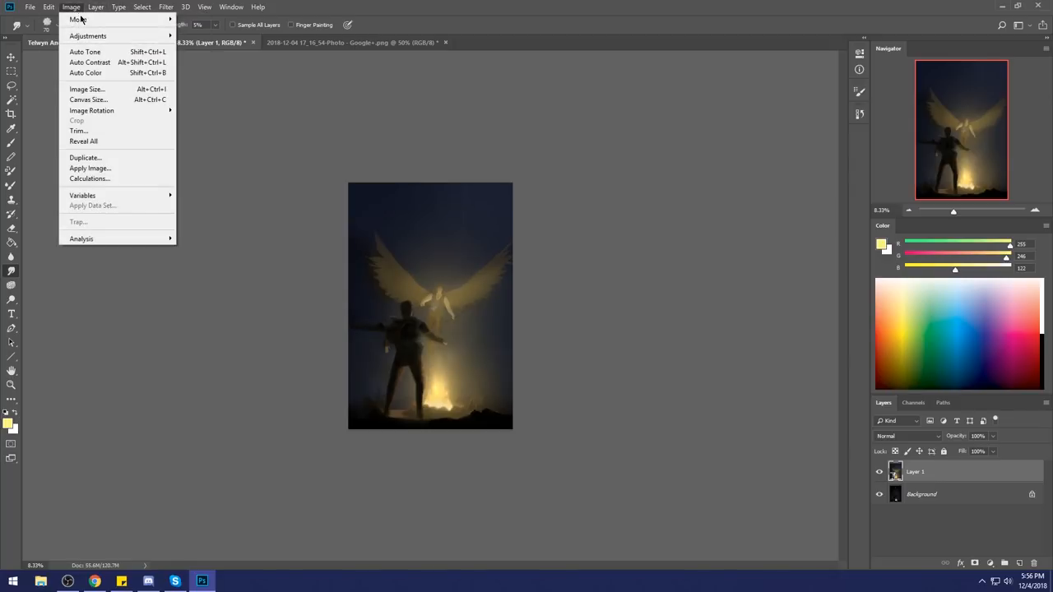
Step: Pick a command from the Image menu without applying it
click(85, 88)
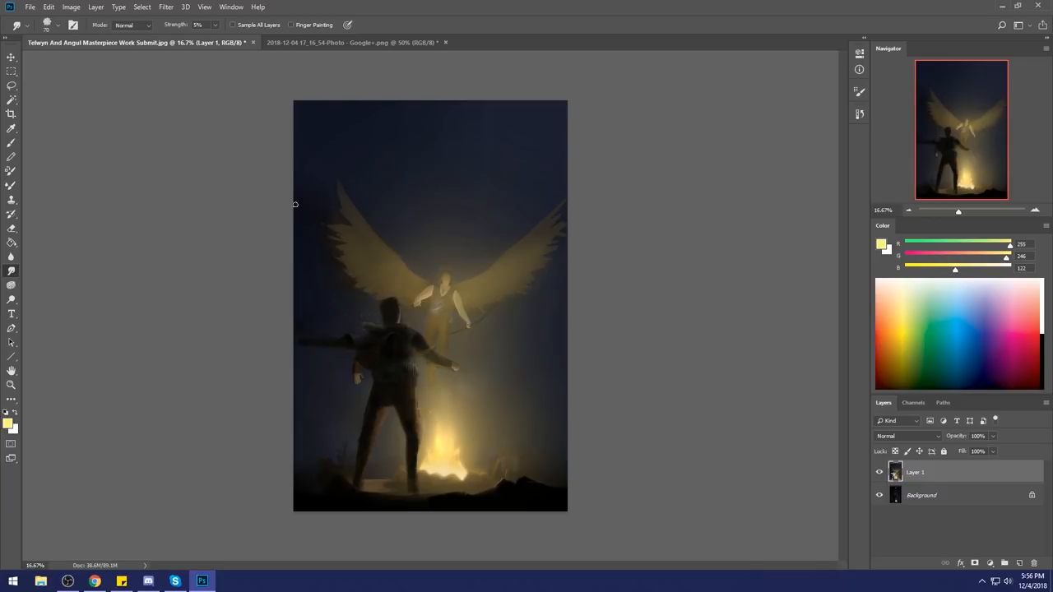
mouse_move(578, 268)
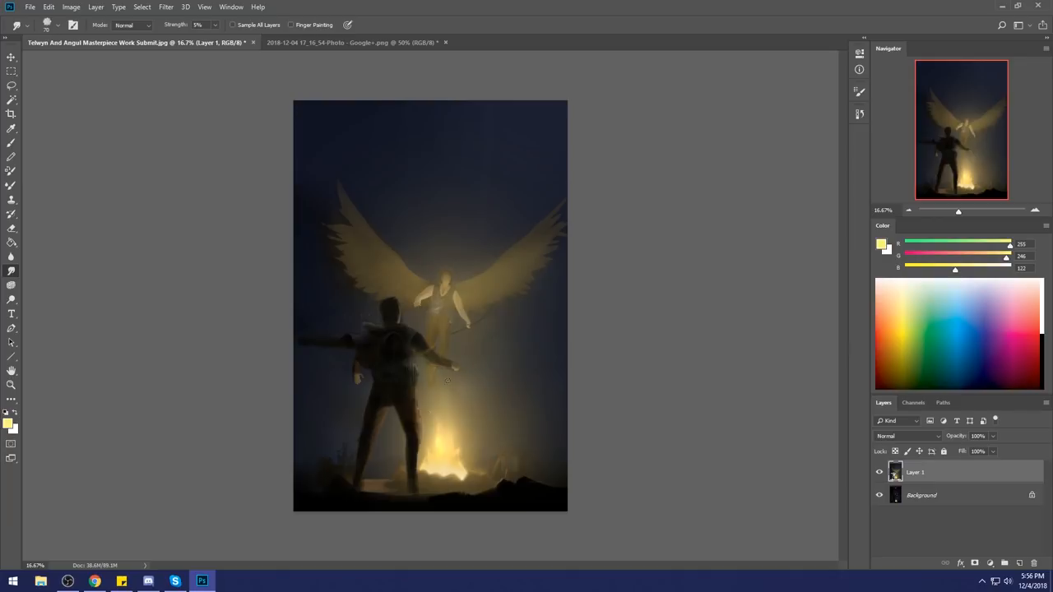
mouse_move(382, 346)
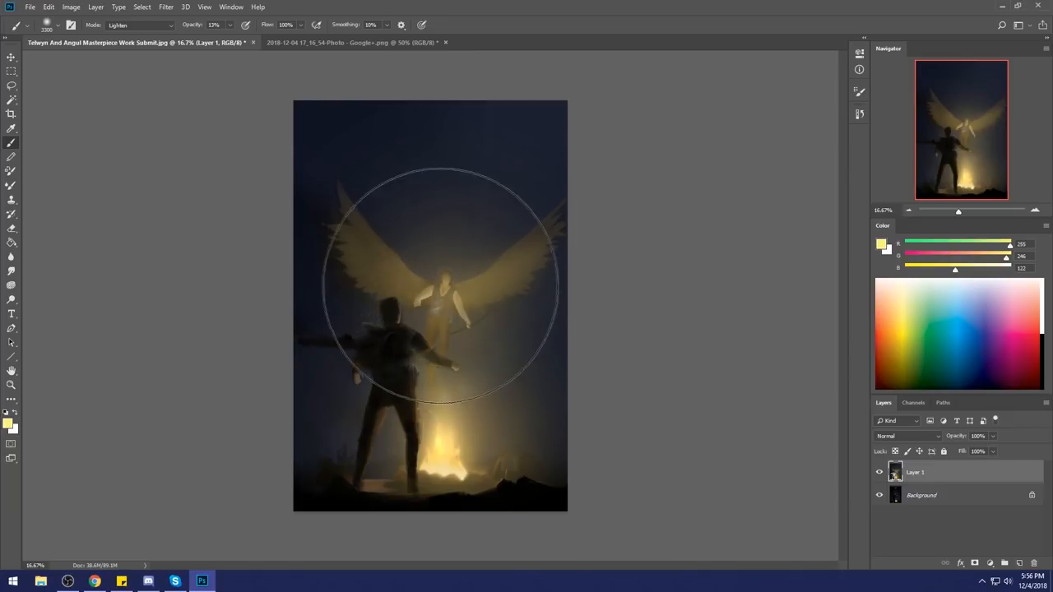
mouse_move(95, 239)
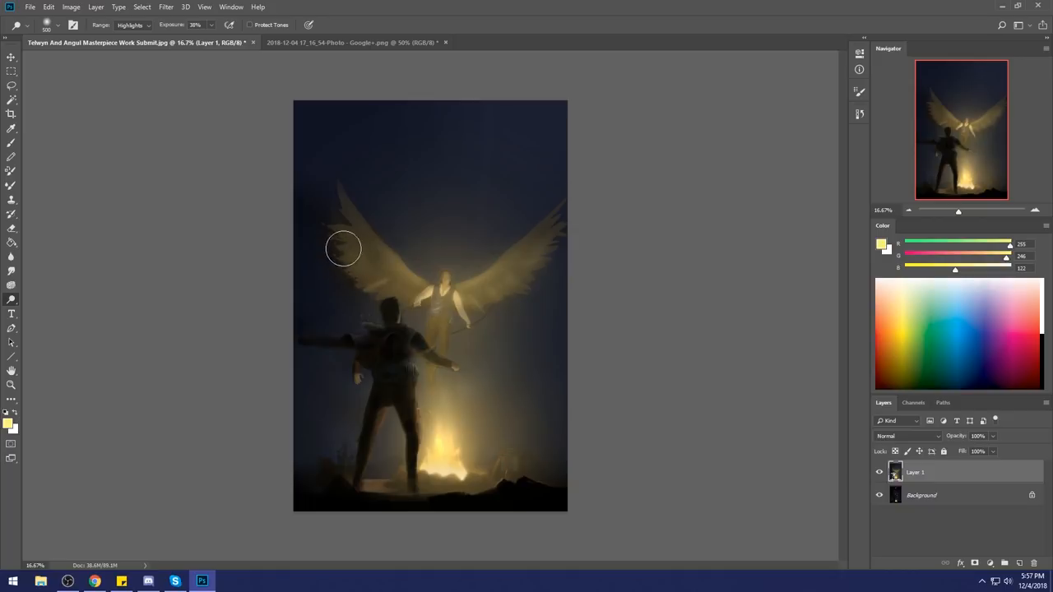
mouse_move(523, 177)
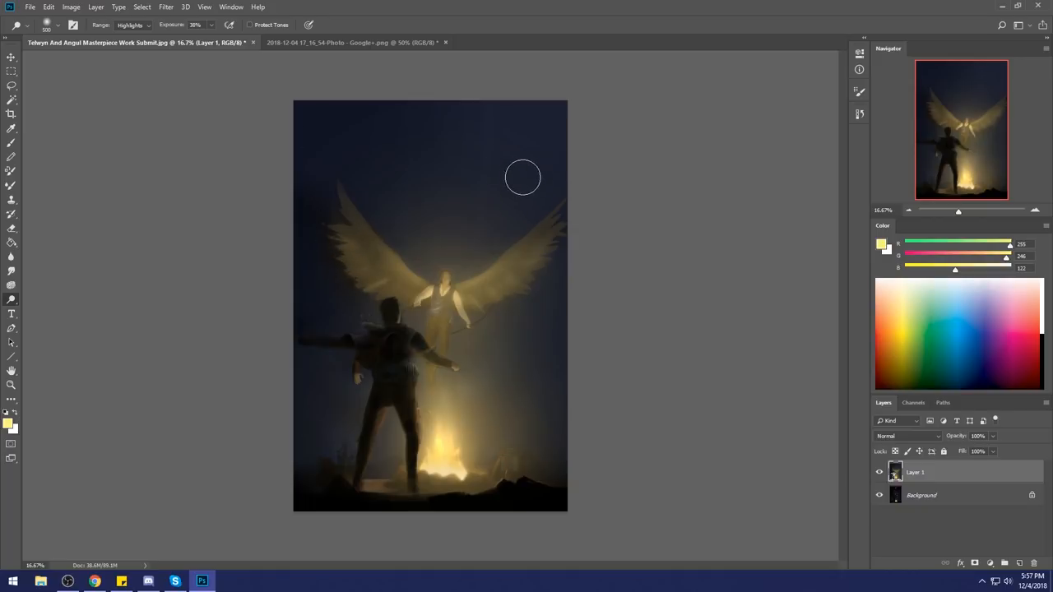
mouse_move(543, 97)
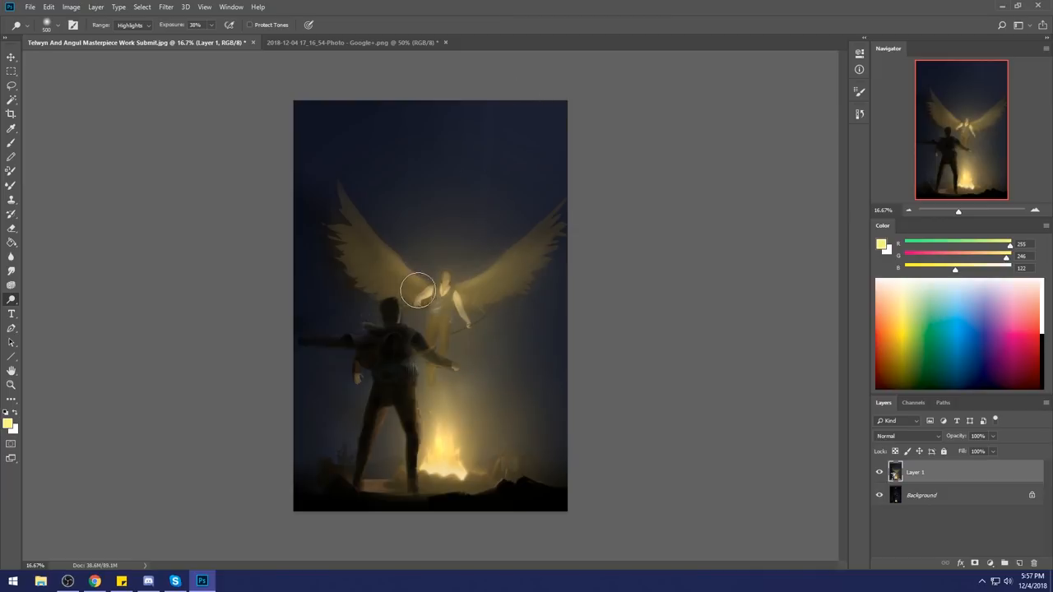
mouse_move(359, 283)
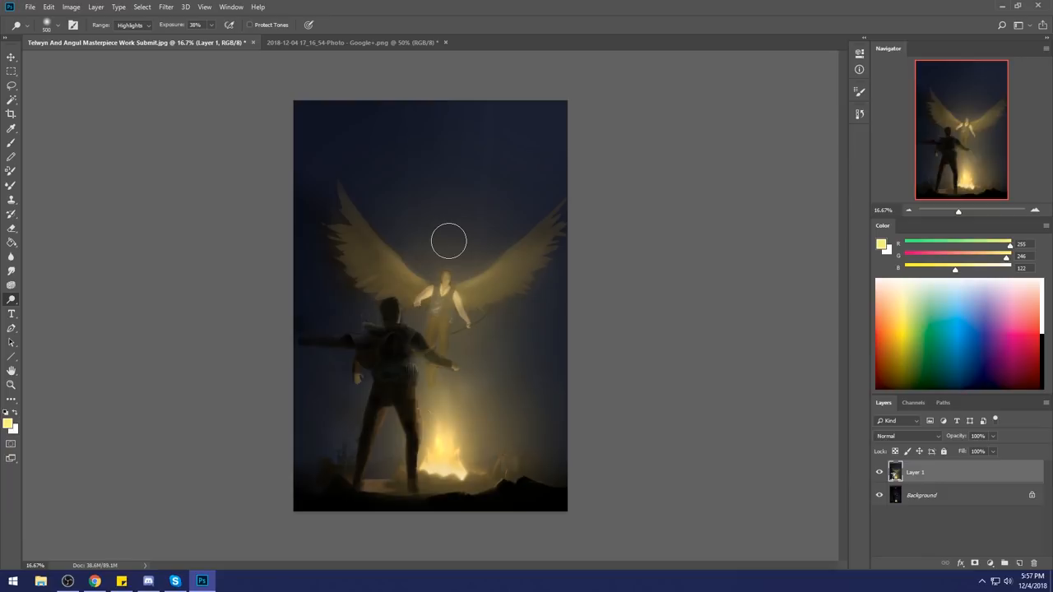
Step: Dodge the highlight above the angel's head at 30% exposure
click(448, 240)
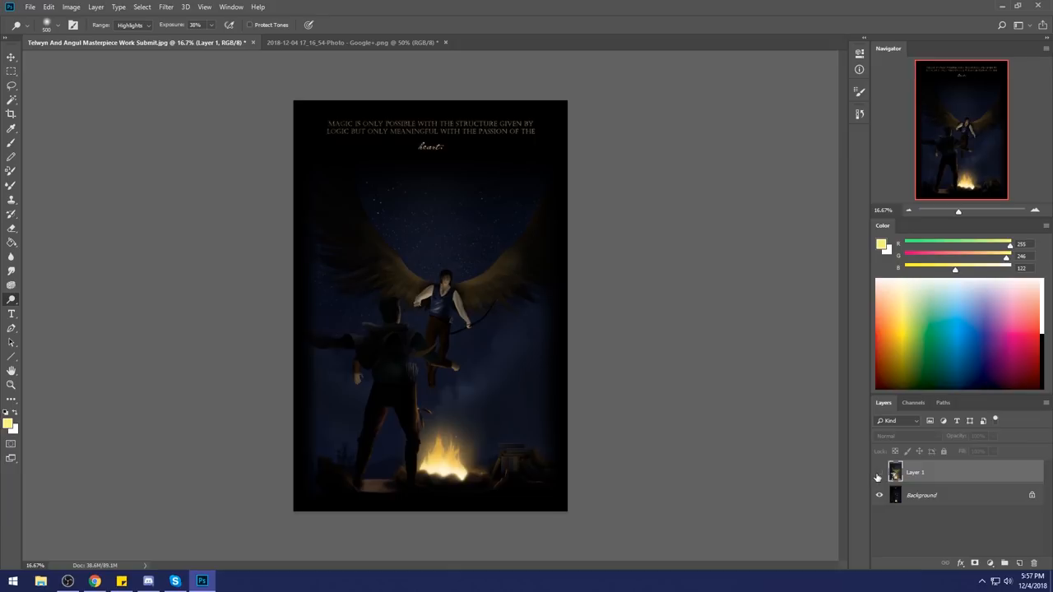
Step: Toggle Layer 1's visibility to compare paintover and original, leaving the paintover shown
click(879, 475)
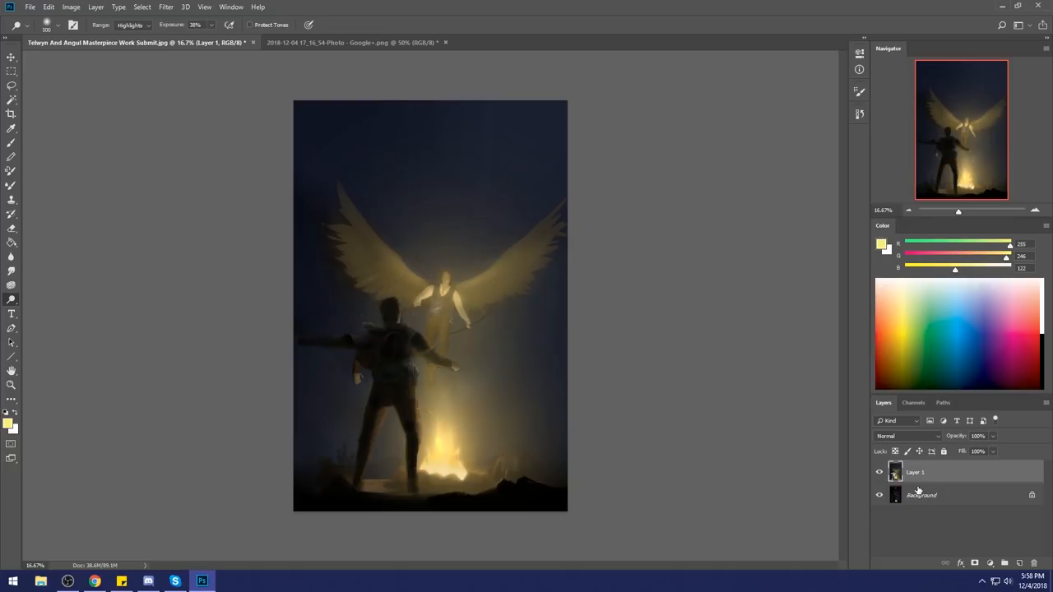
click(879, 493)
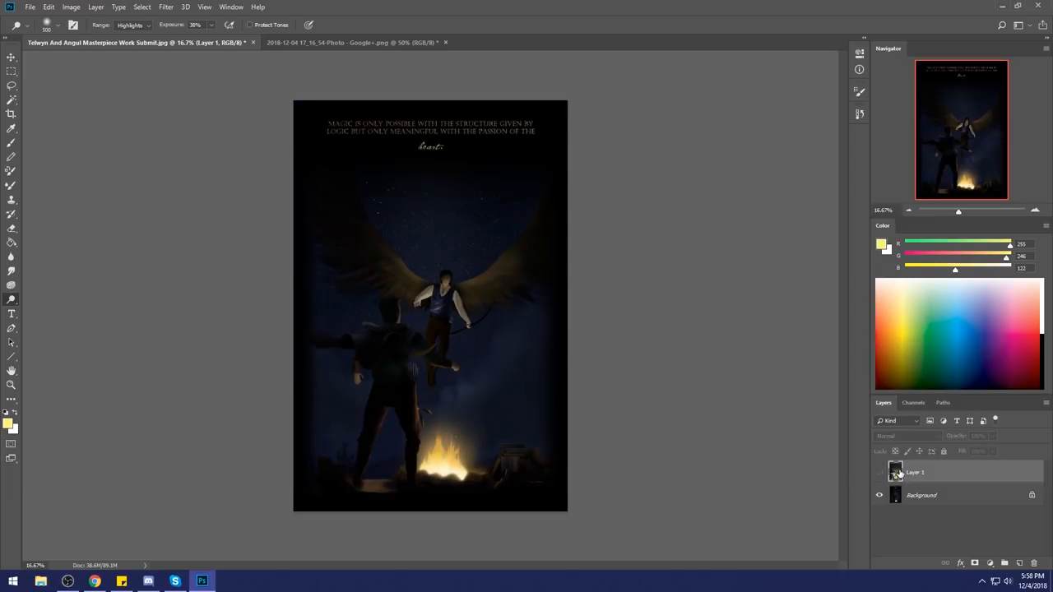
mouse_move(983, 422)
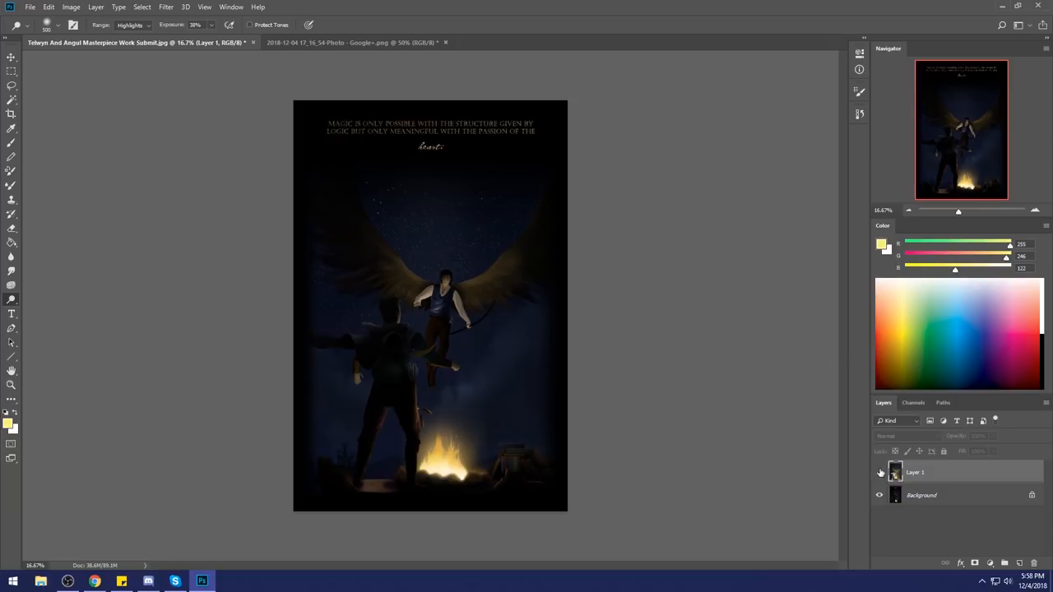
click(879, 473)
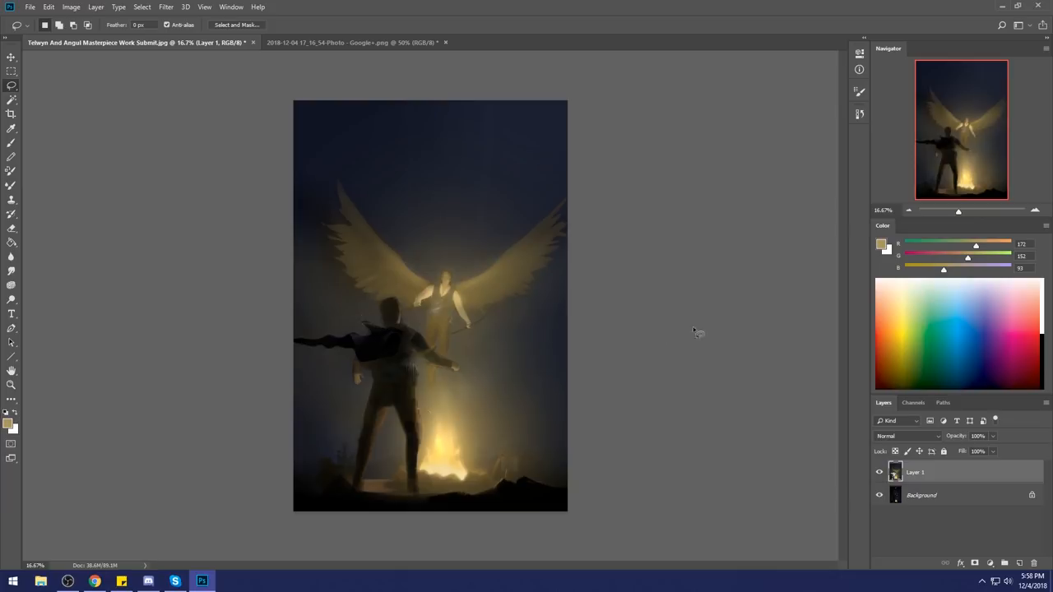
mouse_move(363, 367)
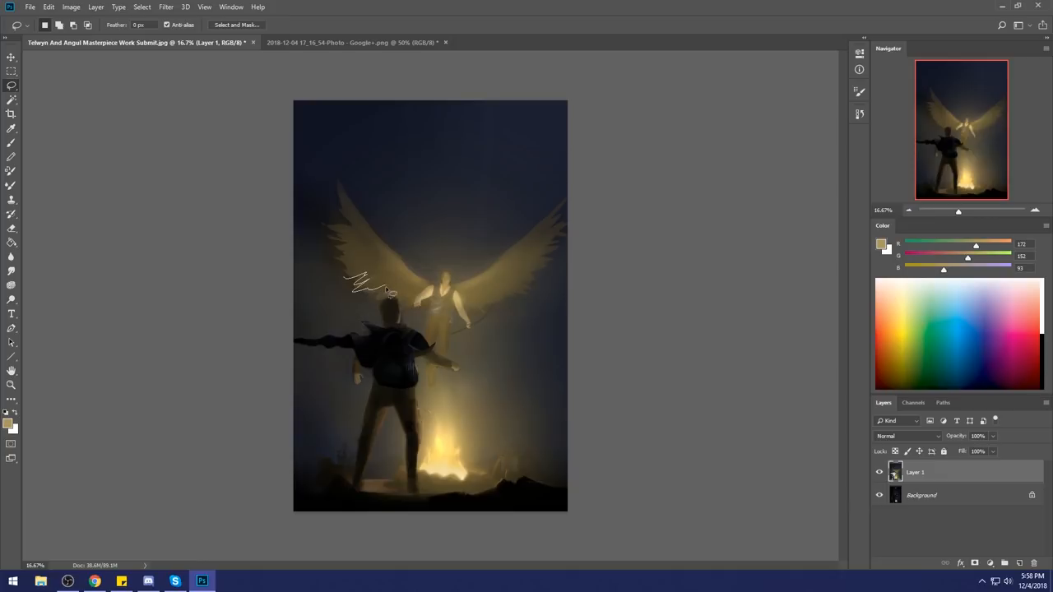
Step: Lasso a freehand area above the man's head beneath the left wing
drag(387, 287, 345, 304)
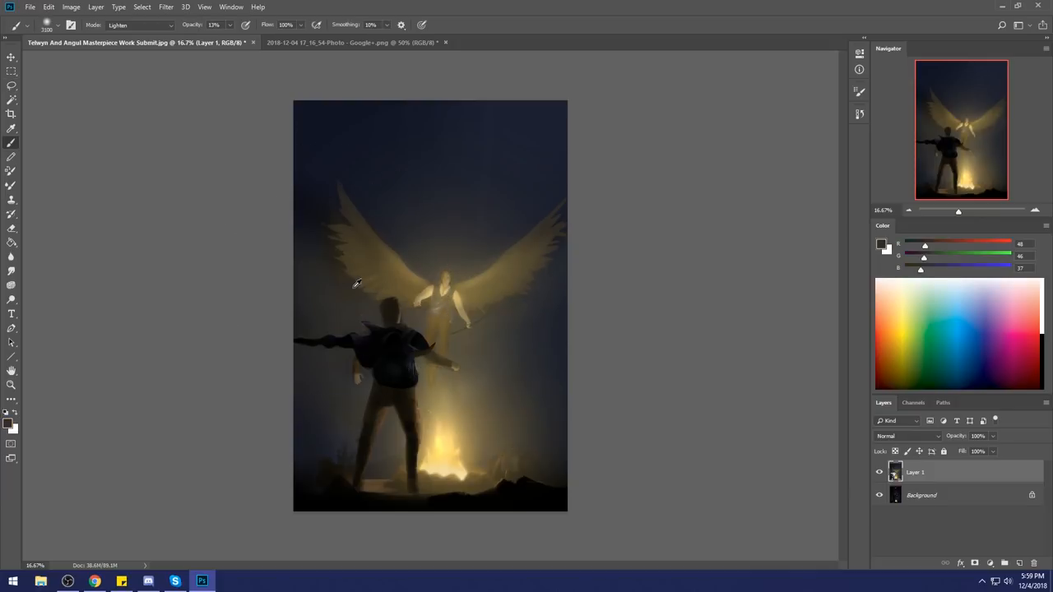
Step: Switch the brush blend mode from Lighten to Normal for painting near the man's head
click(140, 25)
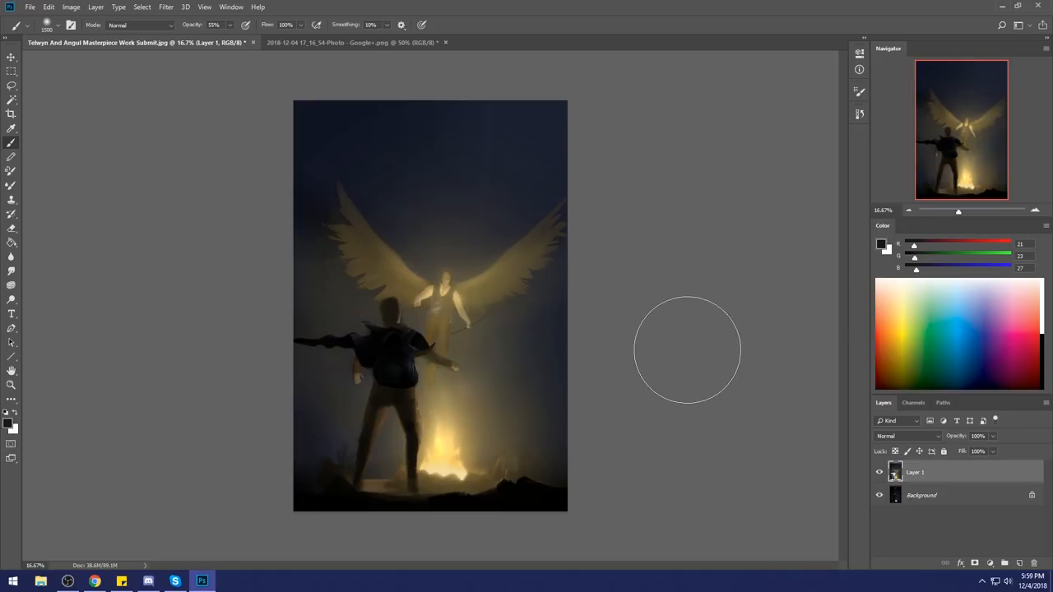
mouse_move(447, 265)
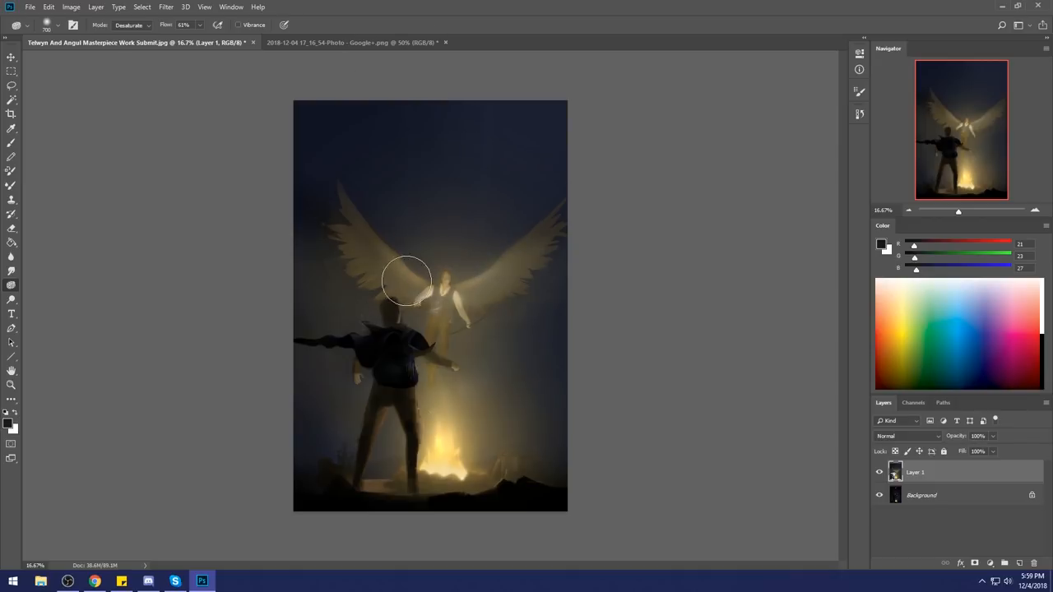
Step: Set the Sponge to Saturate, intensify the glow beside the fire, then lasso the fire's base
click(132, 25)
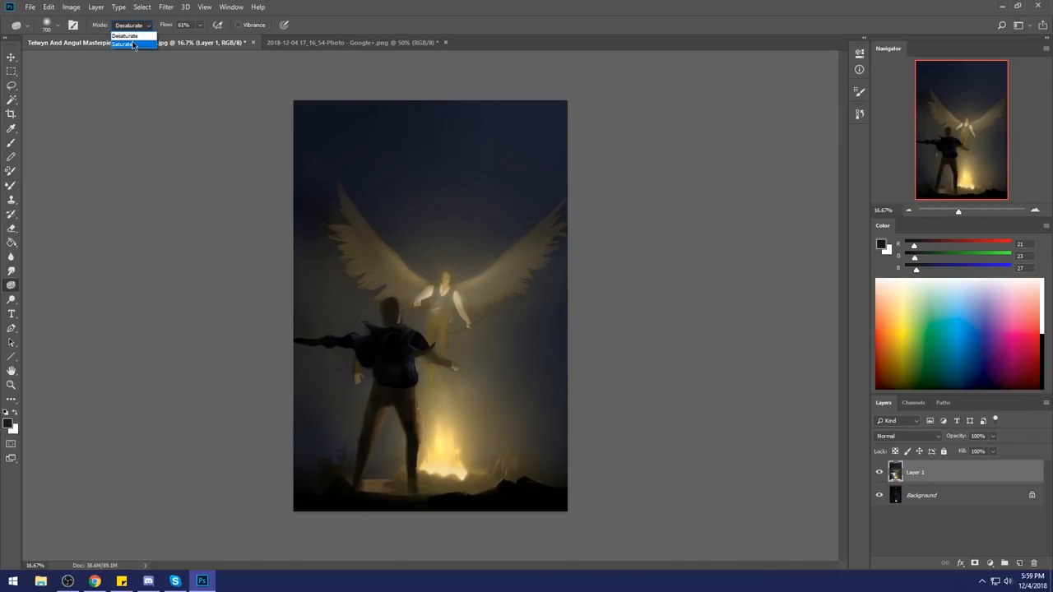
click(122, 44)
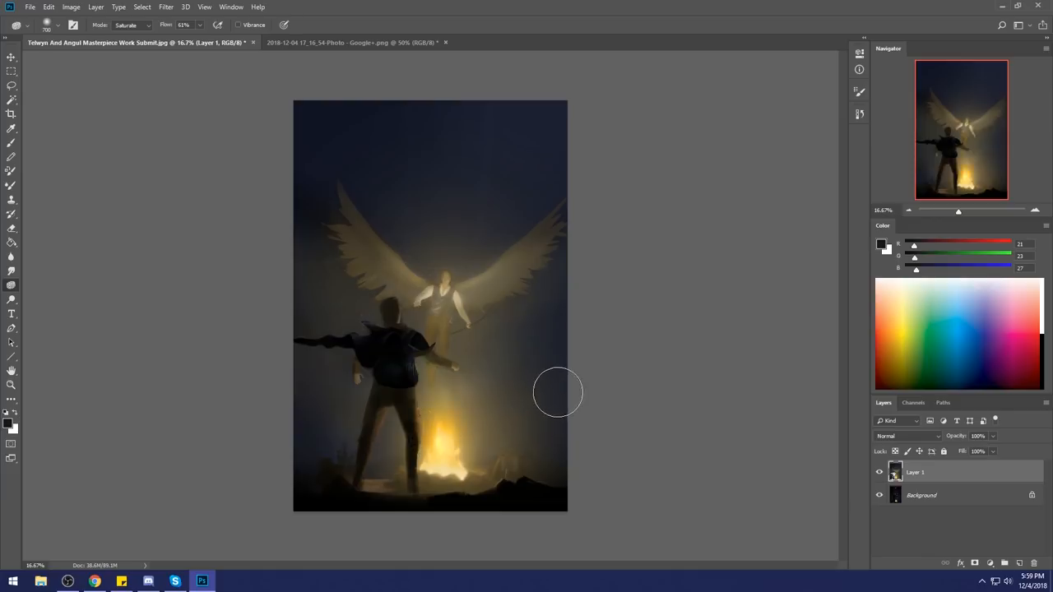
drag(558, 391, 454, 459)
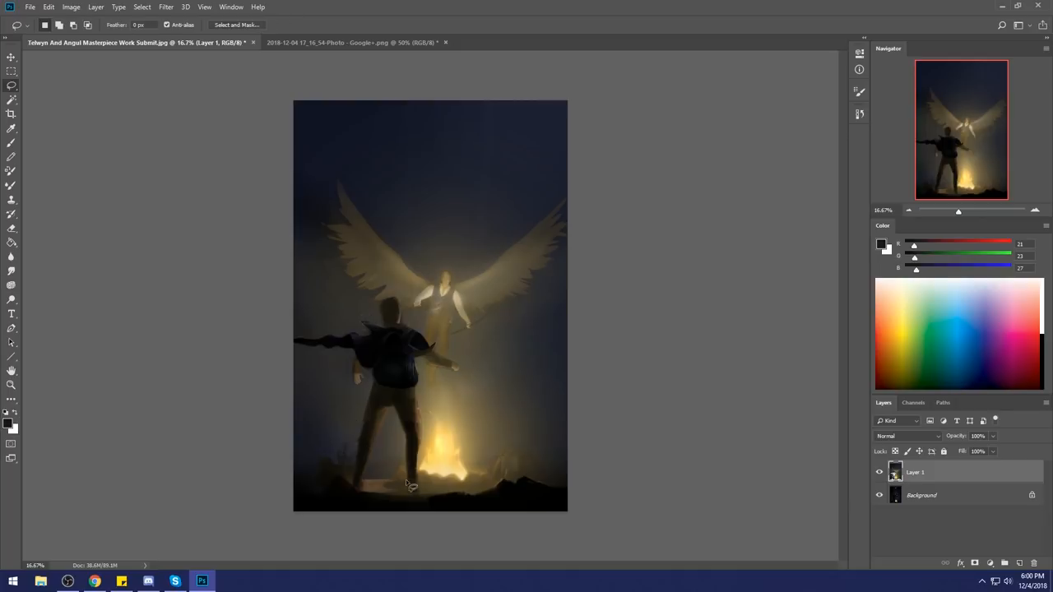
drag(393, 474, 444, 477)
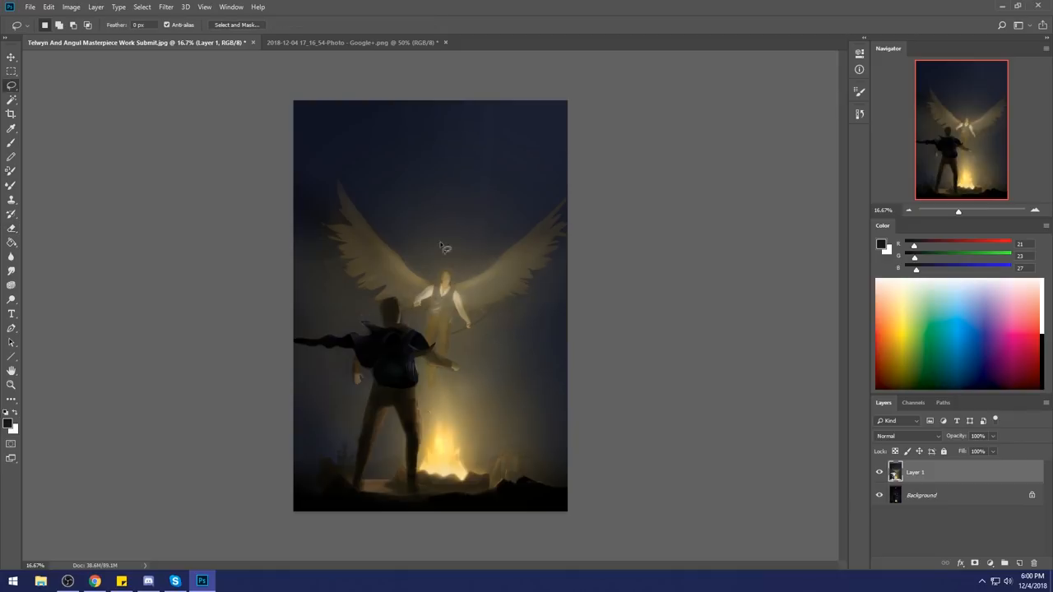
mouse_move(531, 347)
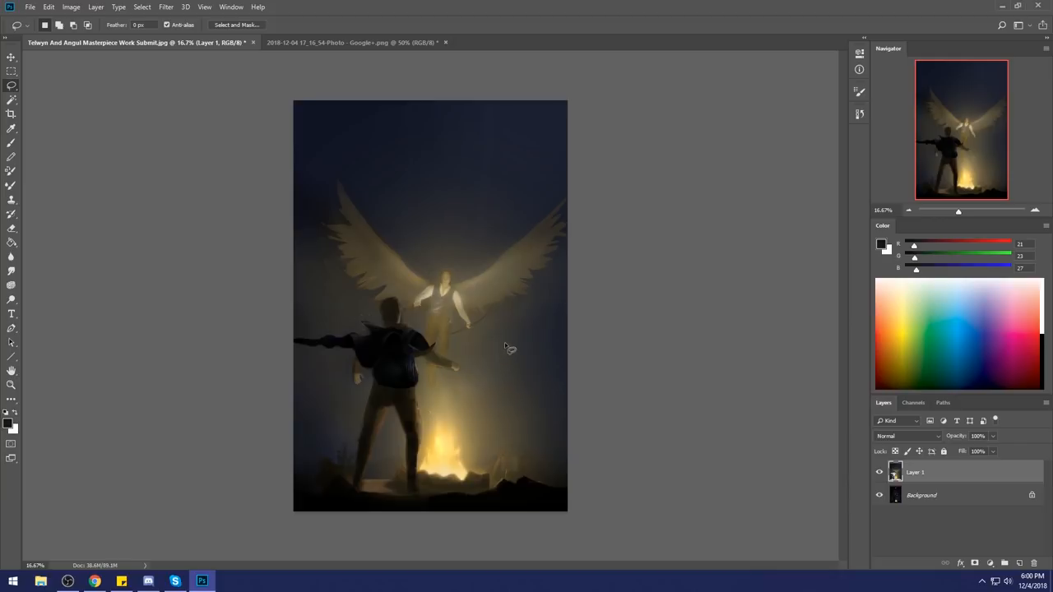
mouse_move(457, 276)
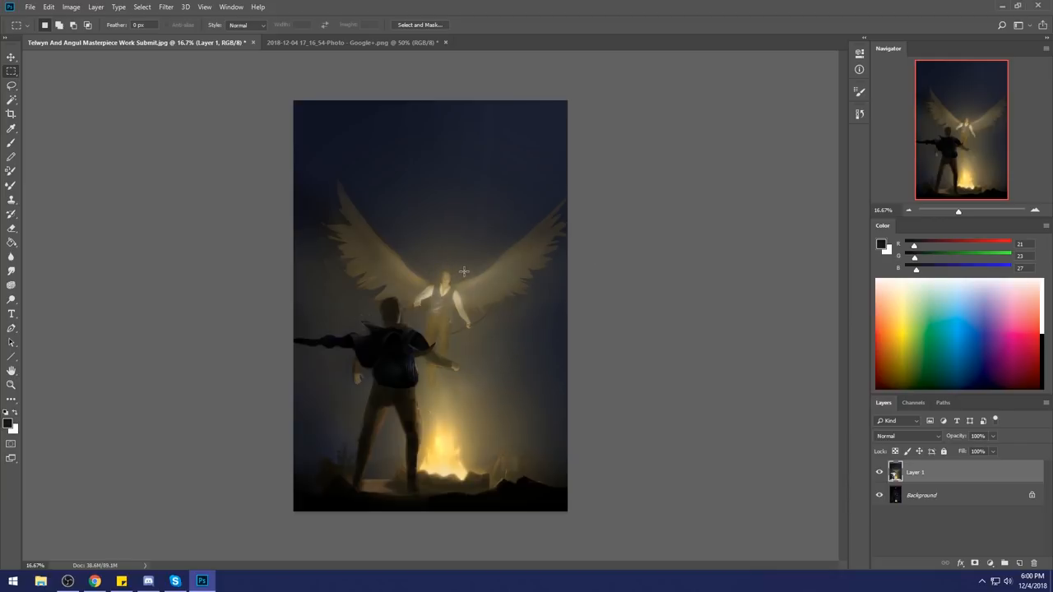
mouse_move(447, 263)
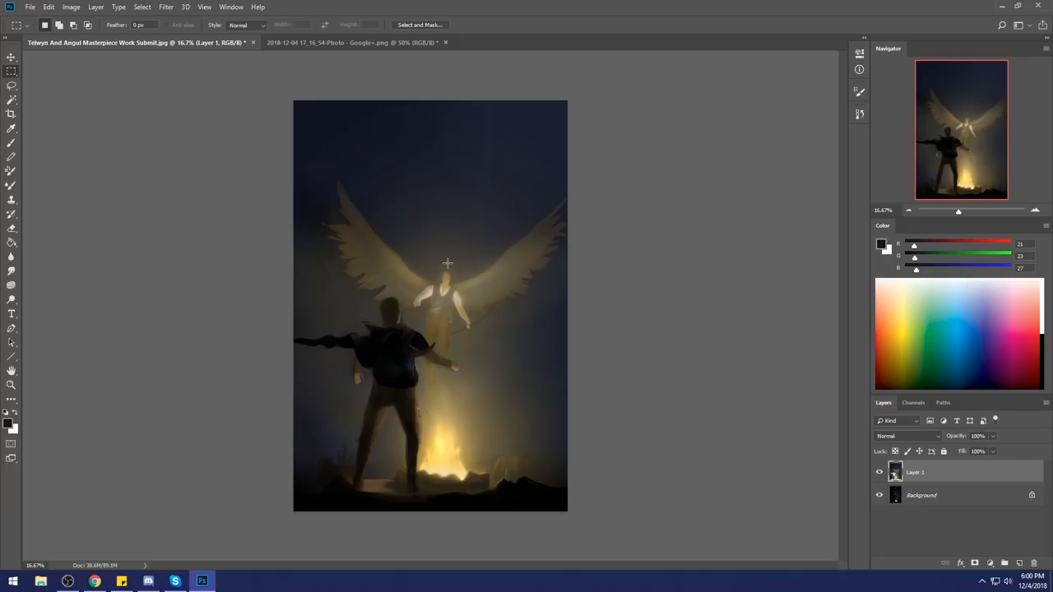
mouse_move(444, 359)
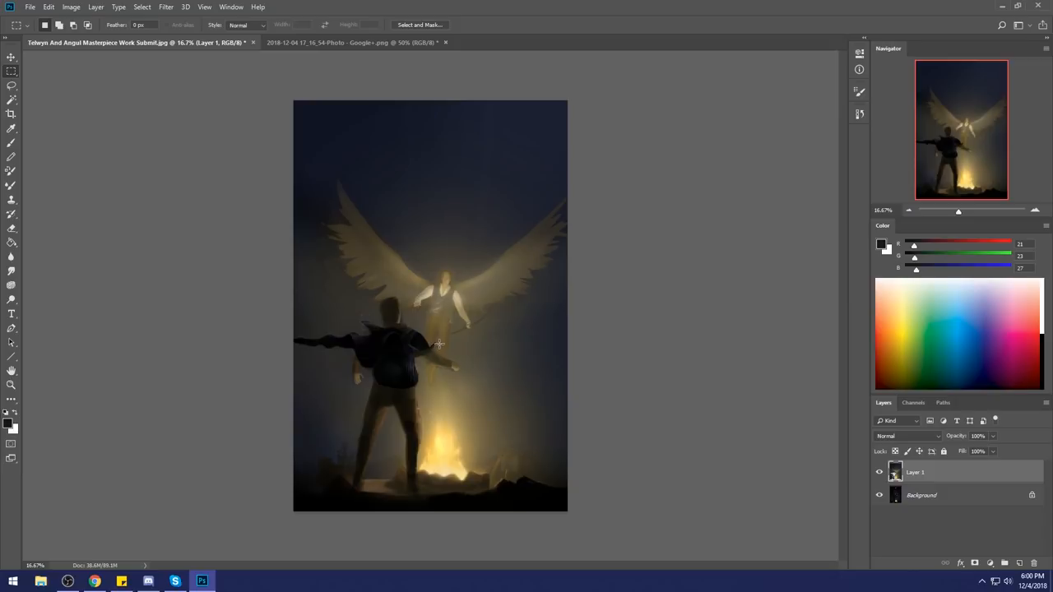
mouse_move(448, 339)
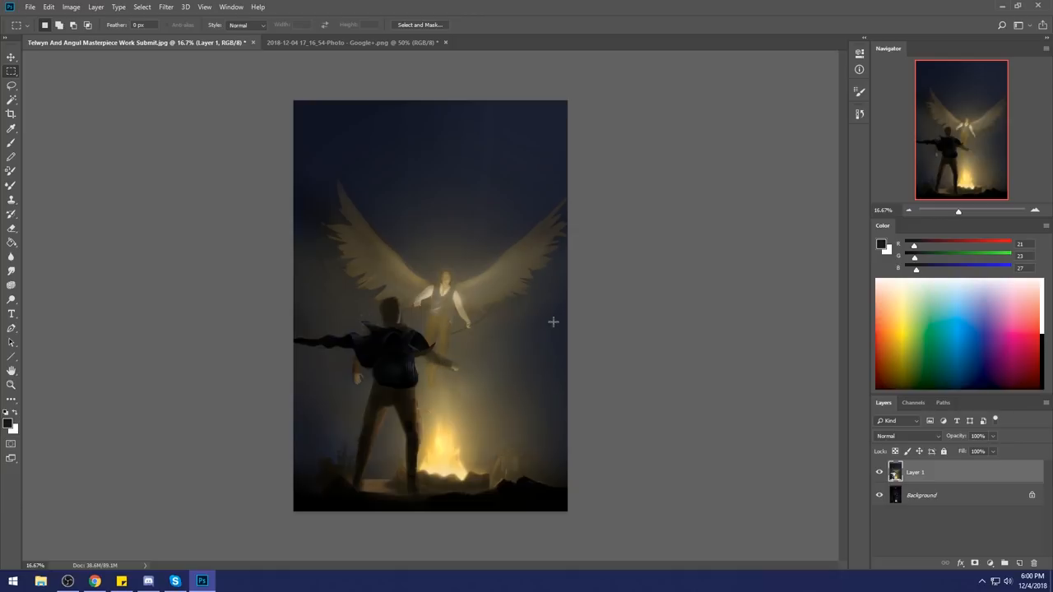
mouse_move(474, 340)
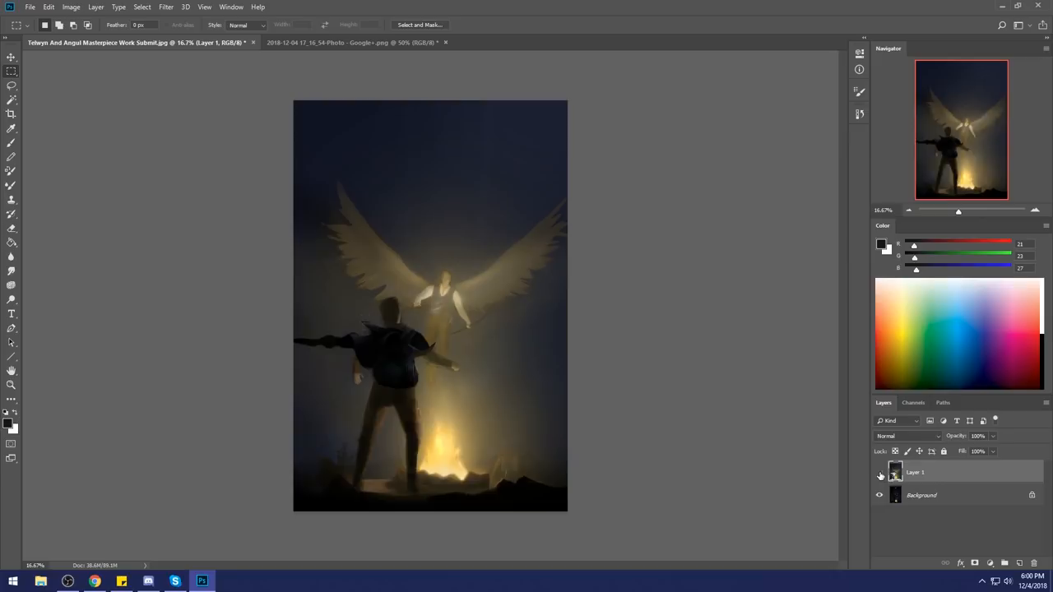
click(878, 473)
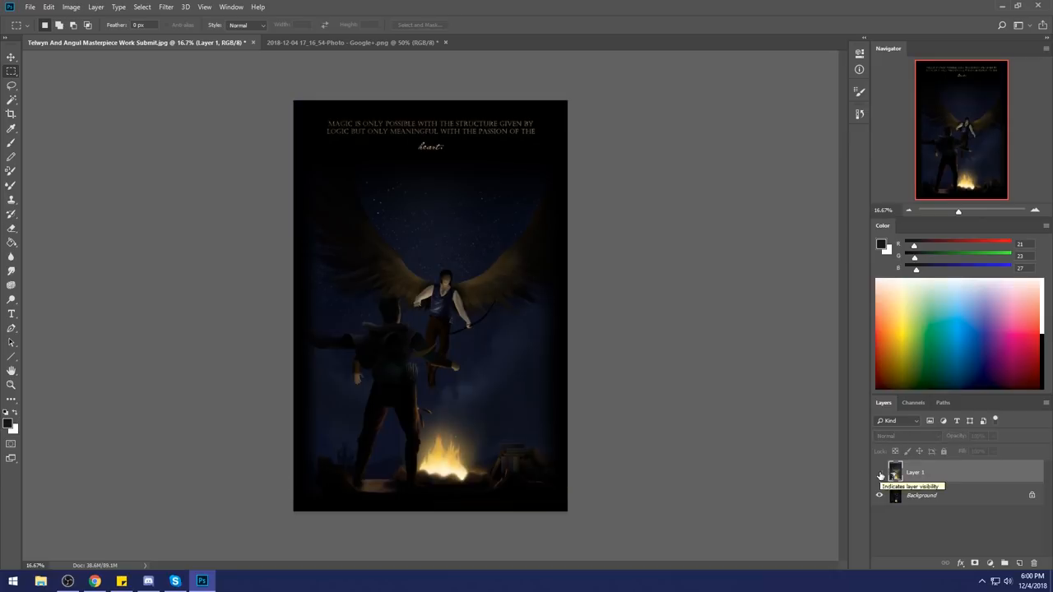
click(878, 472)
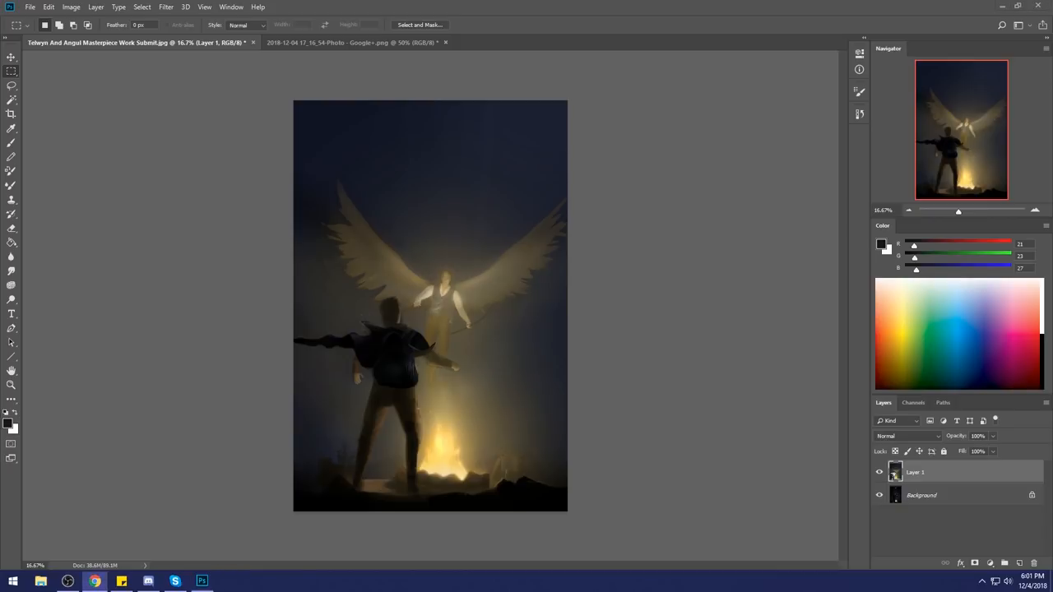
mouse_move(597, 510)
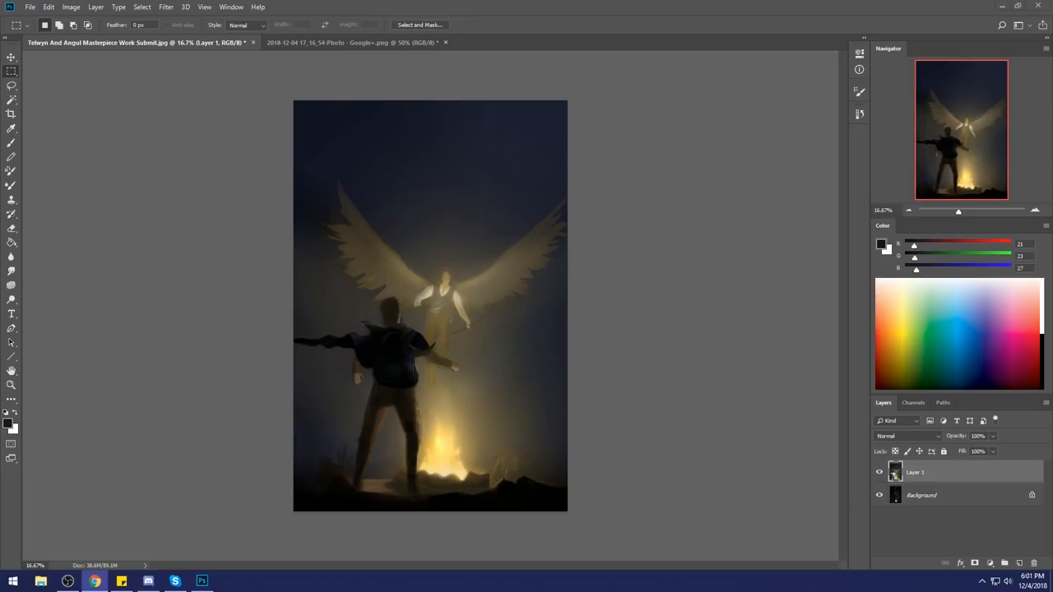
mouse_move(777, 292)
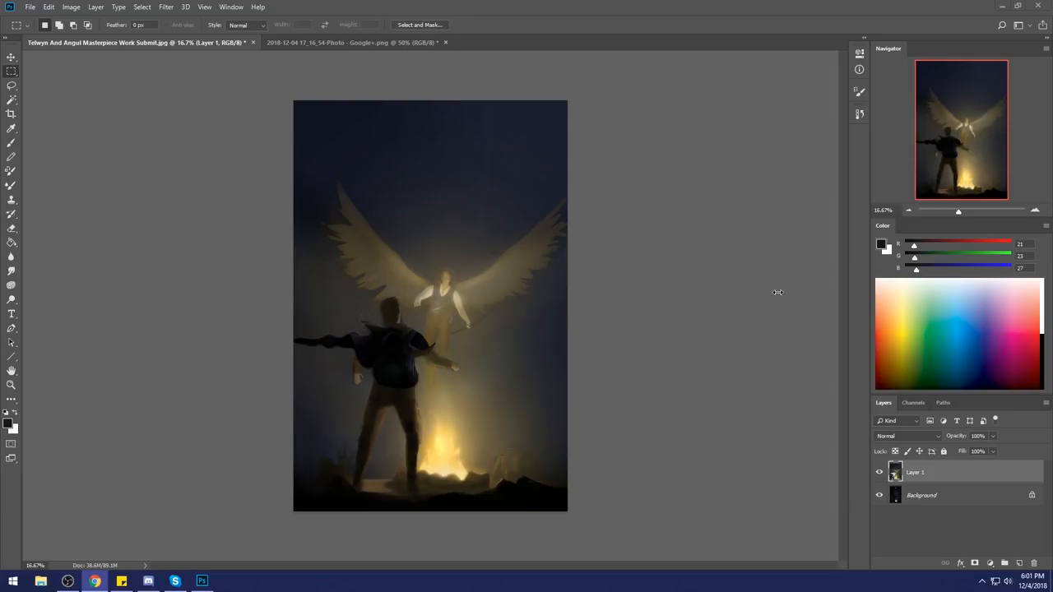
mouse_move(773, 279)
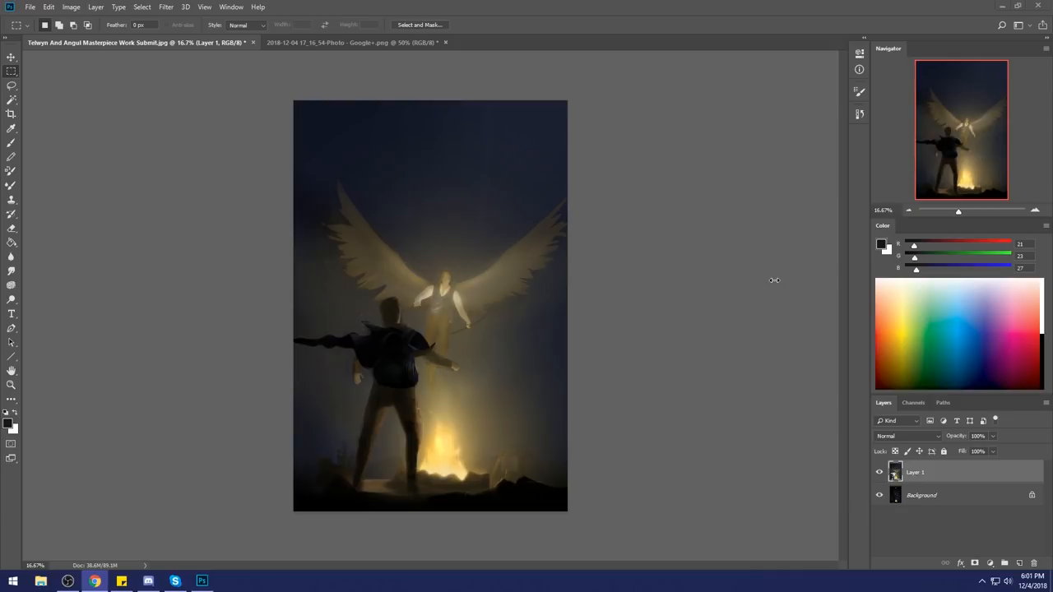
mouse_move(576, 278)
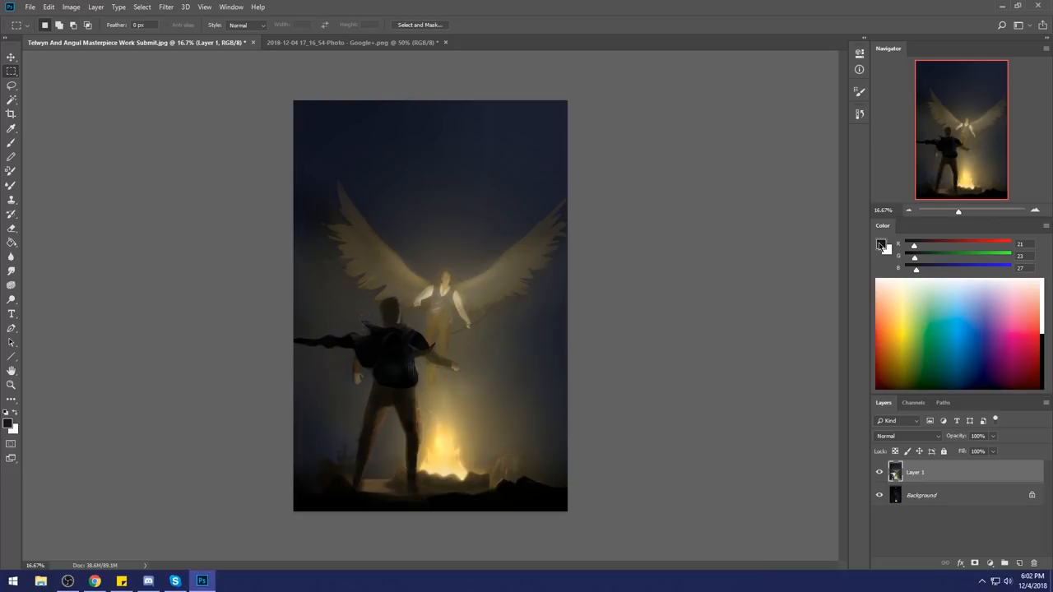
Step: Inspect a painting colour in the foreground colour picker without changing the poster
click(880, 243)
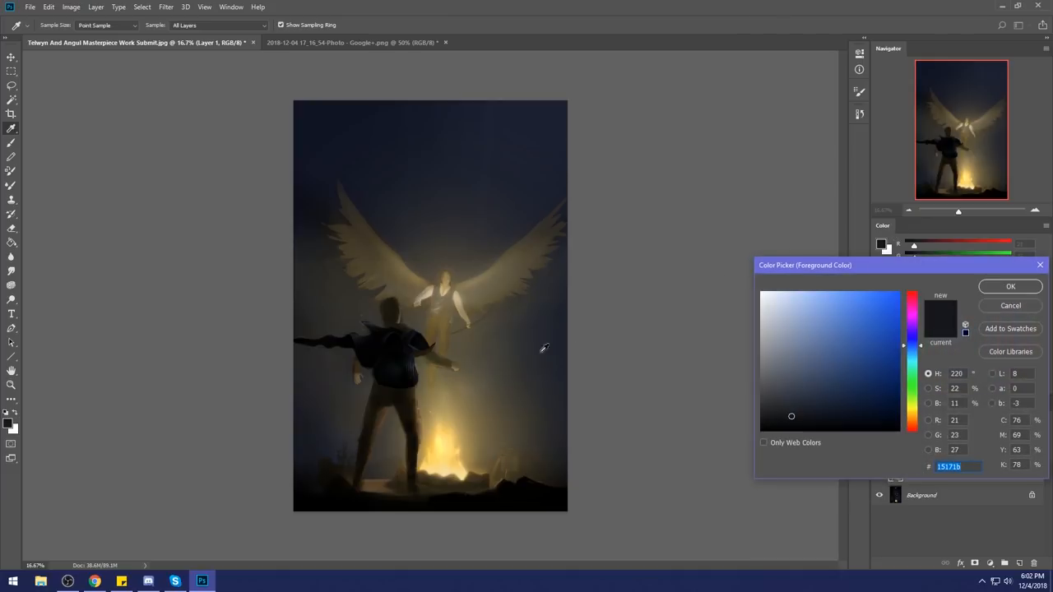
click(832, 418)
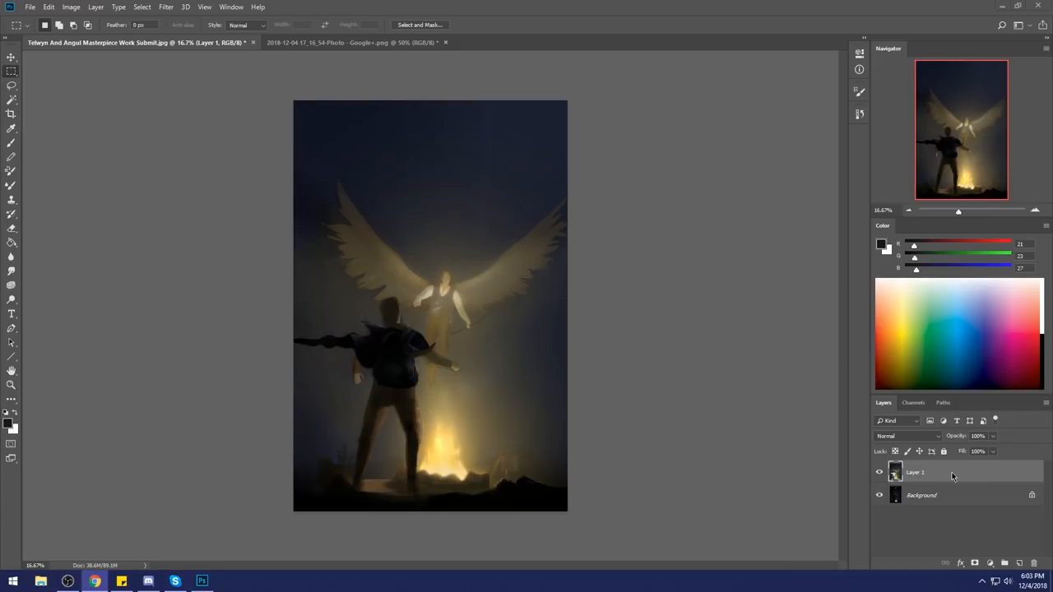
mouse_move(946, 467)
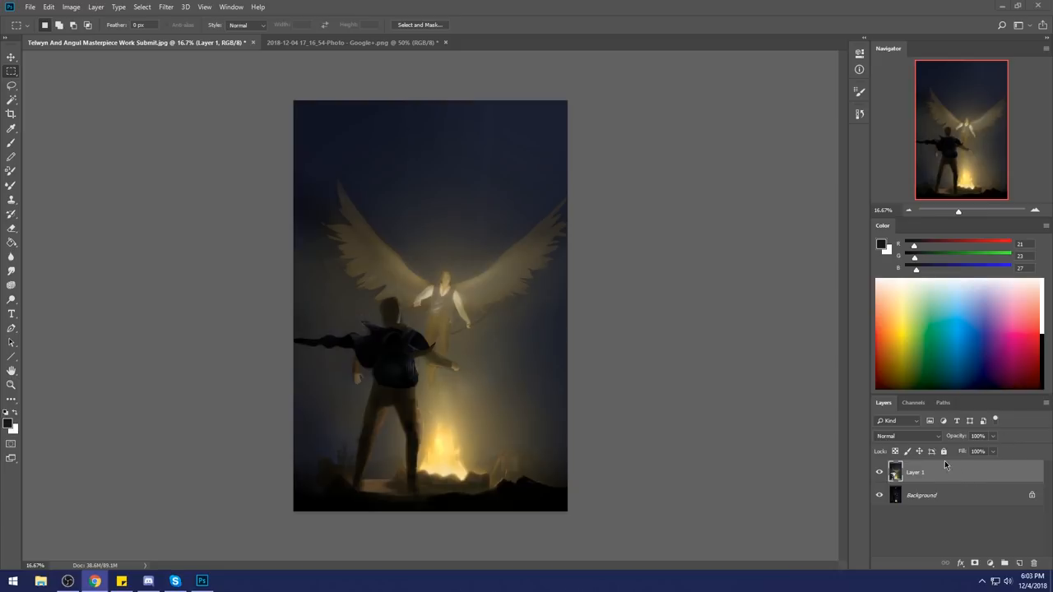
mouse_move(490, 321)
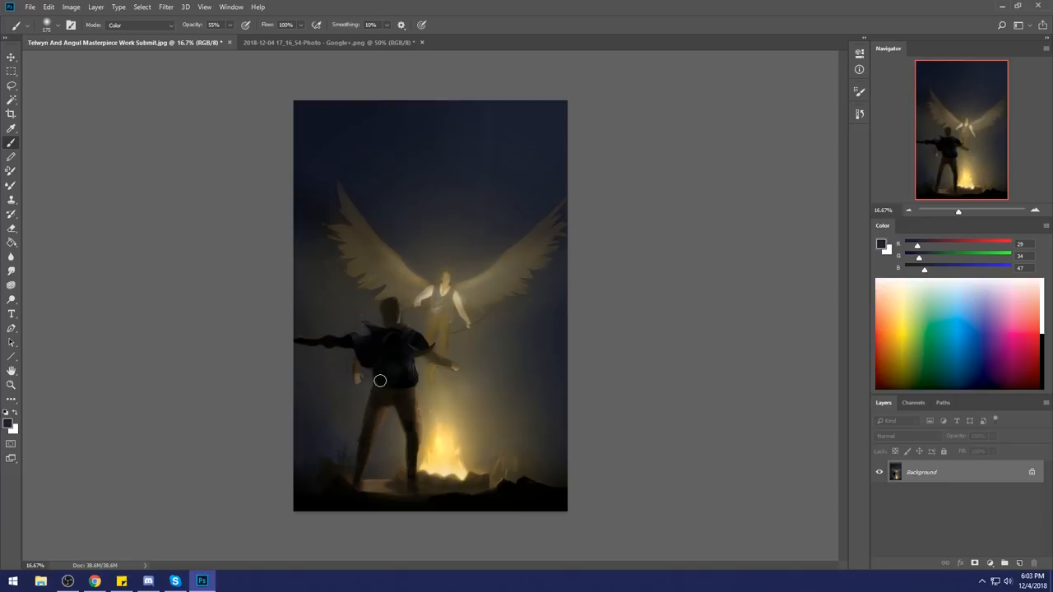
Step: Paint over the man's outstretched arm and dab fresh colour onto his figure
drag(380, 380, 414, 446)
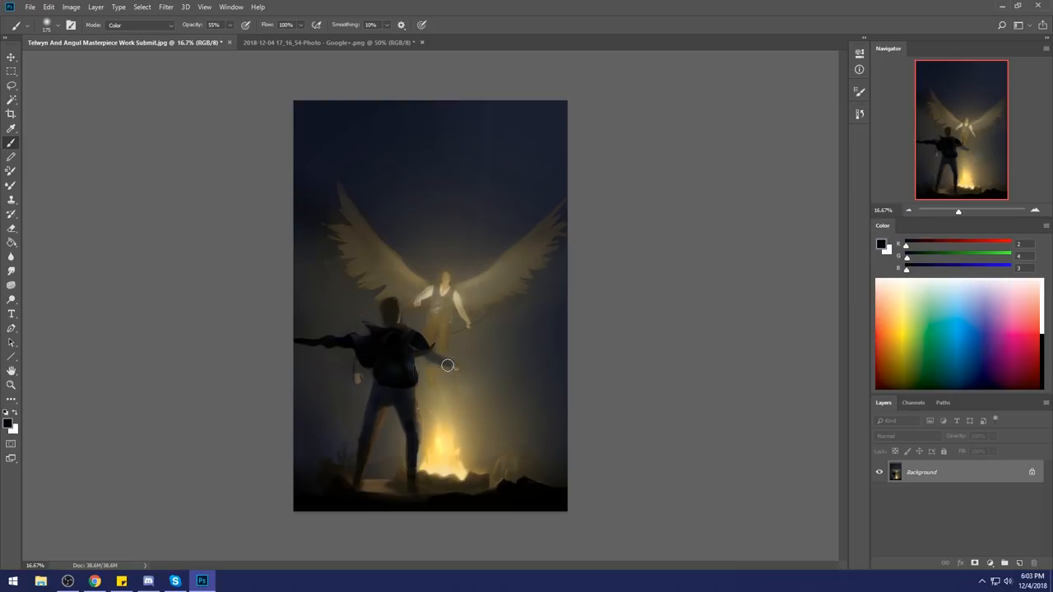
click(140, 24)
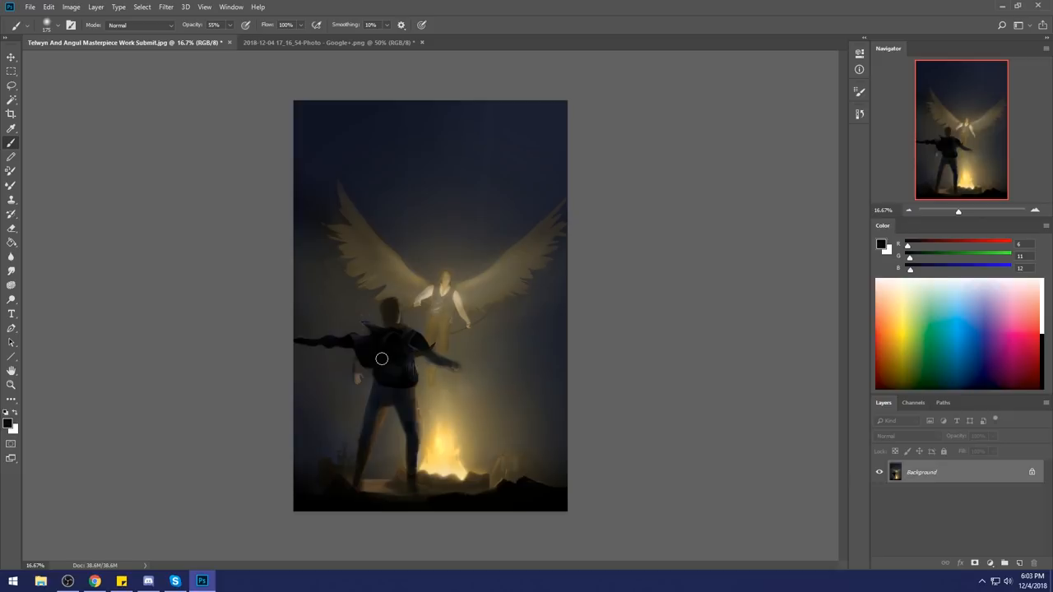
mouse_move(344, 54)
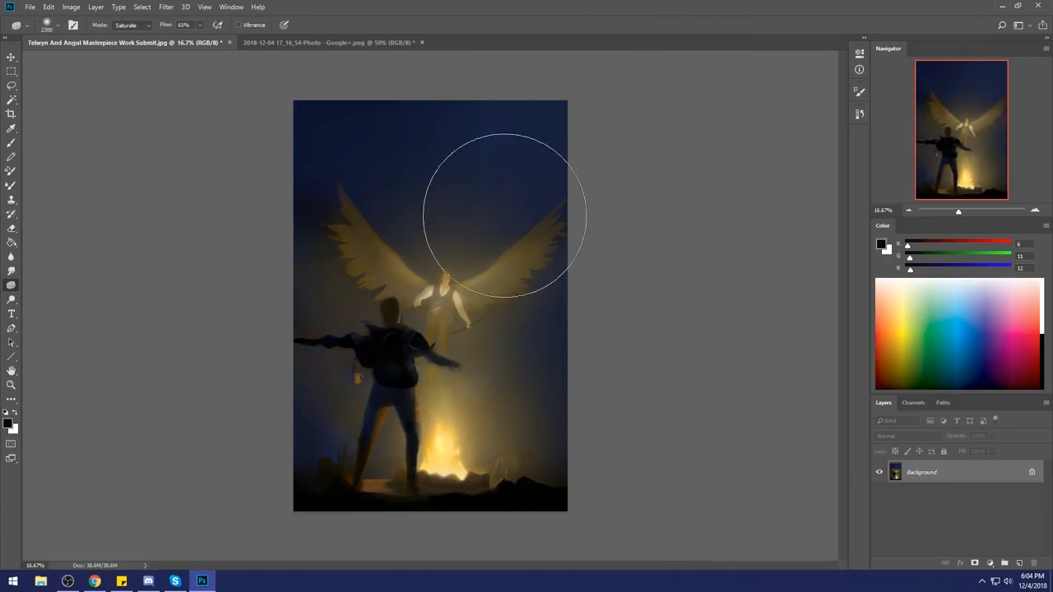
Step: Saturate the sky above the angel's wings to a richer blue with the Sponge tool
drag(506, 213, 481, 123)
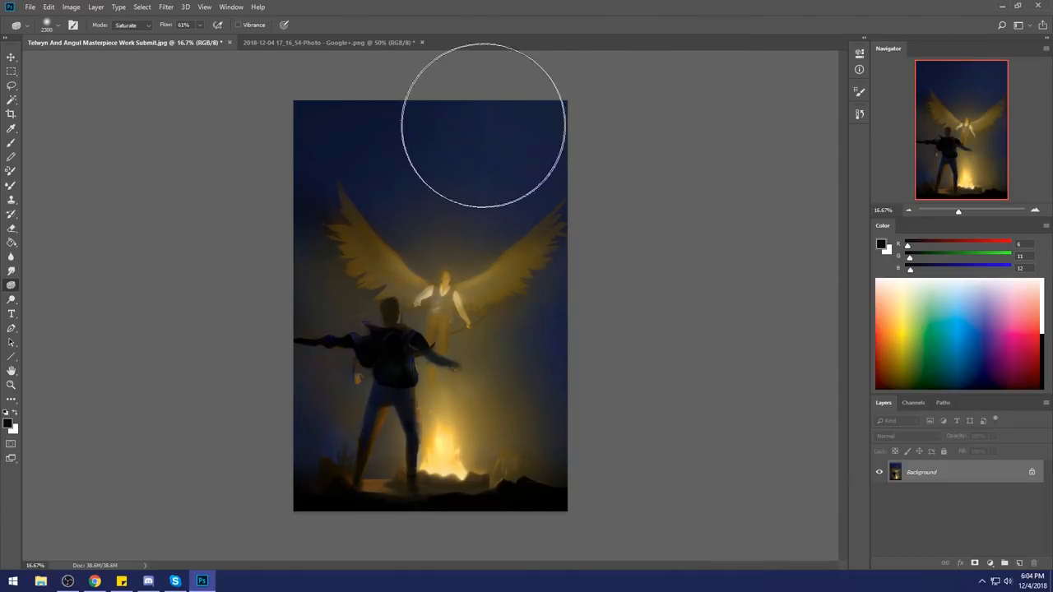
mouse_move(513, 123)
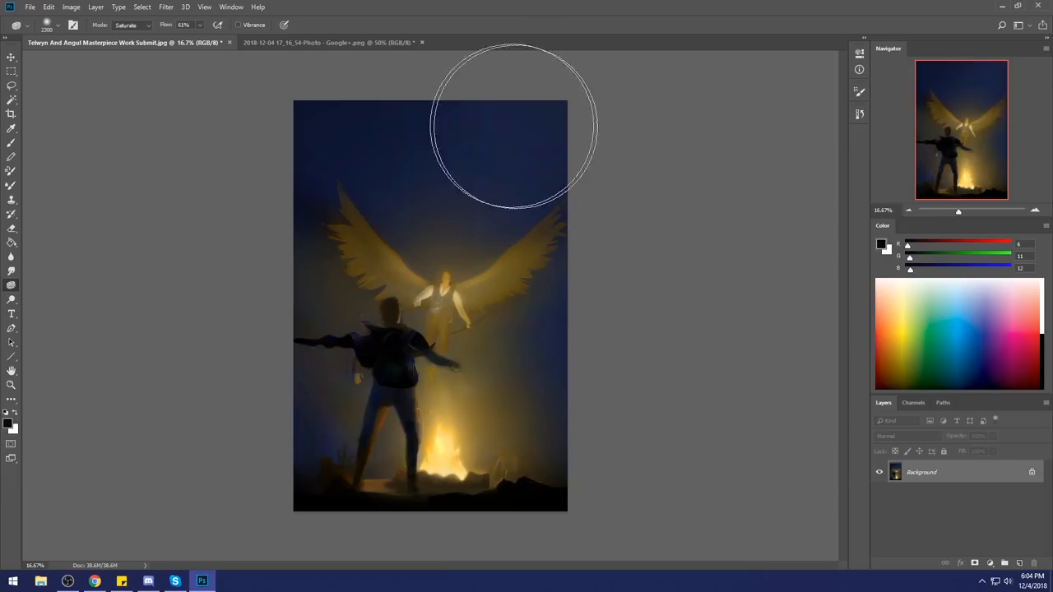
mouse_move(607, 262)
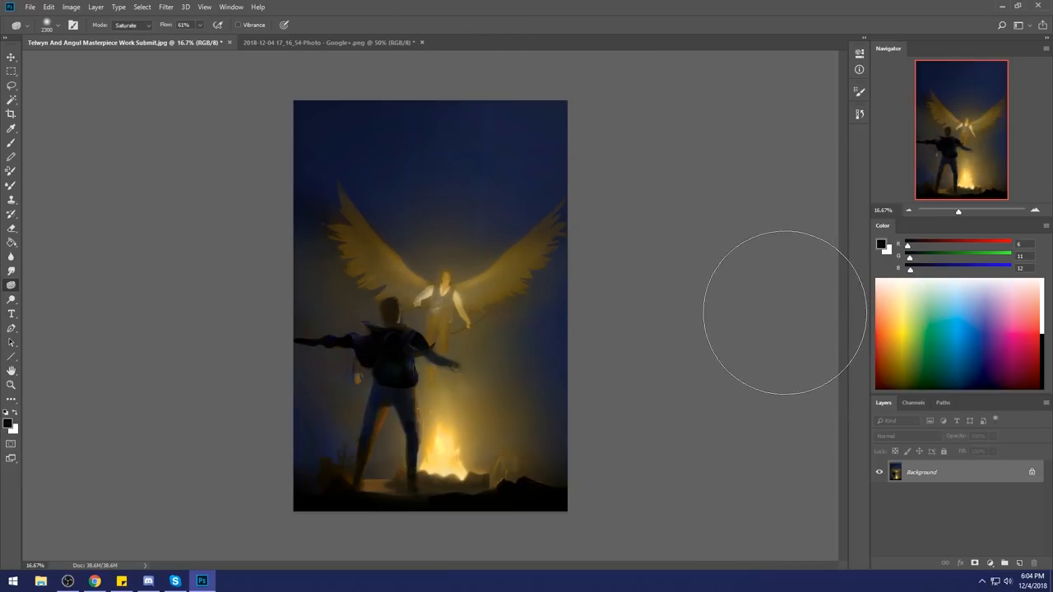
mouse_move(765, 305)
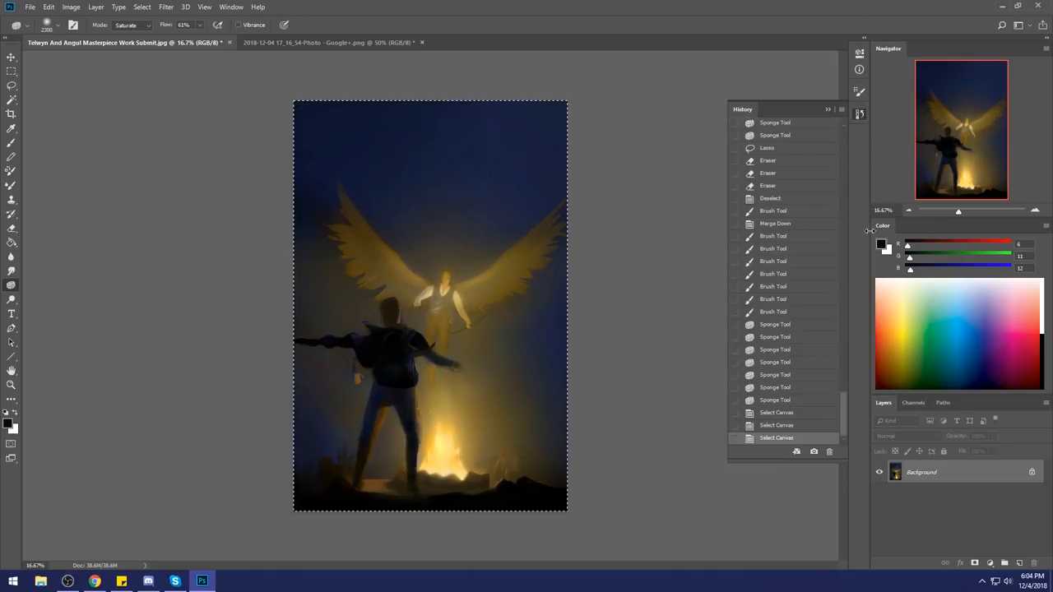
Step: Adjust the new Layer 1 copy's Fill amount in the Layers panel
click(773, 311)
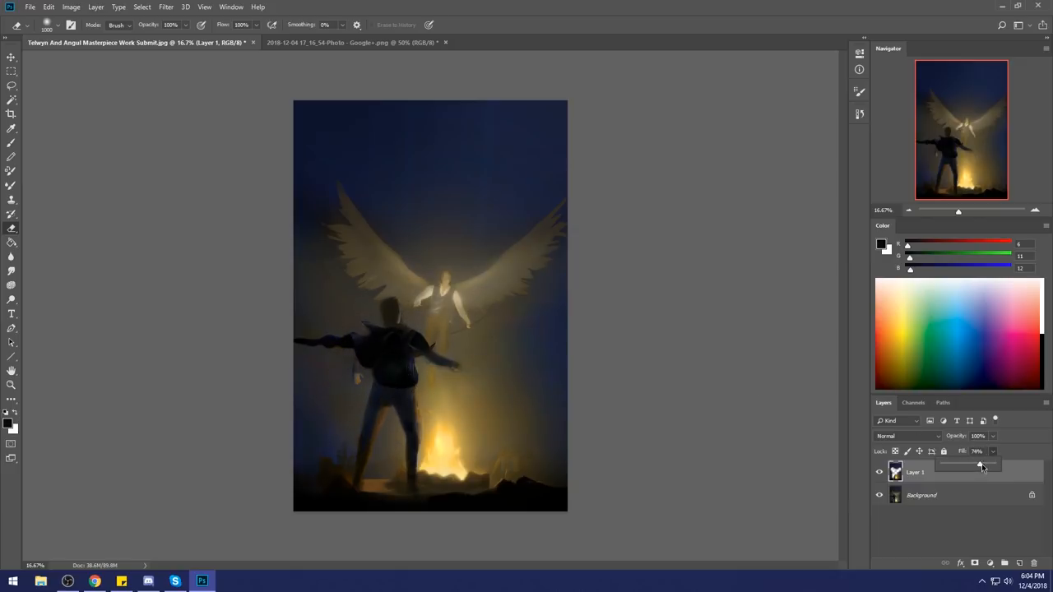
drag(985, 464, 975, 464)
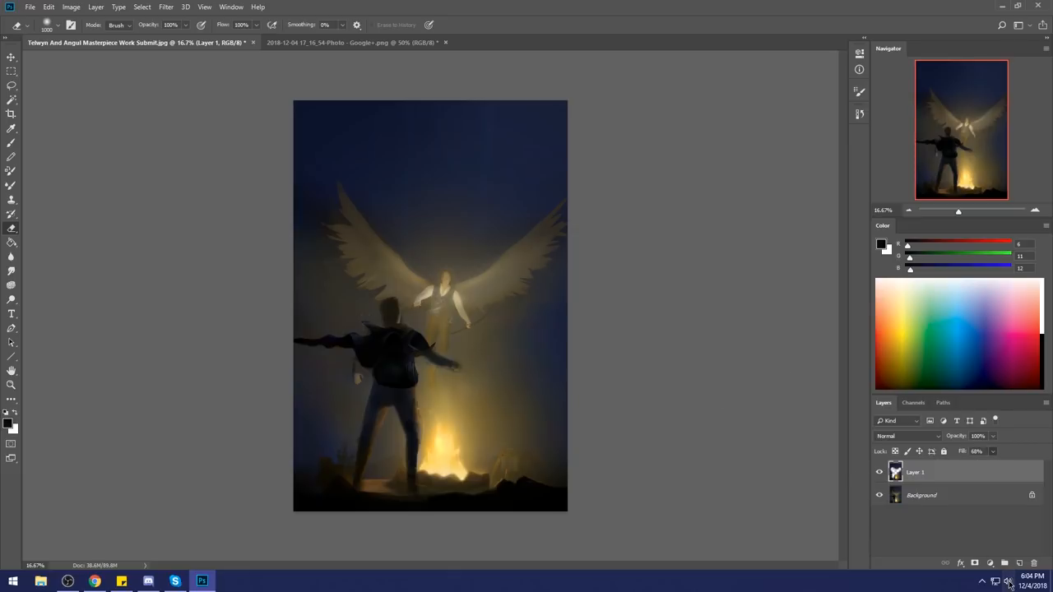
click(1039, 582)
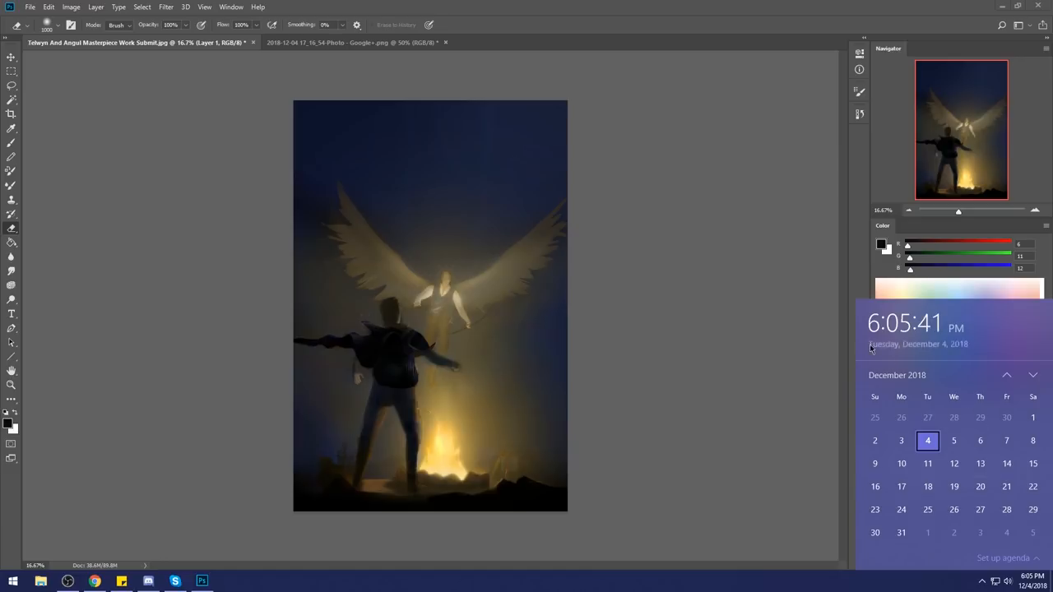
Step: Paste a flattened copy of the painting as Layer 1 and start a Free Transform on it
right_click(895, 470)
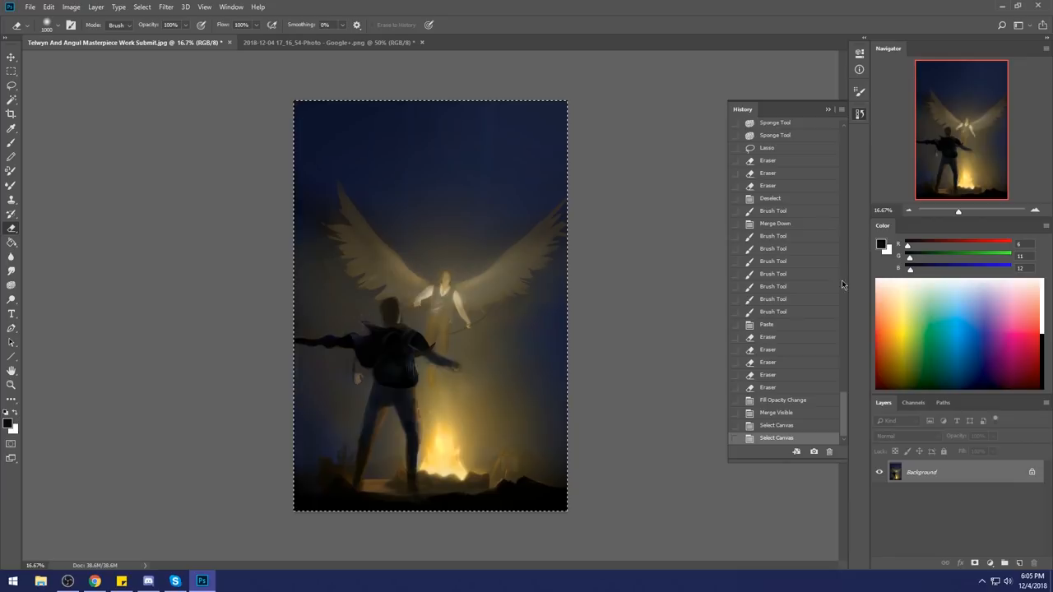
click(793, 128)
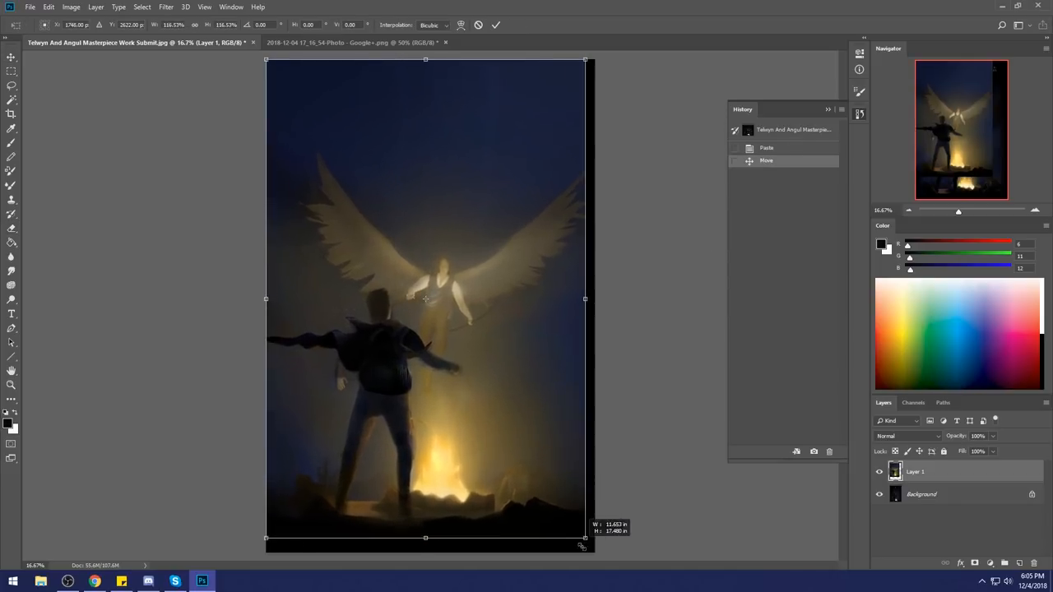
Step: Scale the pasted copy up beyond the canvas so the angel and man fill more of the poster
drag(584, 539, 596, 553)
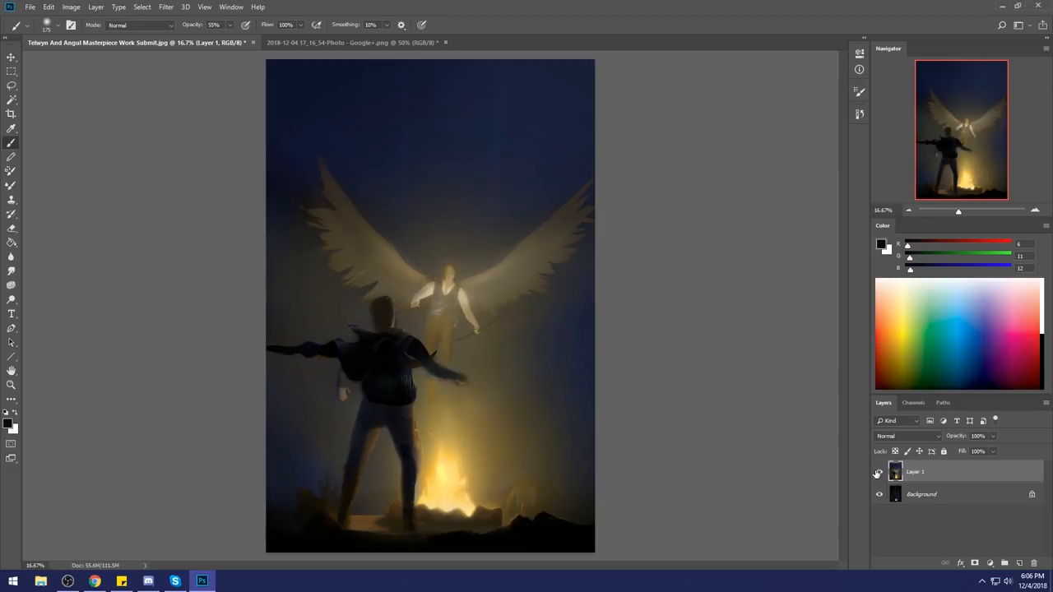
mouse_move(574, 69)
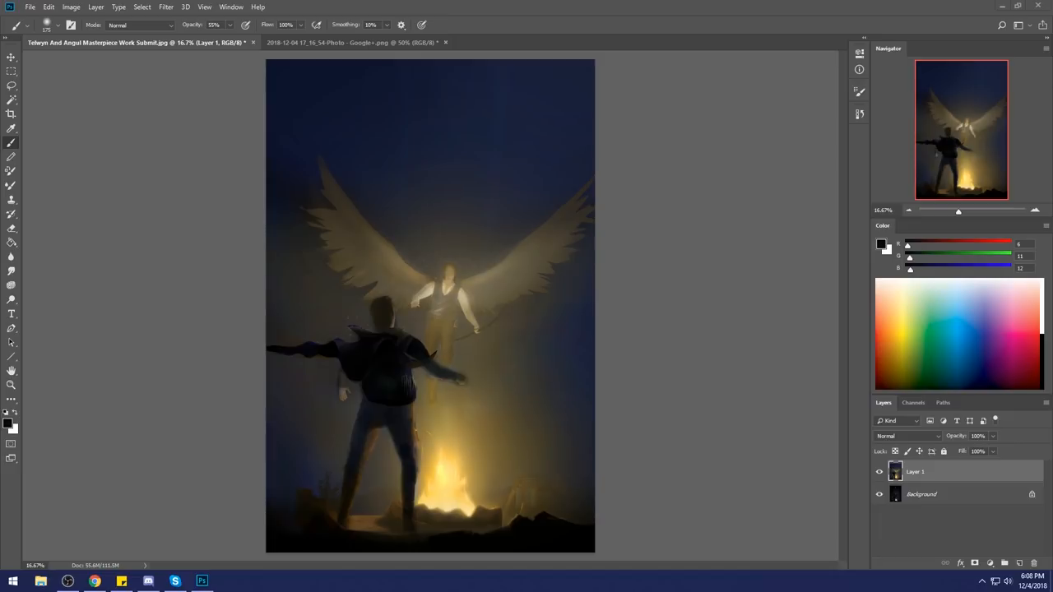
mouse_move(706, 491)
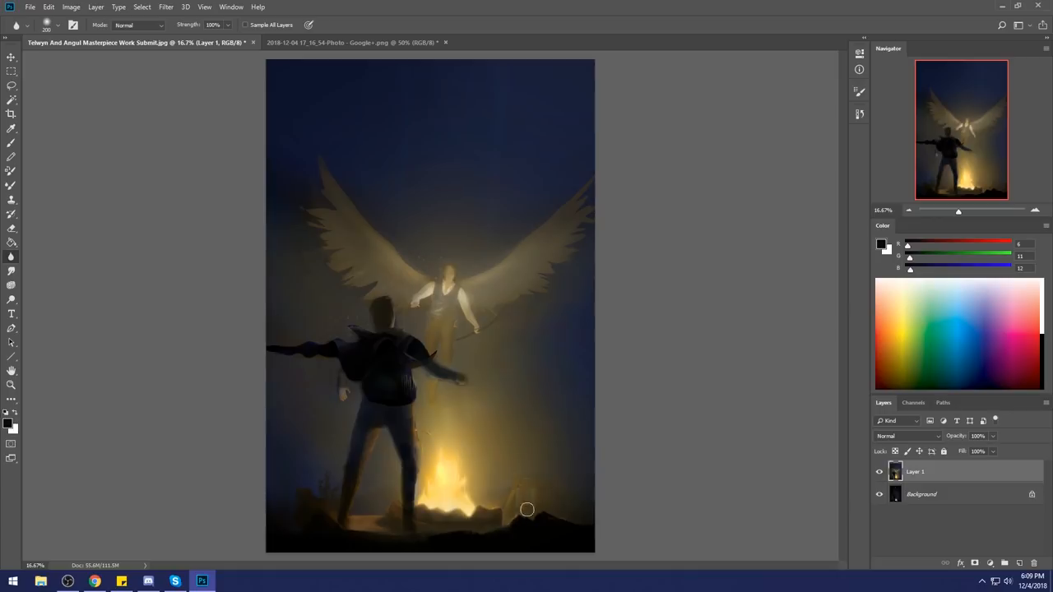
mouse_move(512, 517)
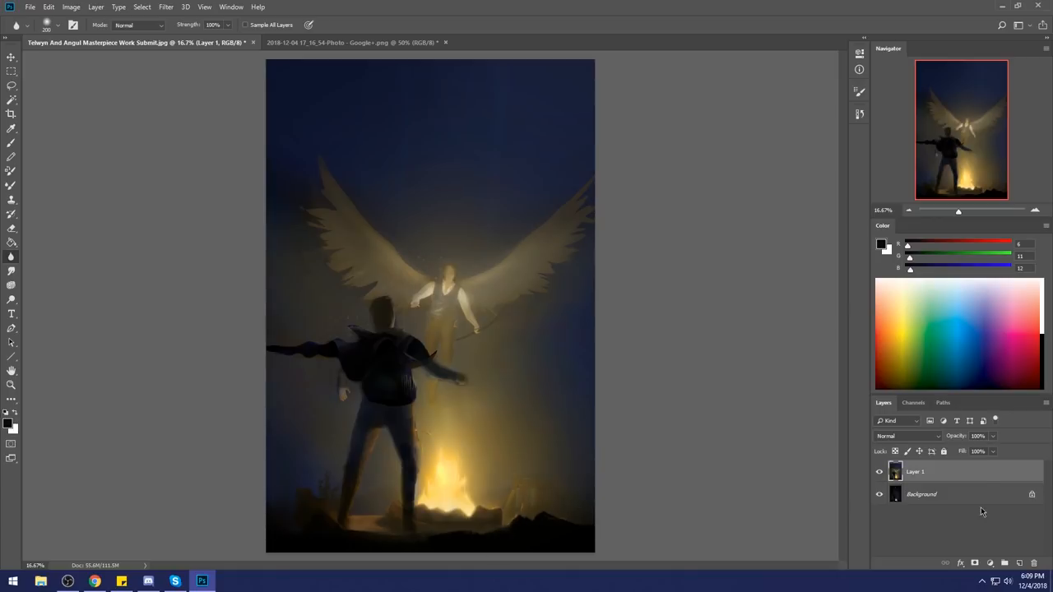
Step: Load a blur-type retouching tool at 60% strength over the enlarged poster copy
right_click(915, 470)
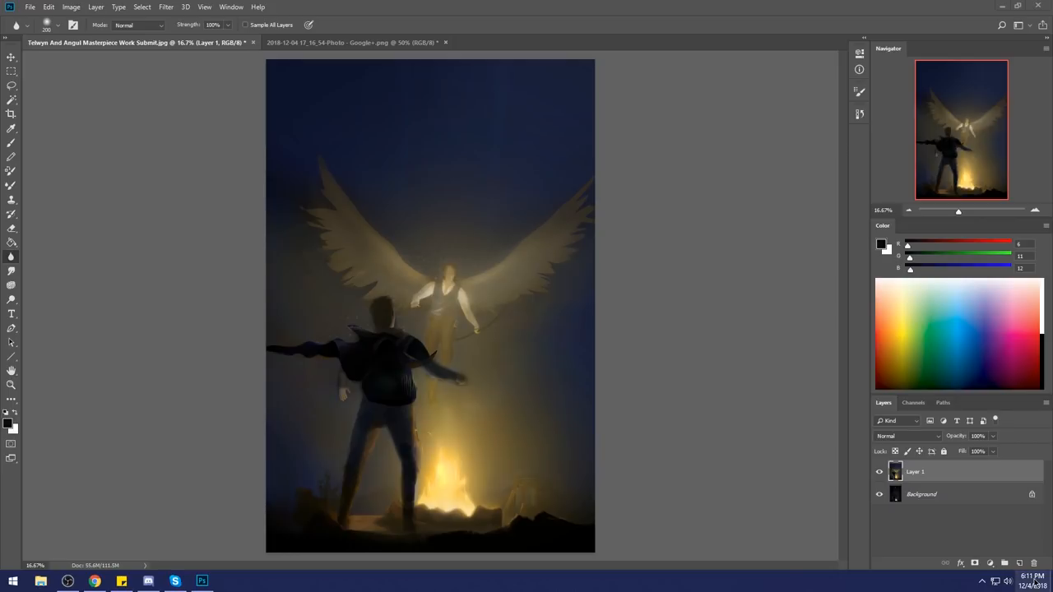
Step: Restore down the Photoshop window so the desktop shows around the painting
click(1027, 582)
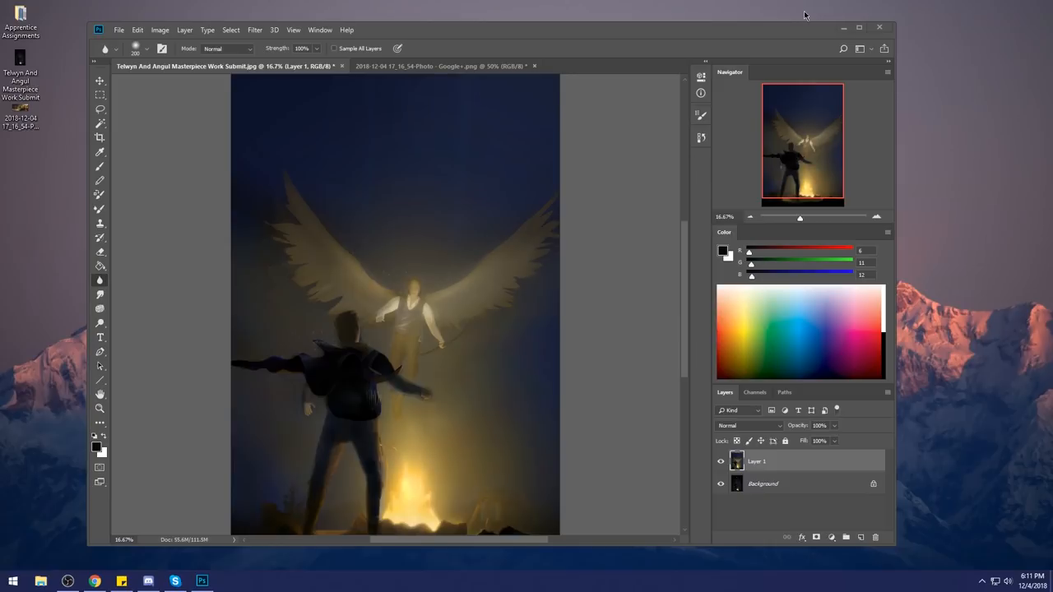
mouse_move(474, 7)
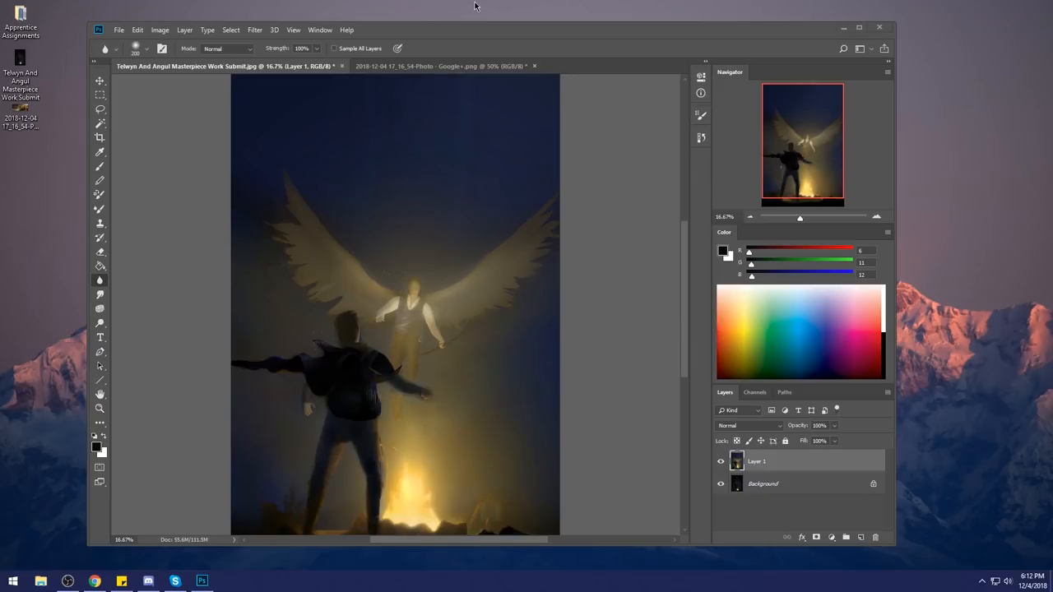